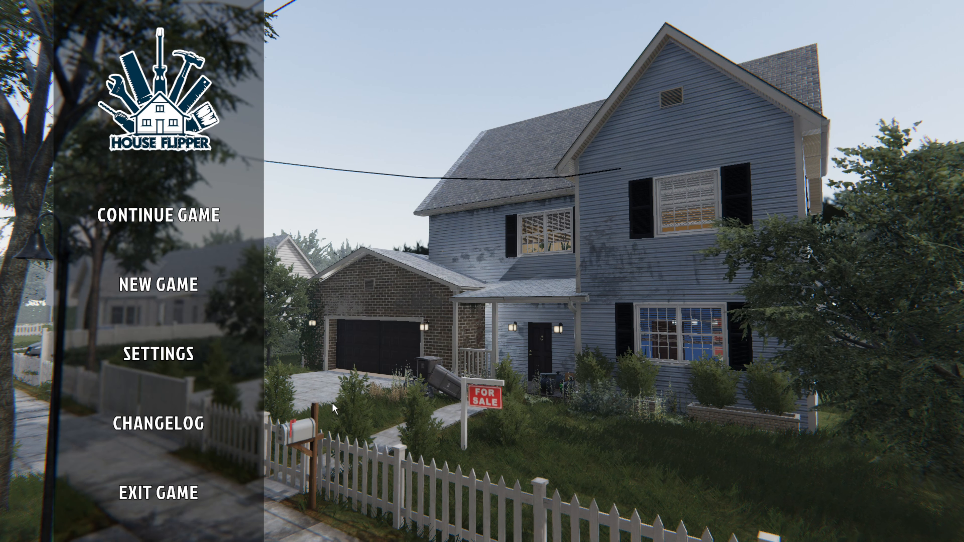
{"action": "mouse_move", "coordinate": [251, 312]}
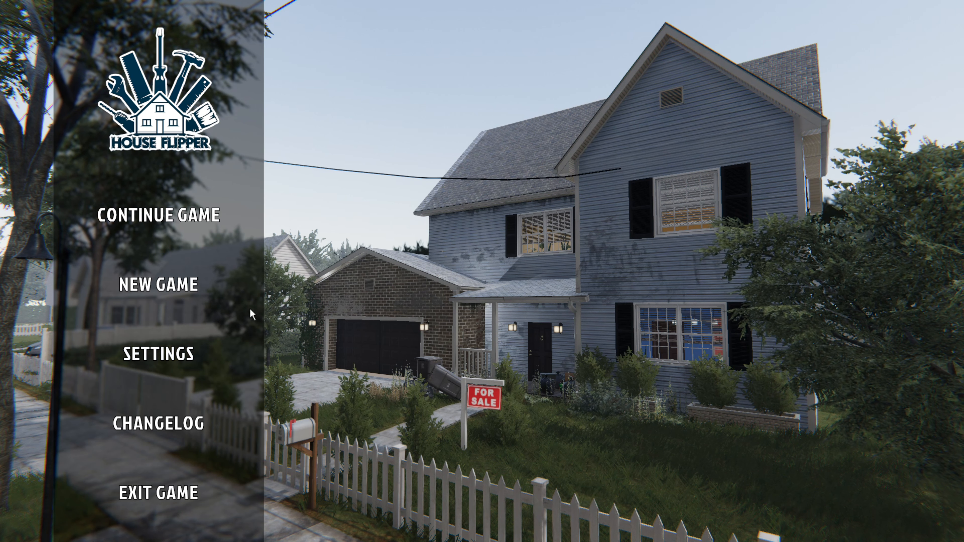
{"action": "mouse_move", "coordinate": [156, 214]}
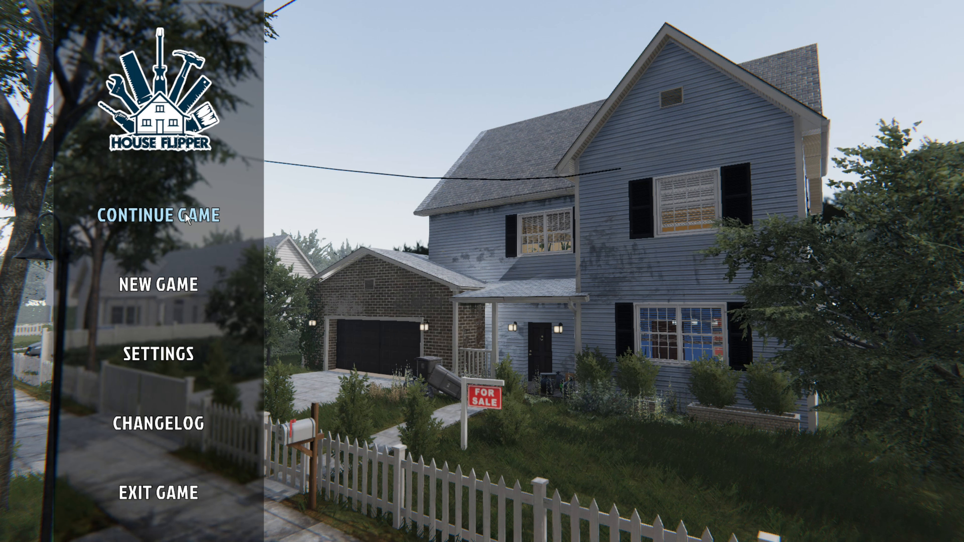
- Continue the saved game from the main menu
{"action": "left_click", "coordinate": [154, 215]}
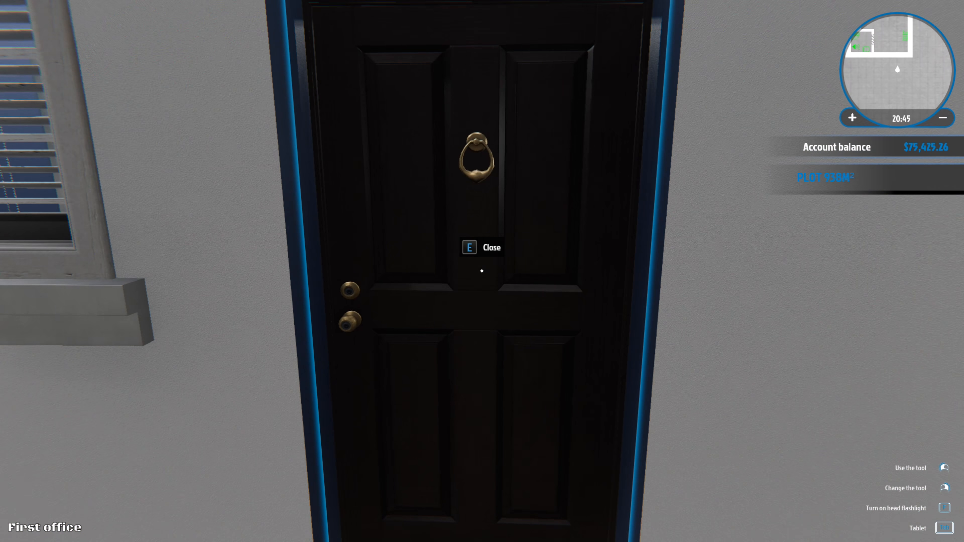
- Close the office door and start using the desk laptop's house listings
{"action": "key", "text": "e"}
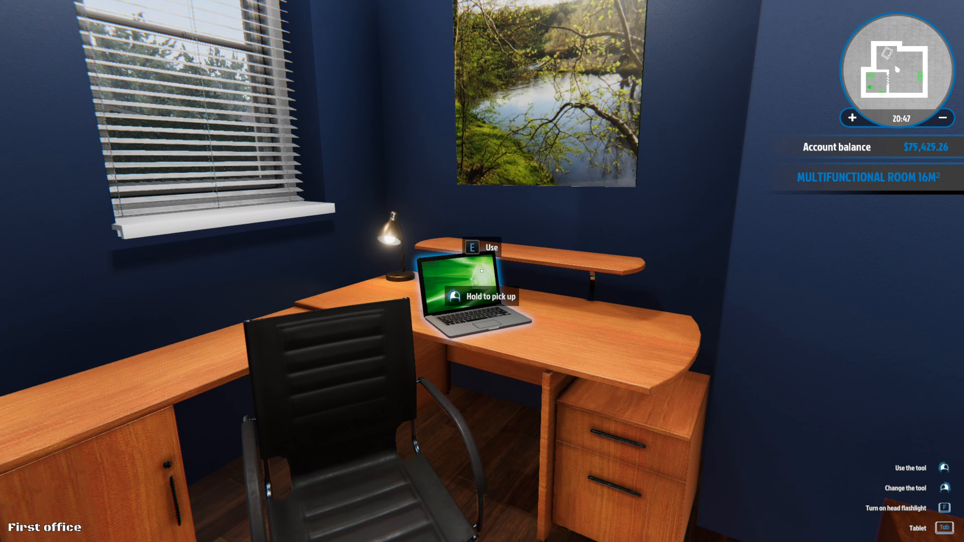
{"action": "key", "text": "e"}
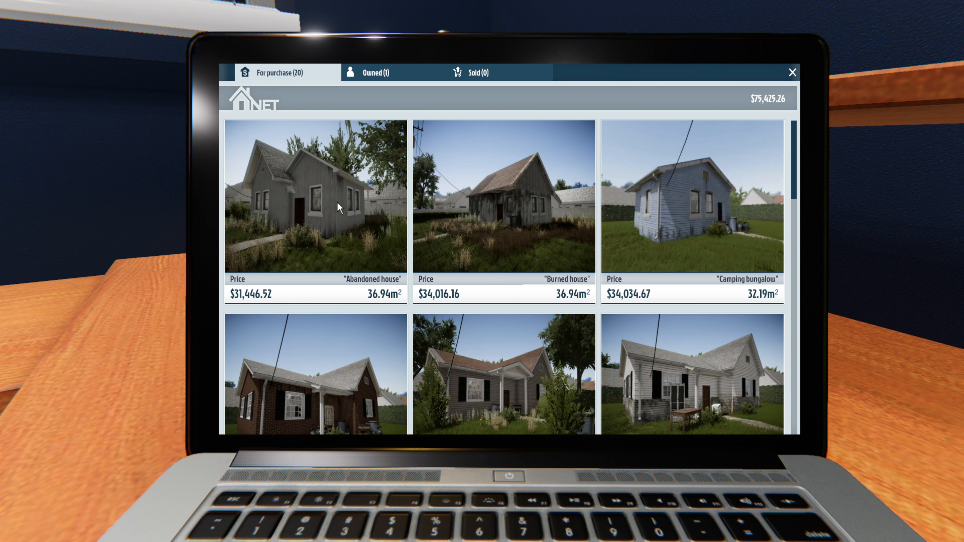
{"action": "scroll", "scroll_direction": "up", "scroll_amount": 3}
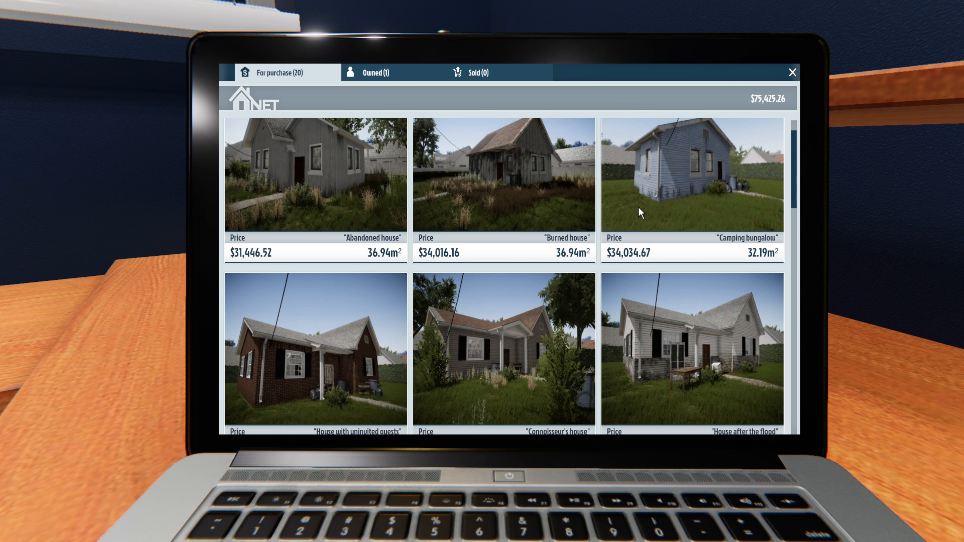
{"action": "mouse_move", "coordinate": [643, 207]}
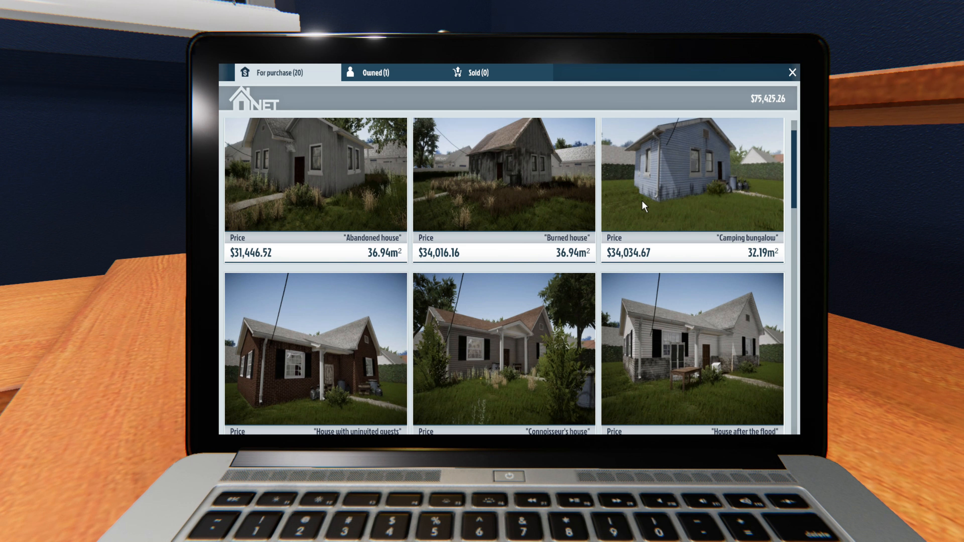
{"action": "scroll", "scroll_direction": "down", "scroll_amount": 3}
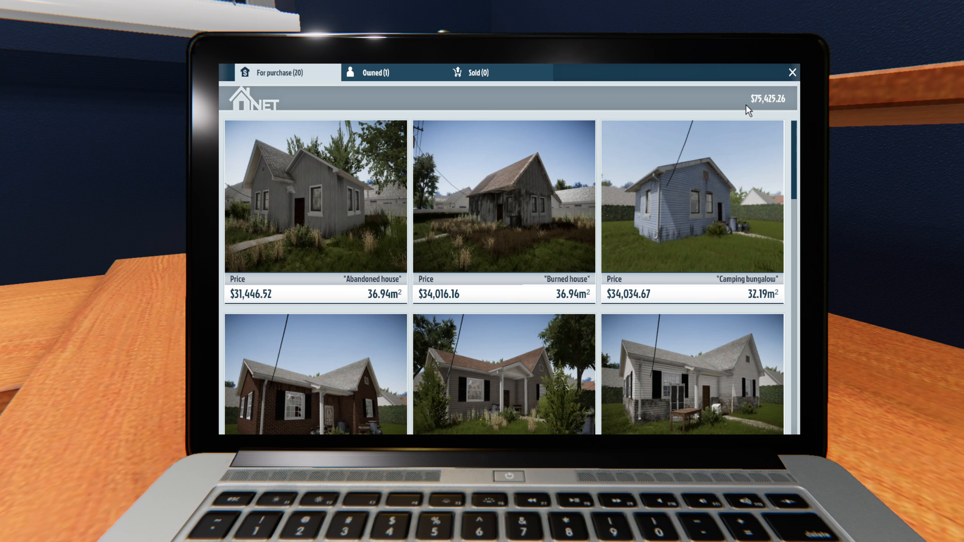
{"action": "mouse_move", "coordinate": [731, 207]}
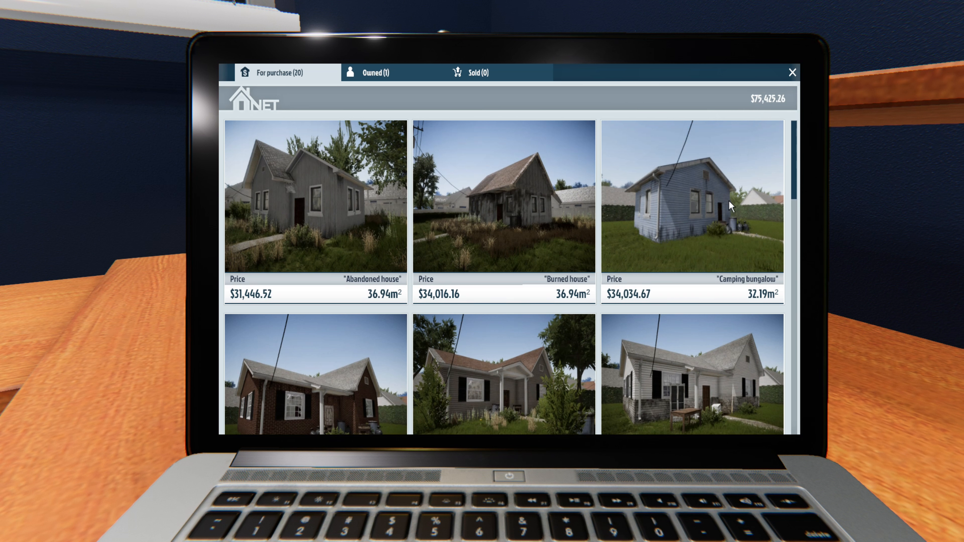
{"action": "mouse_move", "coordinate": [683, 195]}
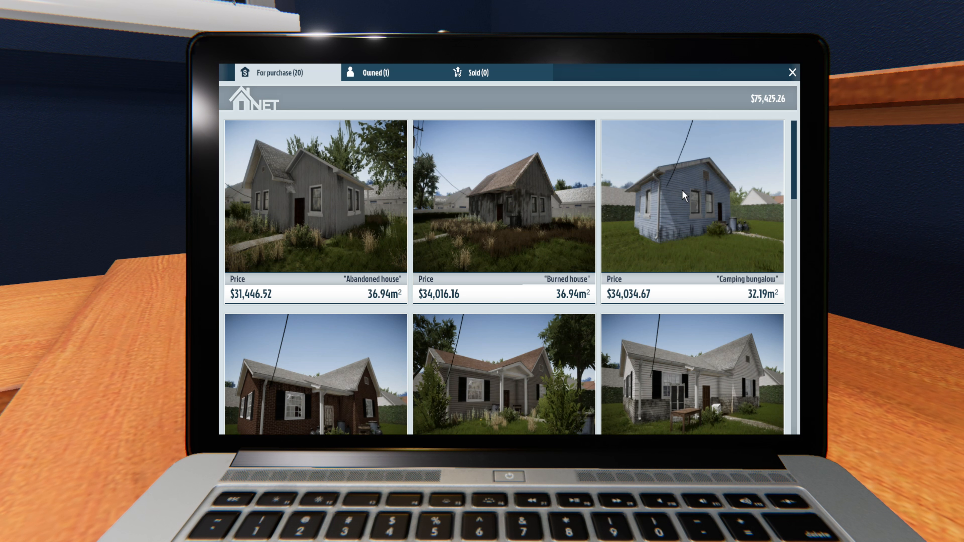
{"action": "scroll", "scroll_direction": "down", "scroll_amount": 3}
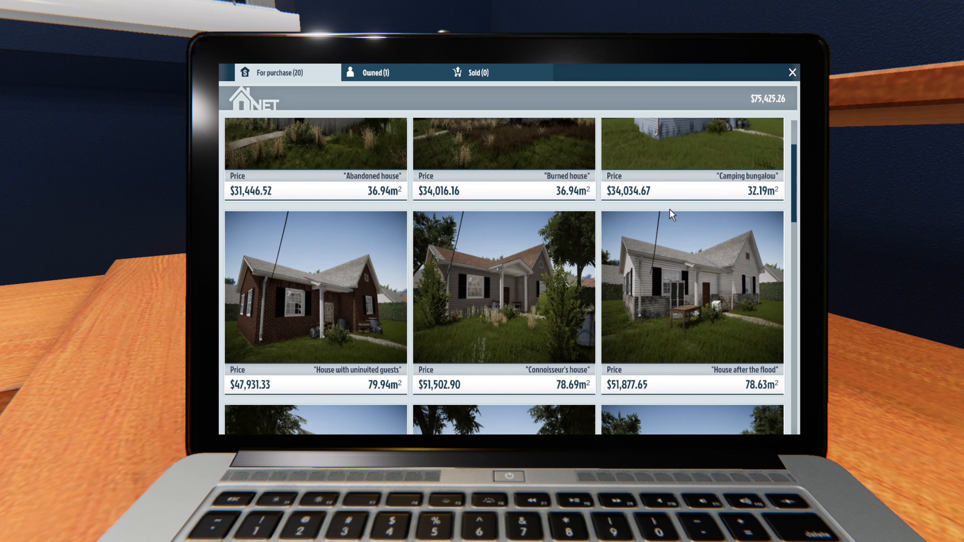
{"action": "scroll", "scroll_direction": "down", "scroll_amount": 3}
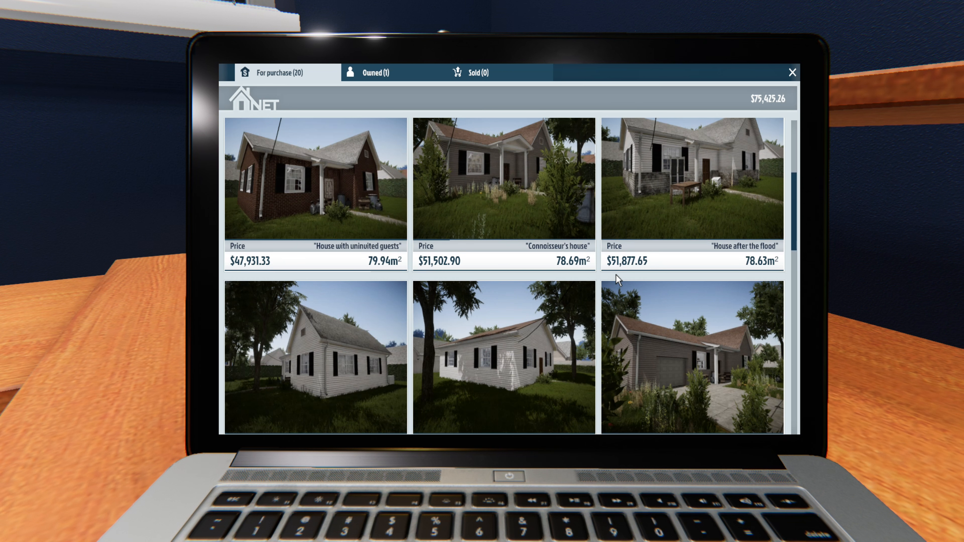
{"action": "scroll", "scroll_direction": "down", "scroll_amount": 3}
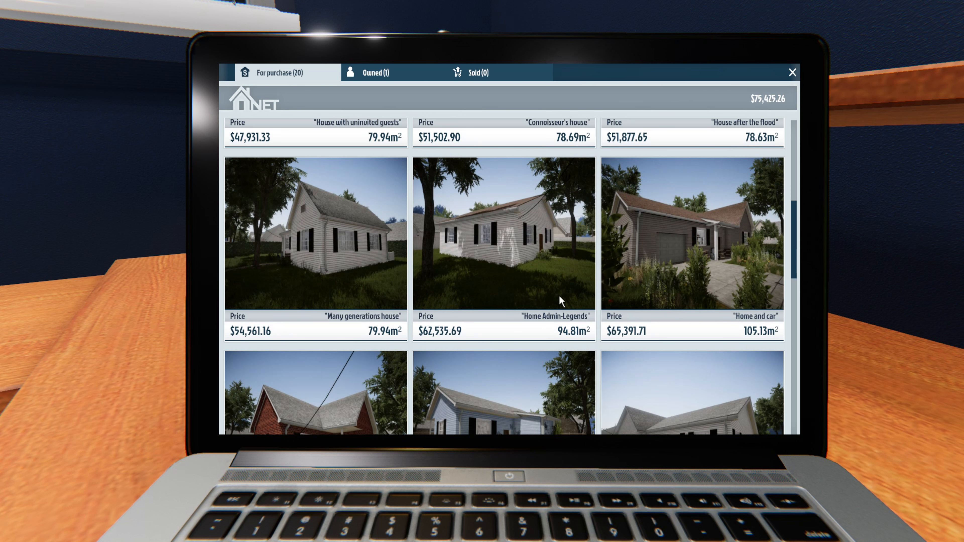
{"action": "mouse_move", "coordinate": [515, 275]}
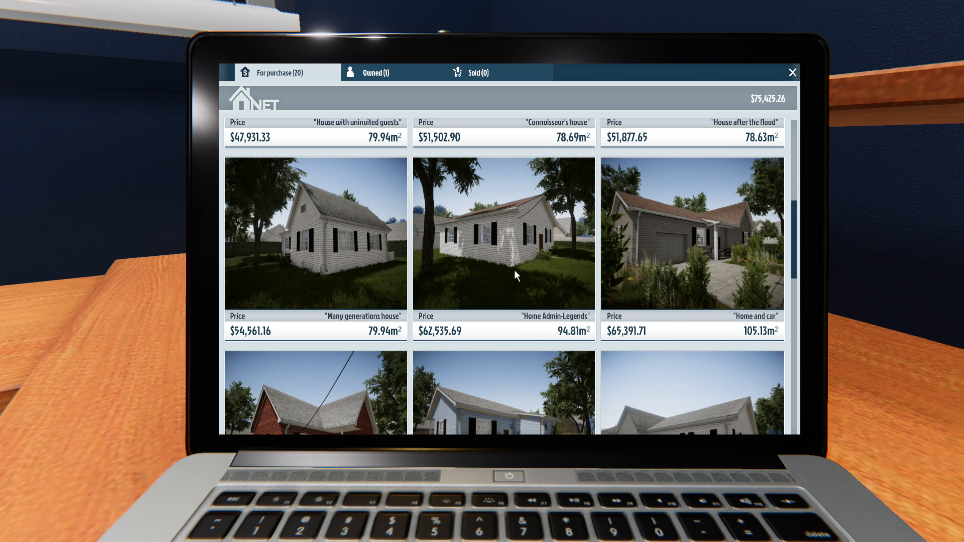
{"action": "scroll", "scroll_direction": "down", "scroll_amount": 3}
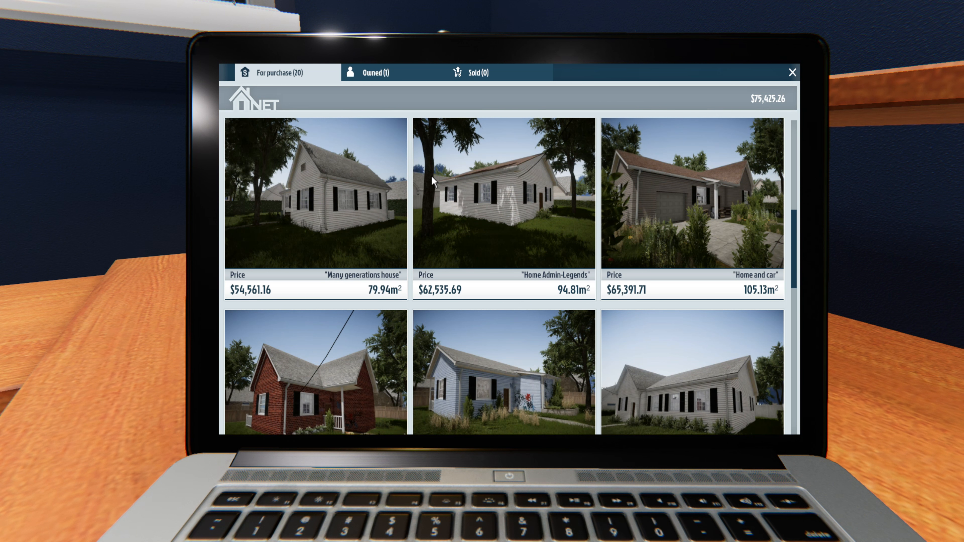
{"action": "mouse_move", "coordinate": [307, 225]}
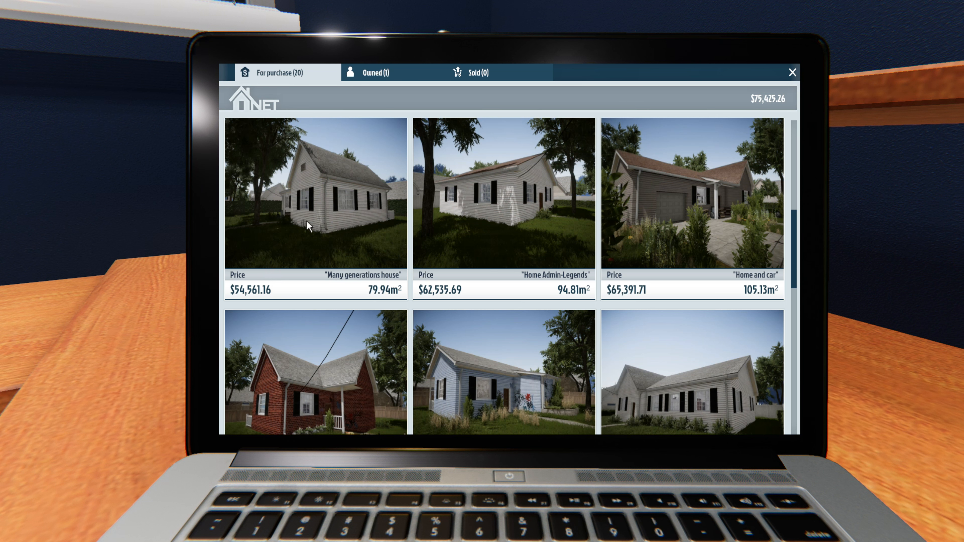
{"action": "scroll", "scroll_direction": "down", "scroll_amount": 3}
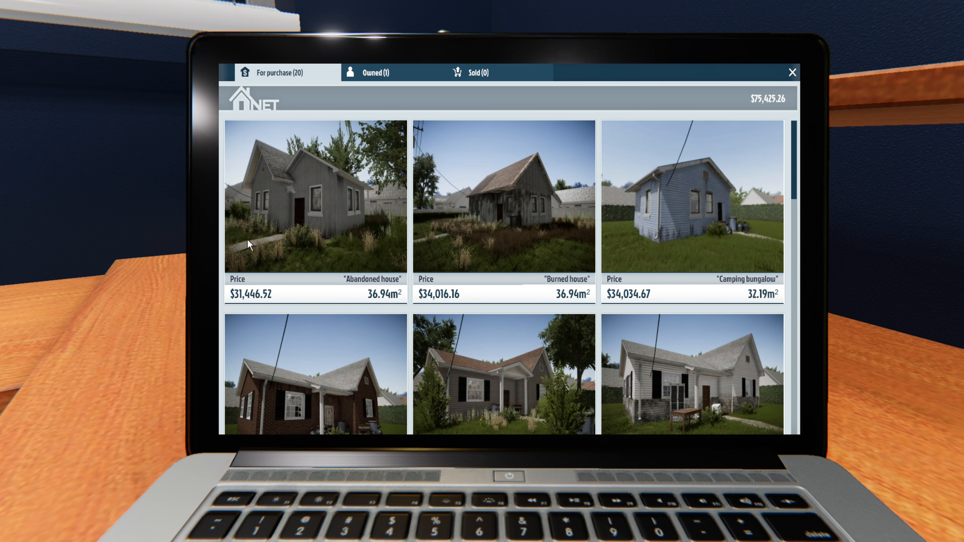
{"action": "mouse_move", "coordinate": [619, 301]}
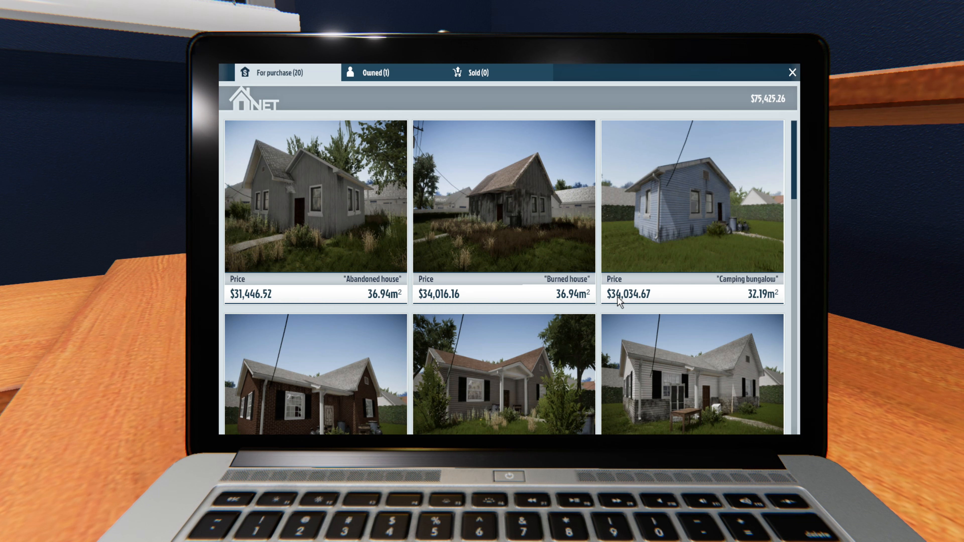
{"action": "mouse_move", "coordinate": [587, 225]}
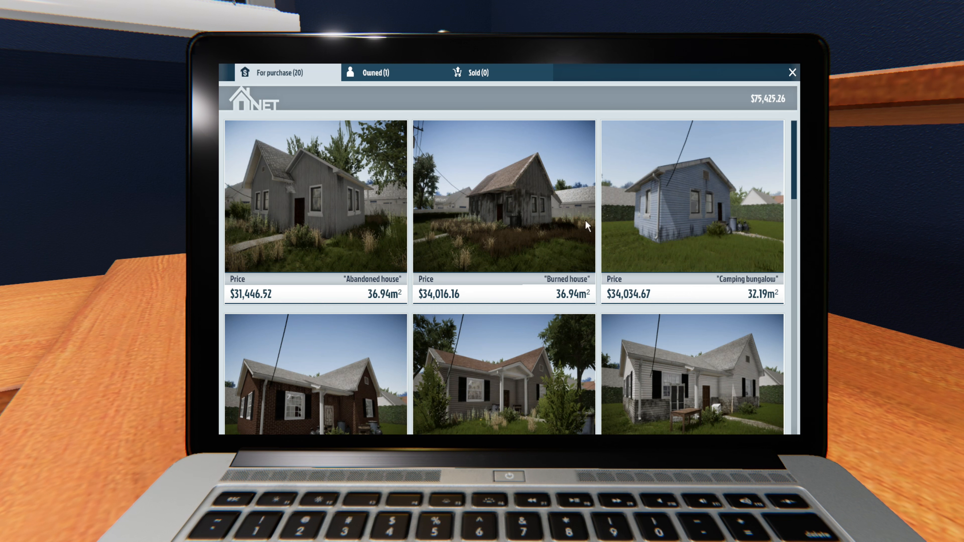
- View the Burned house listing's details and photos, then return to the list
{"action": "left_click", "coordinate": [503, 198]}
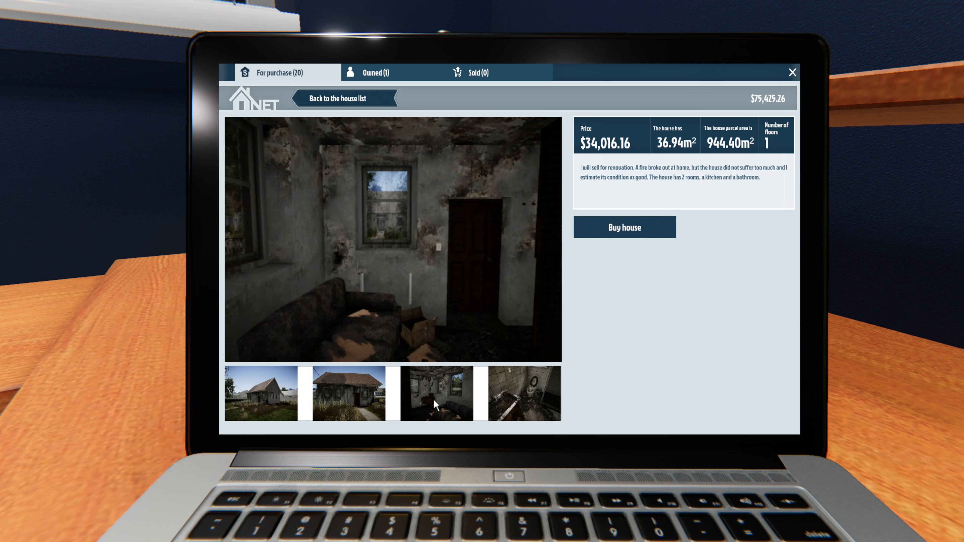
{"action": "left_click", "coordinate": [523, 393]}
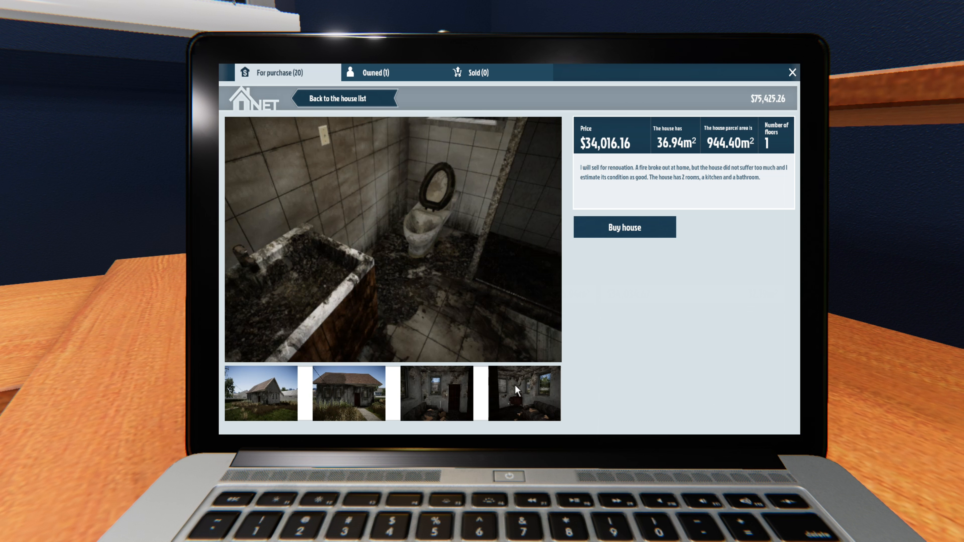
{"action": "left_click", "coordinate": [343, 98]}
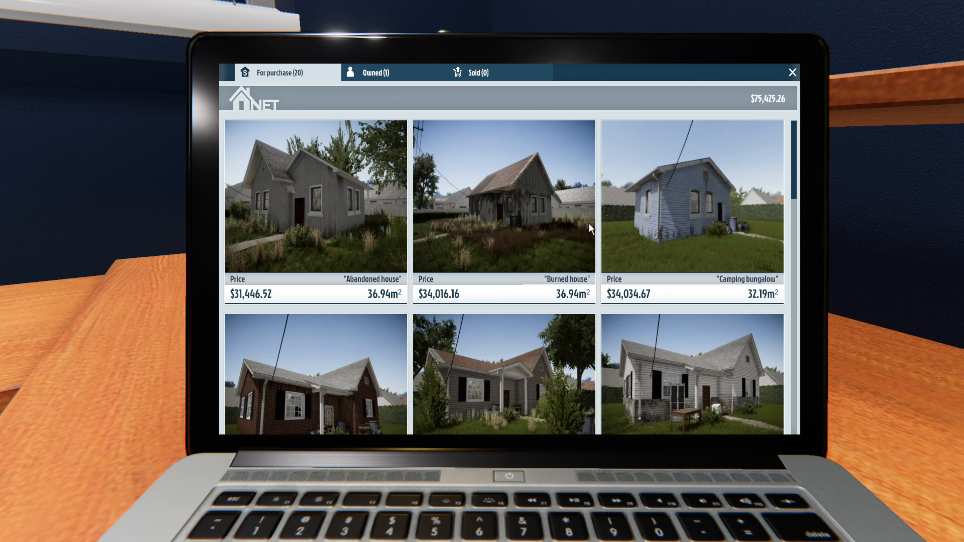
{"action": "scroll", "scroll_direction": "down", "scroll_amount": 3}
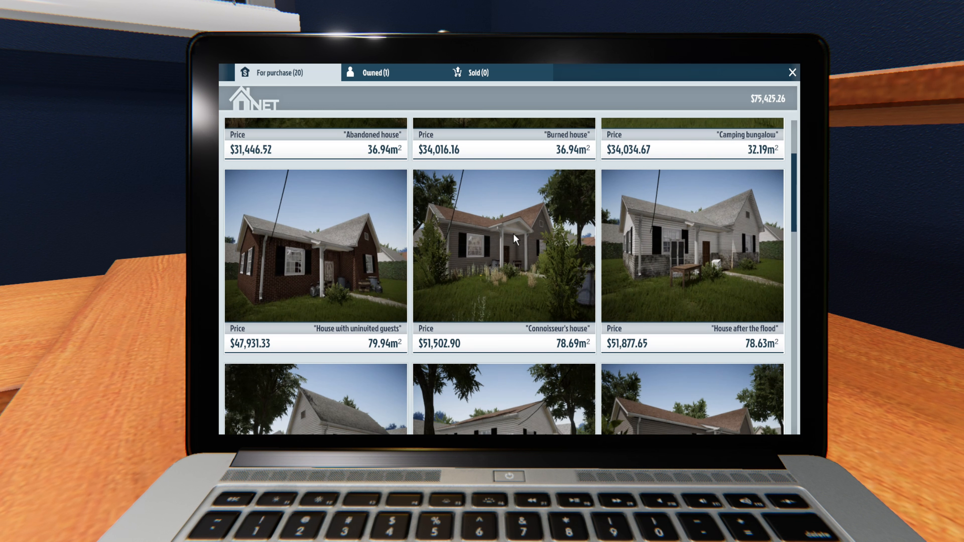
- View the House after the flood's interior photo and scroll the listings down to Boring house
{"action": "left_click", "coordinate": [691, 246]}
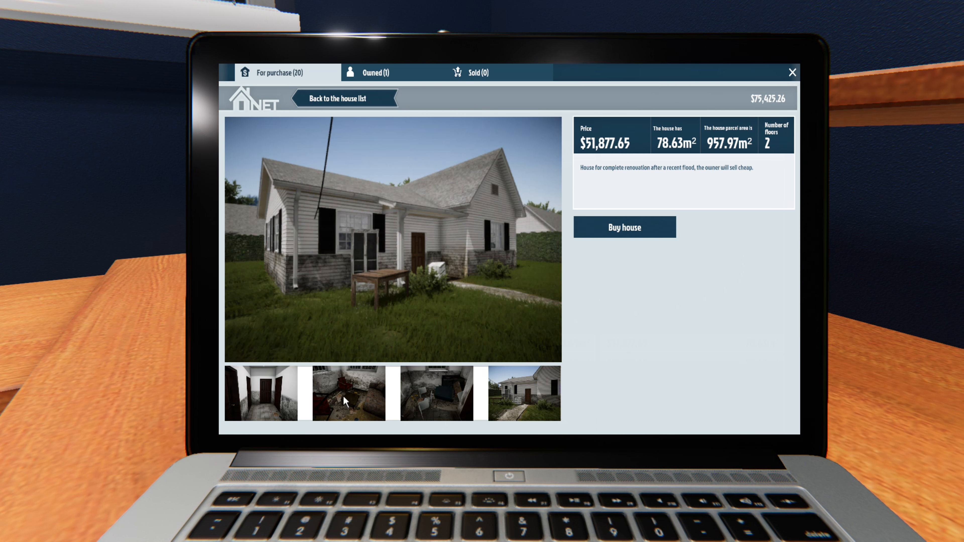
{"action": "left_click", "coordinate": [348, 394]}
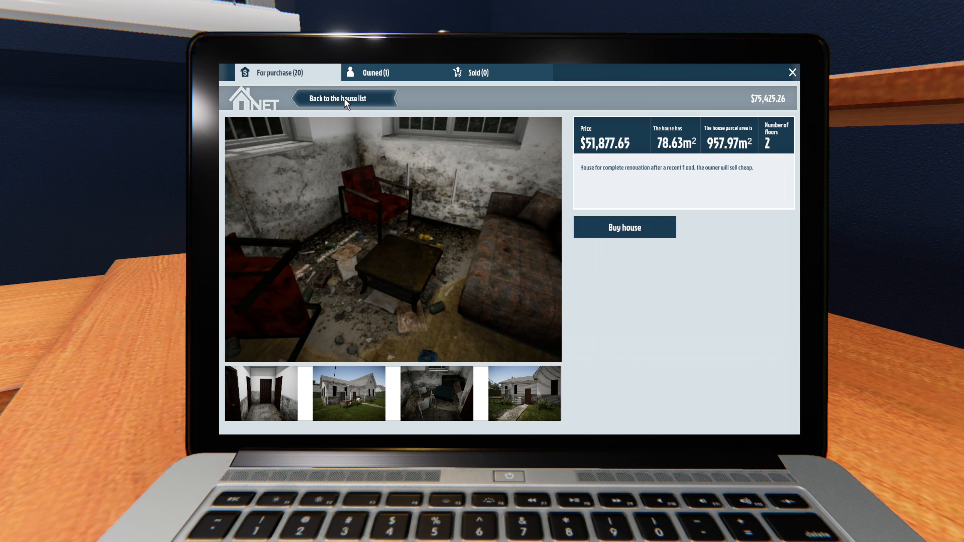
{"action": "left_click", "coordinate": [343, 98]}
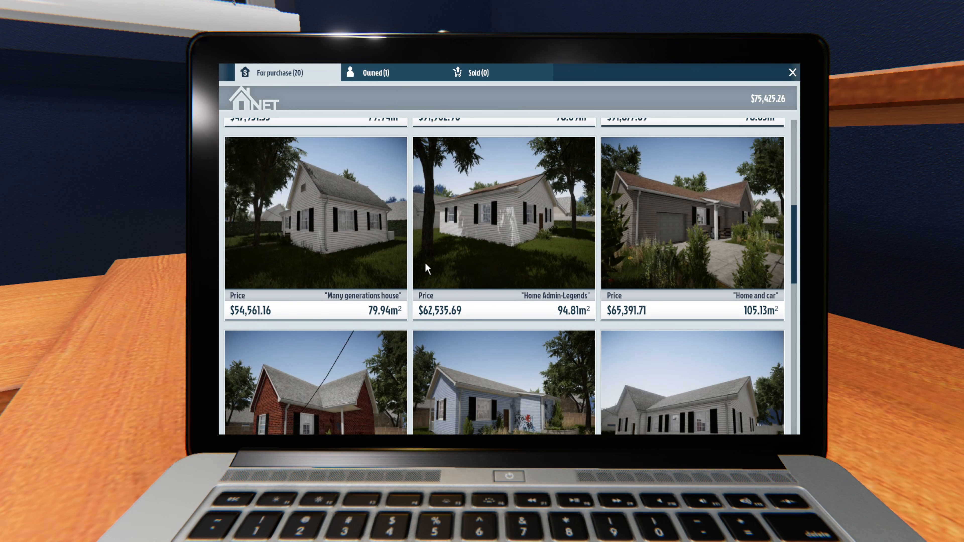
{"action": "scroll", "scroll_direction": "up", "scroll_amount": 3}
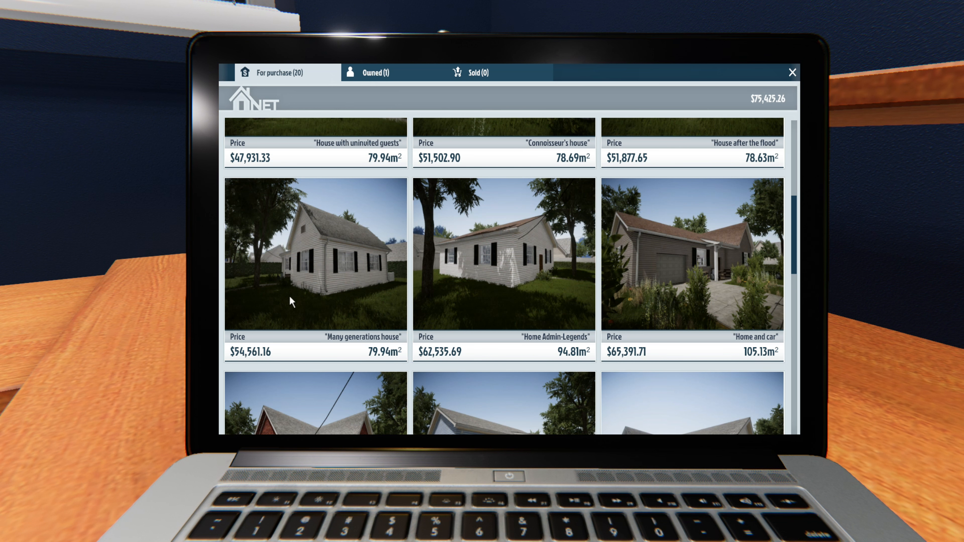
{"action": "scroll", "scroll_direction": "down", "scroll_amount": 3}
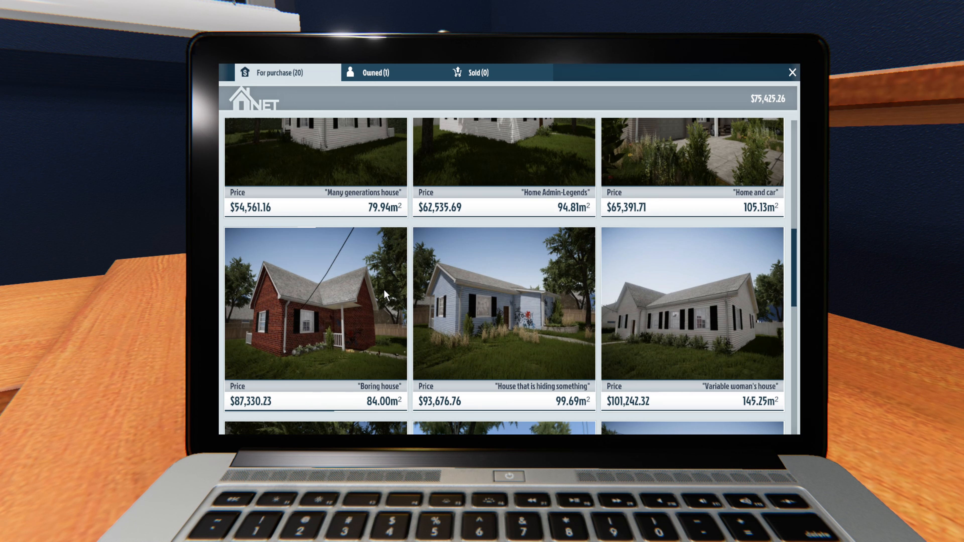
{"action": "mouse_move", "coordinate": [347, 198]}
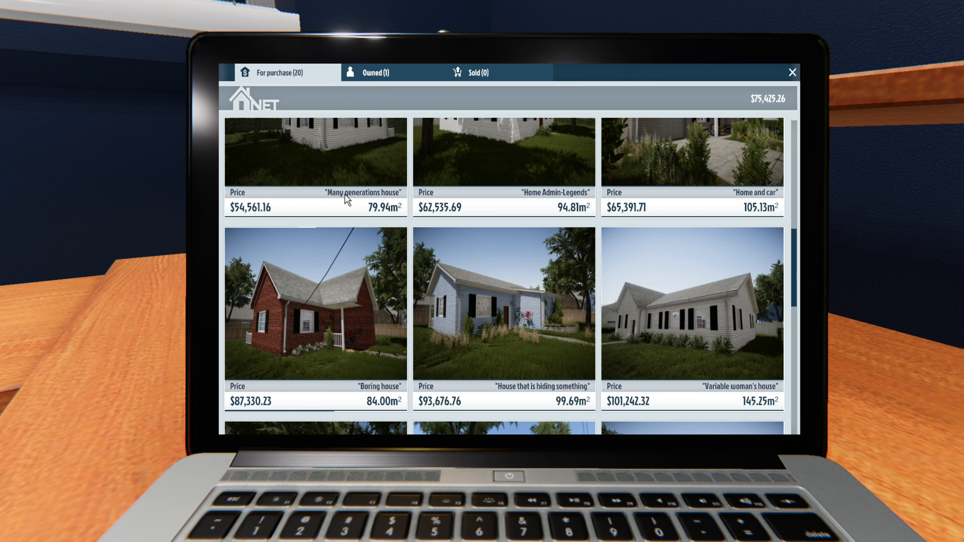
{"action": "scroll", "scroll_direction": "down", "scroll_amount": 3}
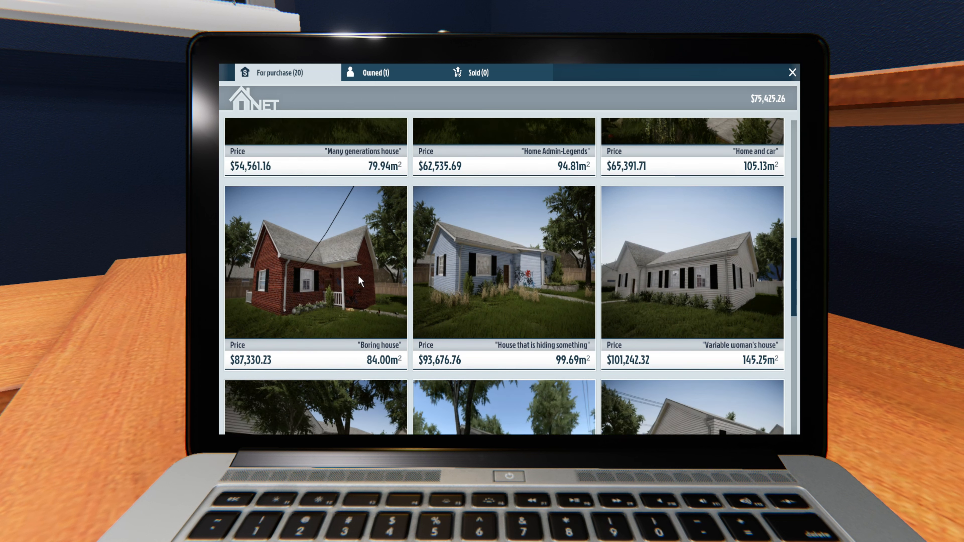
{"action": "scroll", "scroll_direction": "down", "scroll_amount": 3}
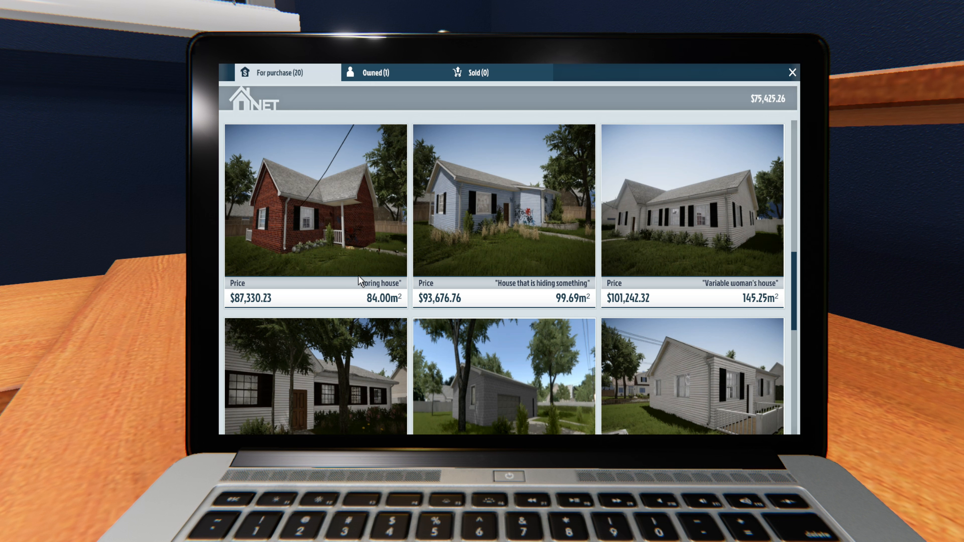
{"action": "scroll", "scroll_direction": "up", "scroll_amount": 3}
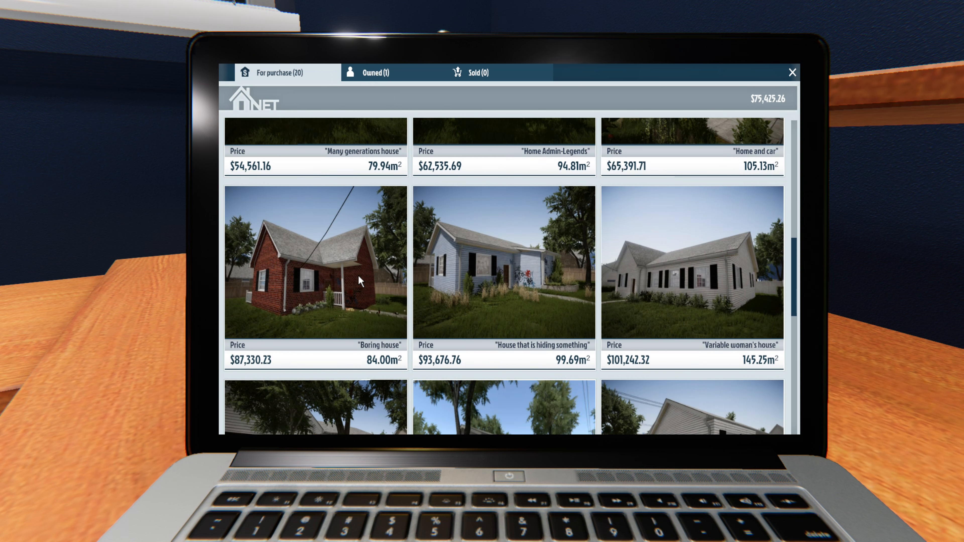
{"action": "mouse_move", "coordinate": [345, 266]}
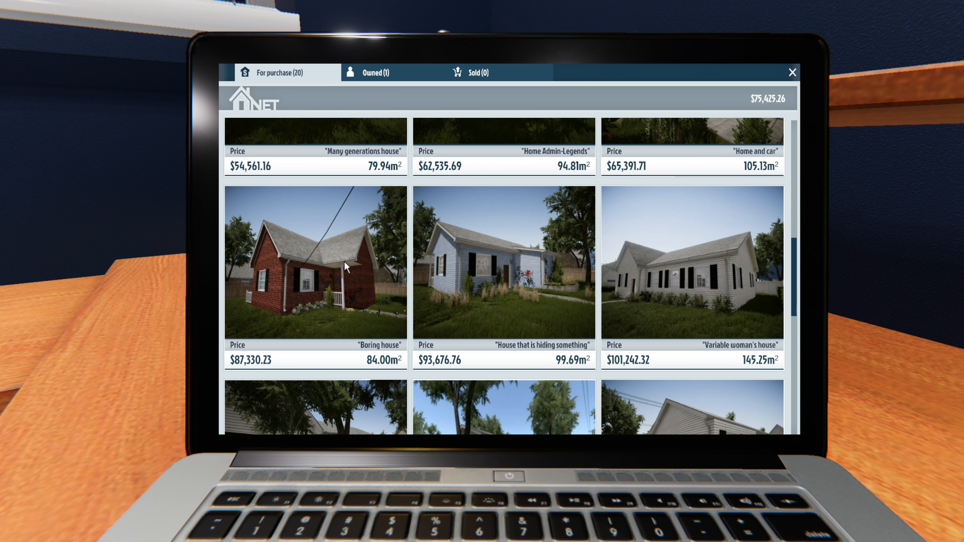
{"action": "mouse_move", "coordinate": [335, 257]}
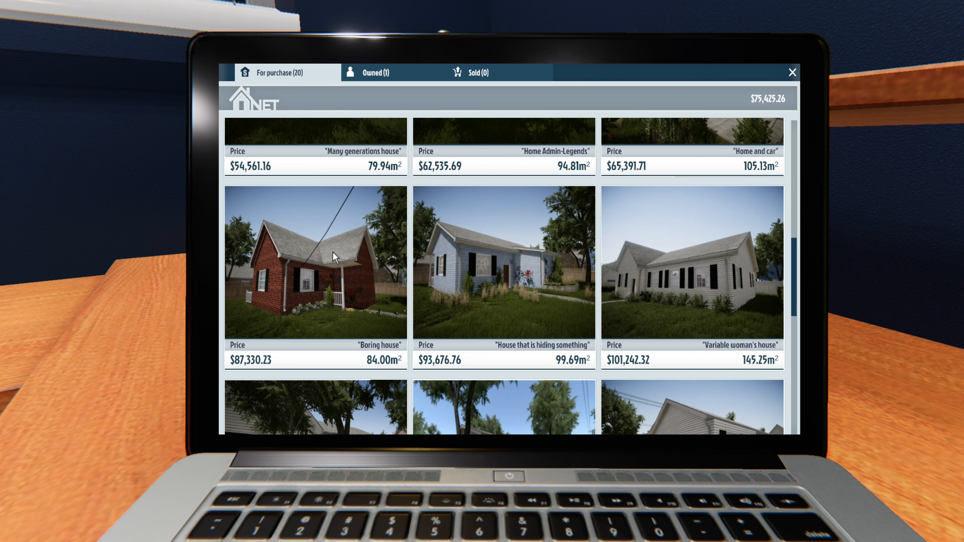
{"action": "mouse_move", "coordinate": [326, 299]}
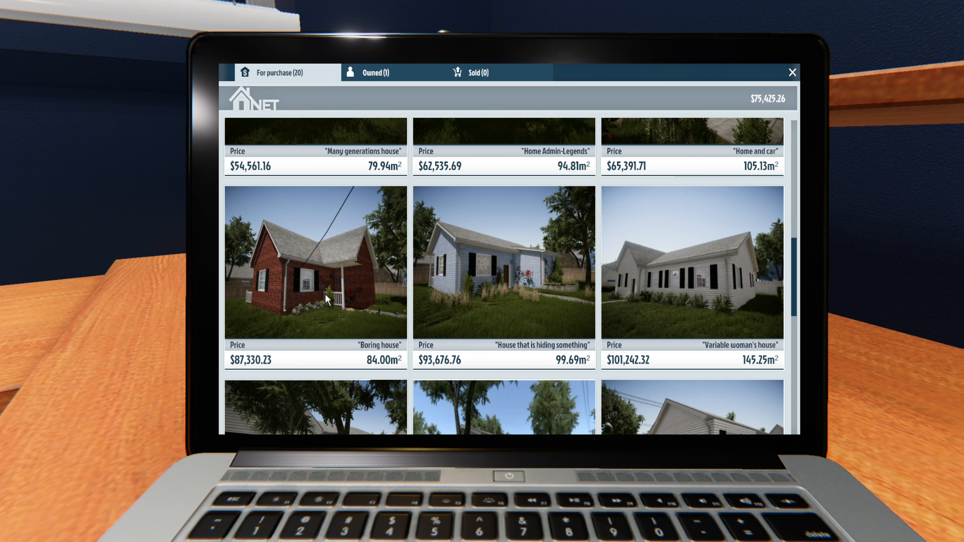
- View the Home Admin-Legends listing and its bedroom photos, then return to the list
{"action": "scroll", "scroll_direction": "up", "scroll_amount": 3}
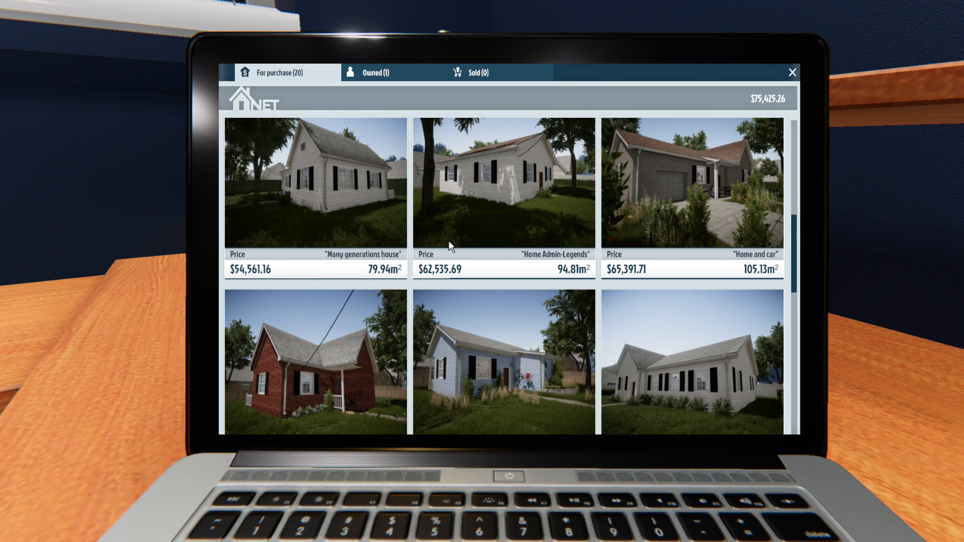
{"action": "left_click", "coordinate": [503, 183]}
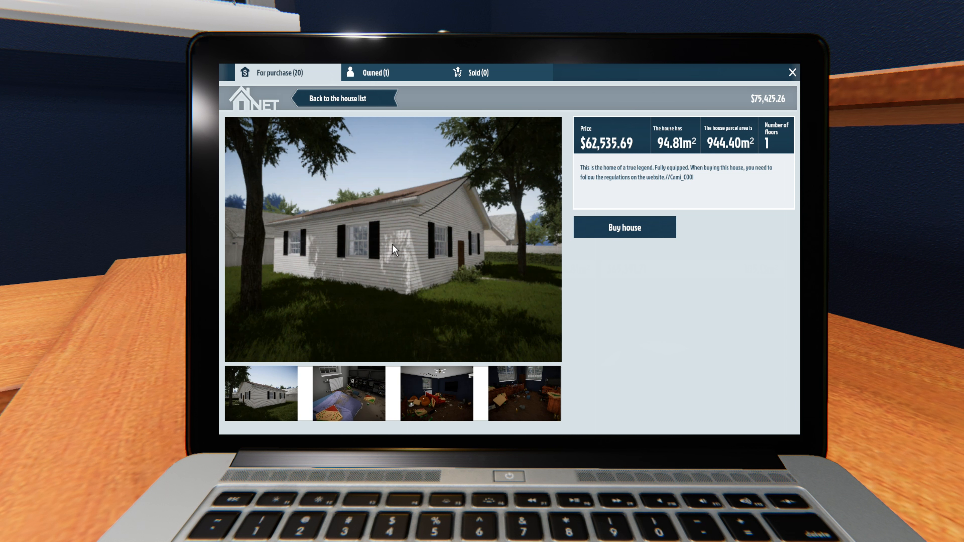
{"action": "mouse_move", "coordinate": [351, 371]}
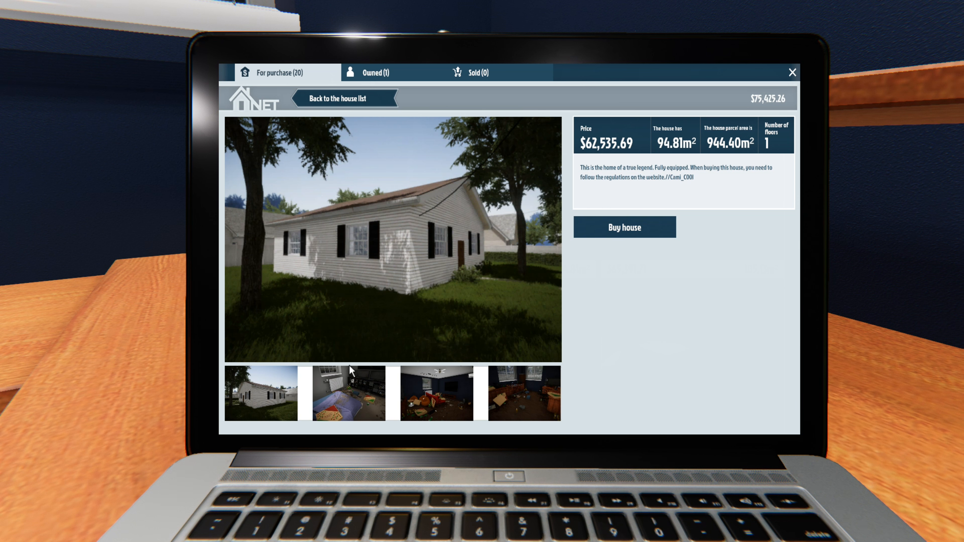
{"action": "left_click", "coordinate": [347, 393]}
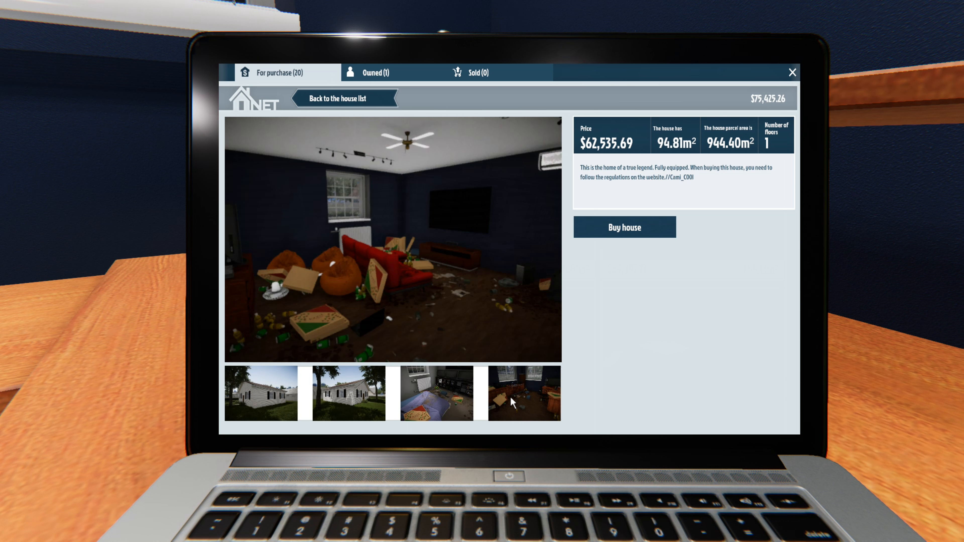
{"action": "left_click", "coordinate": [437, 394]}
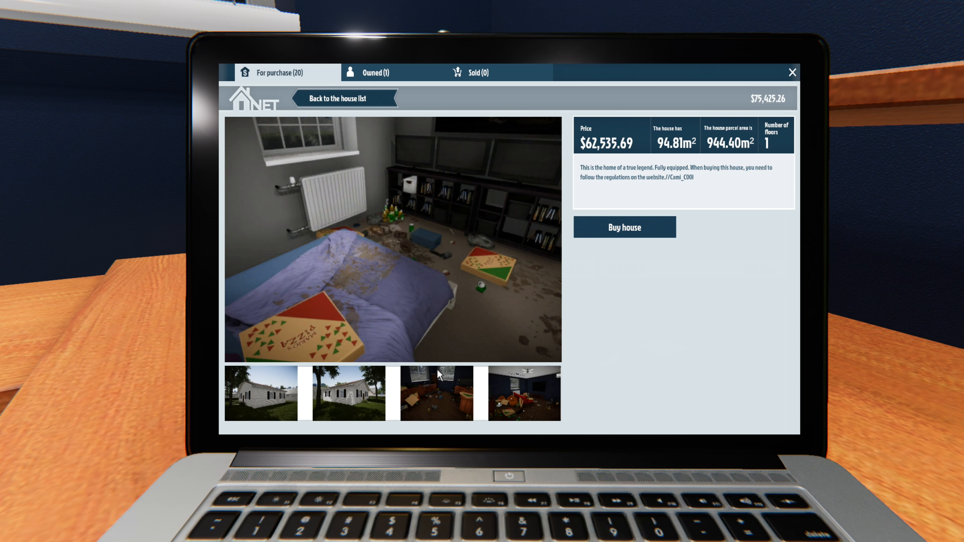
{"action": "mouse_move", "coordinate": [353, 393]}
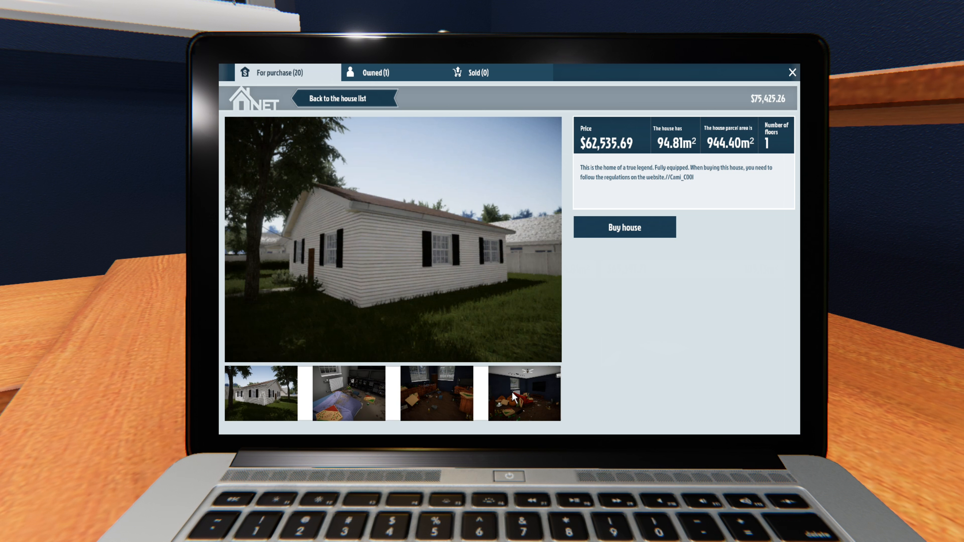
{"action": "left_click", "coordinate": [343, 97]}
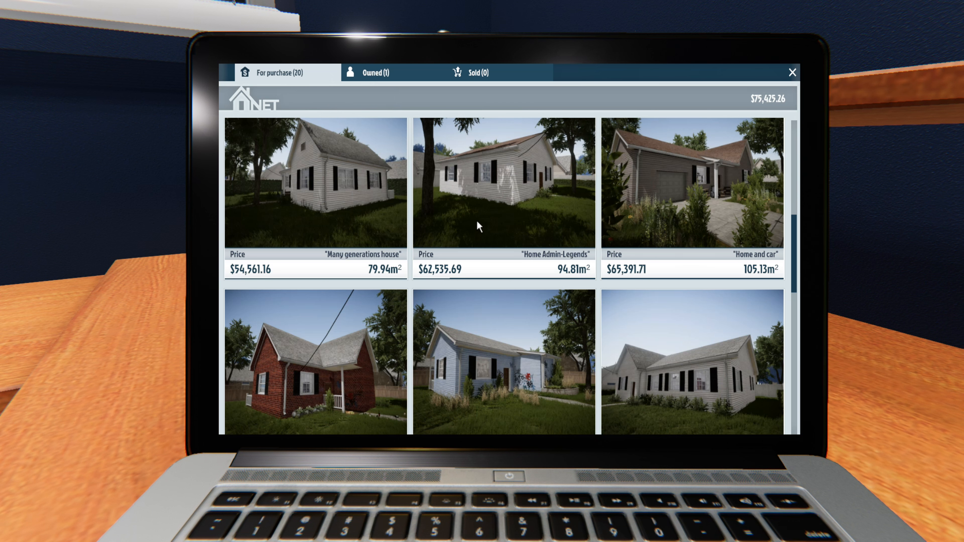
- Check the Home and car listing, then reopen Home Admin-Legends at $62,535.69
{"action": "scroll", "scroll_direction": "down", "scroll_amount": 3}
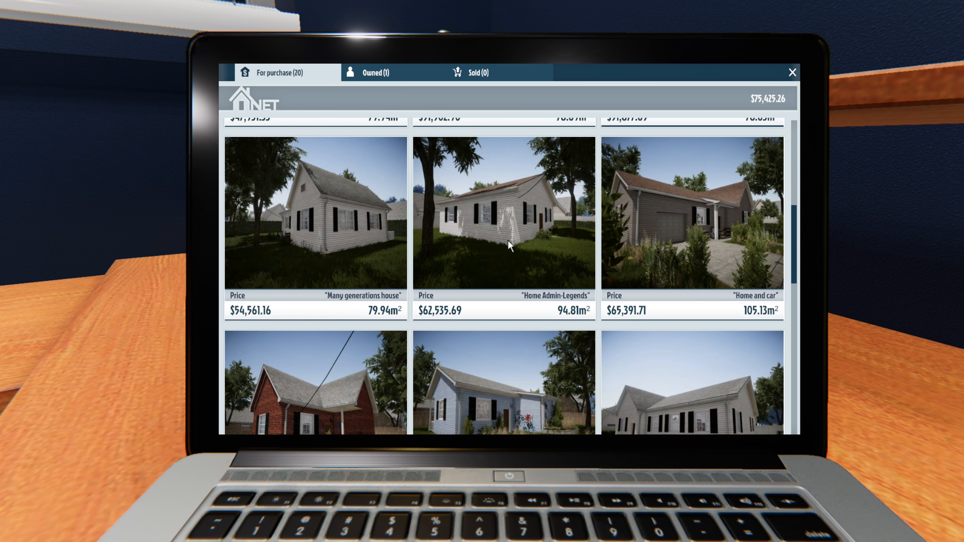
{"action": "mouse_move", "coordinate": [692, 243]}
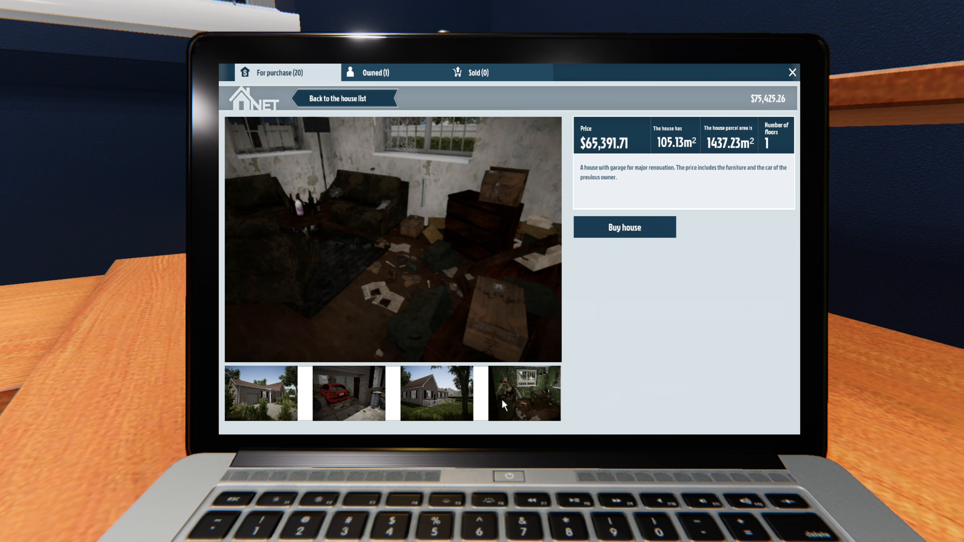
{"action": "left_click", "coordinate": [343, 98]}
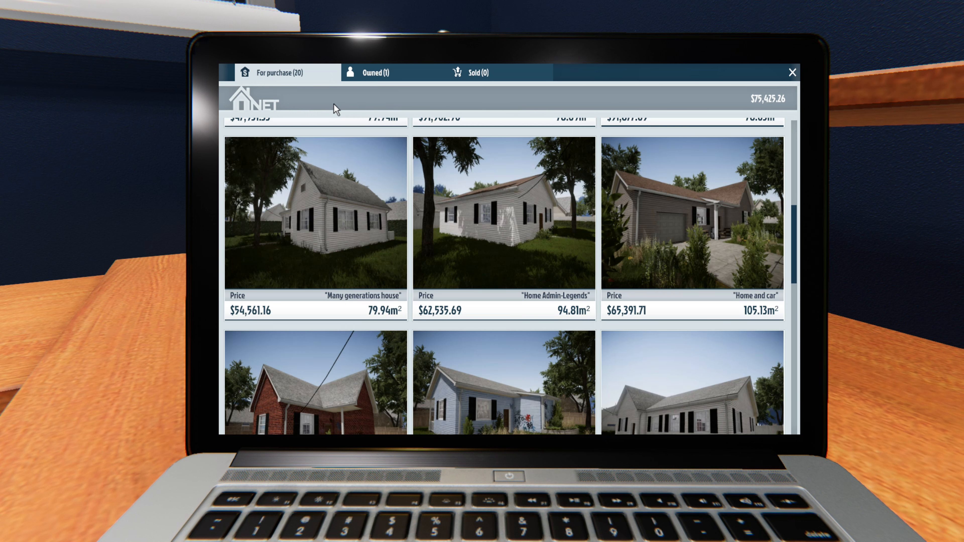
{"action": "scroll", "scroll_direction": "down", "scroll_amount": 3}
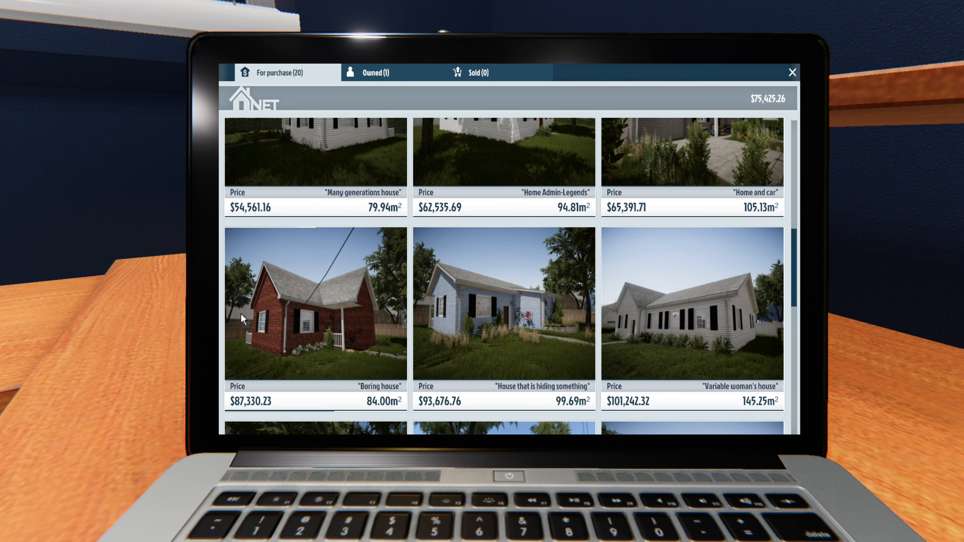
{"action": "mouse_move", "coordinate": [282, 384]}
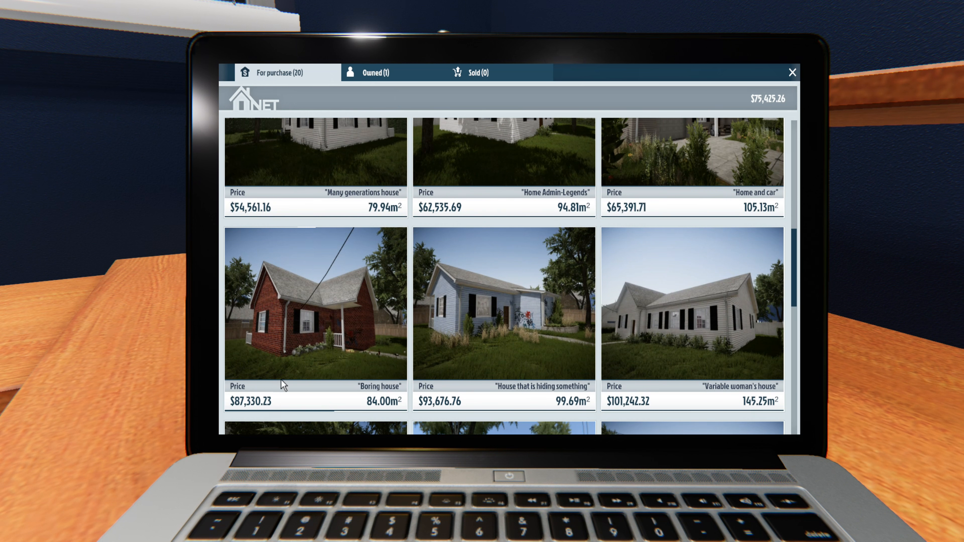
{"action": "left_click", "coordinate": [502, 153]}
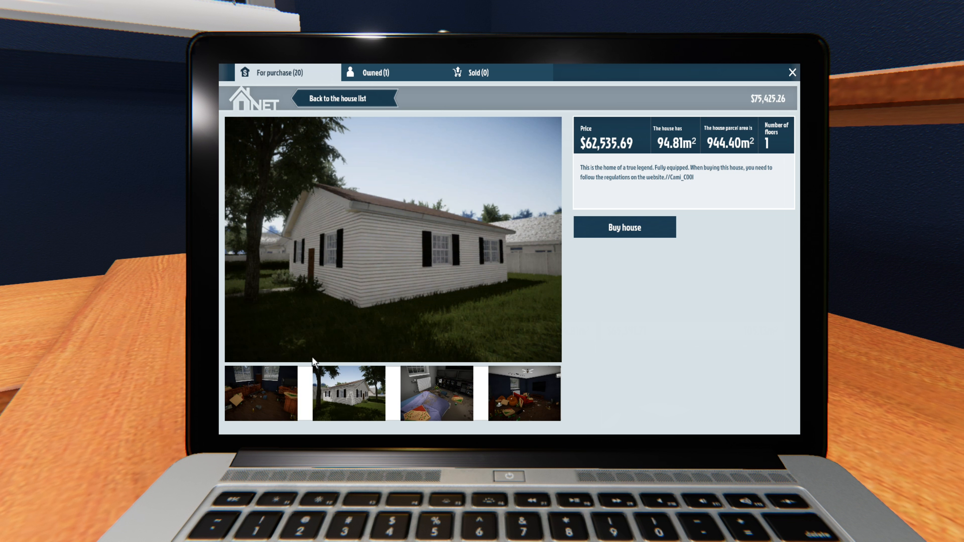
{"action": "mouse_move", "coordinate": [377, 381]}
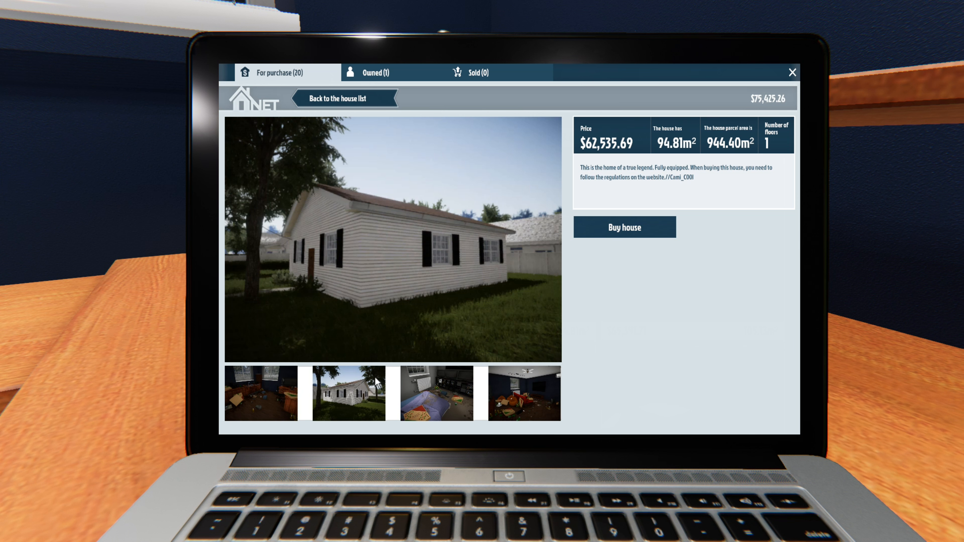
- Buy the Home Admin-Legends house, travel there and dismiss the Buyers tutorial
{"action": "left_click", "coordinate": [623, 227]}
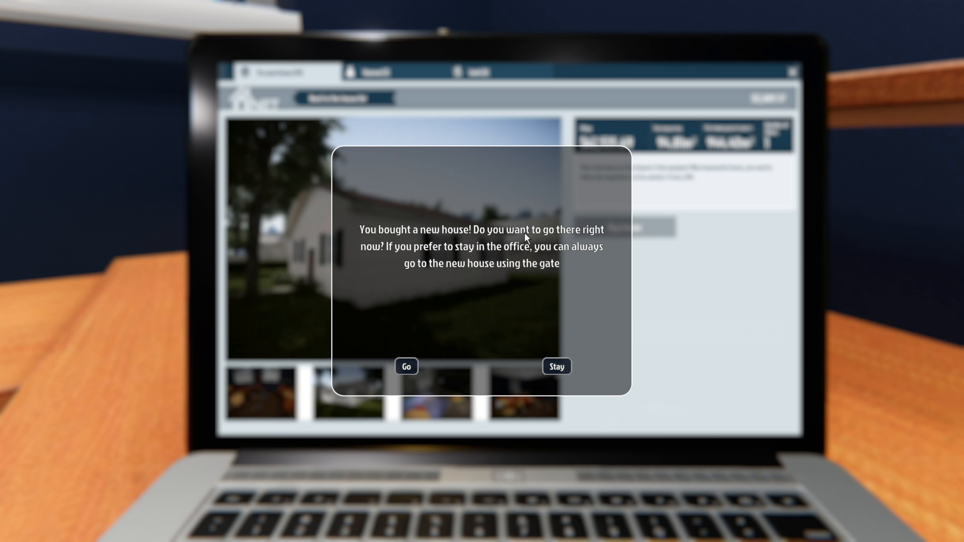
{"action": "mouse_move", "coordinate": [498, 260]}
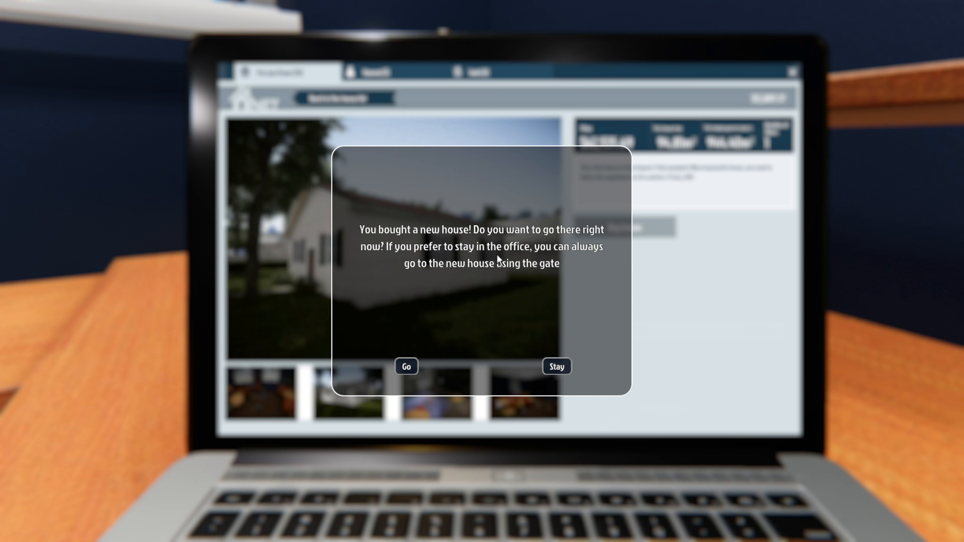
{"action": "mouse_move", "coordinate": [510, 279]}
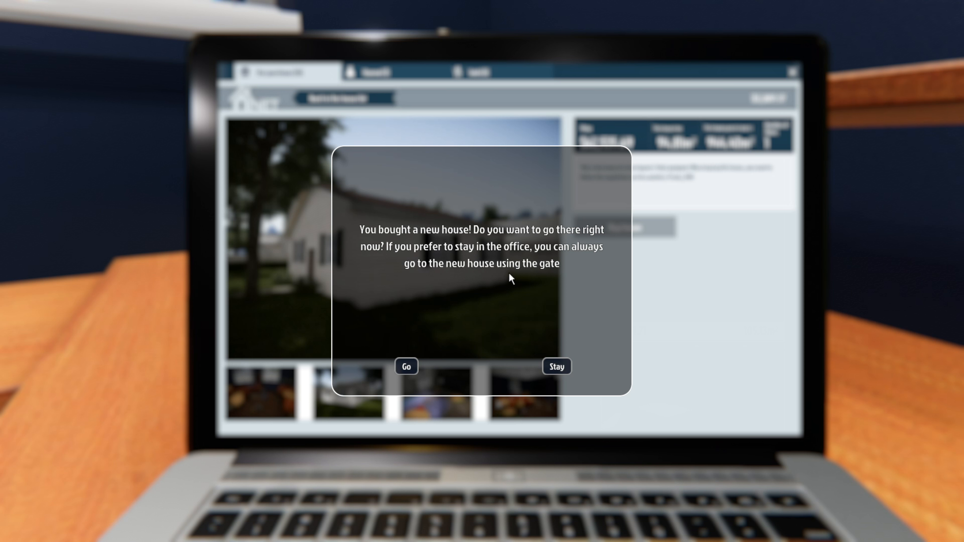
{"action": "left_click", "coordinate": [406, 366]}
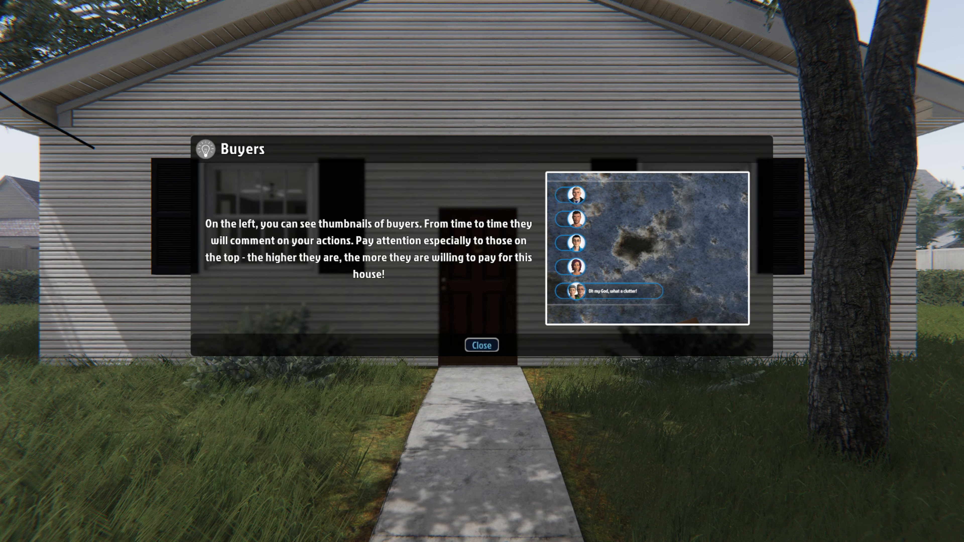
{"action": "left_click", "coordinate": [481, 345]}
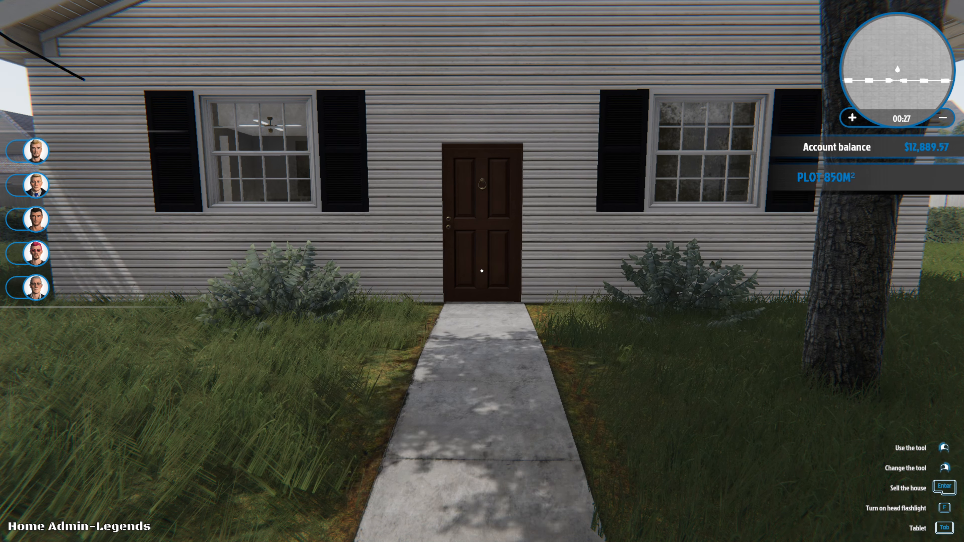
- Enter through the front door and open the interior door to the messy bathroom
{"action": "key", "text": "w"}
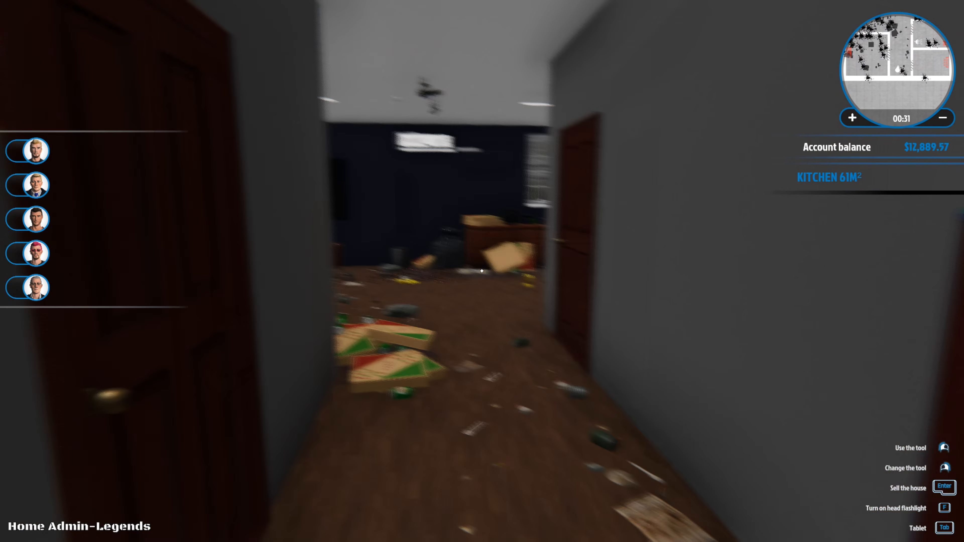
{"action": "mouse_move", "coordinate": [482, 271]}
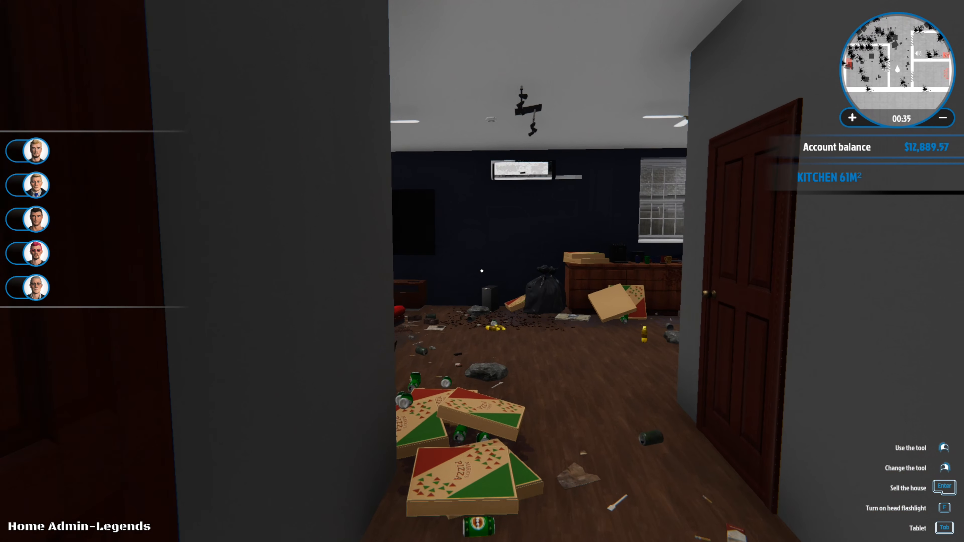
{"action": "mouse_move", "coordinate": [482, 270]}
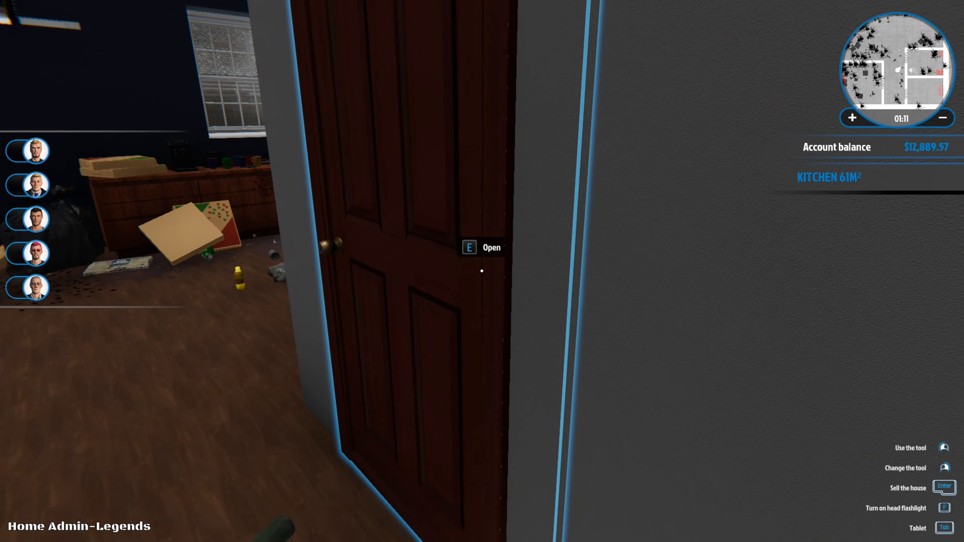
{"action": "key", "text": "e"}
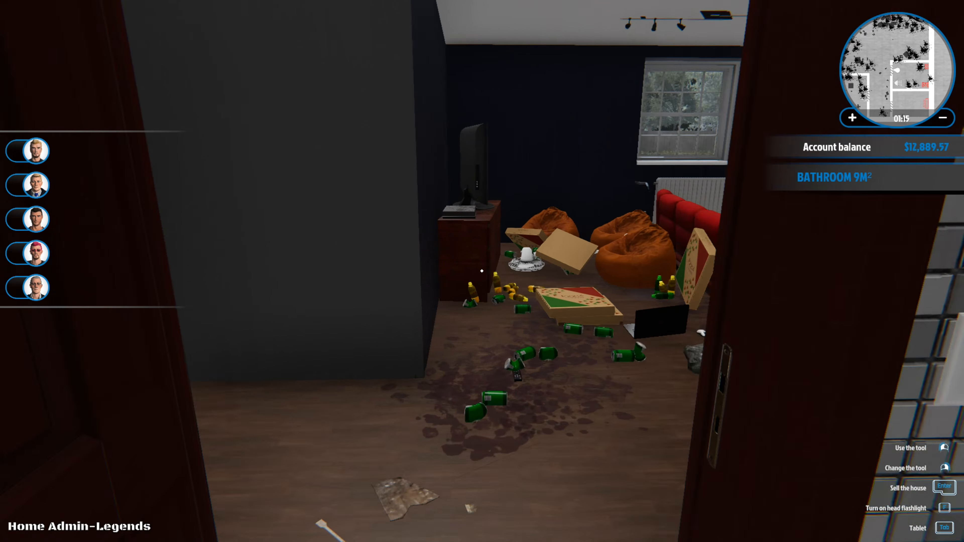
{"action": "mouse_move", "coordinate": [482, 271]}
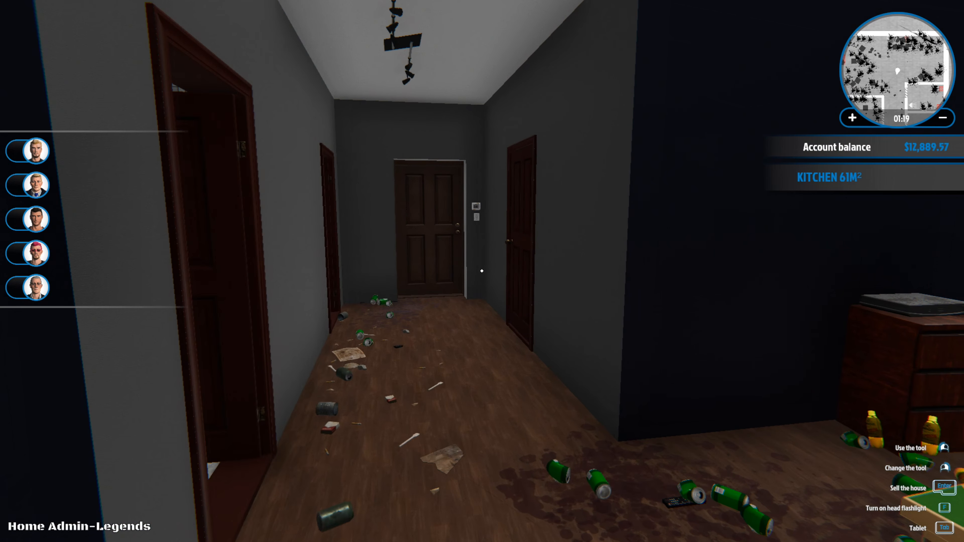
{"action": "mouse_move", "coordinate": [482, 271]}
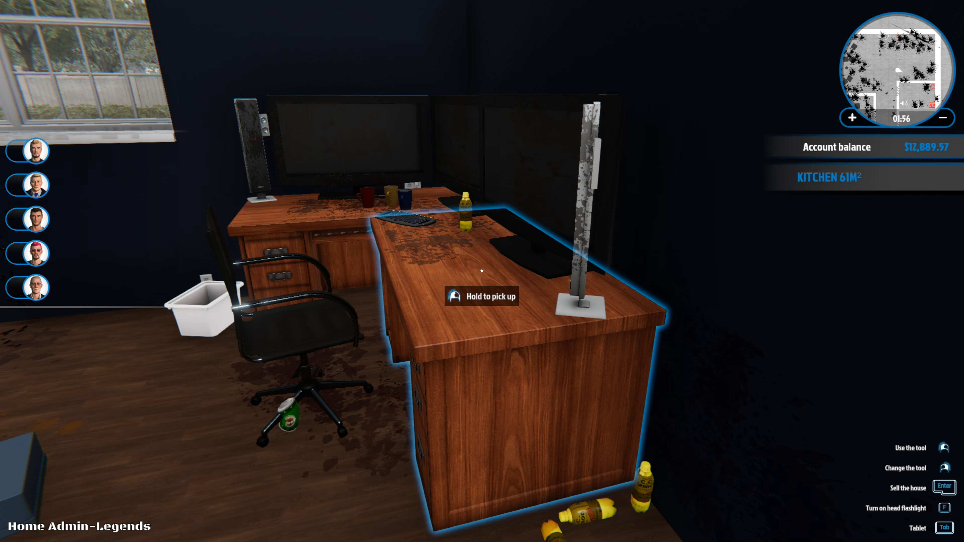
{"action": "mouse_move", "coordinate": [482, 271]}
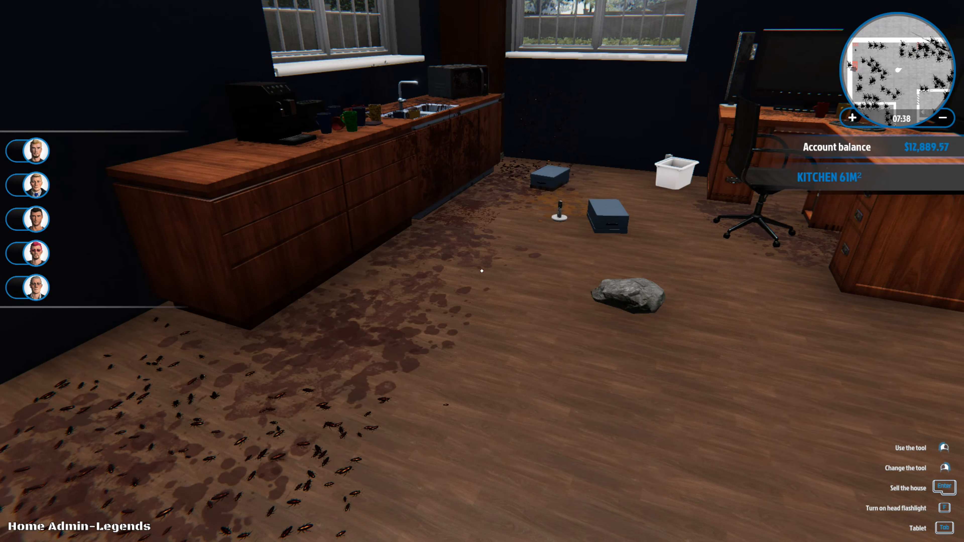
{"action": "mouse_move", "coordinate": [482, 270]}
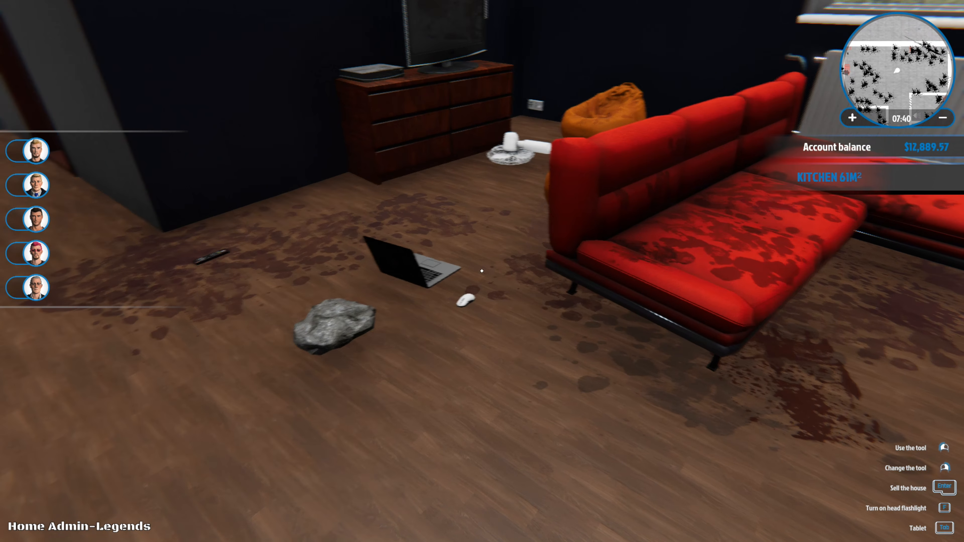
{"action": "mouse_move", "coordinate": [481, 271]}
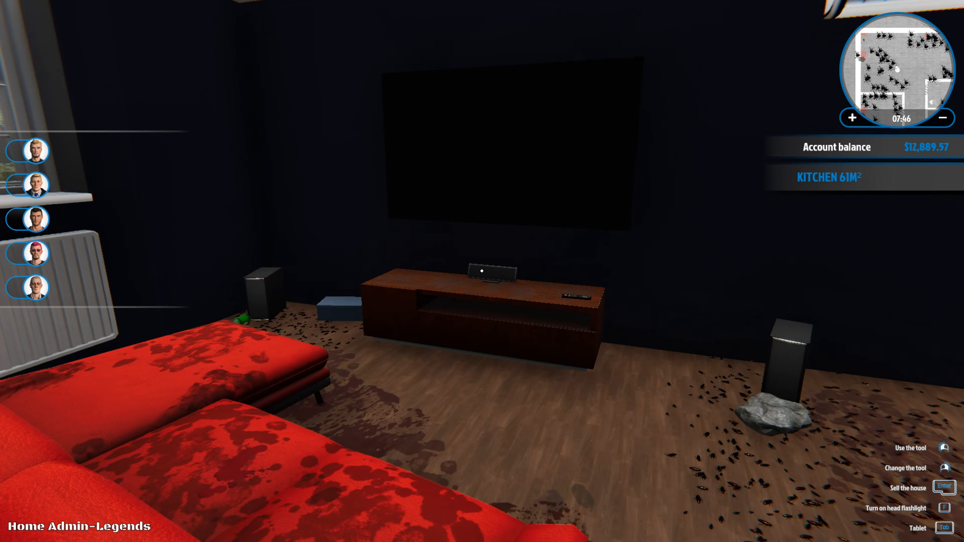
{"action": "mouse_move", "coordinate": [482, 271]}
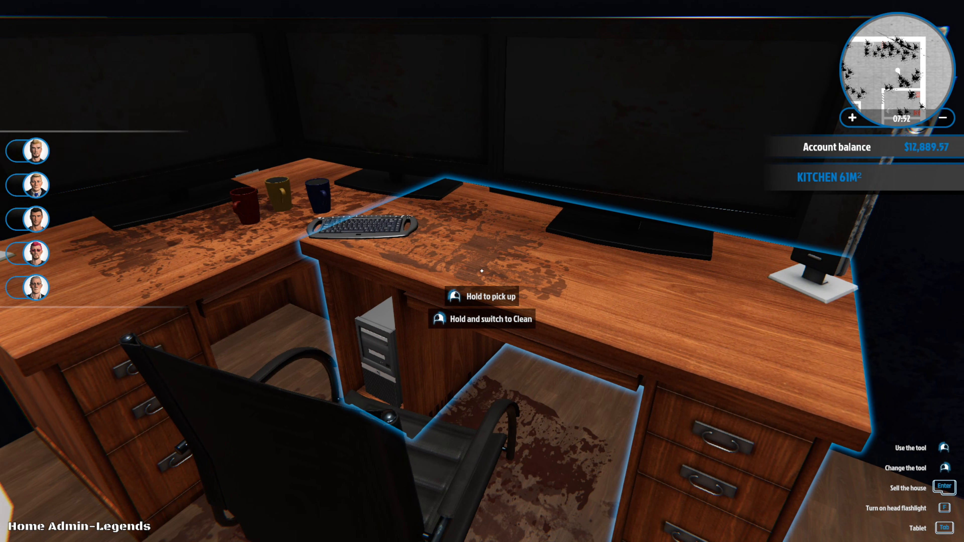
{"action": "mouse_move", "coordinate": [482, 271]}
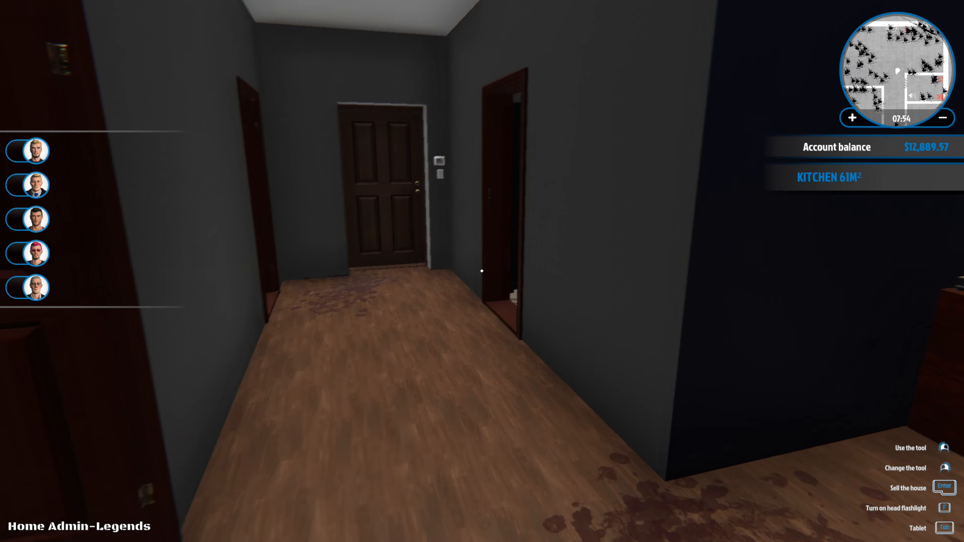
{"action": "mouse_move", "coordinate": [482, 271]}
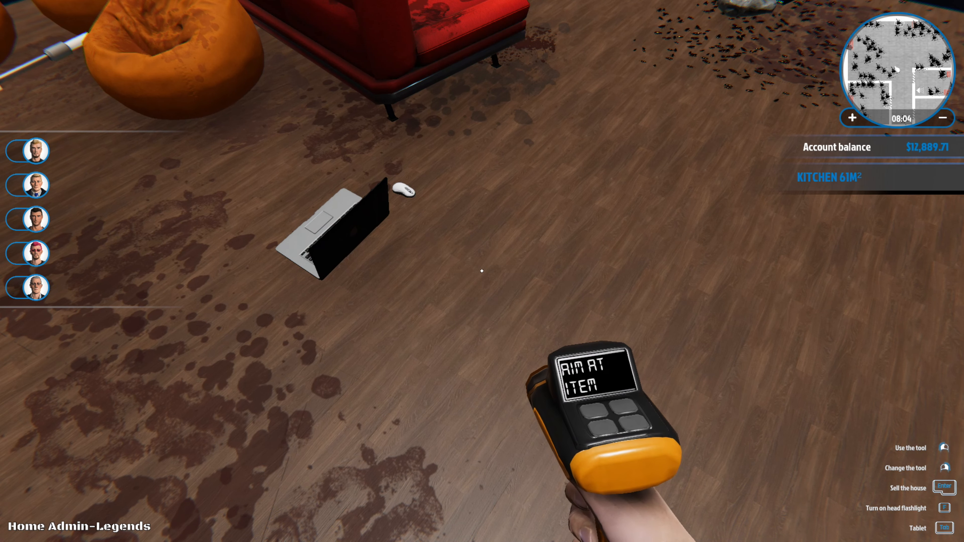
{"action": "mouse_move", "coordinate": [482, 271]}
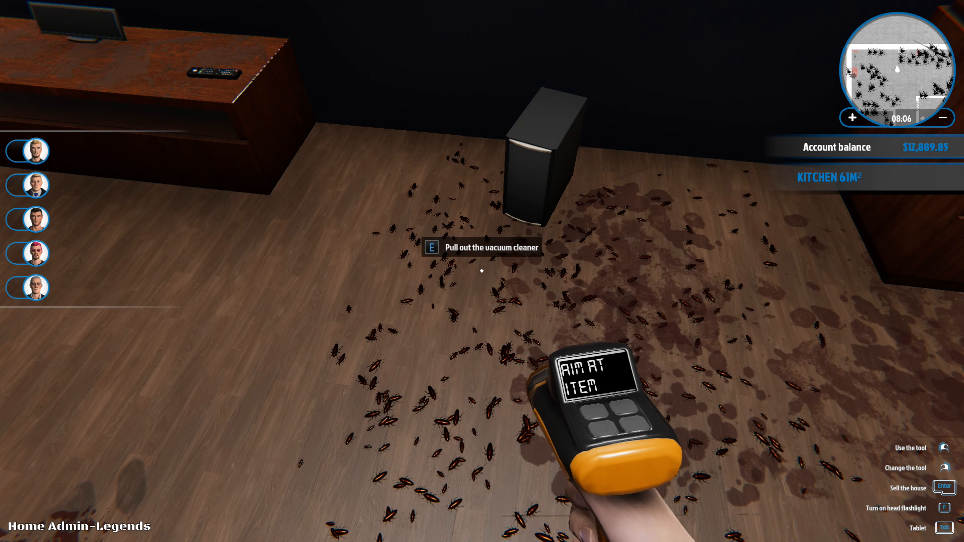
{"action": "mouse_move", "coordinate": [482, 271]}
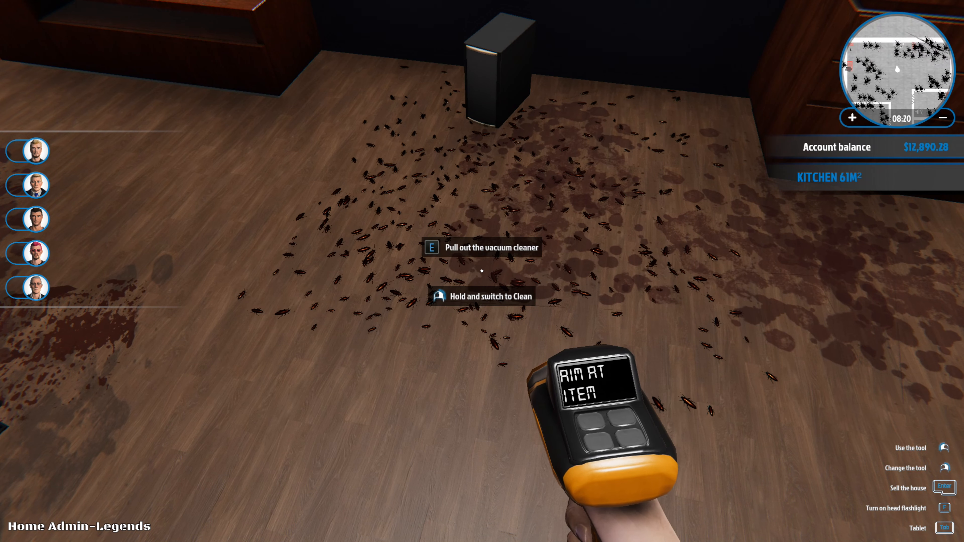
- Ready the sell tool and move to the cockroach-covered floor by the speaker
{"action": "key", "text": "e"}
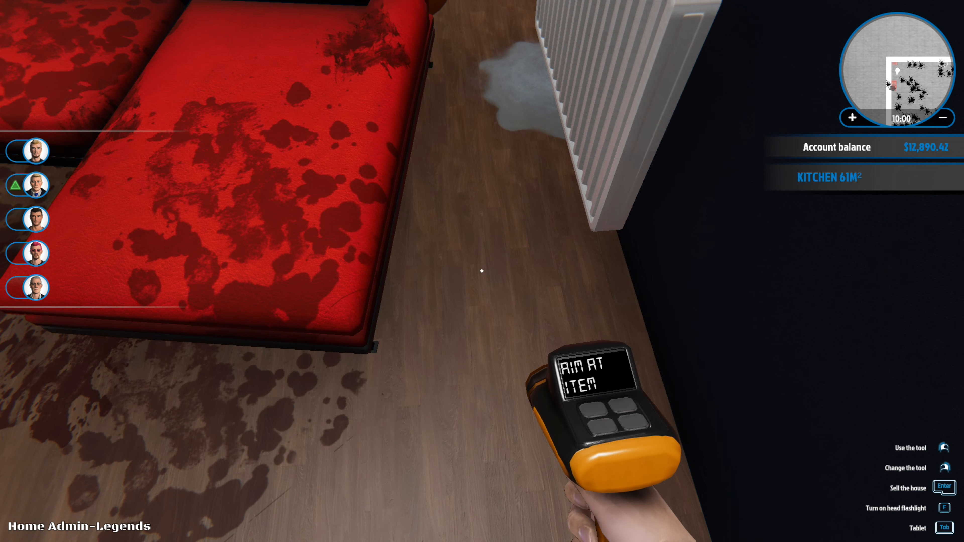
{"action": "mouse_move", "coordinate": [482, 271]}
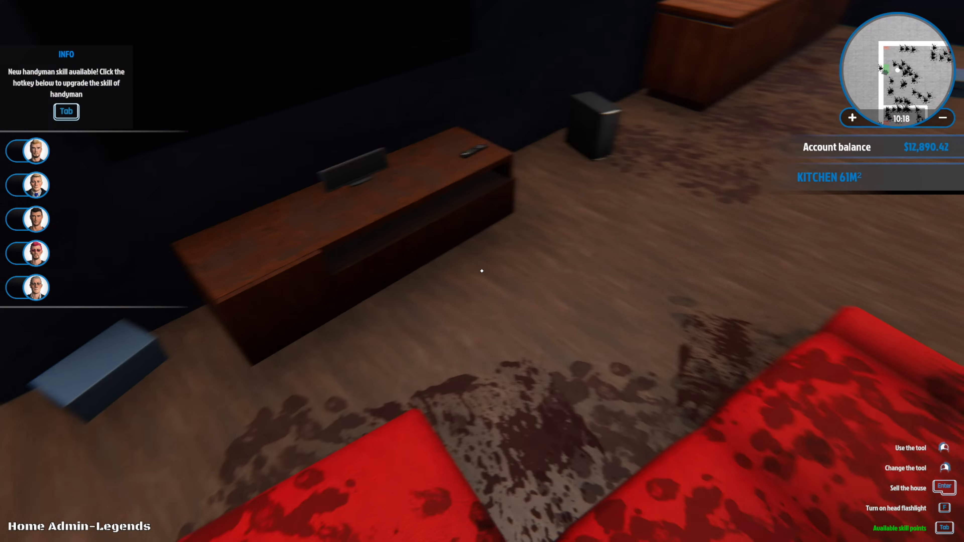
{"action": "mouse_move", "coordinate": [482, 271]}
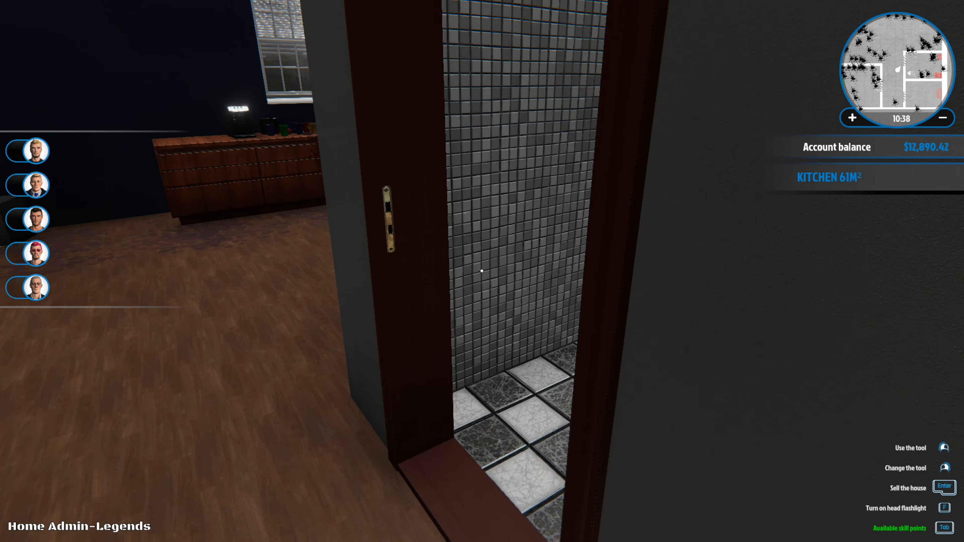
{"action": "mouse_move", "coordinate": [481, 271]}
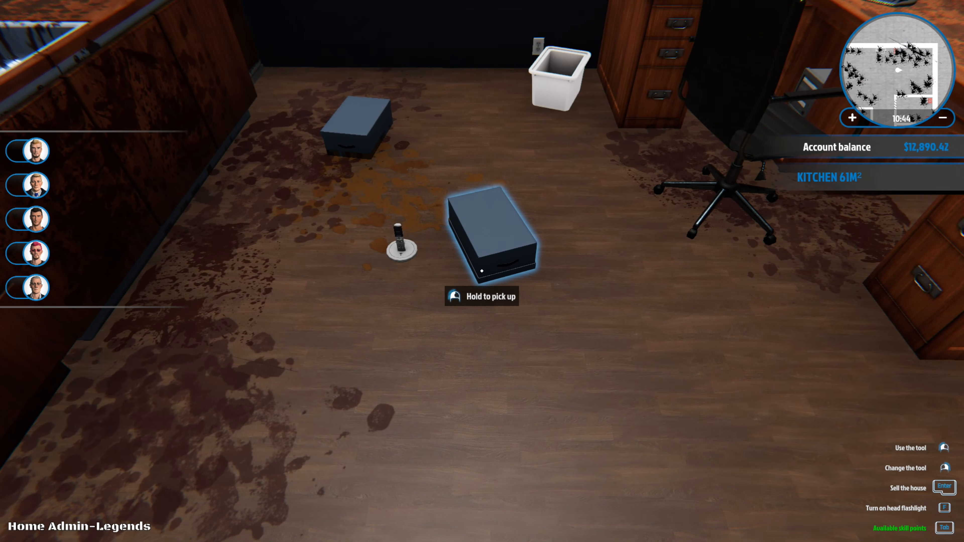
{"action": "mouse_move", "coordinate": [481, 271]}
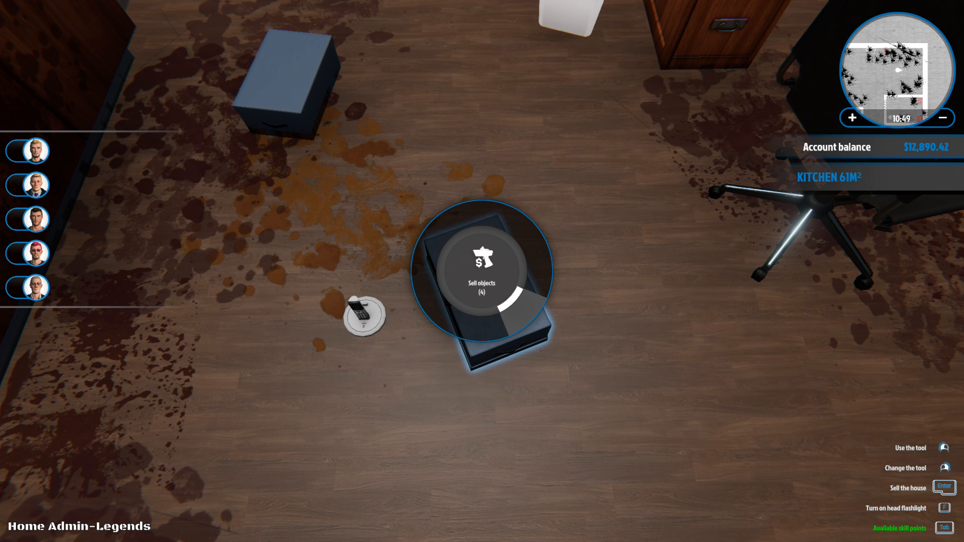
- Sell the floor box, the bedroom remote and the laptop
{"action": "left_click", "coordinate": [482, 271]}
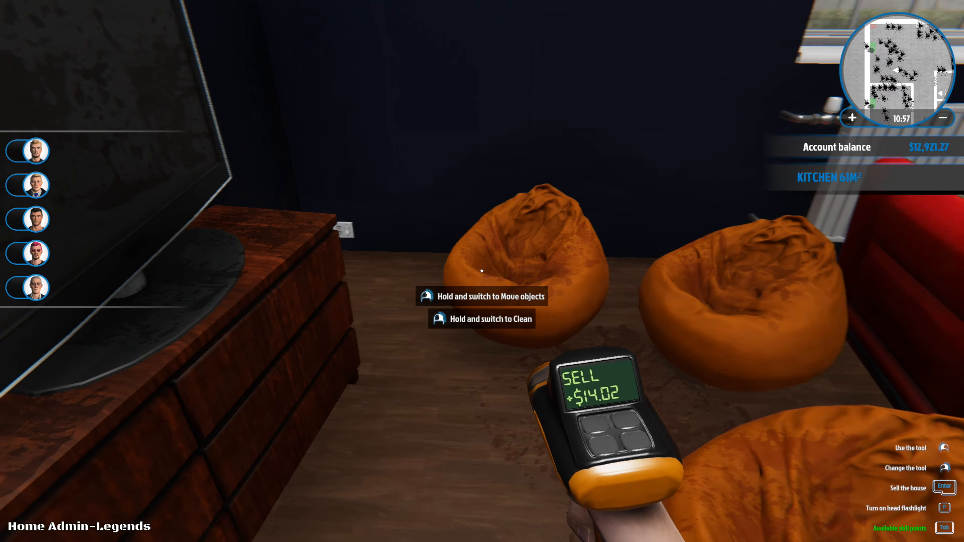
{"action": "mouse_move", "coordinate": [482, 271]}
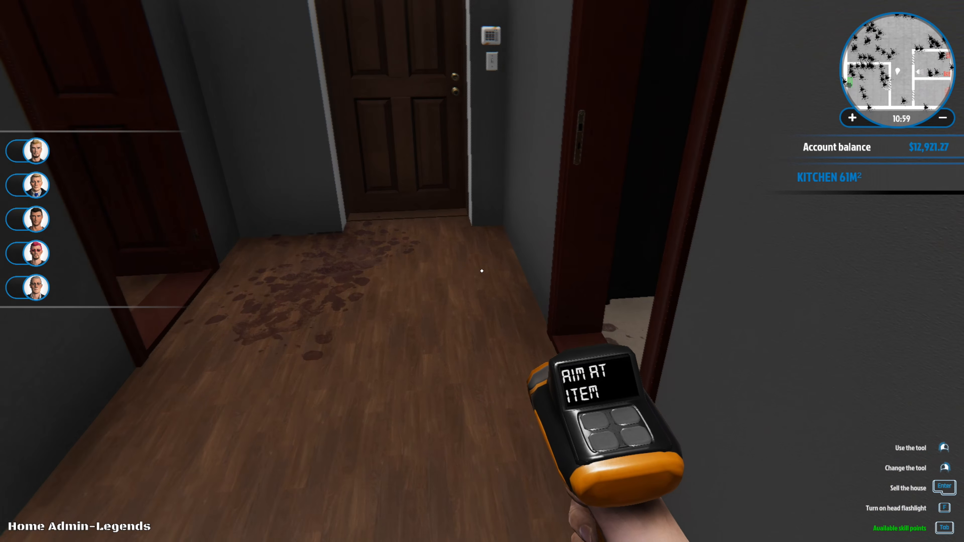
{"action": "mouse_move", "coordinate": [481, 270]}
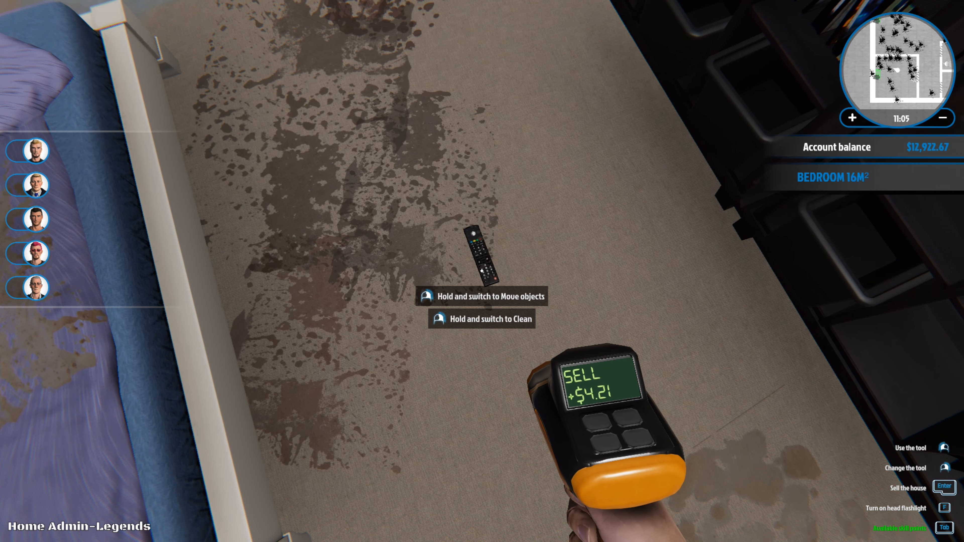
{"action": "left_click", "coordinate": [489, 252]}
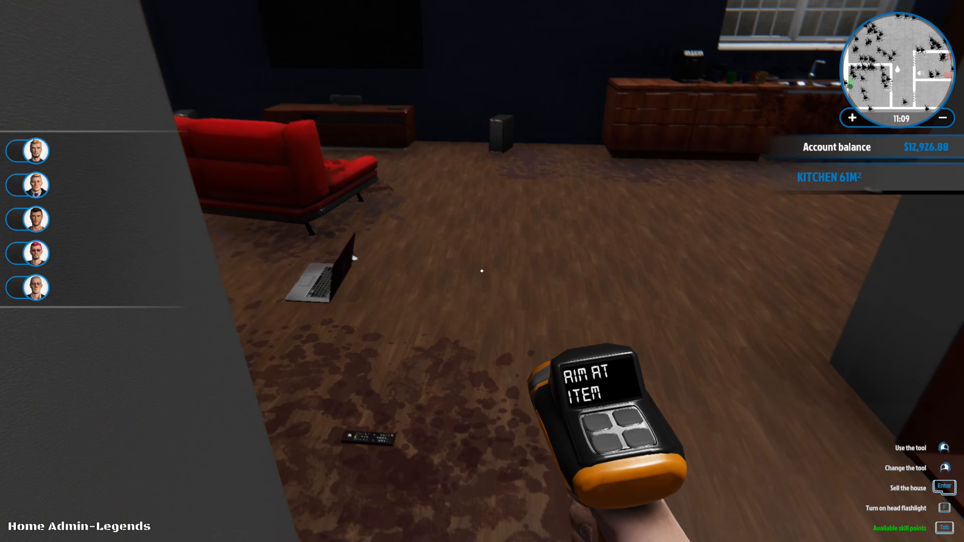
{"action": "mouse_move", "coordinate": [482, 271]}
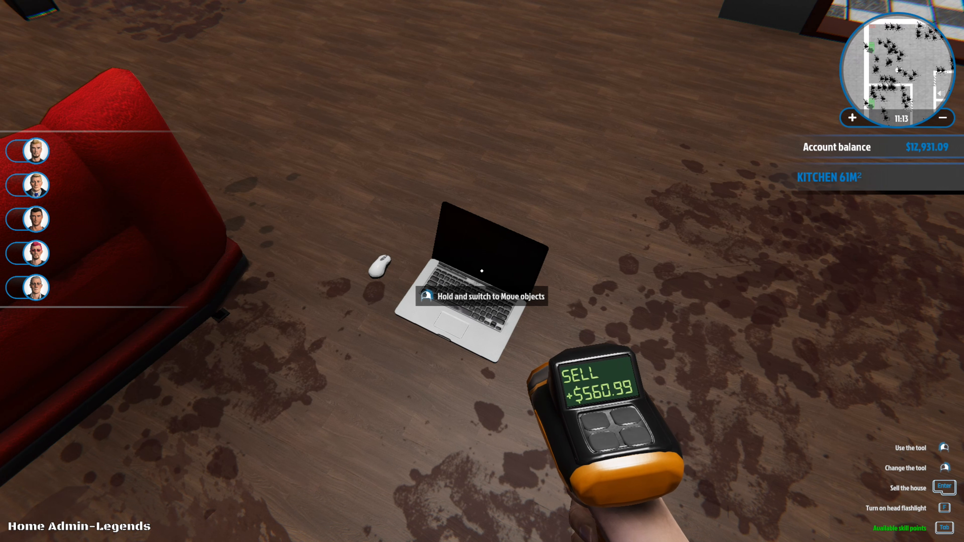
{"action": "left_click", "coordinate": [482, 276]}
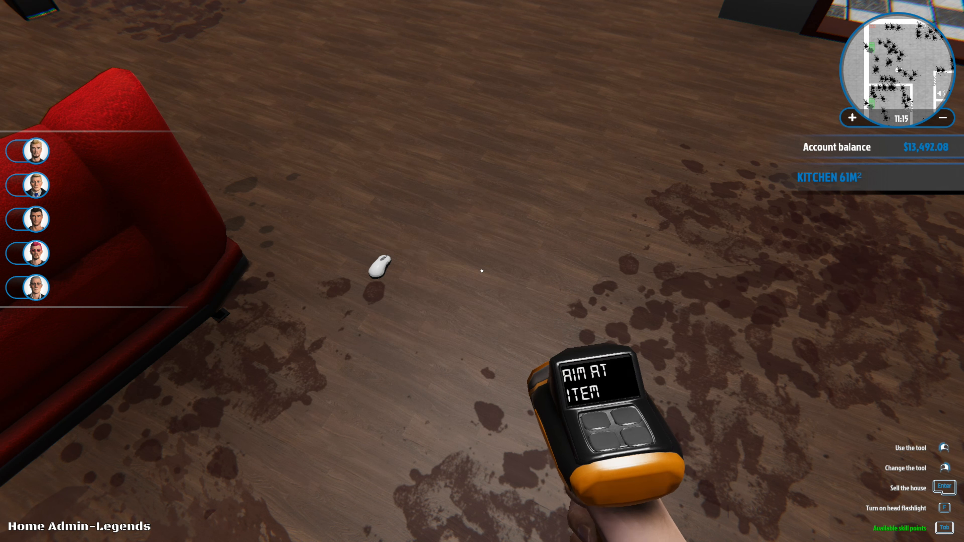
{"action": "mouse_move", "coordinate": [482, 271]}
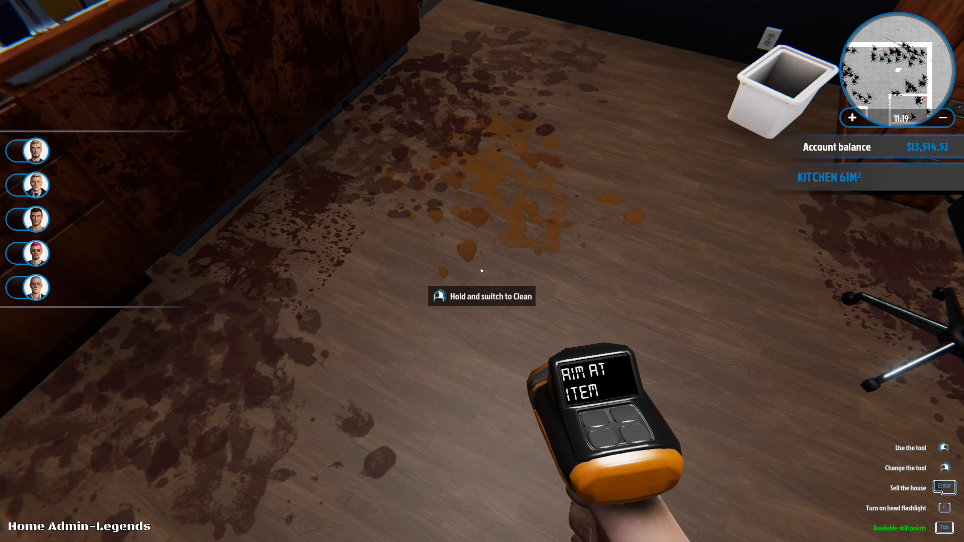
{"action": "mouse_move", "coordinate": [482, 271]}
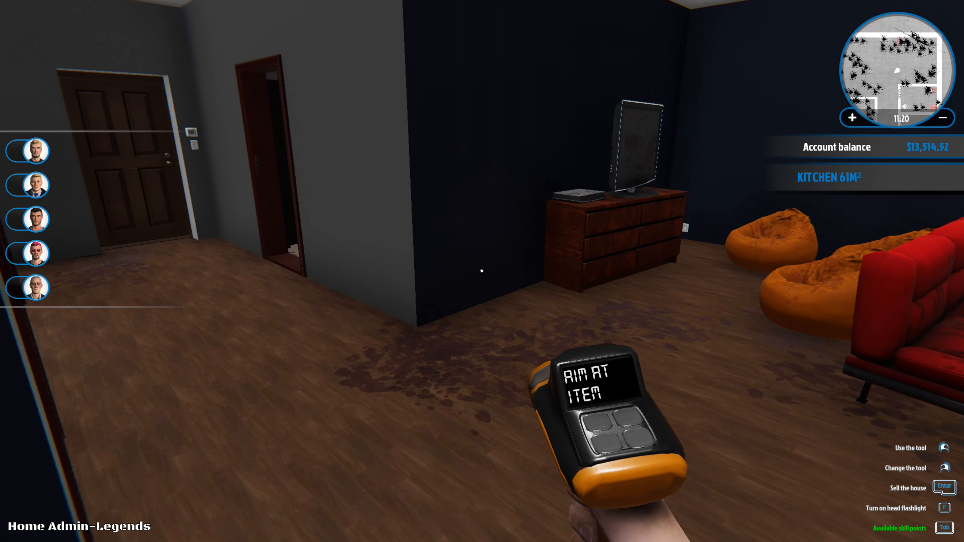
{"action": "mouse_move", "coordinate": [482, 271]}
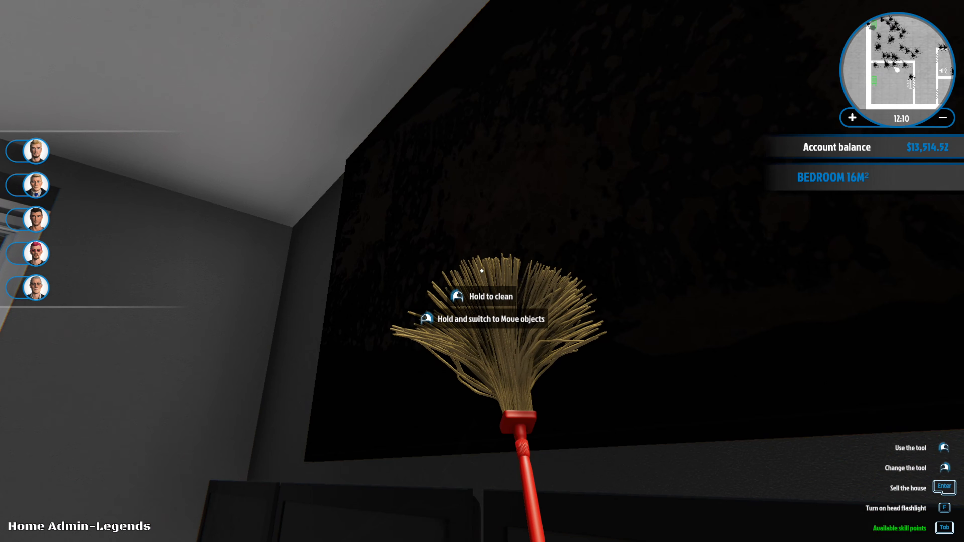
{"action": "mouse_move", "coordinate": [482, 271]}
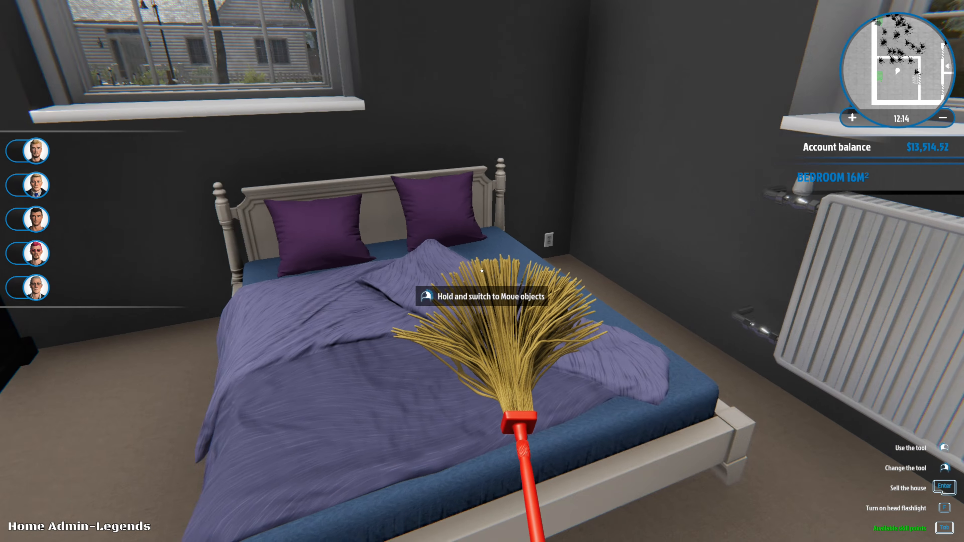
{"action": "mouse_move", "coordinate": [482, 271]}
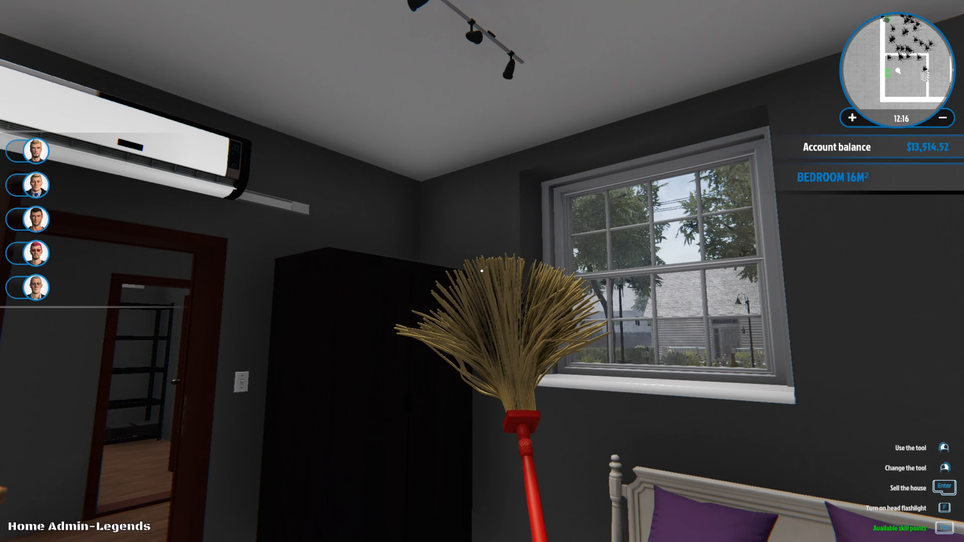
{"action": "mouse_move", "coordinate": [482, 272]}
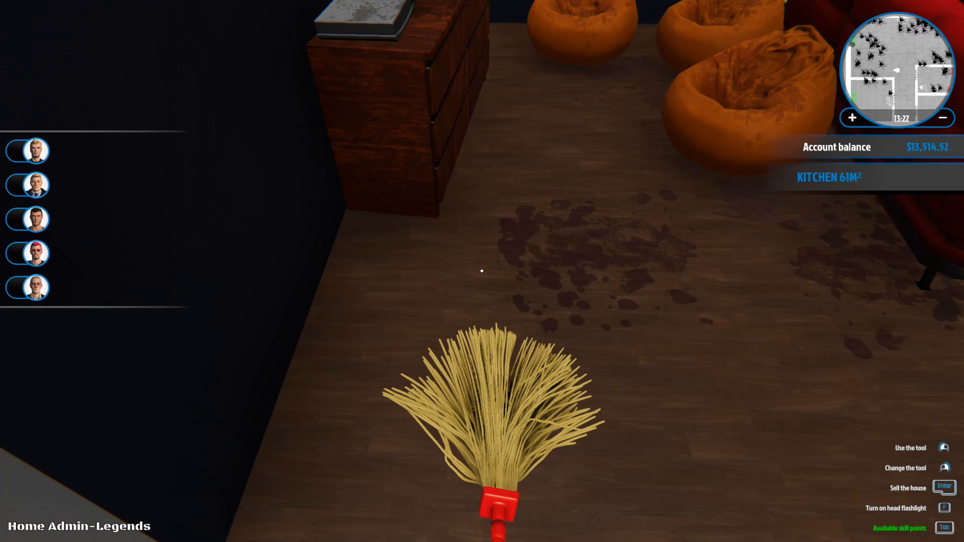
{"action": "mouse_move", "coordinate": [482, 271]}
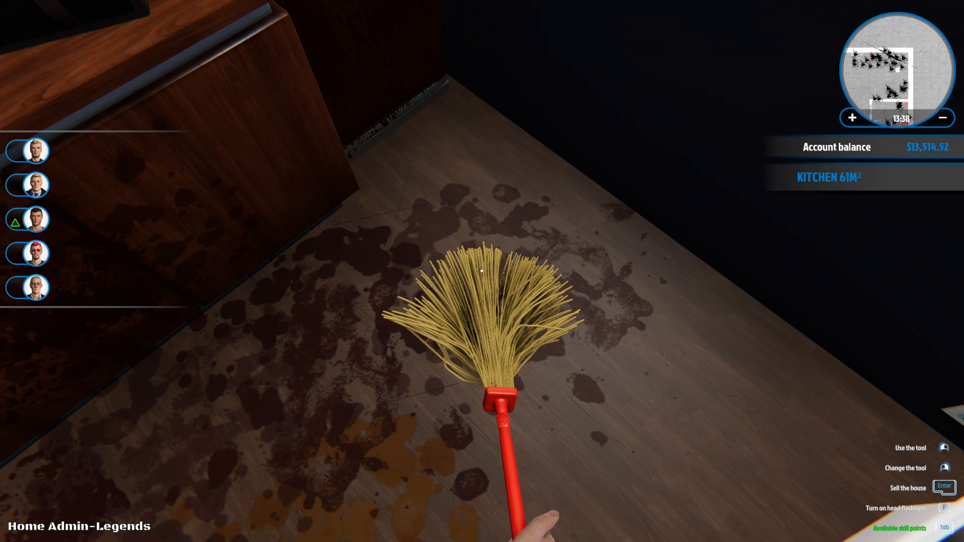
{"action": "mouse_move", "coordinate": [482, 271]}
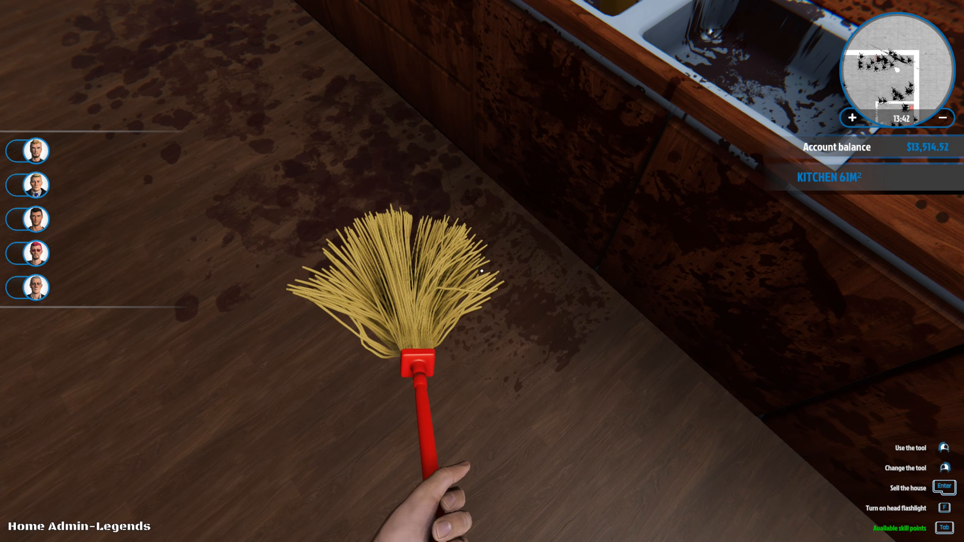
{"action": "mouse_move", "coordinate": [482, 271]}
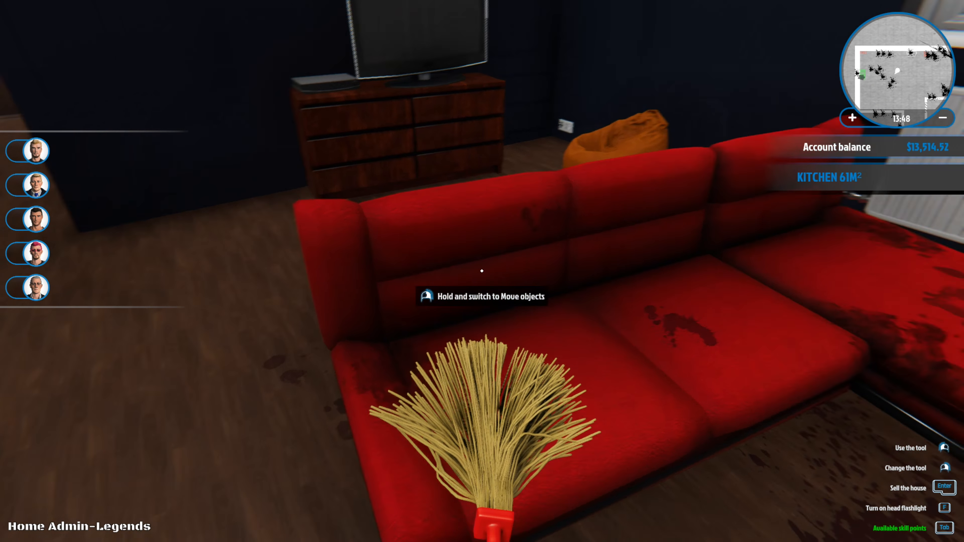
{"action": "mouse_move", "coordinate": [482, 270]}
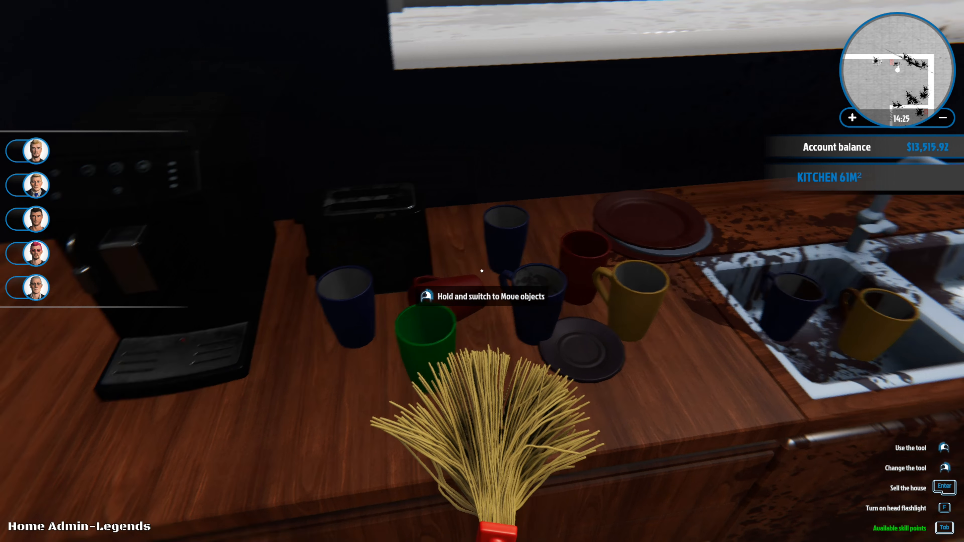
{"action": "mouse_move", "coordinate": [482, 271]}
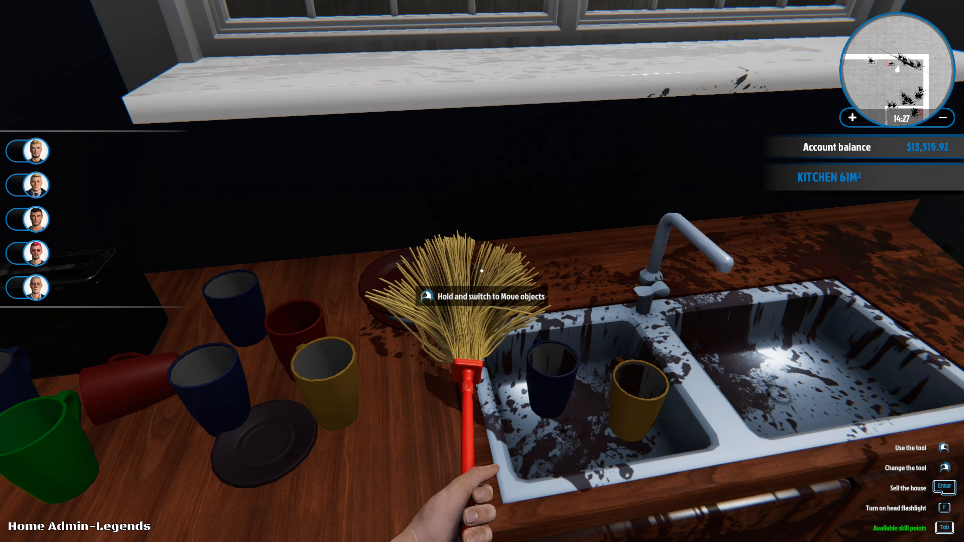
{"action": "mouse_move", "coordinate": [482, 265]}
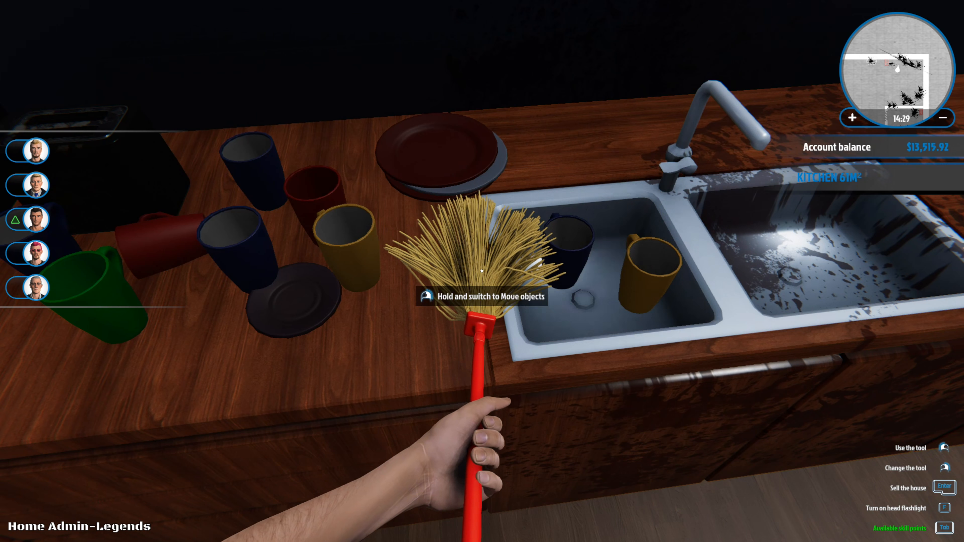
{"action": "mouse_move", "coordinate": [482, 271]}
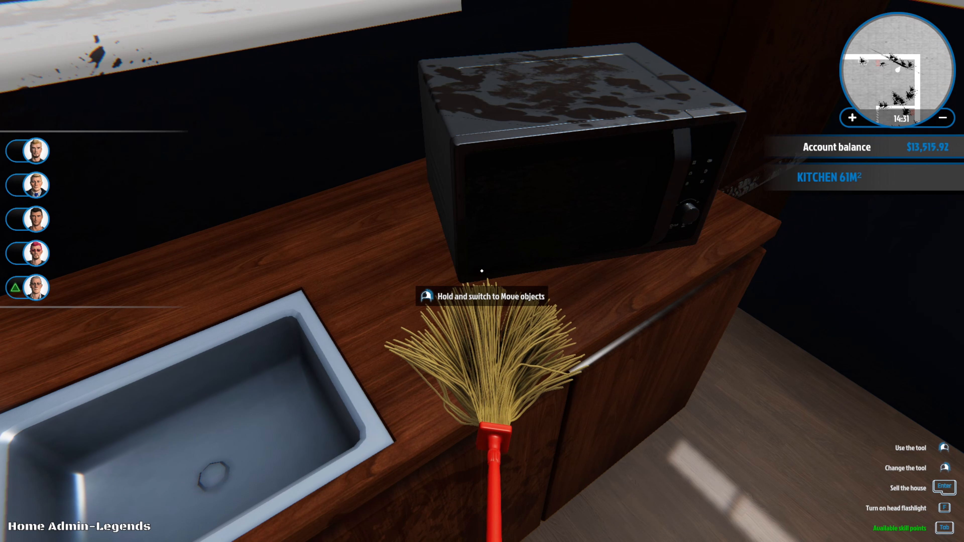
{"action": "mouse_move", "coordinate": [482, 271]}
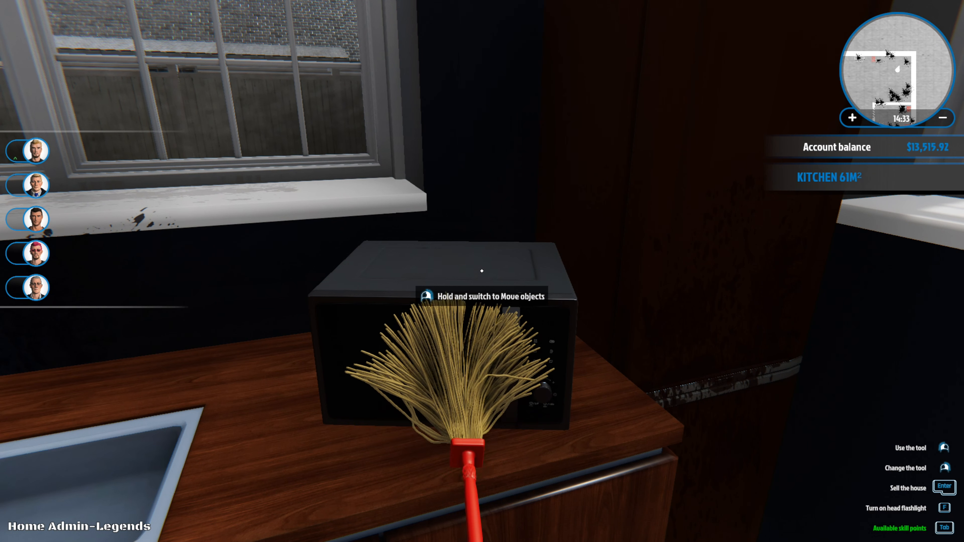
{"action": "mouse_move", "coordinate": [482, 271]}
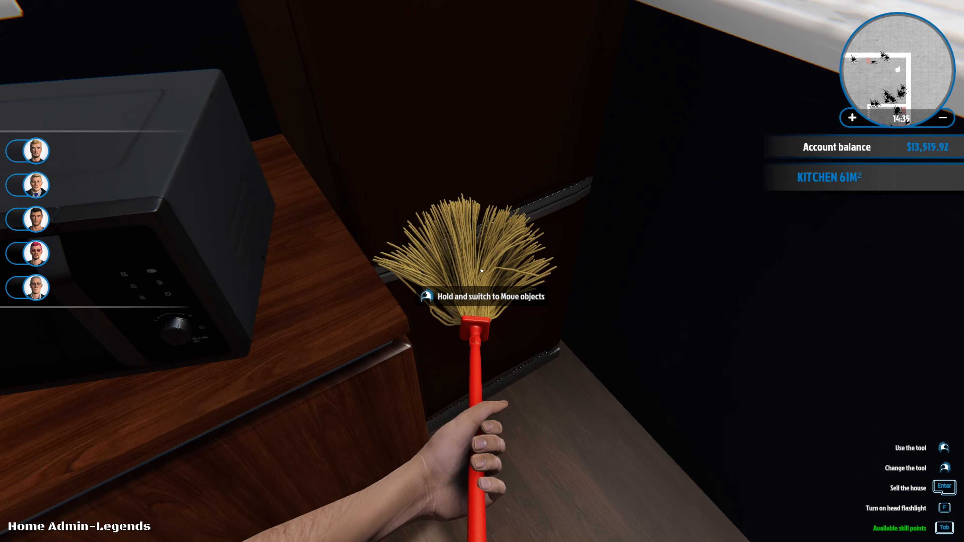
{"action": "mouse_move", "coordinate": [482, 271]}
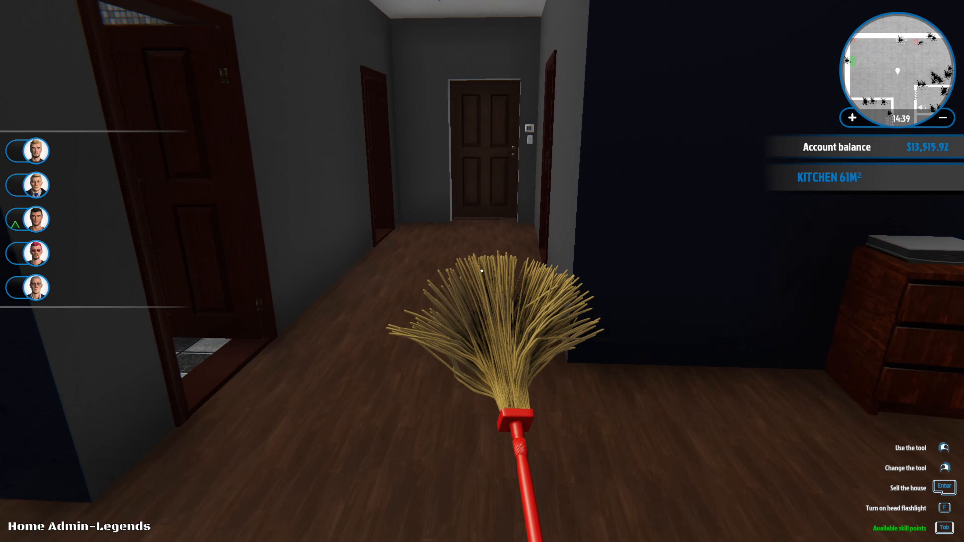
{"action": "mouse_move", "coordinate": [482, 271]}
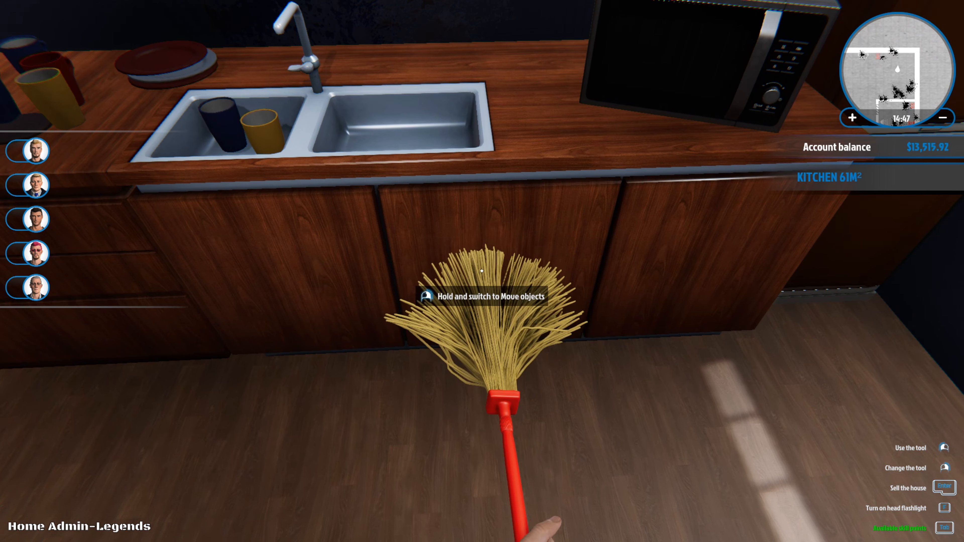
{"action": "mouse_move", "coordinate": [482, 271]}
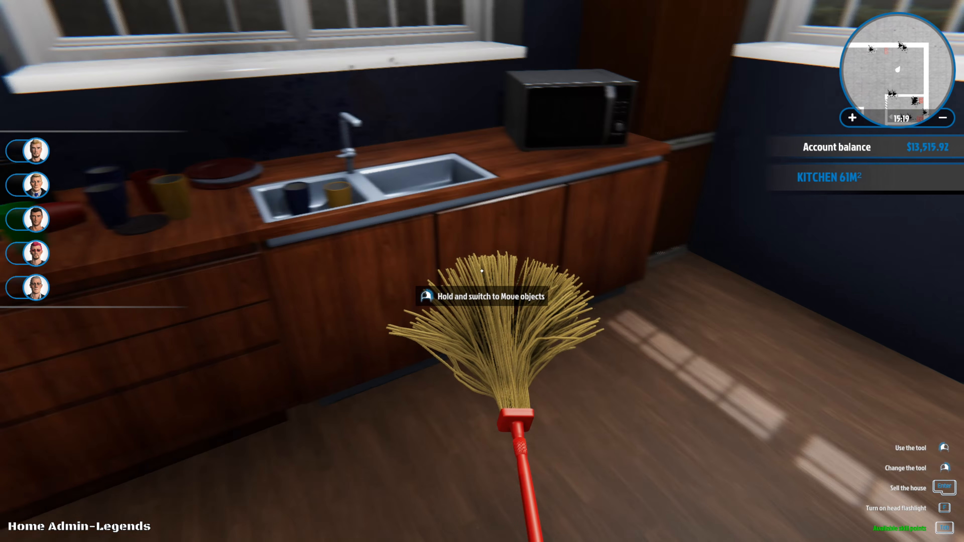
{"action": "mouse_move", "coordinate": [482, 271]}
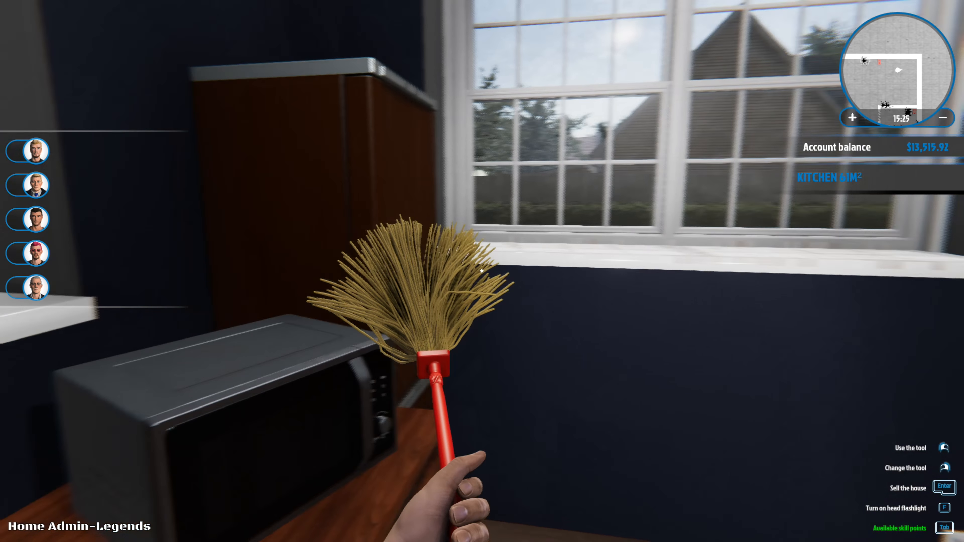
{"action": "mouse_move", "coordinate": [481, 271]}
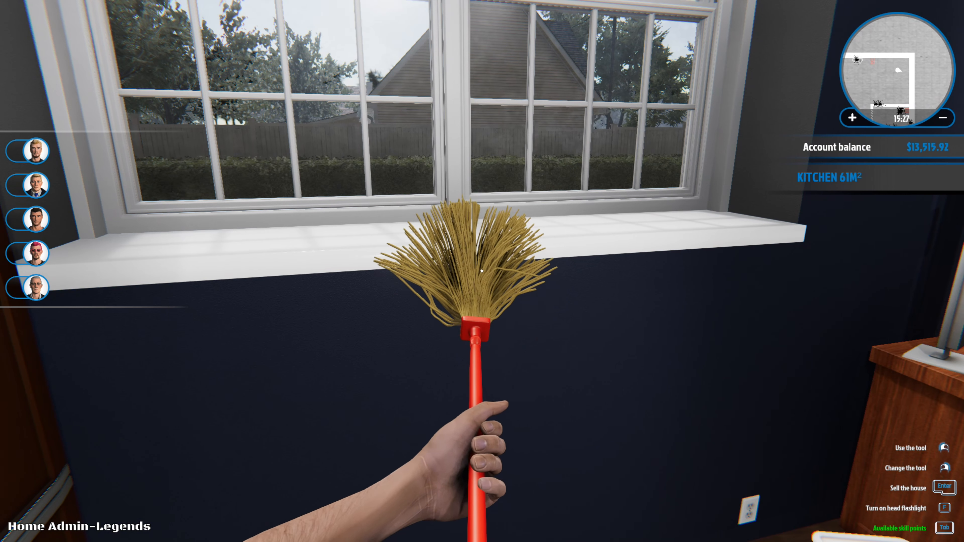
{"action": "mouse_move", "coordinate": [482, 271]}
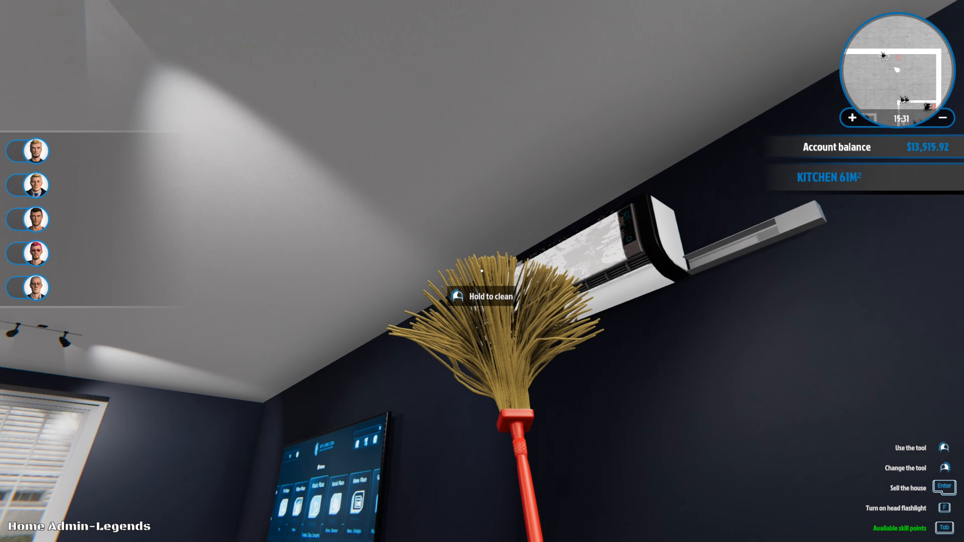
{"action": "mouse_move", "coordinate": [482, 271]}
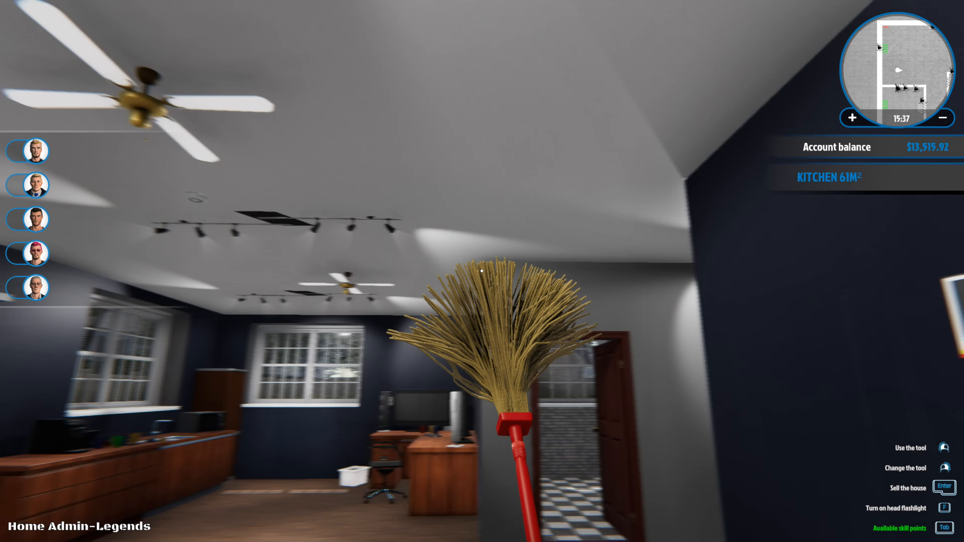
{"action": "mouse_move", "coordinate": [482, 271]}
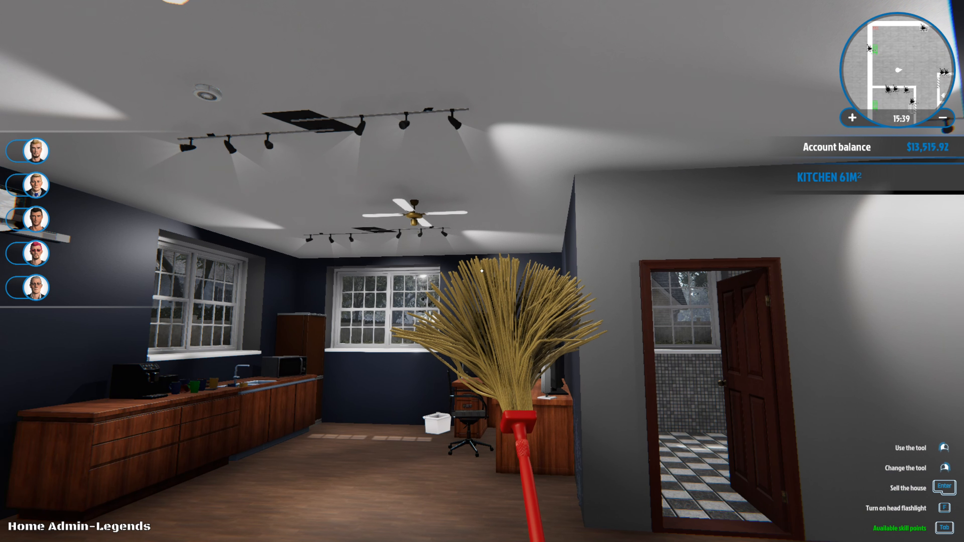
{"action": "mouse_move", "coordinate": [482, 271]}
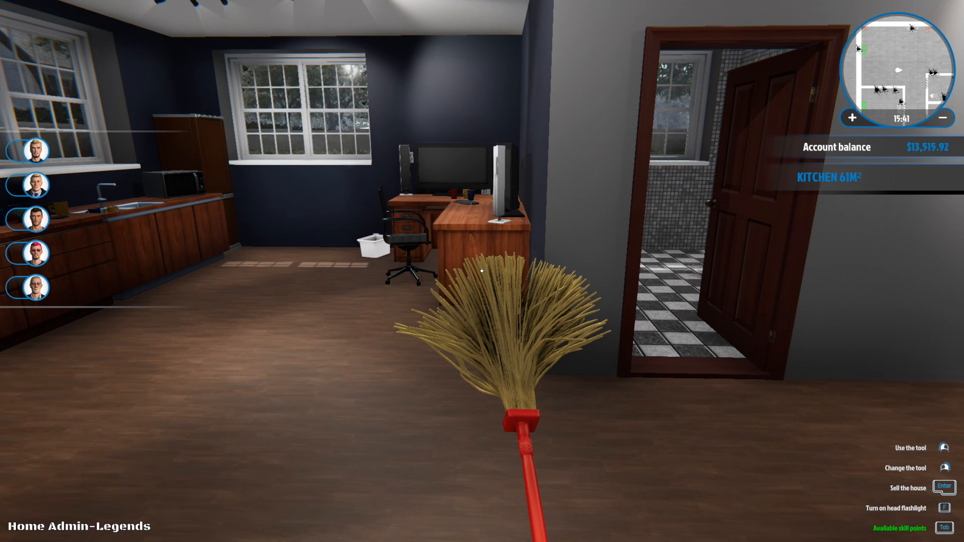
{"action": "mouse_move", "coordinate": [481, 271]}
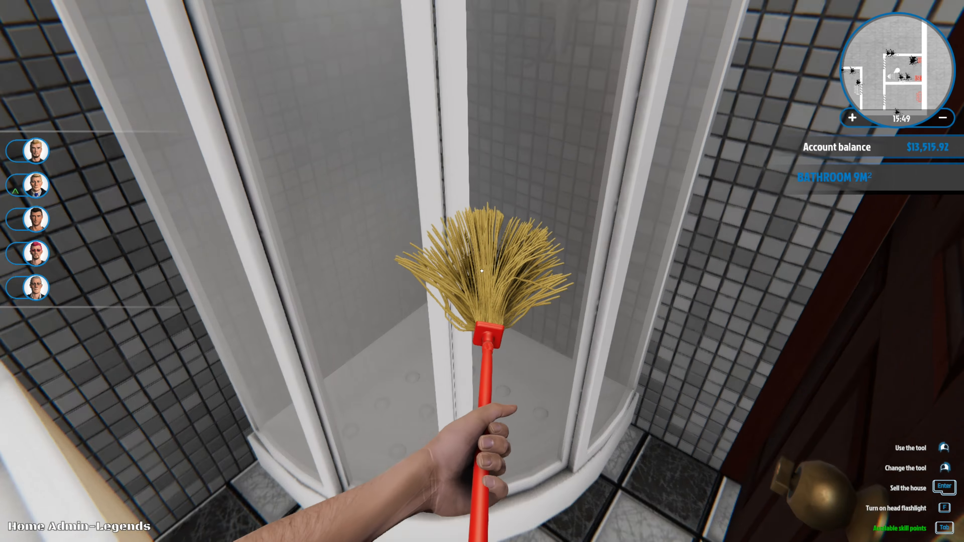
{"action": "mouse_move", "coordinate": [482, 270]}
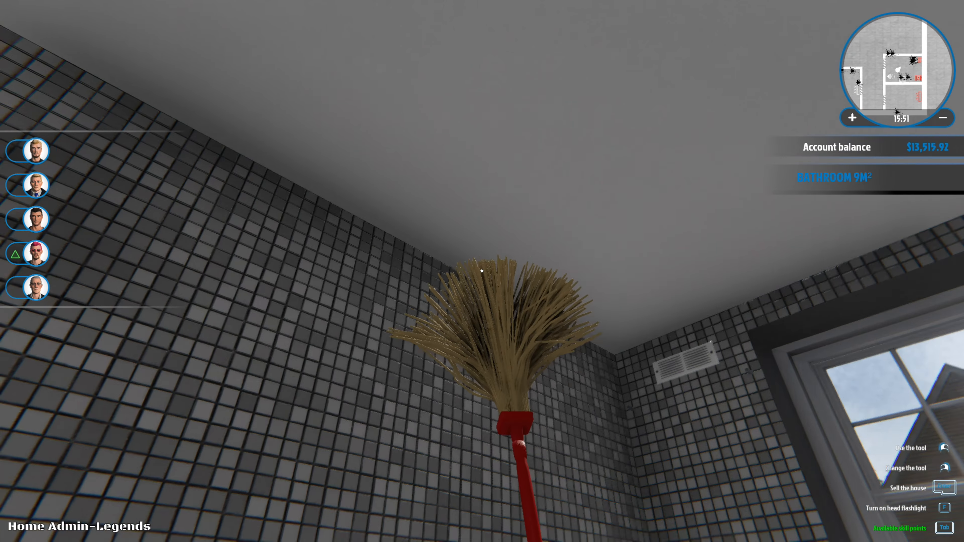
{"action": "mouse_move", "coordinate": [482, 270]}
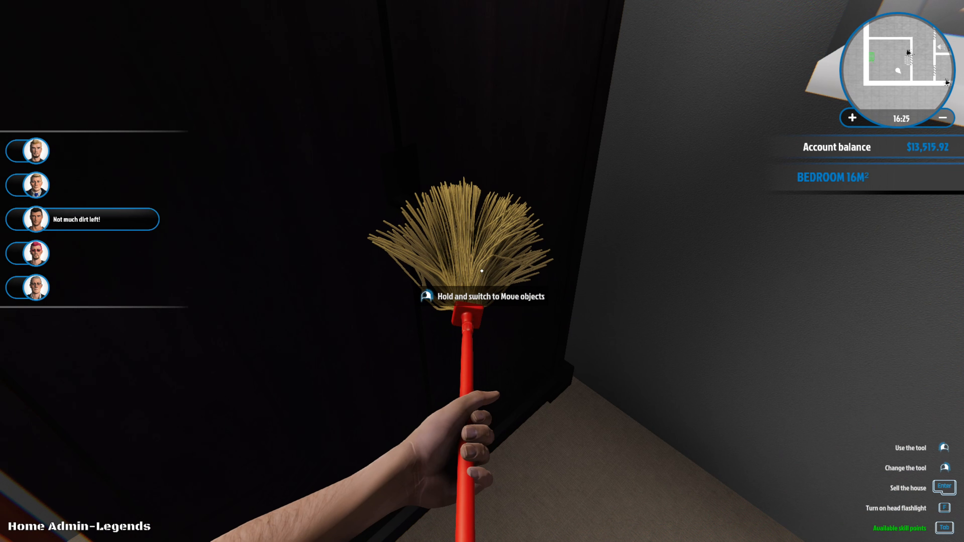
{"action": "mouse_move", "coordinate": [482, 271]}
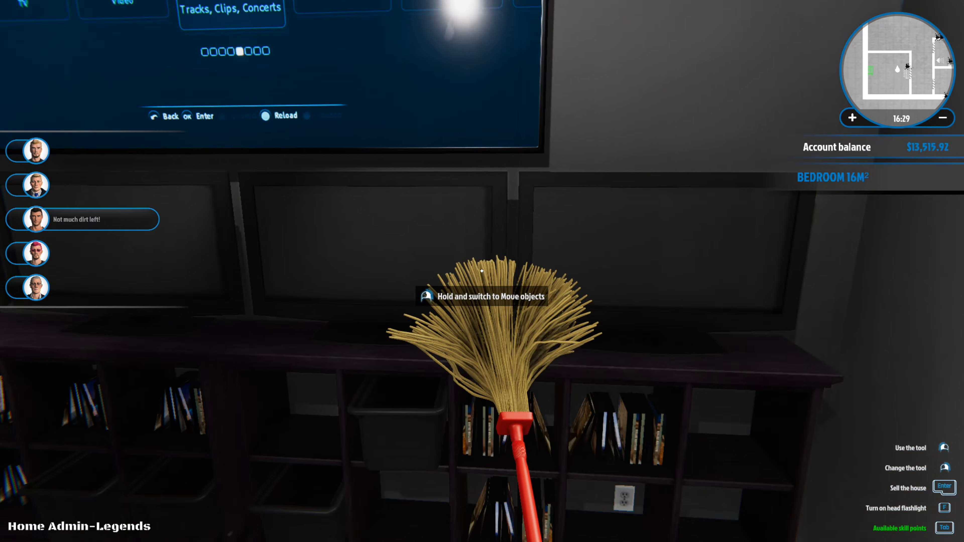
{"action": "mouse_move", "coordinate": [482, 271]}
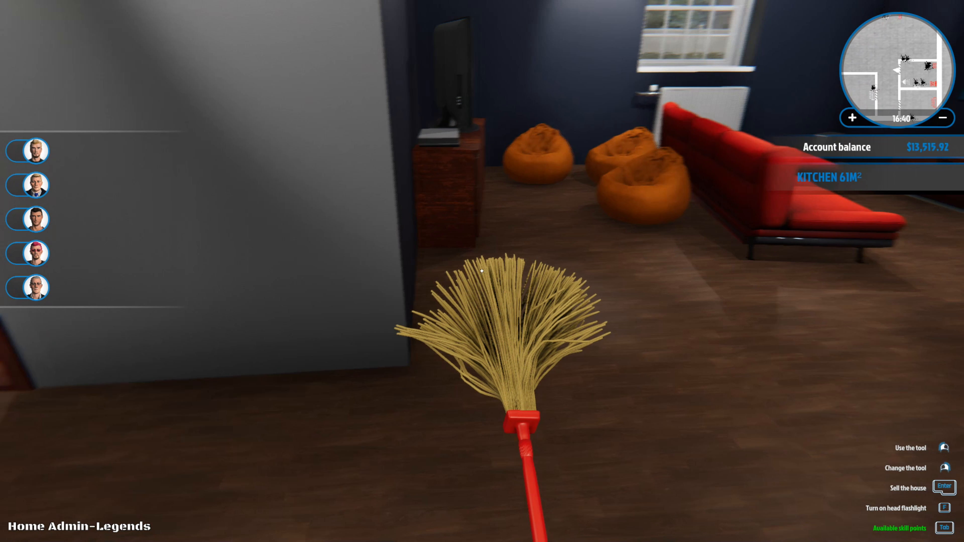
{"action": "mouse_move", "coordinate": [482, 270]}
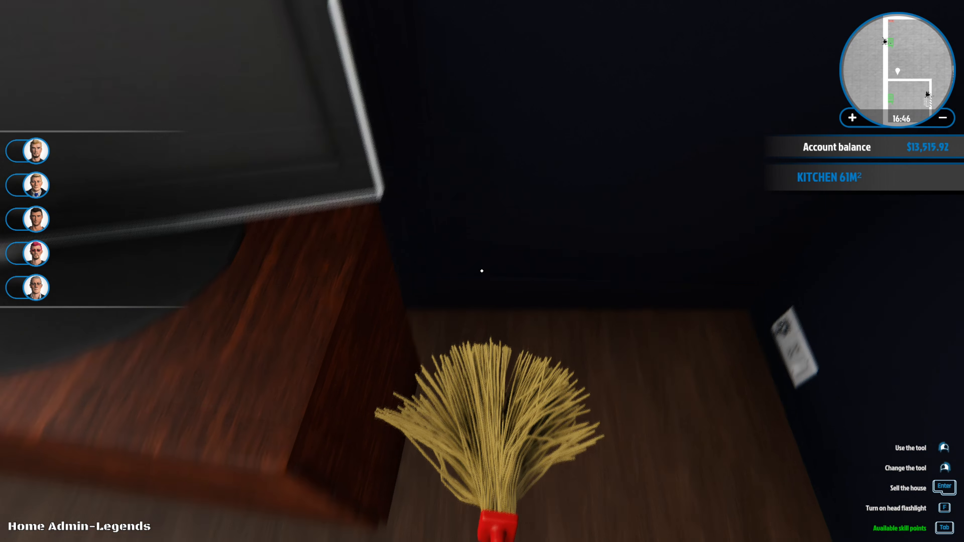
{"action": "mouse_move", "coordinate": [482, 271]}
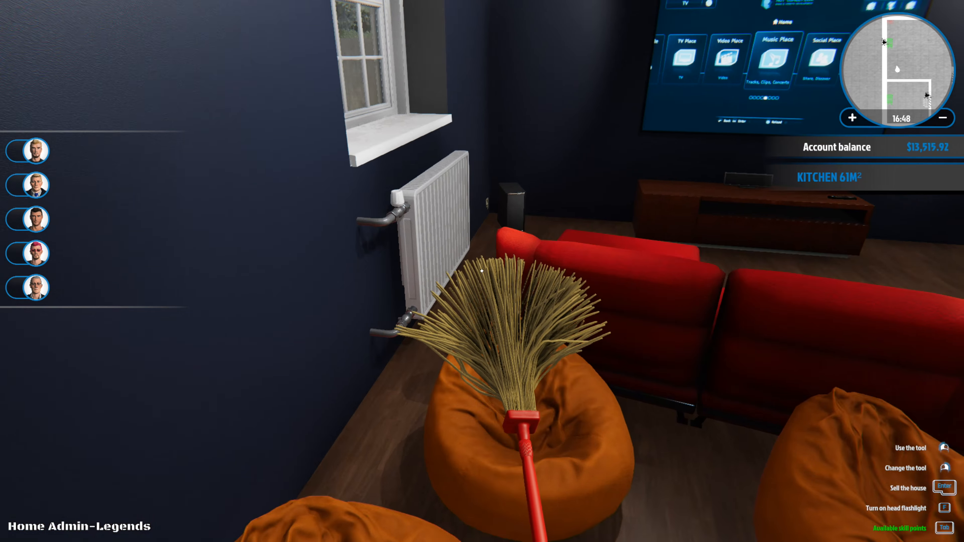
{"action": "mouse_move", "coordinate": [482, 272]}
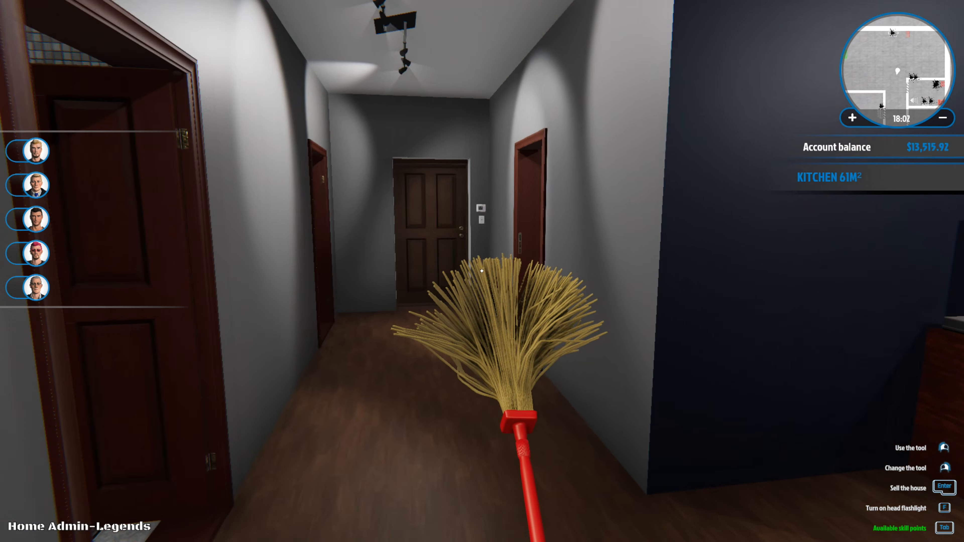
{"action": "mouse_move", "coordinate": [482, 271]}
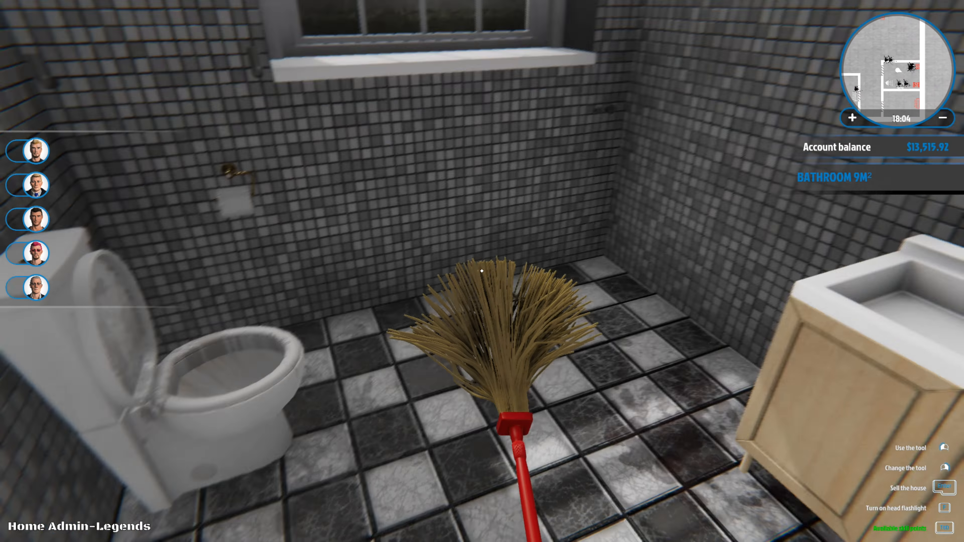
{"action": "mouse_move", "coordinate": [482, 271]}
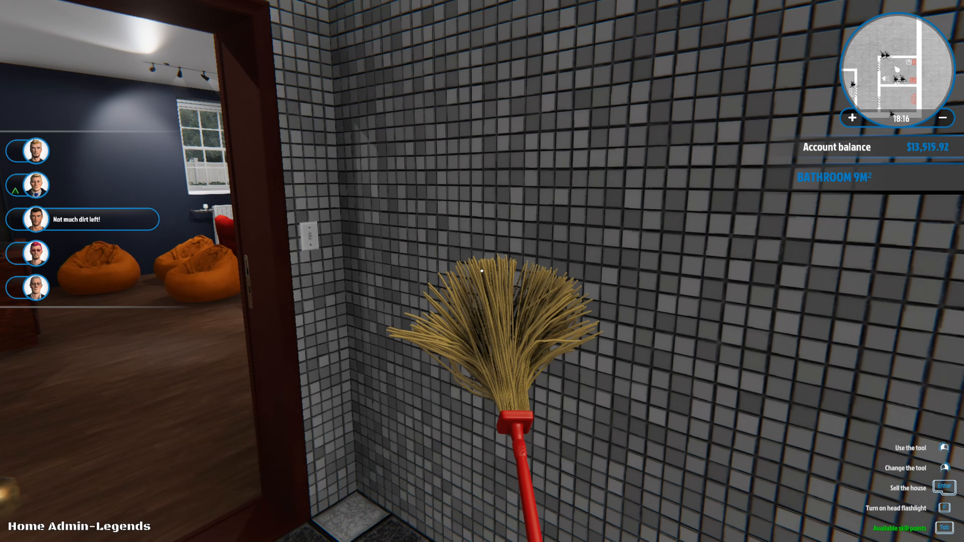
{"action": "mouse_move", "coordinate": [481, 271]}
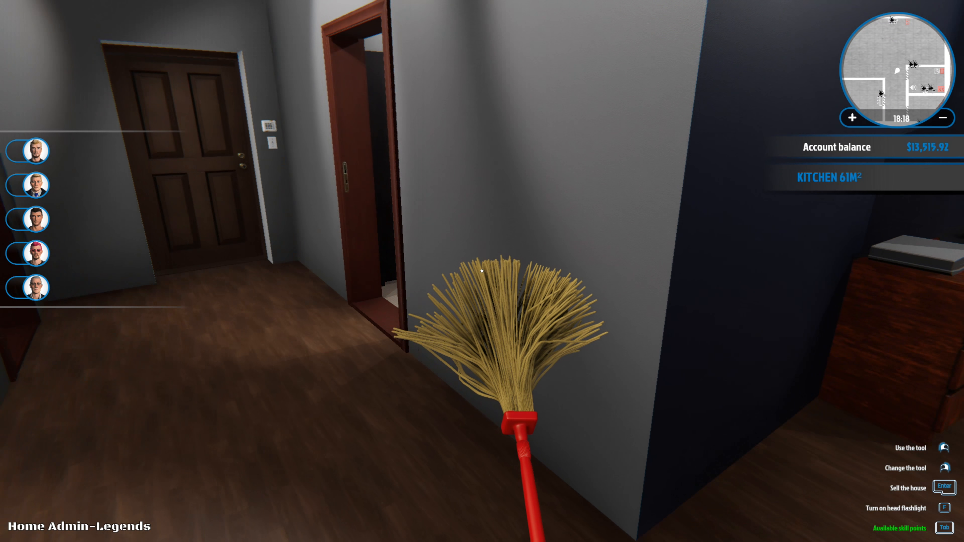
{"action": "key", "text": "Tab"}
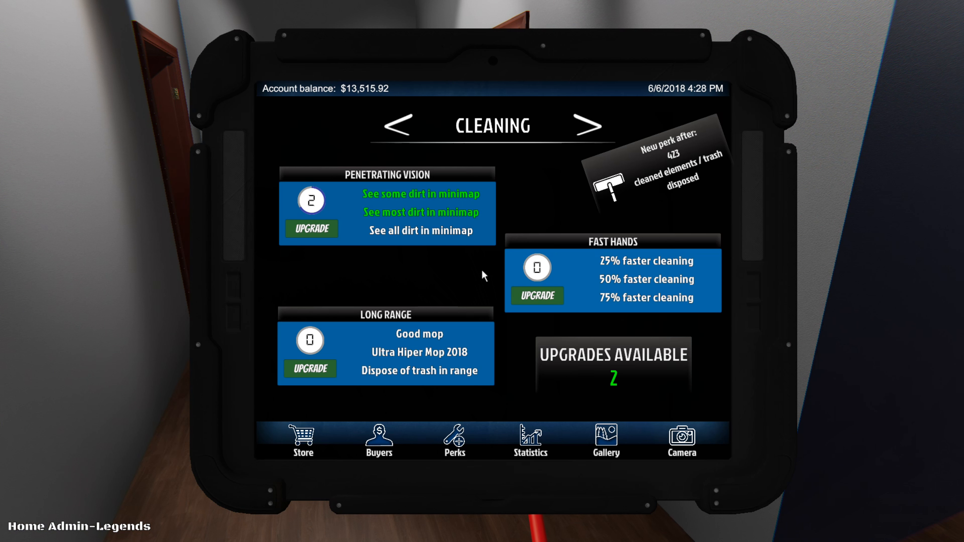
{"action": "left_click", "coordinate": [378, 439]}
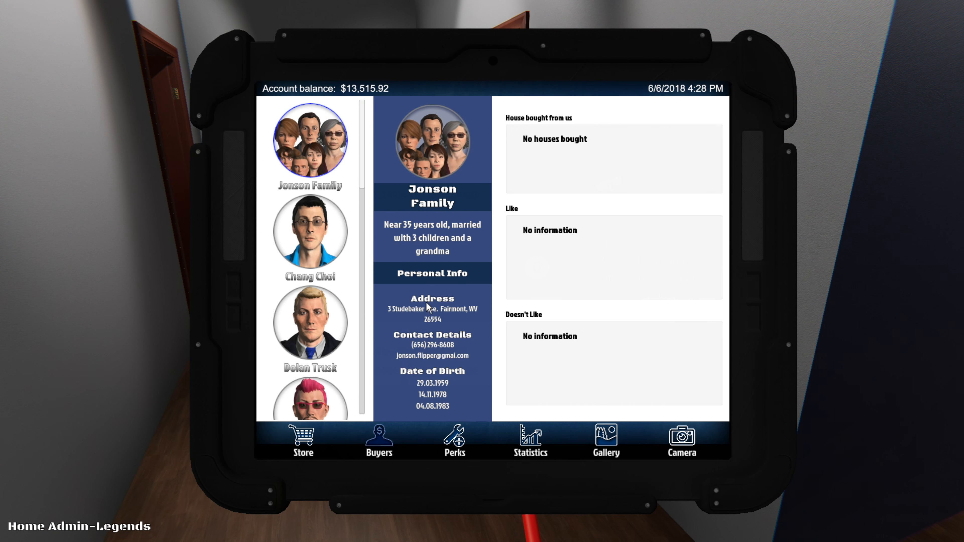
{"action": "left_click", "coordinate": [310, 232]}
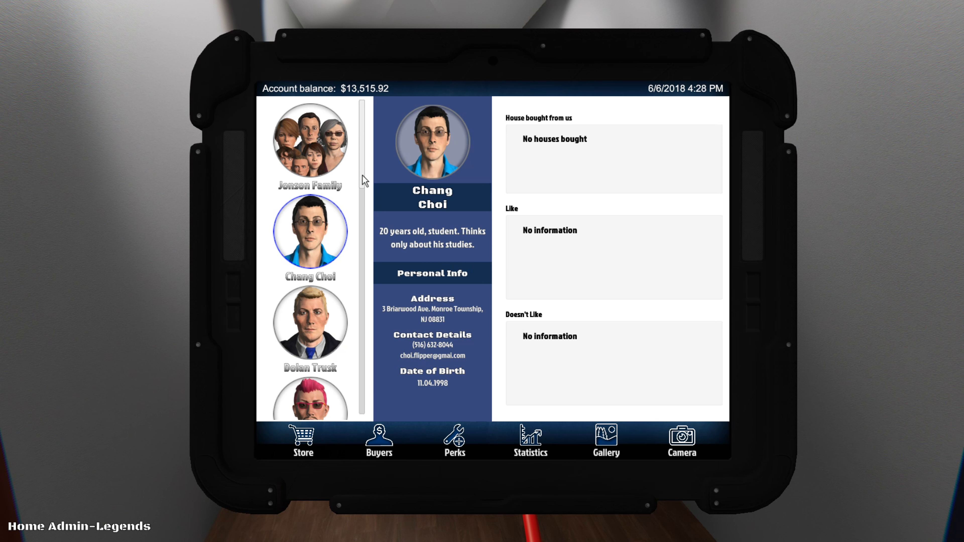
{"action": "left_click", "coordinate": [310, 140]}
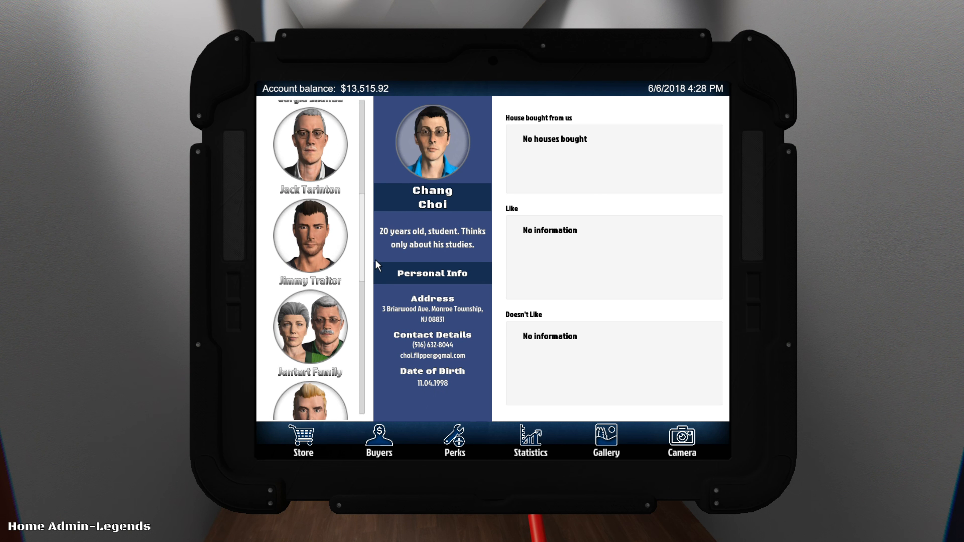
{"action": "scroll", "scroll_direction": "down", "scroll_amount": 3}
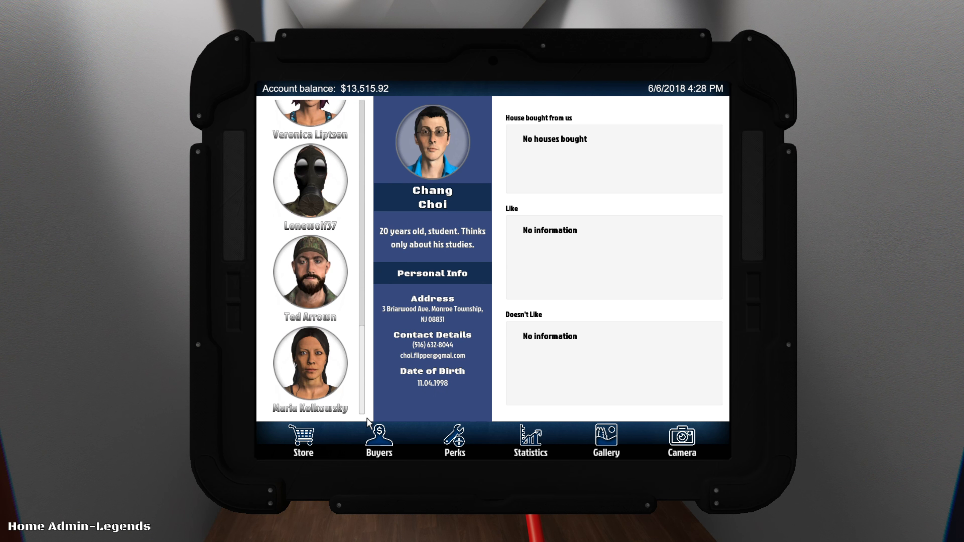
{"action": "mouse_move", "coordinate": [644, 381]}
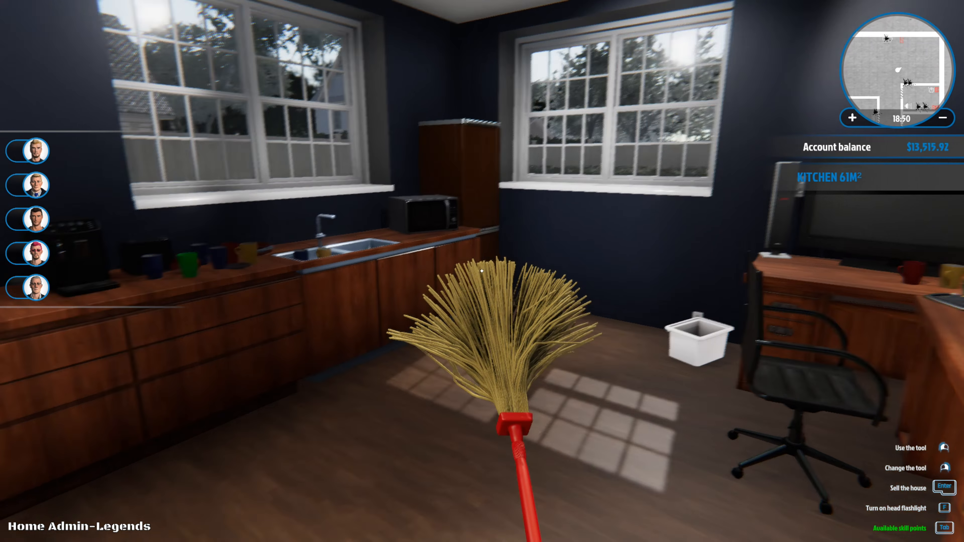
{"action": "mouse_move", "coordinate": [482, 271]}
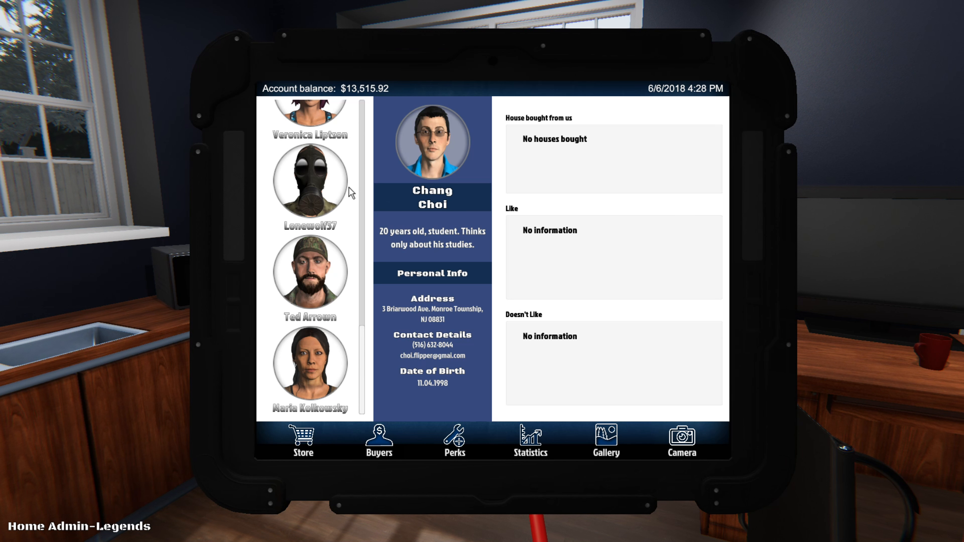
{"action": "left_click", "coordinate": [309, 180]}
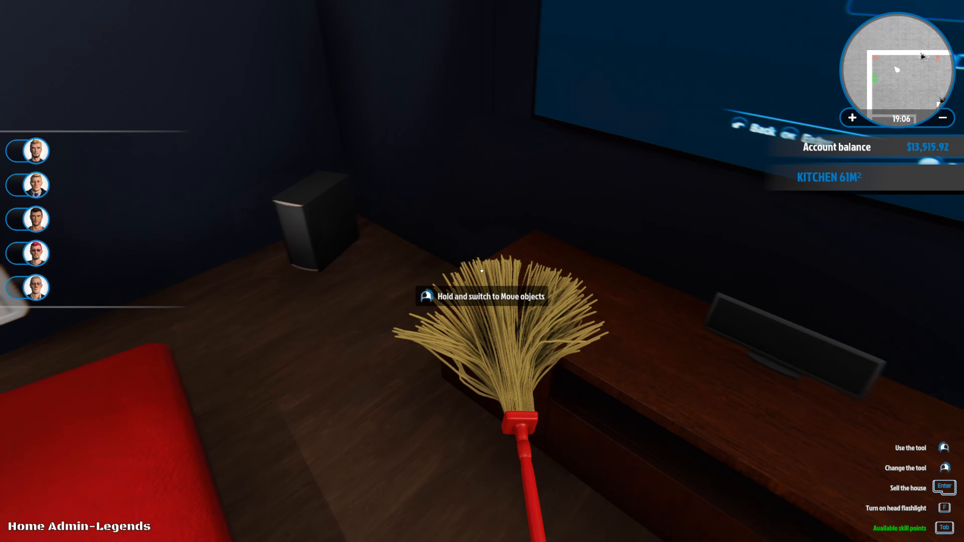
{"action": "mouse_move", "coordinate": [482, 271]}
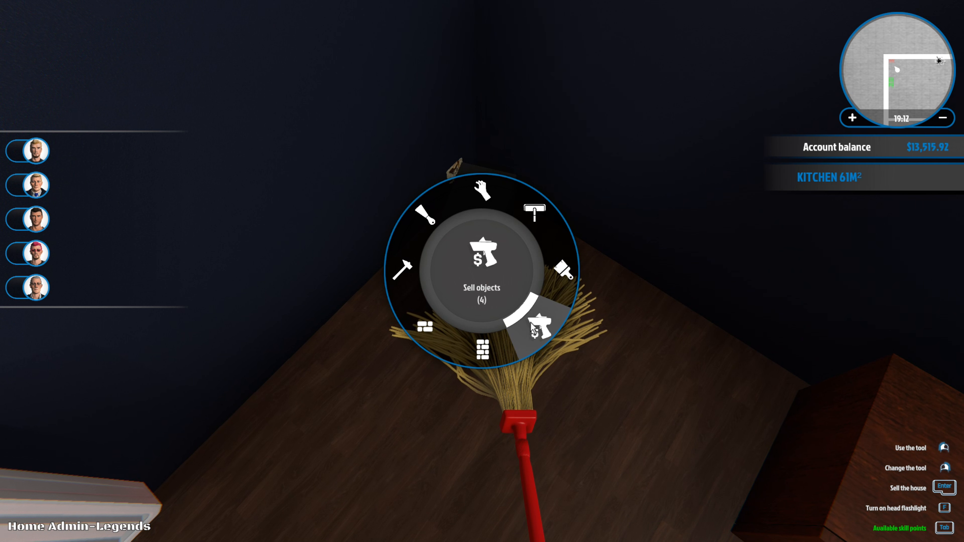
- Choose the Sell objects tool from the tool wheel
{"action": "left_click", "coordinate": [541, 325]}
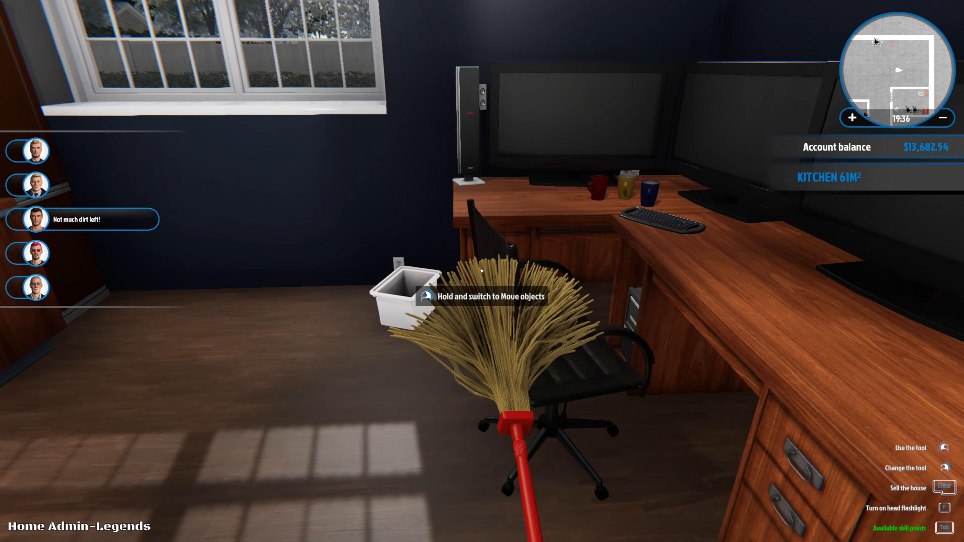
{"action": "mouse_move", "coordinate": [482, 271]}
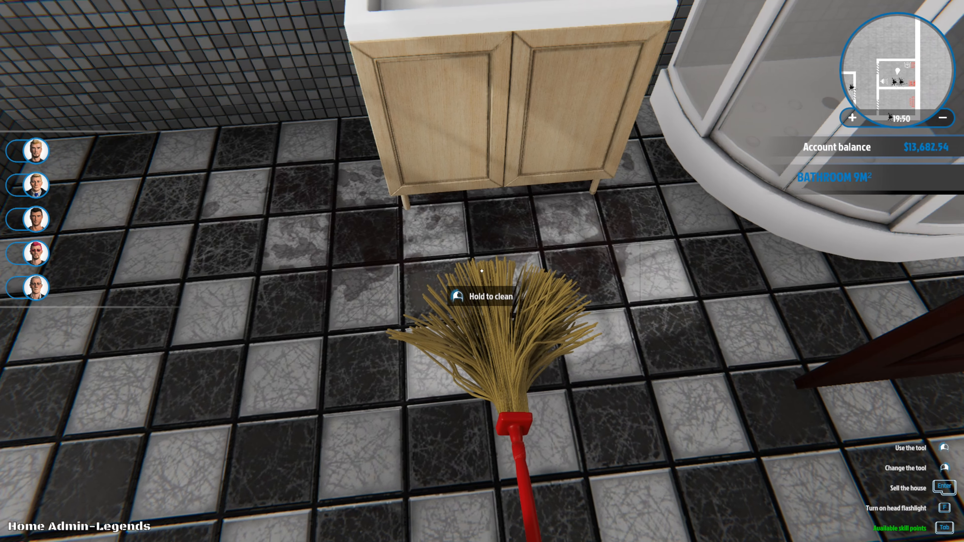
{"action": "mouse_move", "coordinate": [482, 271]}
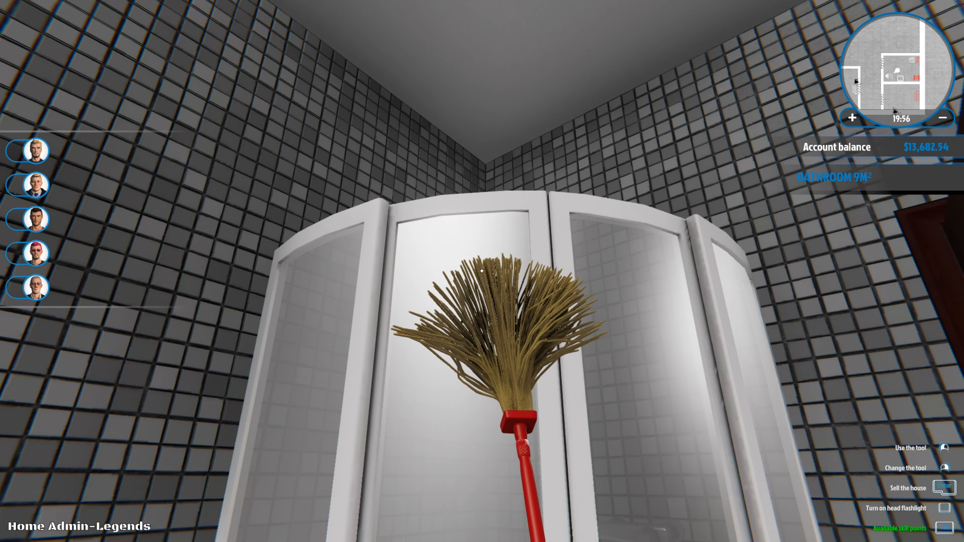
{"action": "mouse_move", "coordinate": [482, 271]}
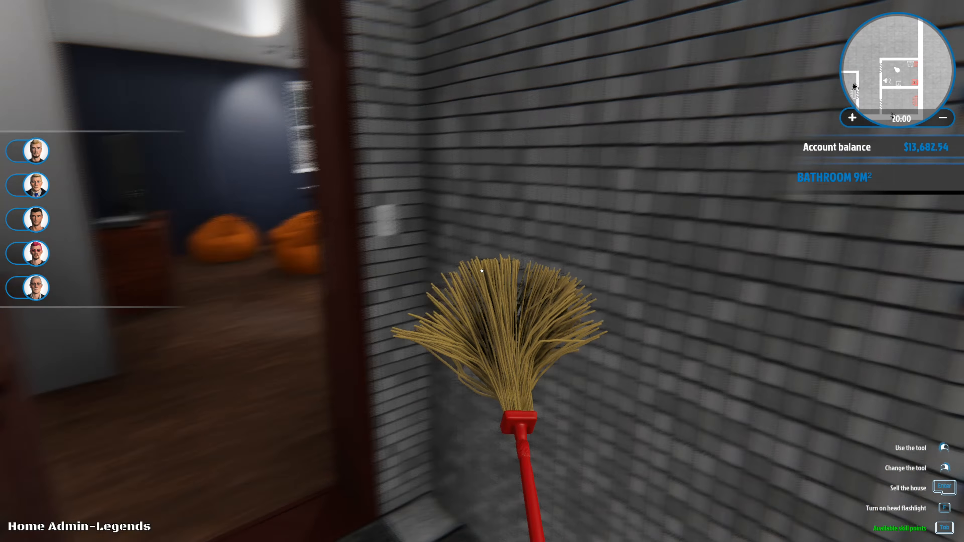
{"action": "mouse_move", "coordinate": [482, 271]}
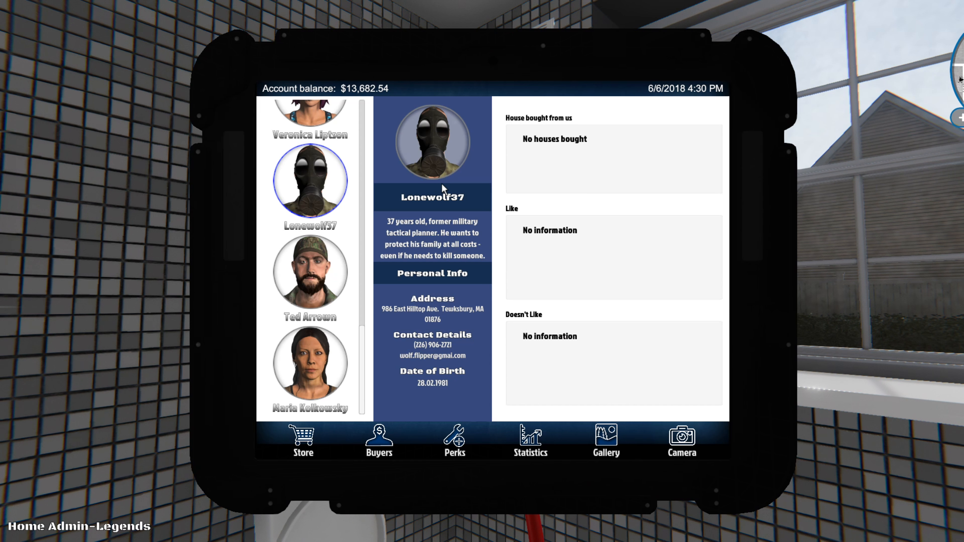
- Search the store for 'rad' and buy the $44.60 Mountable Towel Radiator
{"action": "left_click", "coordinate": [302, 440]}
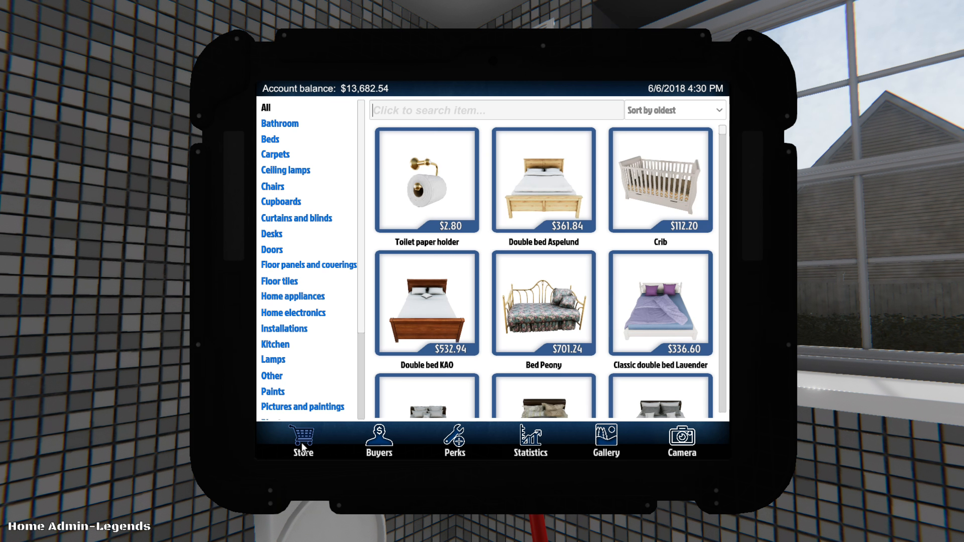
{"action": "mouse_move", "coordinate": [398, 114]}
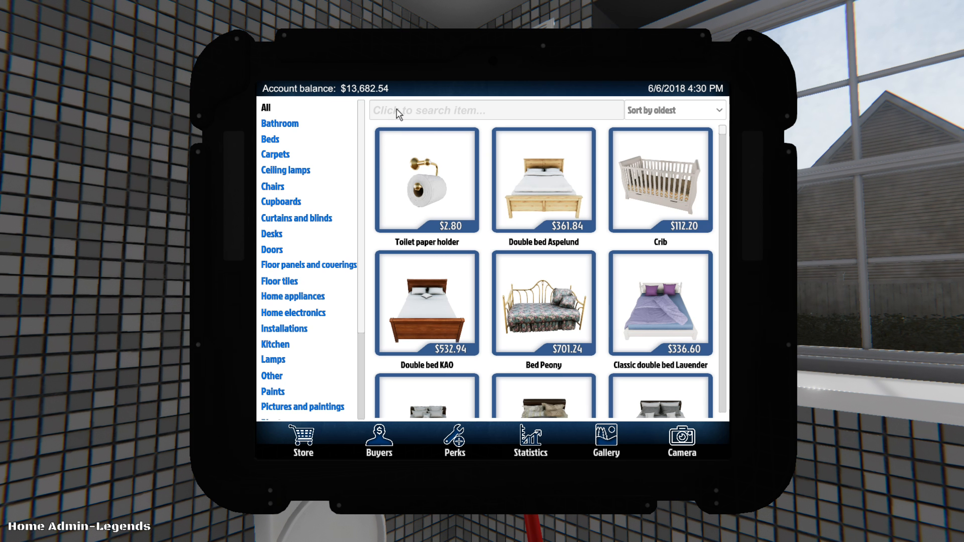
{"action": "type", "text": "rad"}
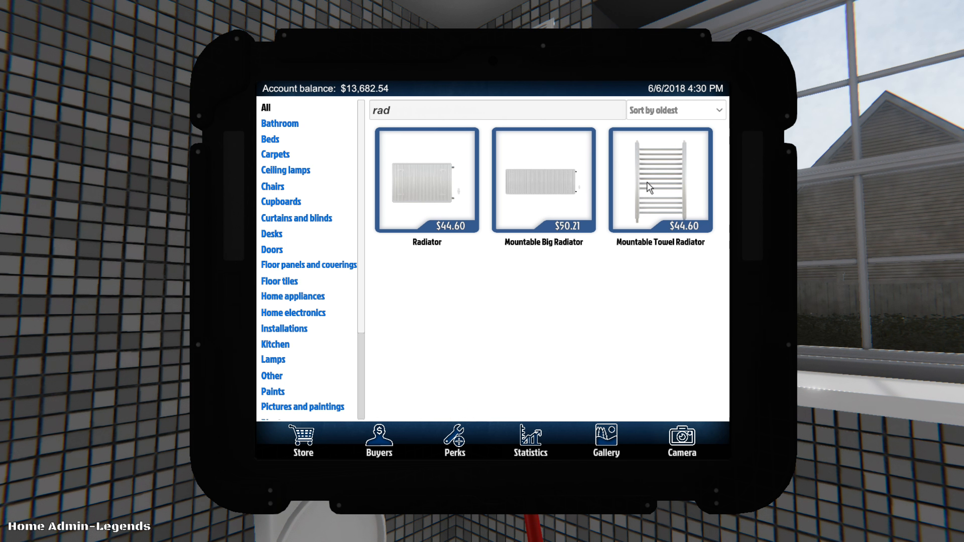
{"action": "left_click", "coordinate": [660, 183]}
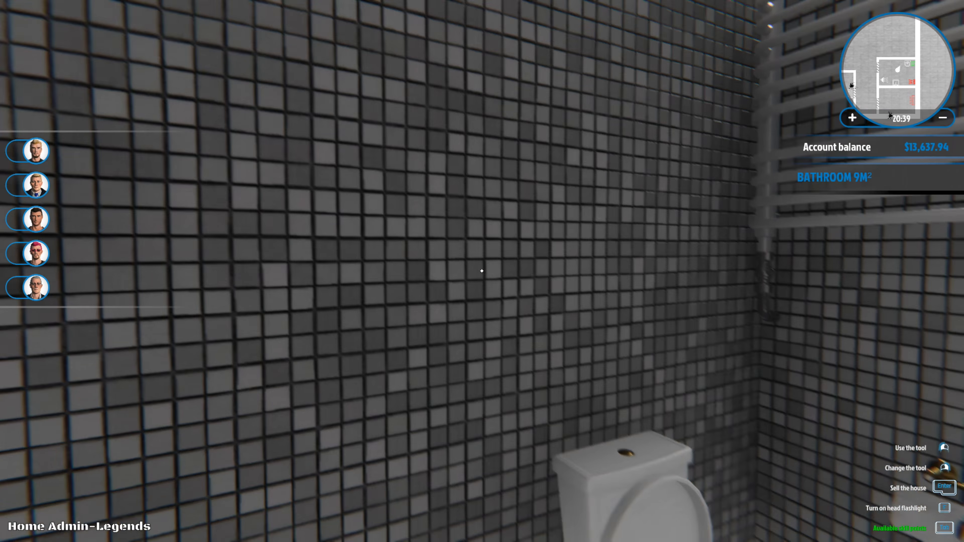
{"action": "mouse_move", "coordinate": [482, 271]}
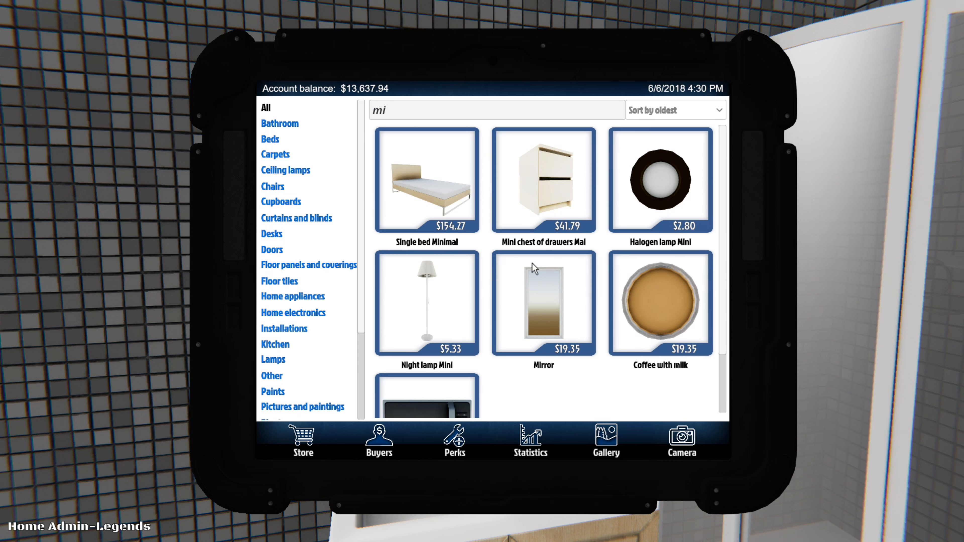
- Find the Mirror in the store and buy it with the White frame for $19.35
{"action": "type", "text": "r"}
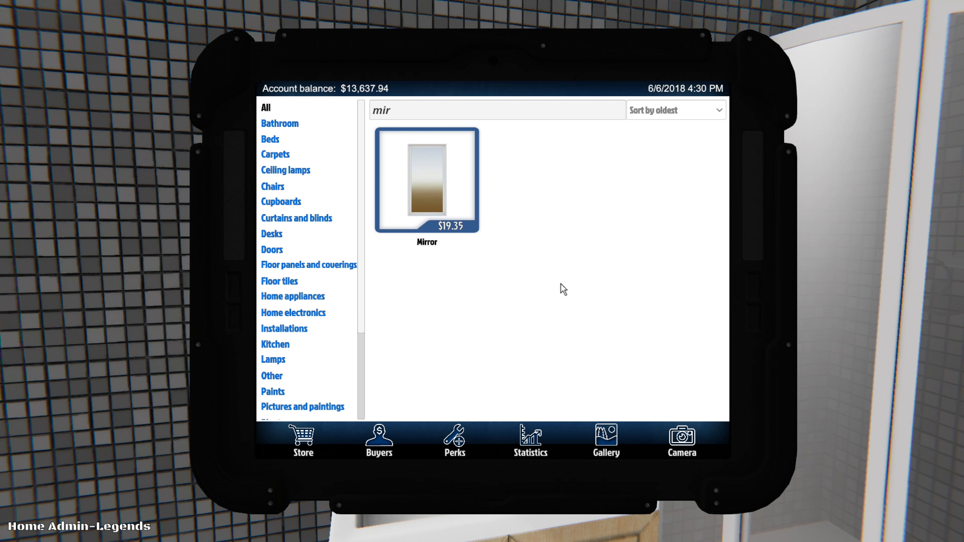
{"action": "left_click", "coordinate": [426, 181]}
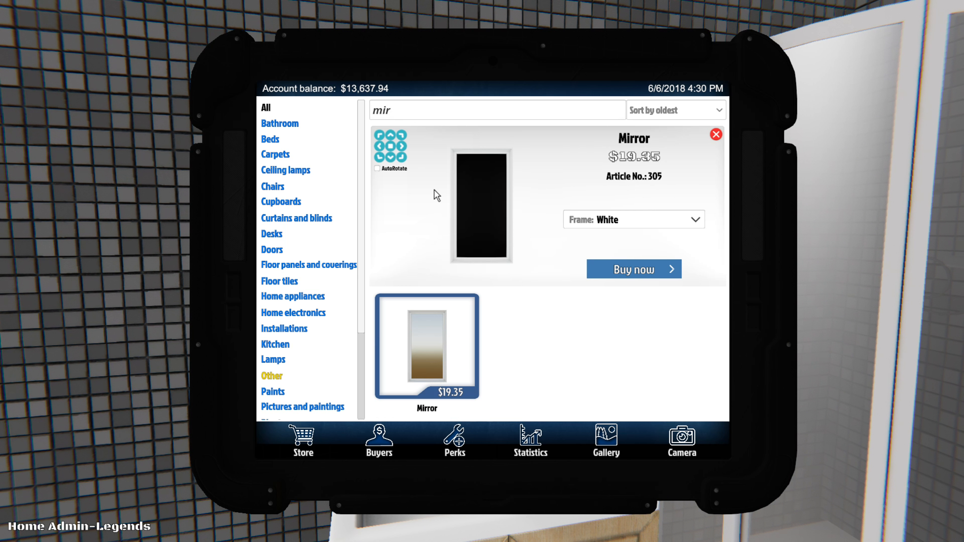
{"action": "mouse_move", "coordinate": [651, 279]}
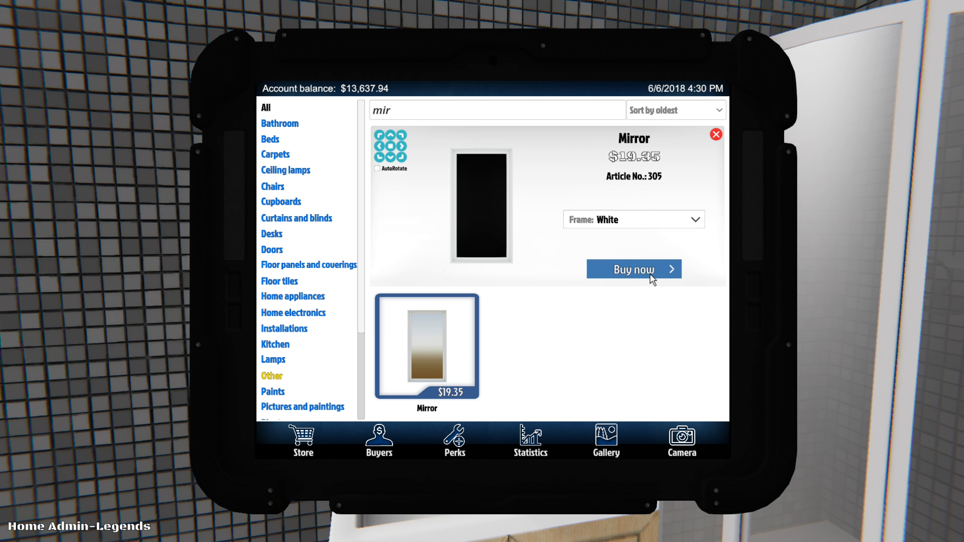
{"action": "left_click", "coordinate": [633, 269]}
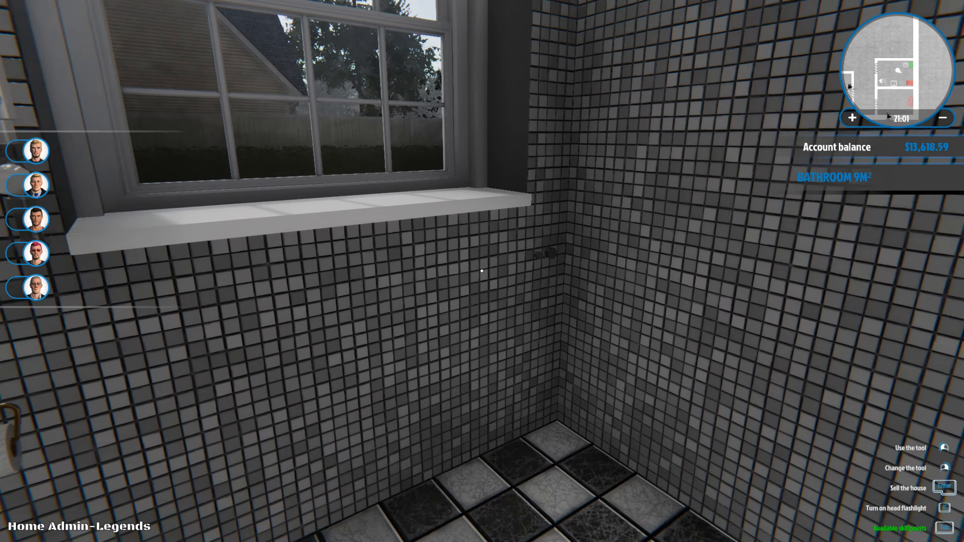
{"action": "mouse_move", "coordinate": [482, 271]}
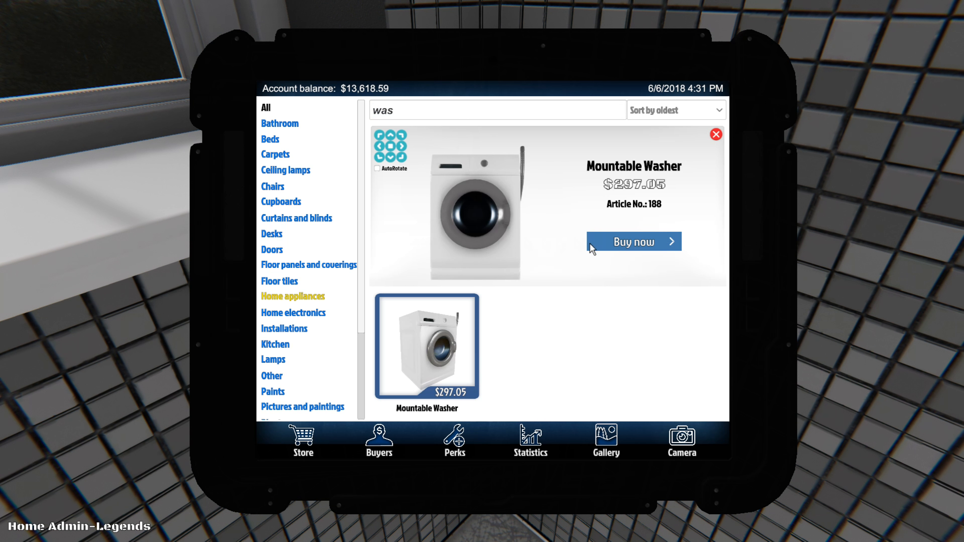
- Buy the Mountable Washer for $297.05
{"action": "left_click", "coordinate": [633, 241]}
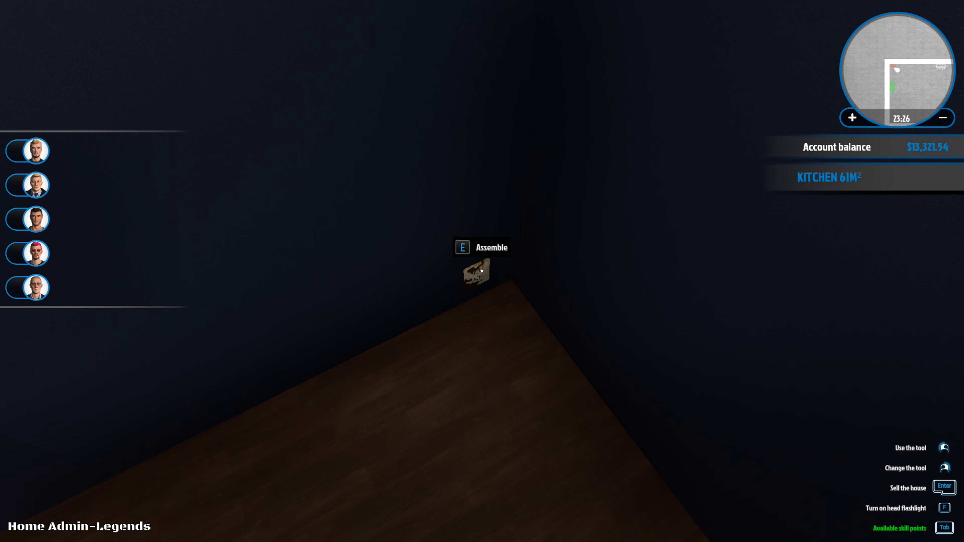
- Assemble the boxed item standing in the kitchen corner
{"action": "key", "text": "e"}
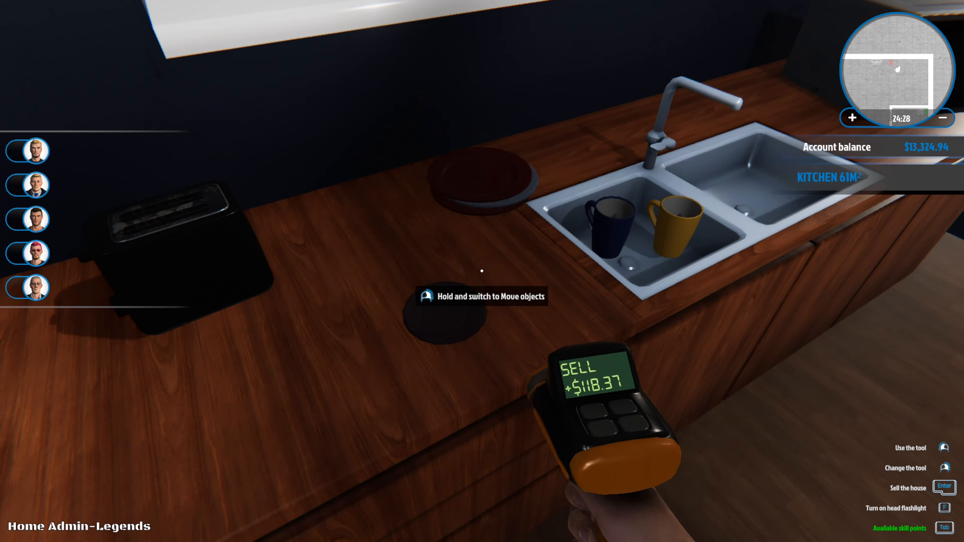
{"action": "mouse_move", "coordinate": [481, 270]}
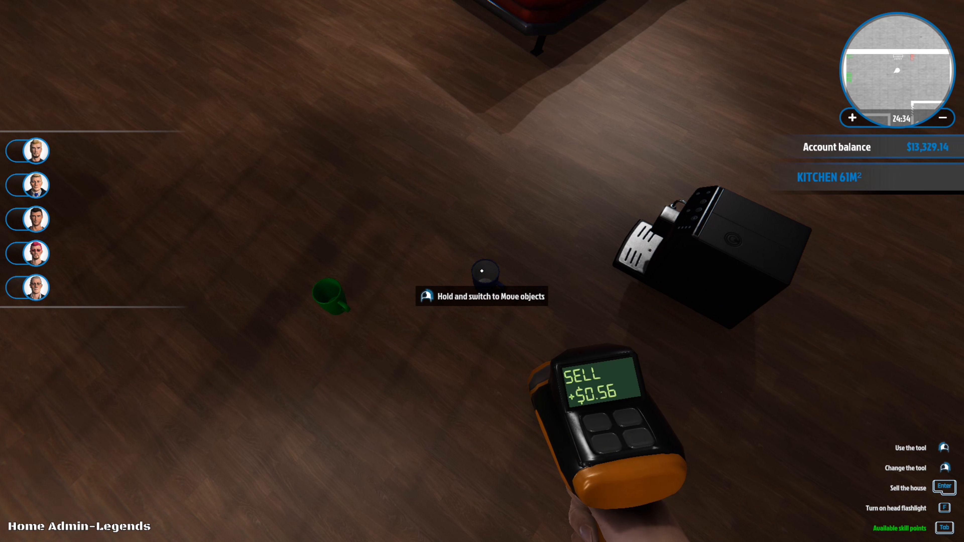
{"action": "mouse_move", "coordinate": [482, 271]}
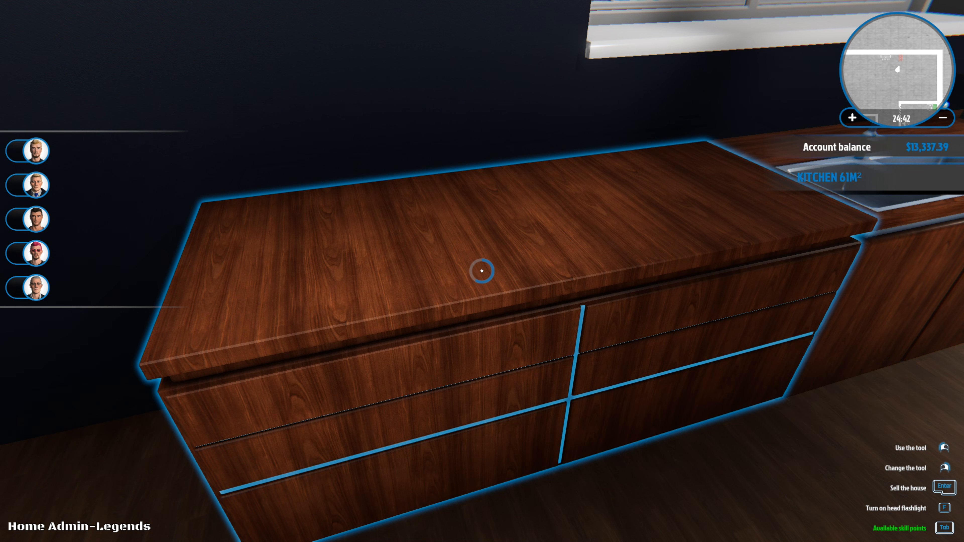
{"action": "mouse_move", "coordinate": [481, 271]}
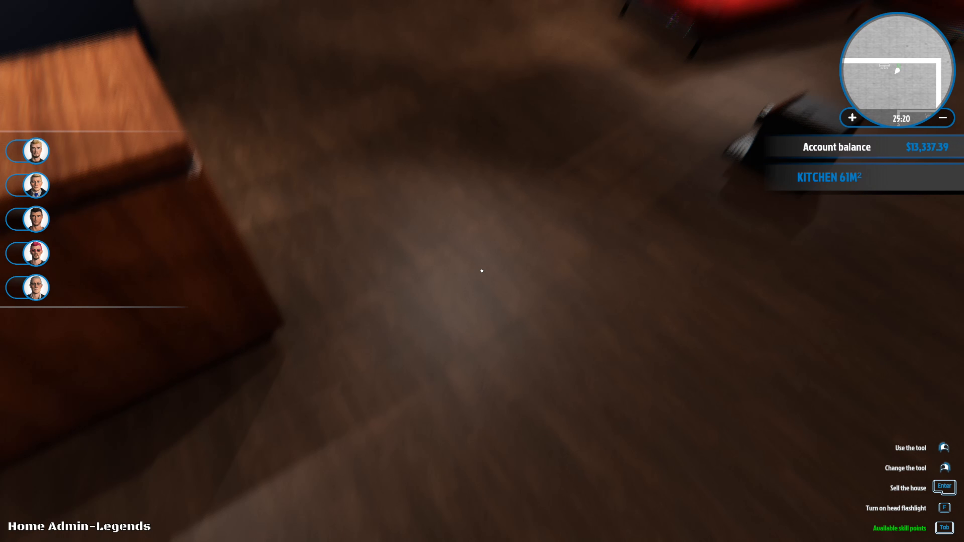
{"action": "mouse_move", "coordinate": [482, 271]}
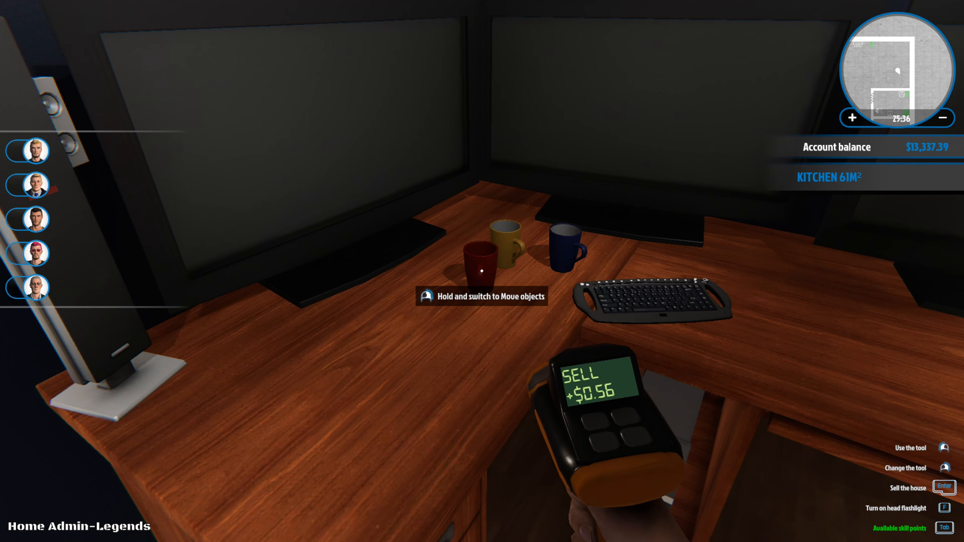
{"action": "mouse_move", "coordinate": [482, 271]}
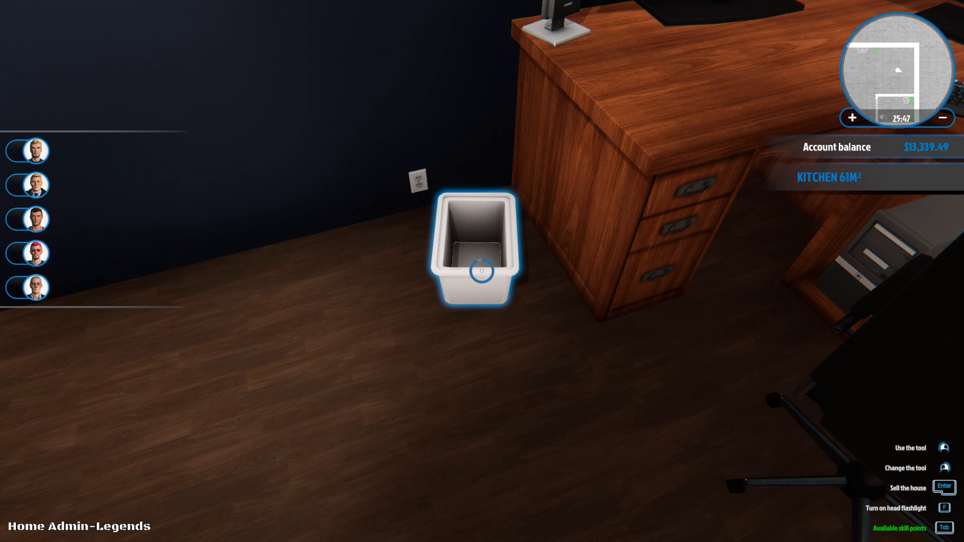
{"action": "left_click", "coordinate": [481, 270]}
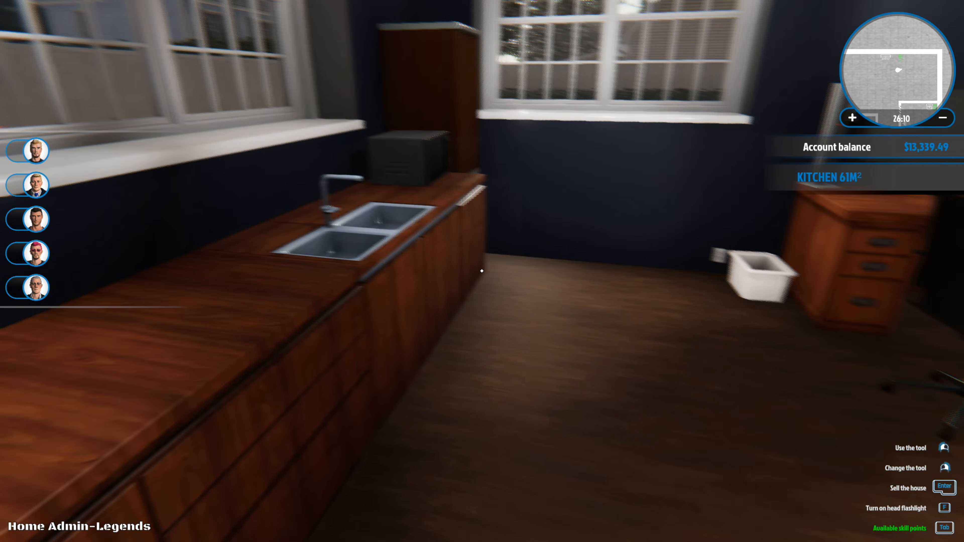
{"action": "mouse_move", "coordinate": [482, 270]}
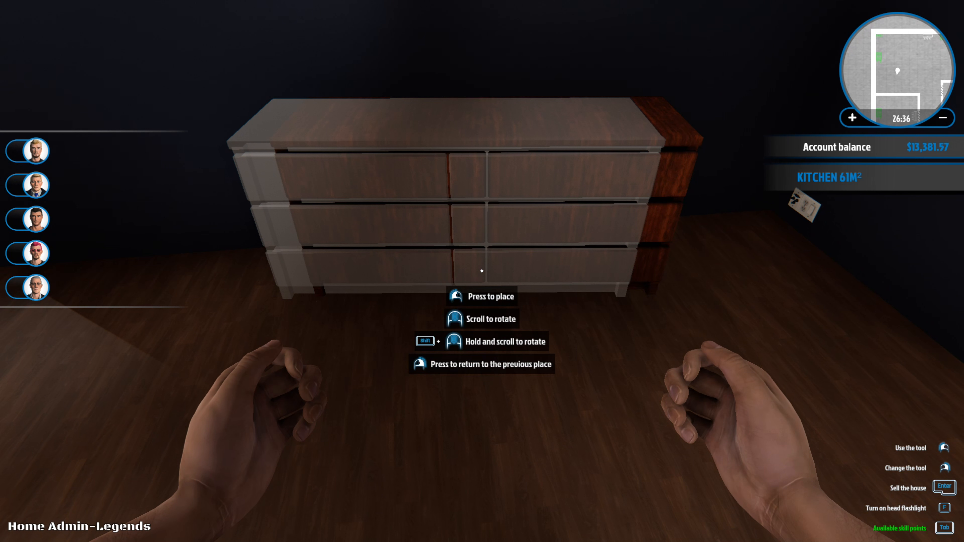
{"action": "scroll", "scroll_direction": "down", "scroll_amount": 3}
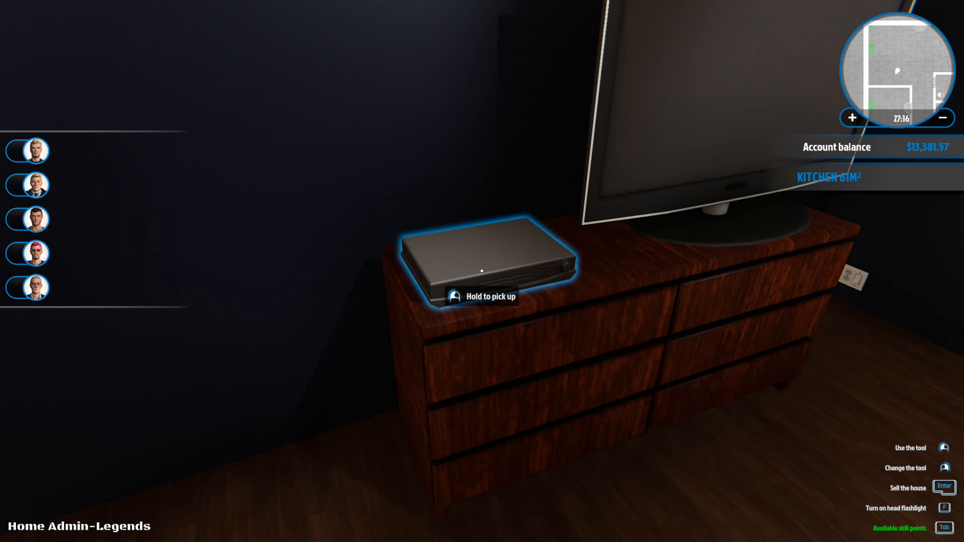
{"action": "mouse_move", "coordinate": [482, 270]}
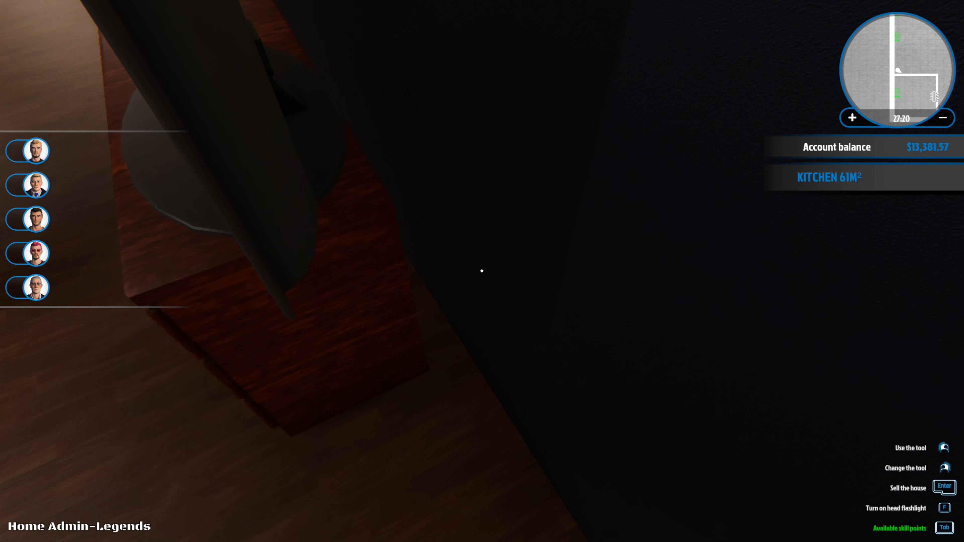
{"action": "mouse_move", "coordinate": [481, 270]}
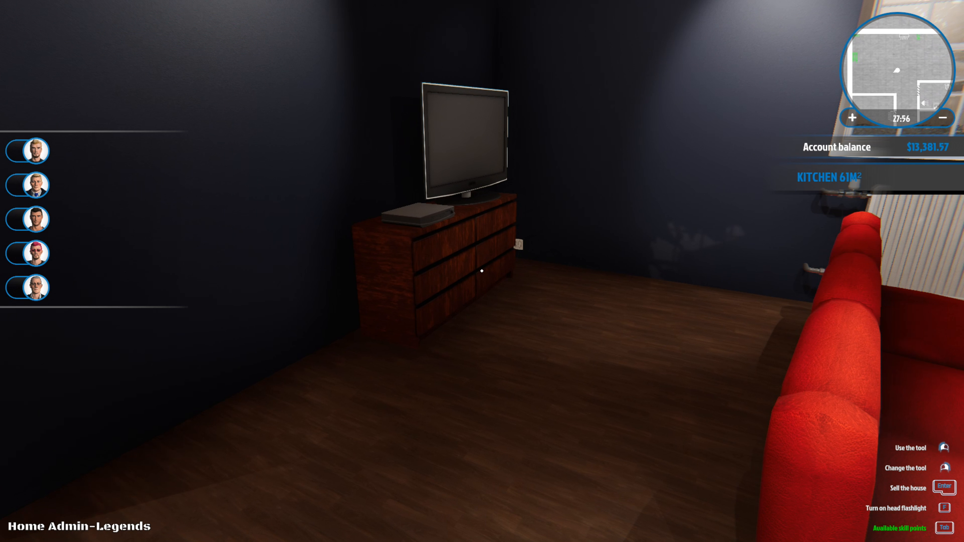
{"action": "mouse_move", "coordinate": [482, 270]}
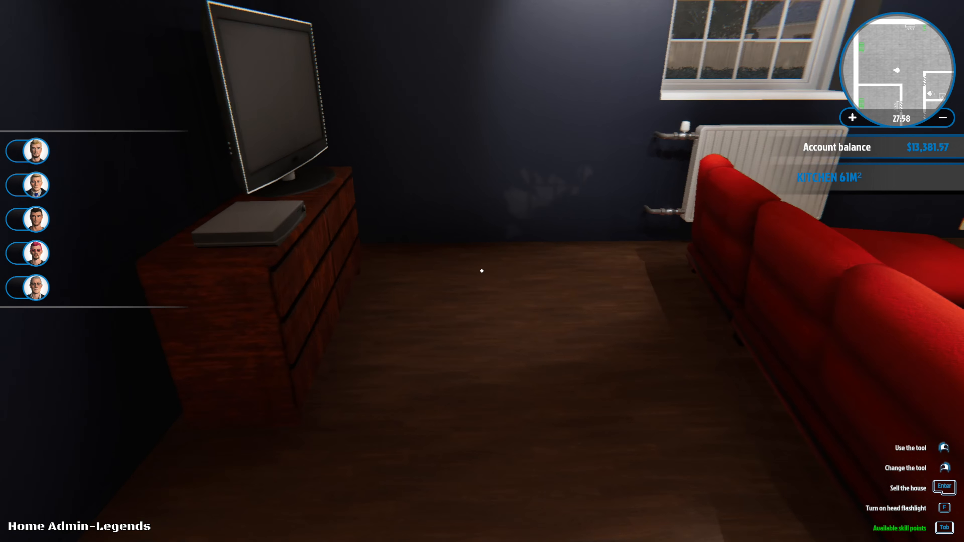
{"action": "mouse_move", "coordinate": [482, 271]}
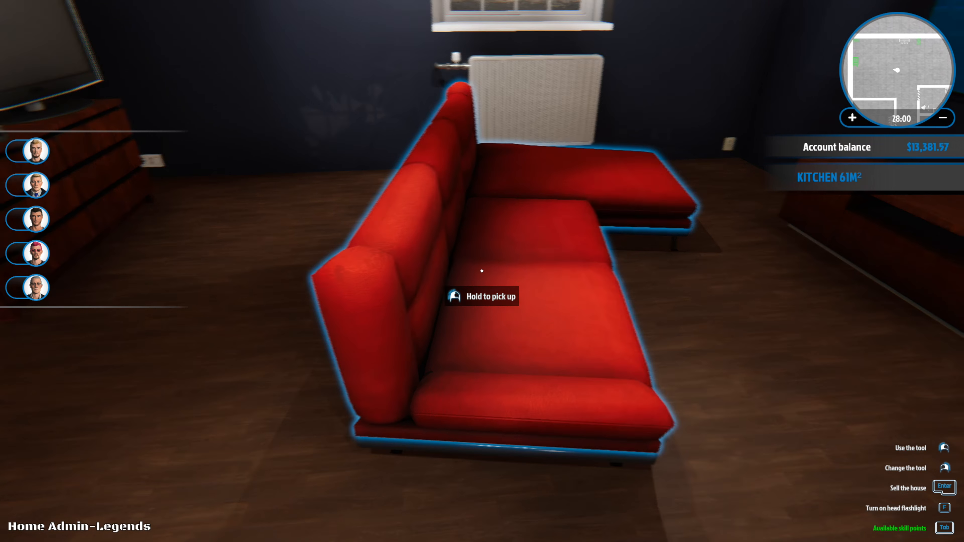
{"action": "mouse_move", "coordinate": [481, 270]}
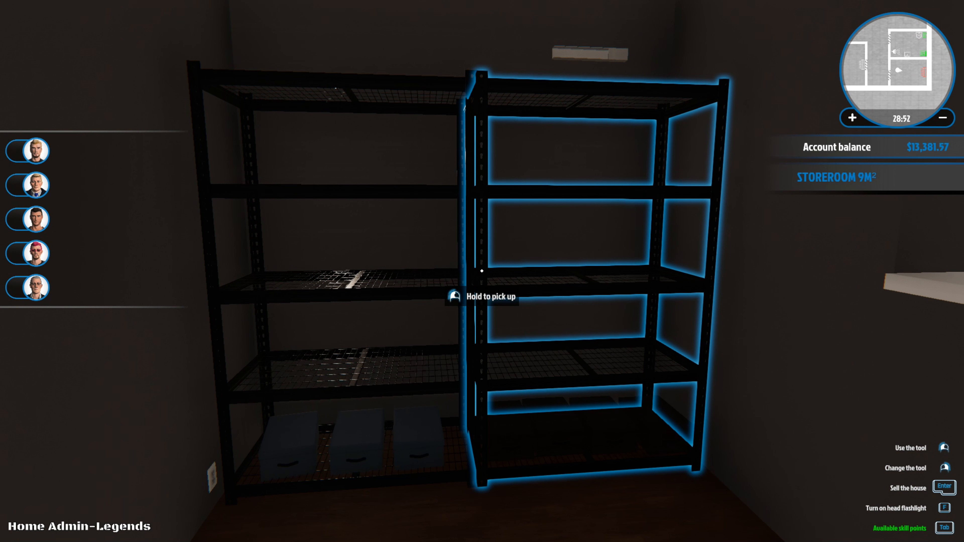
{"action": "mouse_move", "coordinate": [482, 271]}
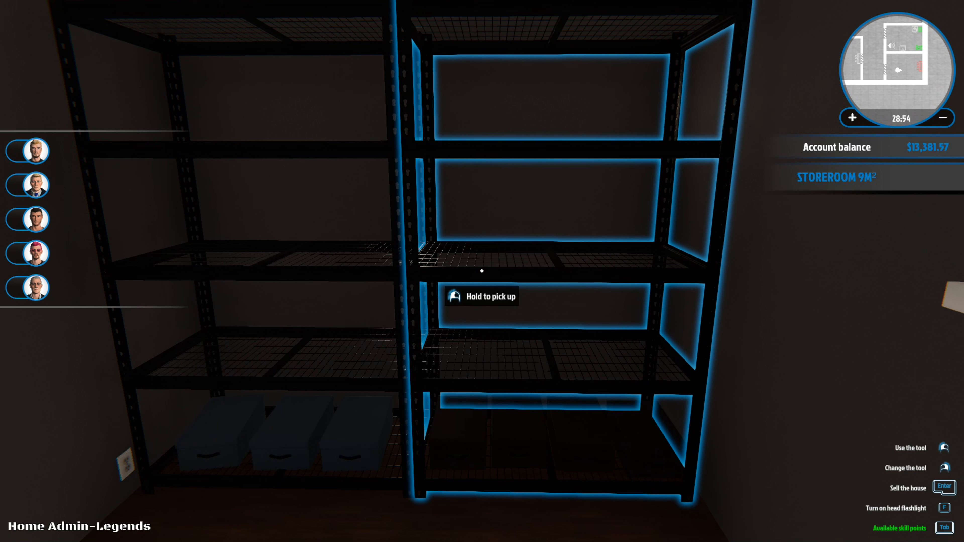
{"action": "mouse_move", "coordinate": [481, 271]}
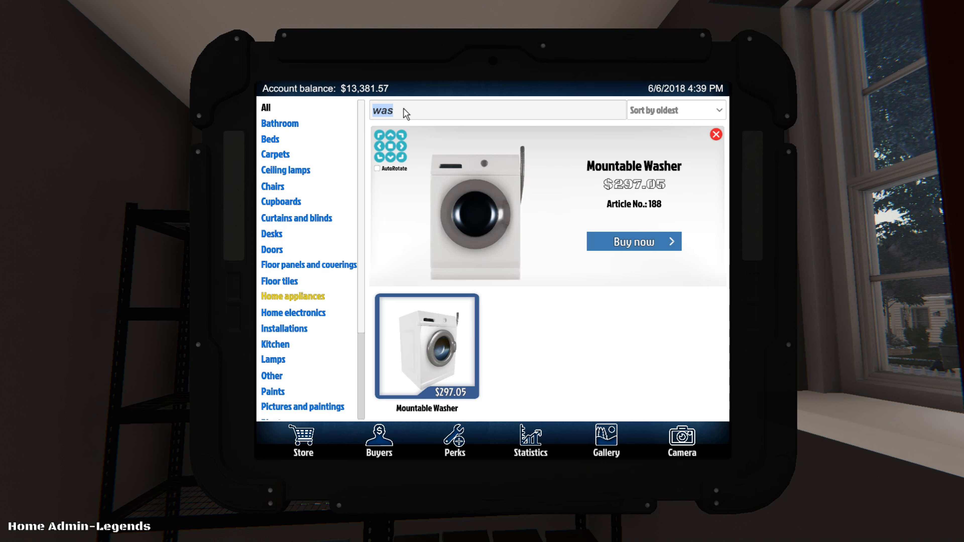
- Buy the $586.24 Mountable Air-Conditioner from the Installations category
{"action": "type", "text": "min"}
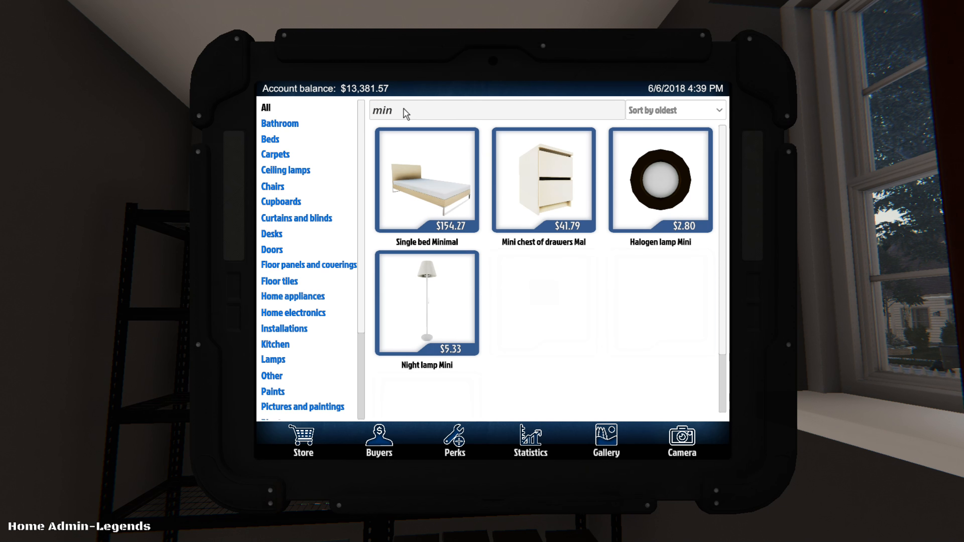
{"action": "left_click", "coordinate": [285, 328]}
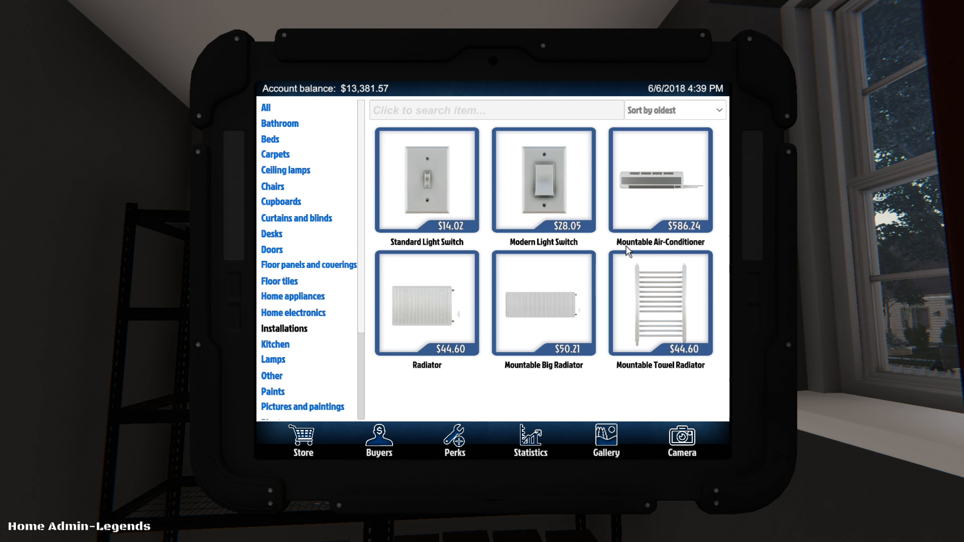
{"action": "left_click", "coordinate": [659, 181]}
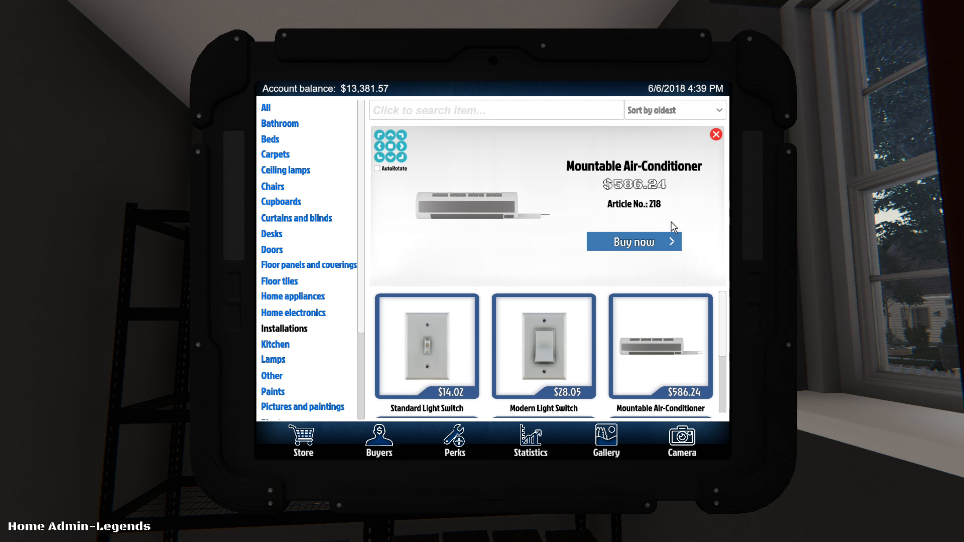
{"action": "left_click", "coordinate": [633, 241]}
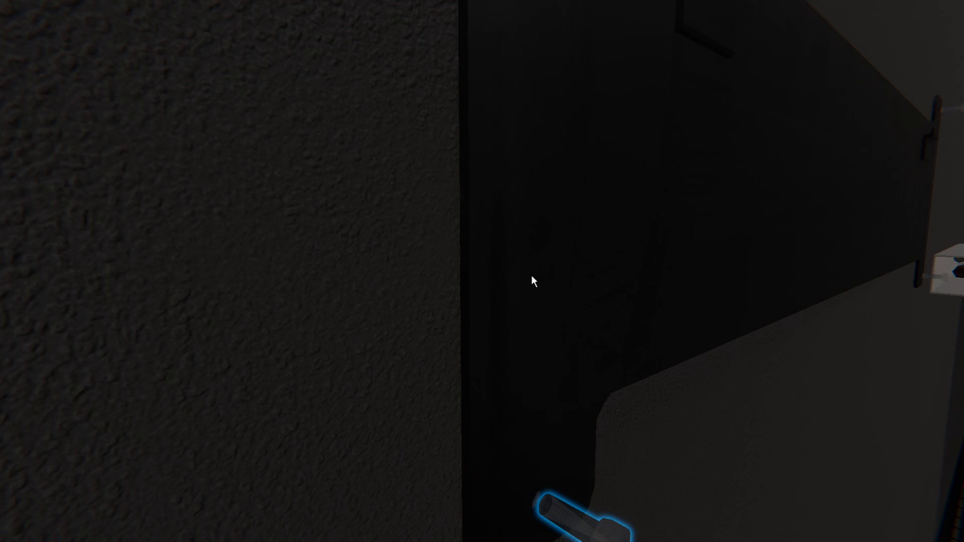
{"action": "mouse_move", "coordinate": [481, 269]}
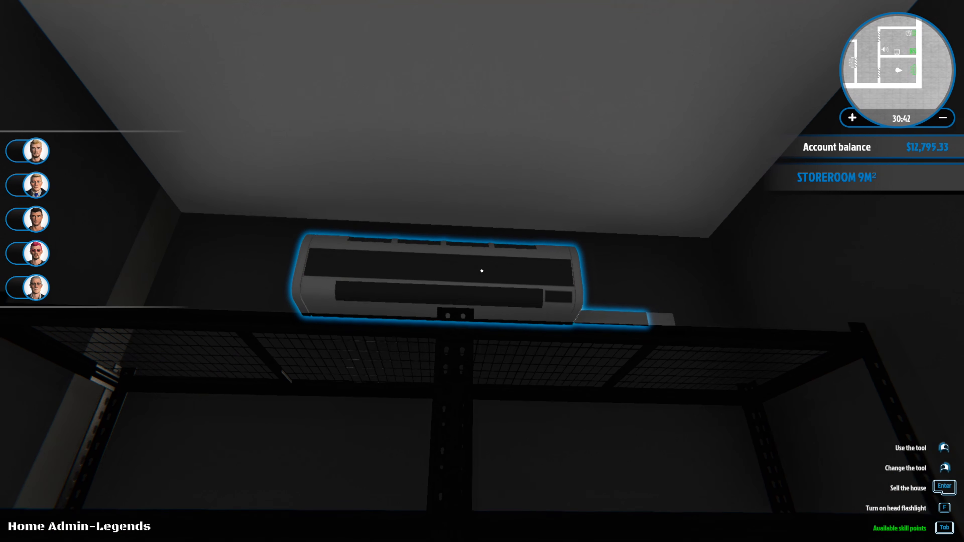
{"action": "mouse_move", "coordinate": [481, 271]}
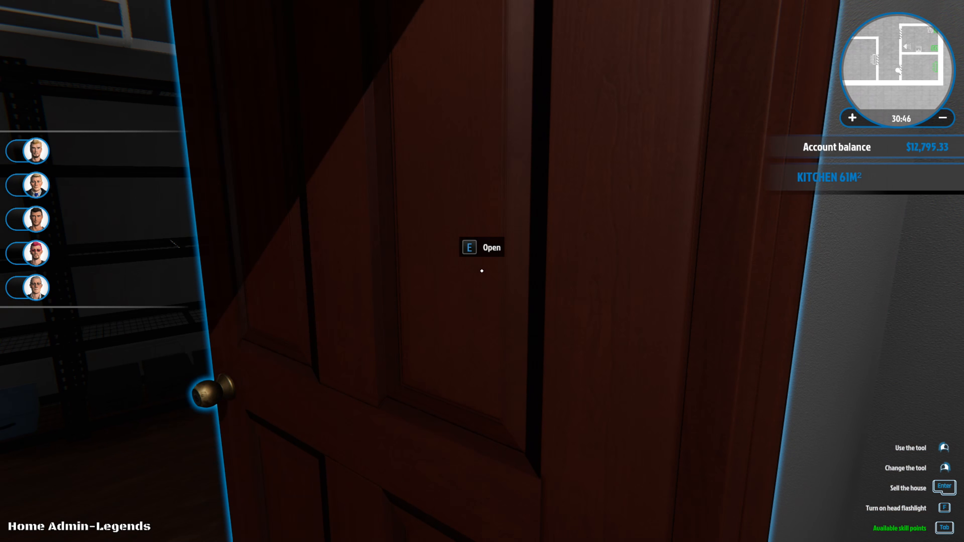
- Enter the bedroom and sell the old purple-bedded double bed for $336.60
{"action": "key", "text": "e"}
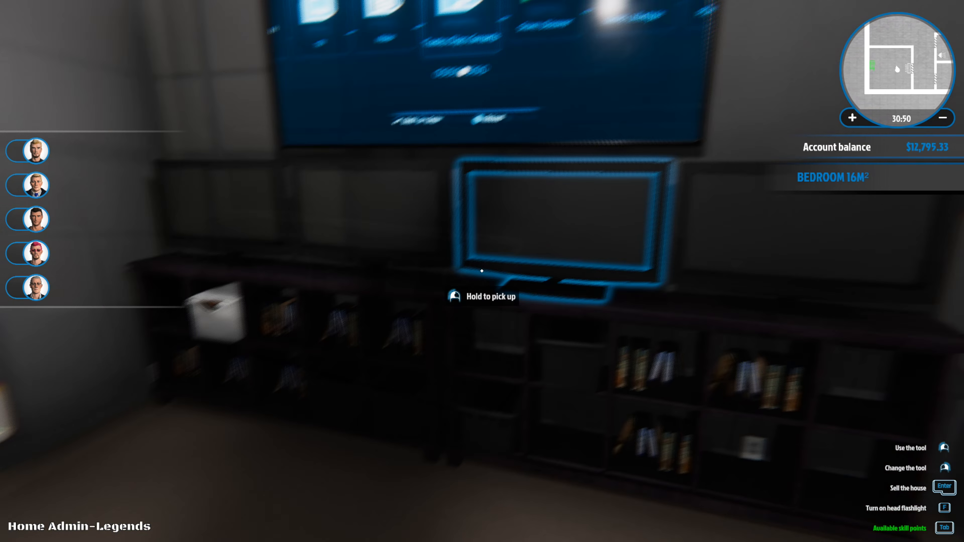
{"action": "mouse_move", "coordinate": [482, 271]}
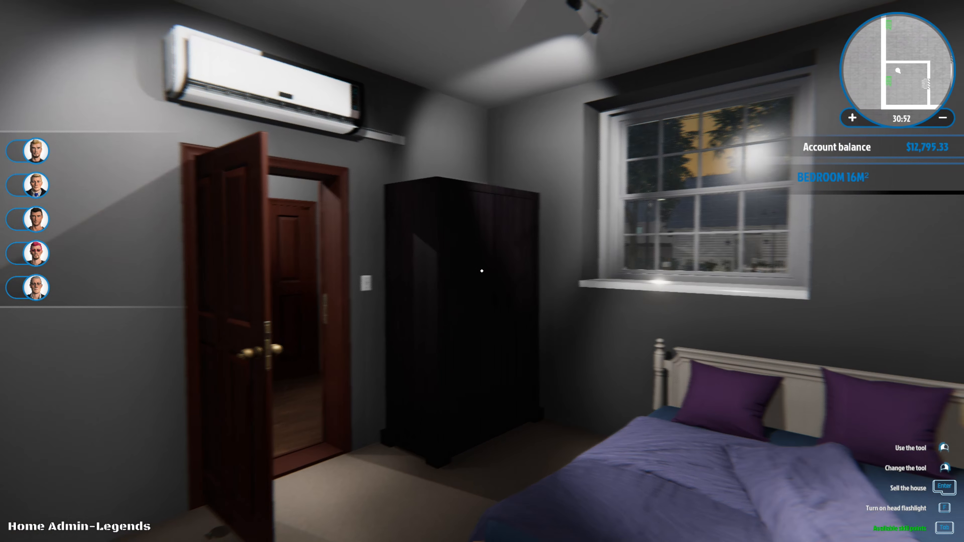
{"action": "mouse_move", "coordinate": [482, 271]}
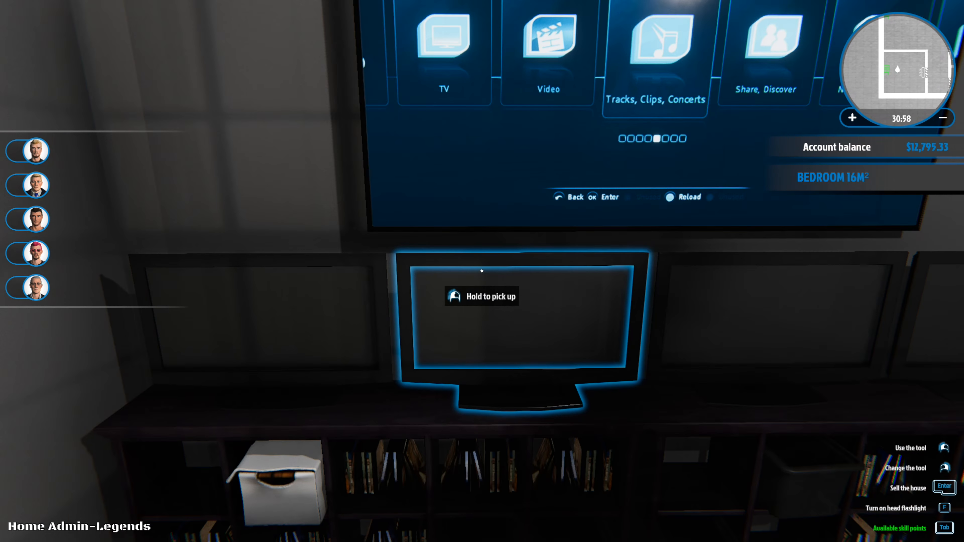
{"action": "mouse_move", "coordinate": [481, 271]}
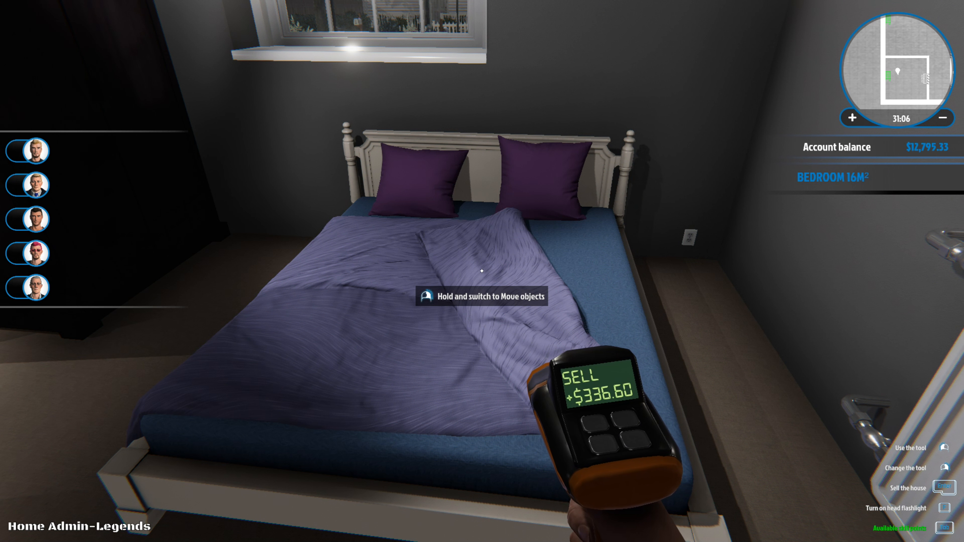
{"action": "left_click", "coordinate": [479, 274]}
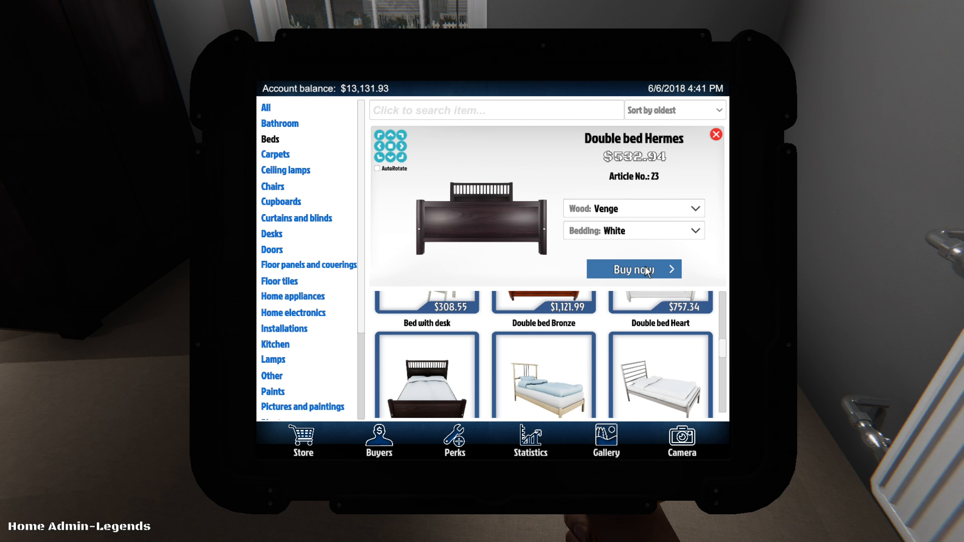
- Buy the Double bed Hermes with white bedding
{"action": "left_click", "coordinate": [633, 269]}
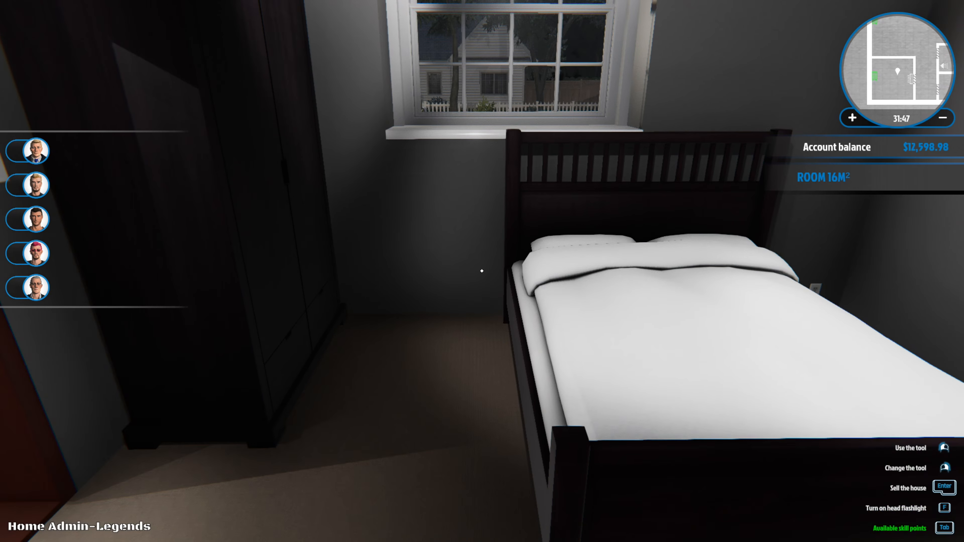
{"action": "mouse_move", "coordinate": [482, 271]}
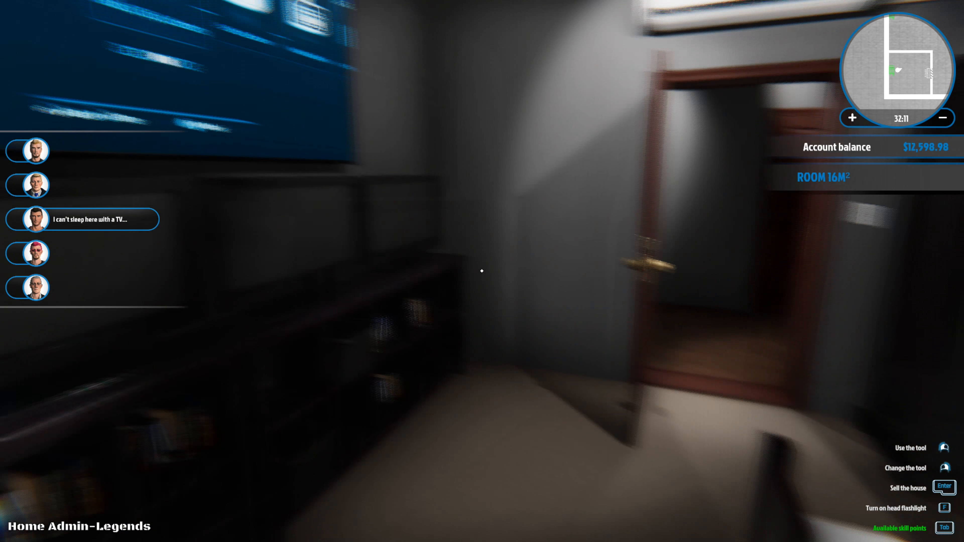
{"action": "mouse_move", "coordinate": [482, 271]}
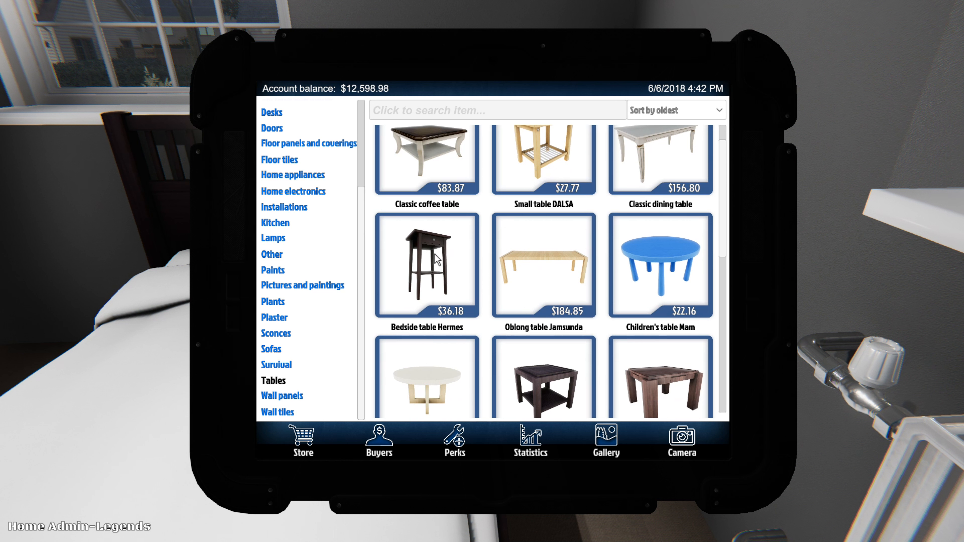
- Buy the Bedside table Hermes
{"action": "left_click", "coordinate": [425, 265]}
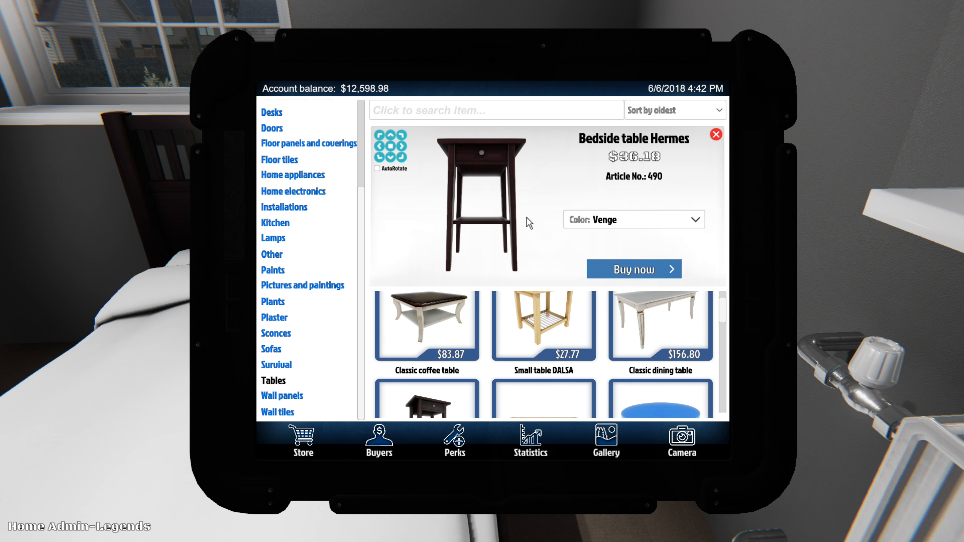
{"action": "left_click", "coordinate": [632, 269]}
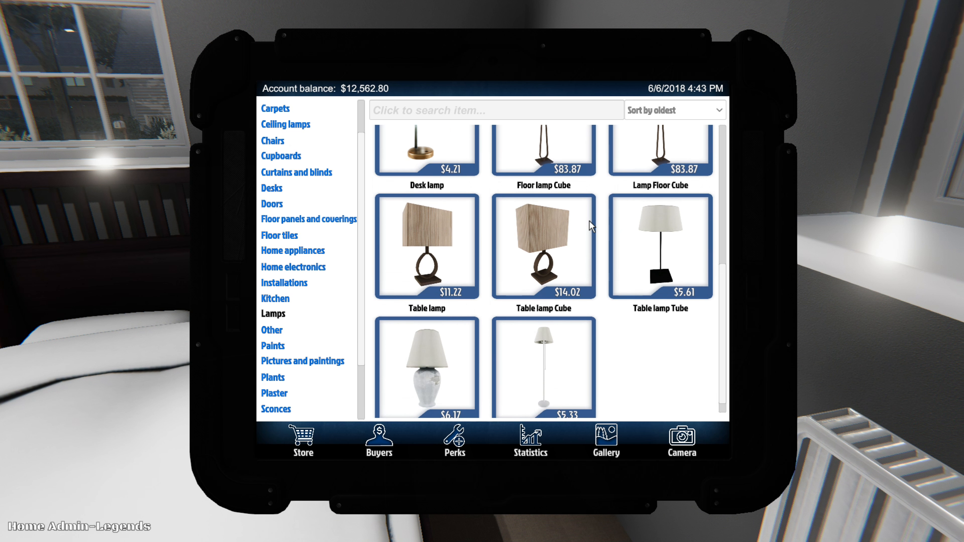
{"action": "scroll", "scroll_direction": "up", "scroll_amount": 3}
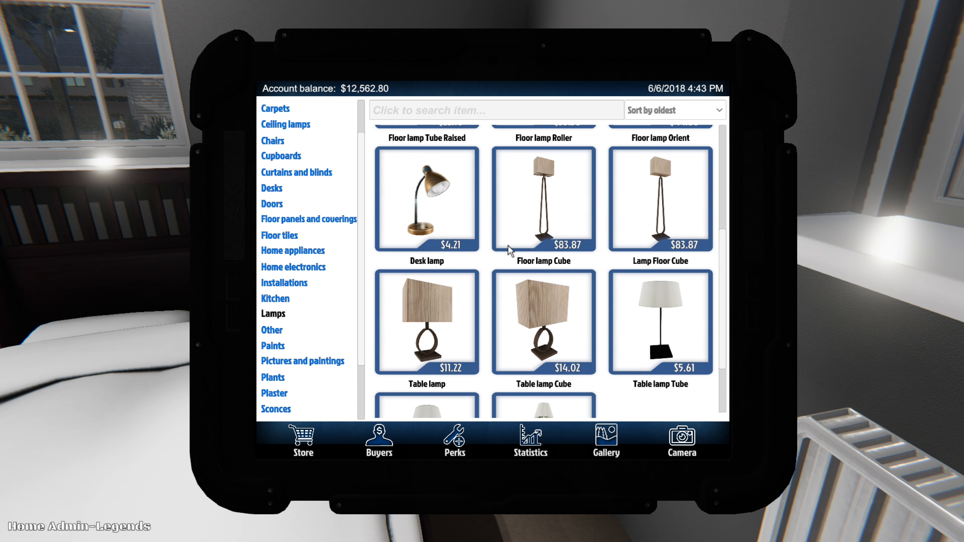
- Buy the $5.61 Table lamp Tube and place the bedside table next to the bed
{"action": "left_click", "coordinate": [659, 321]}
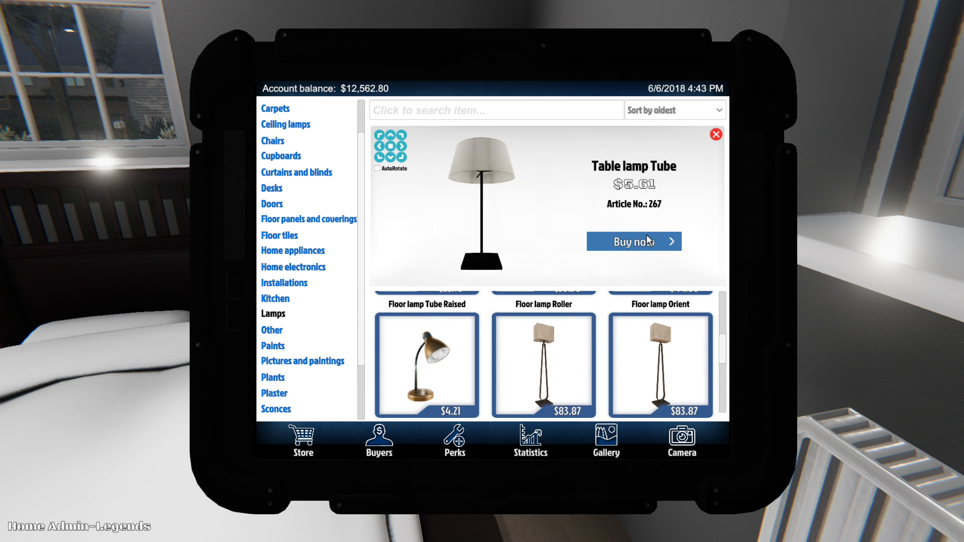
{"action": "left_click", "coordinate": [632, 240]}
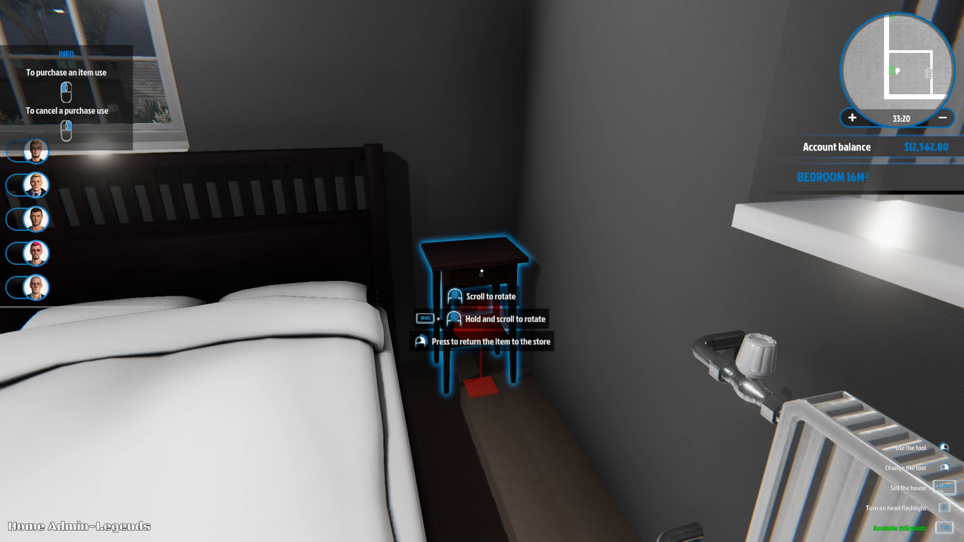
{"action": "left_click", "coordinate": [481, 271]}
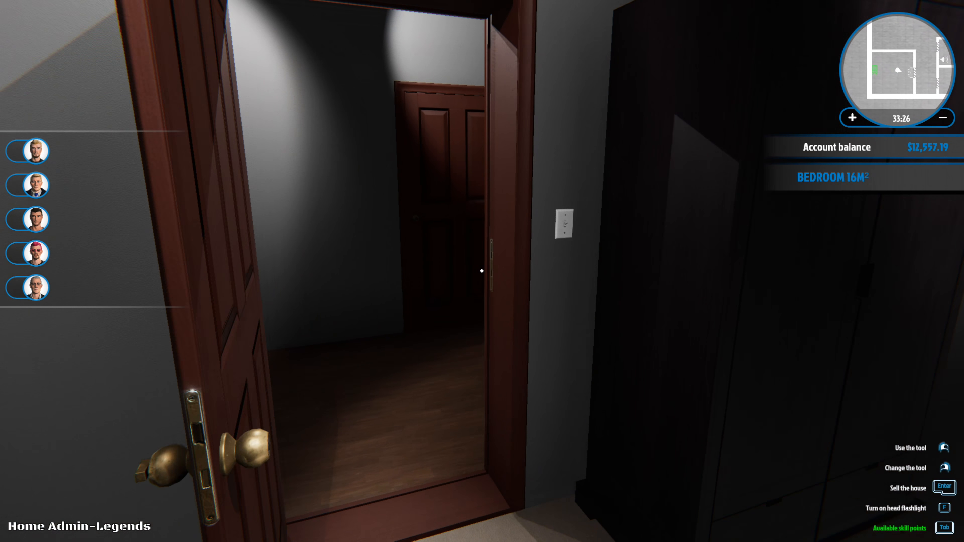
{"action": "mouse_move", "coordinate": [482, 271]}
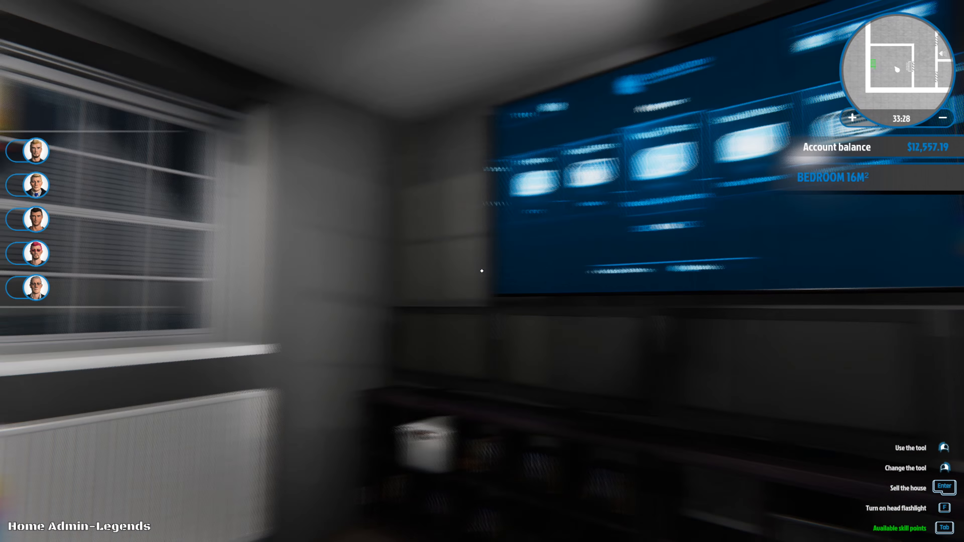
{"action": "mouse_move", "coordinate": [482, 271]}
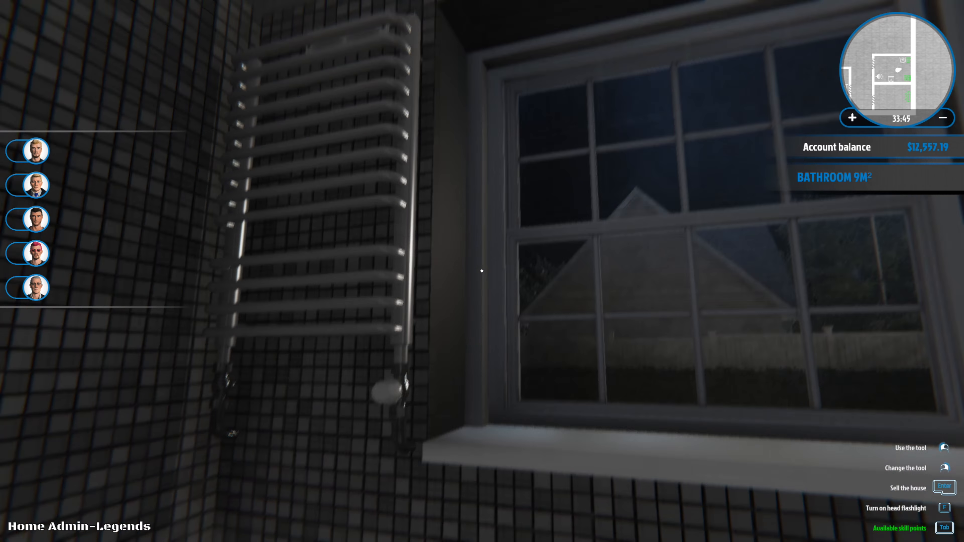
{"action": "mouse_move", "coordinate": [482, 271]}
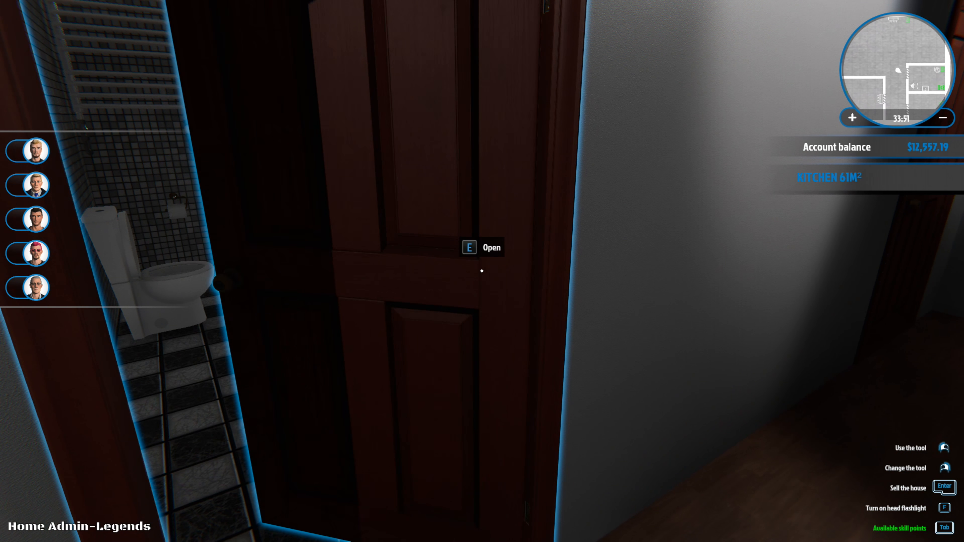
- Go through the door toward the kitchen
{"action": "key", "text": "e"}
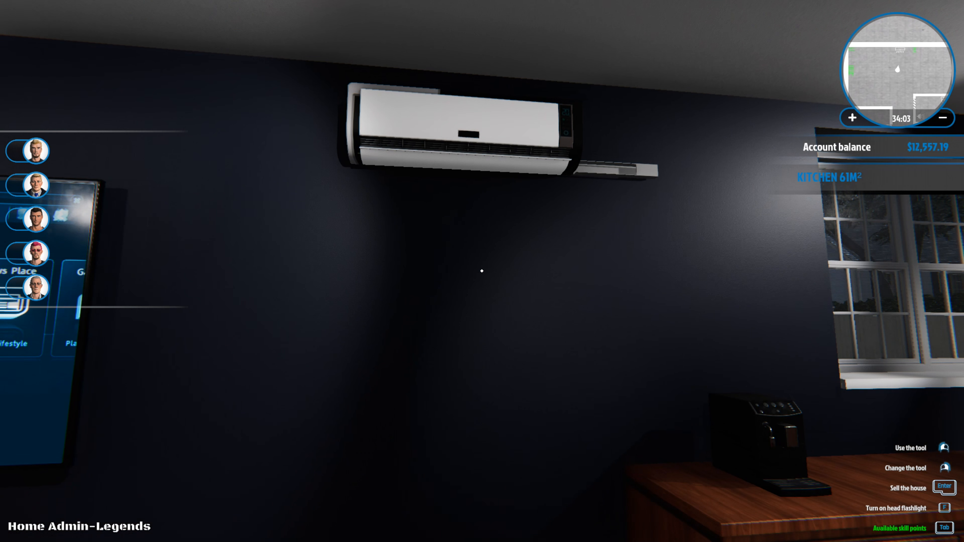
{"action": "mouse_move", "coordinate": [482, 271]}
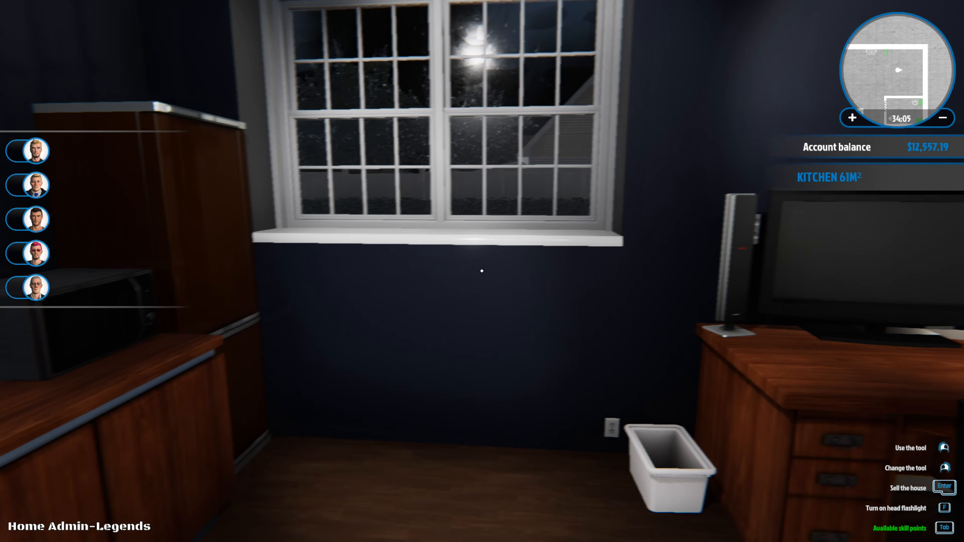
{"action": "mouse_move", "coordinate": [482, 271]}
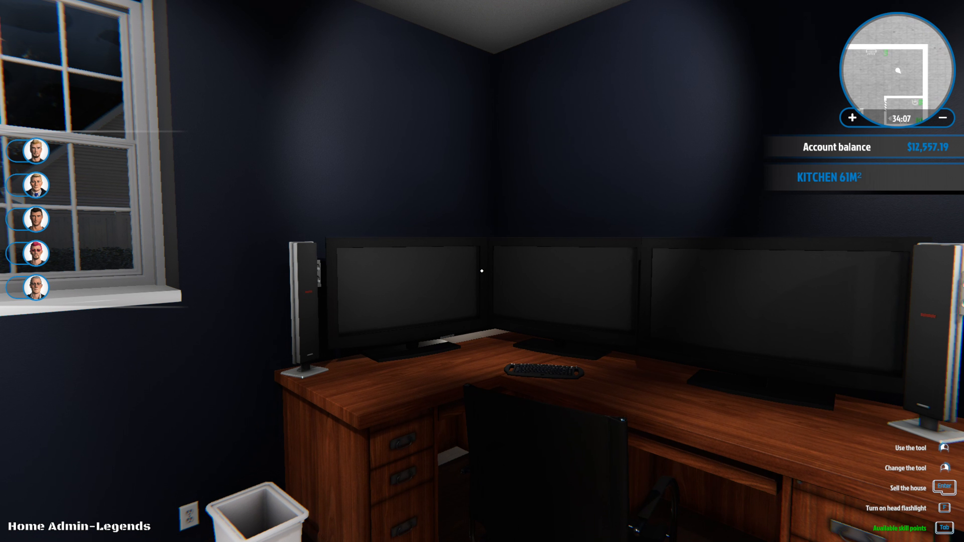
{"action": "mouse_move", "coordinate": [481, 271]}
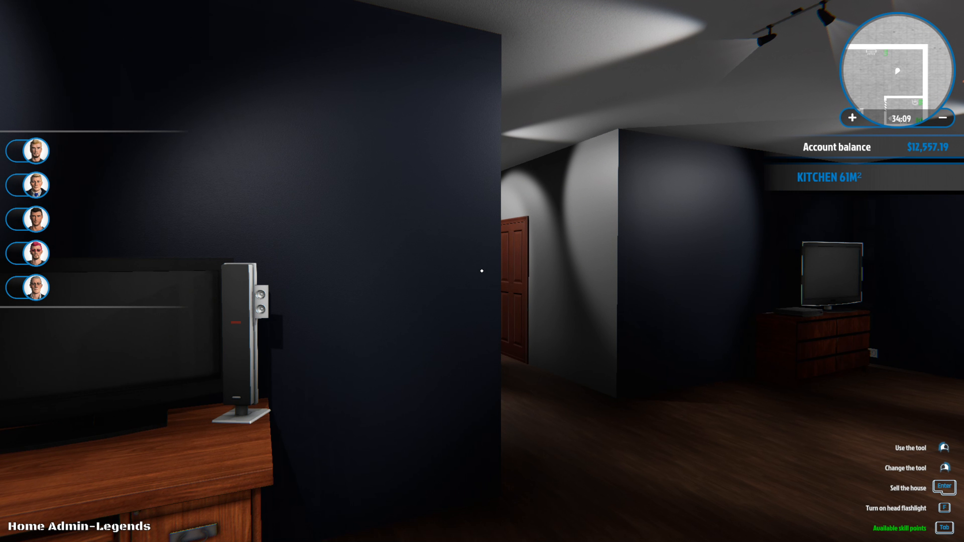
{"action": "mouse_move", "coordinate": [481, 271]}
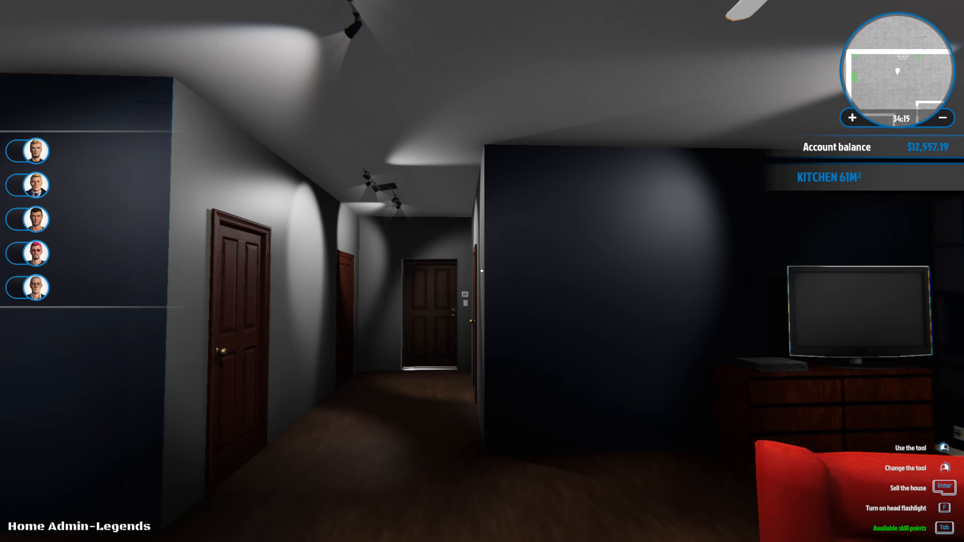
{"action": "mouse_move", "coordinate": [482, 271]}
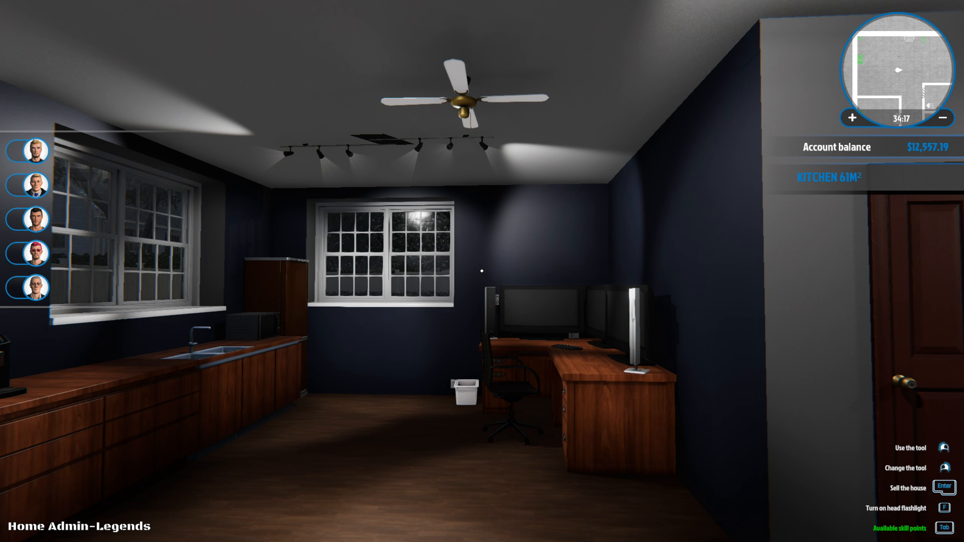
{"action": "mouse_move", "coordinate": [482, 271]}
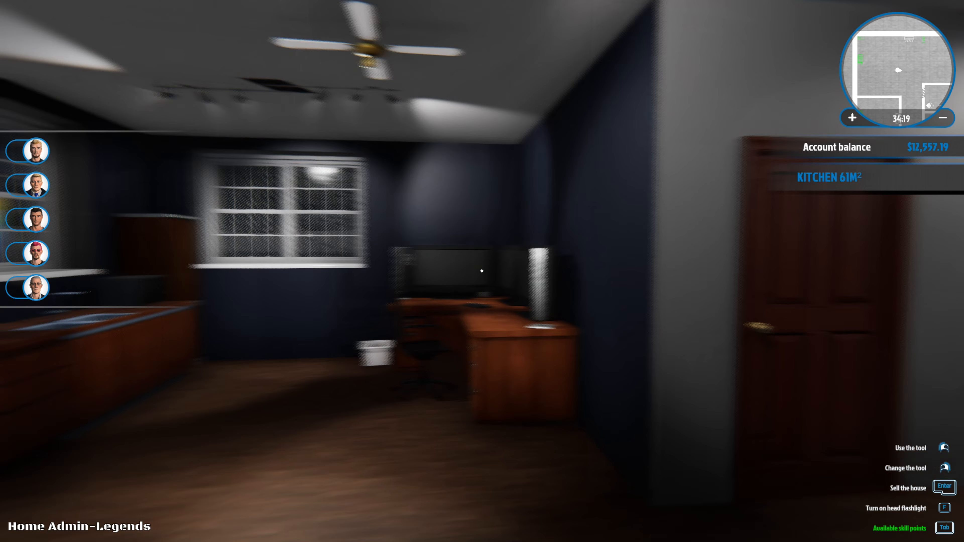
{"action": "mouse_move", "coordinate": [482, 270]}
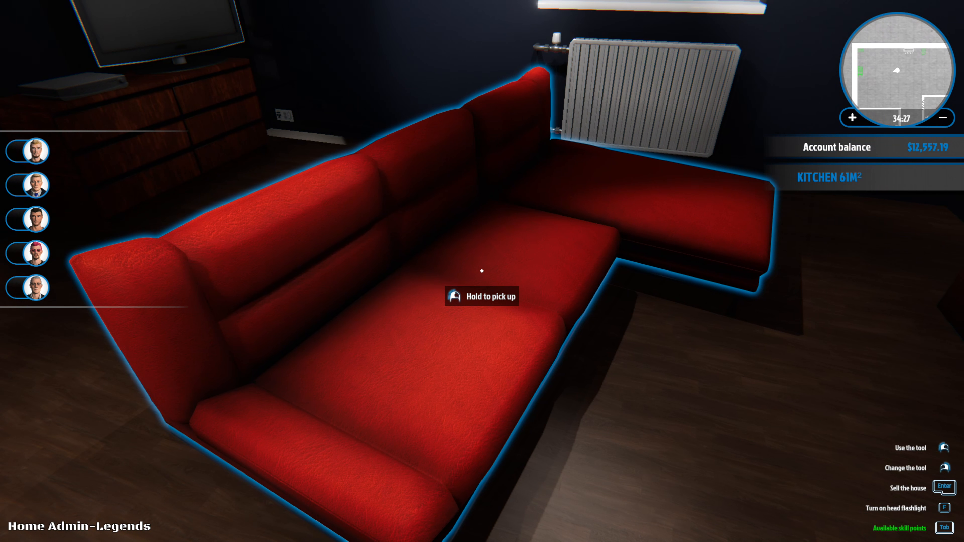
{"action": "mouse_move", "coordinate": [481, 271]}
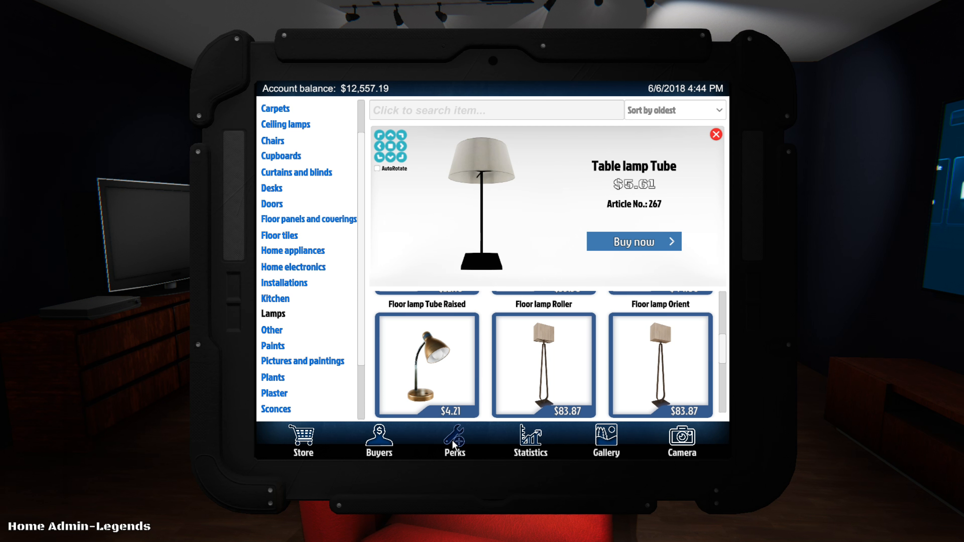
- Unlock the first Fast Hands cleaning perk (25% faster cleaning) and close the tablet
{"action": "left_click", "coordinate": [454, 436]}
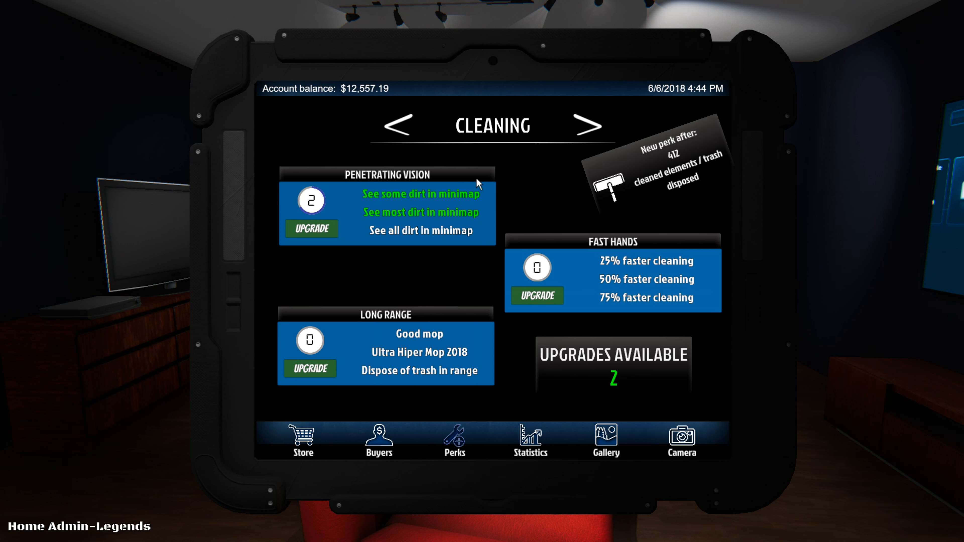
{"action": "mouse_move", "coordinate": [547, 290]}
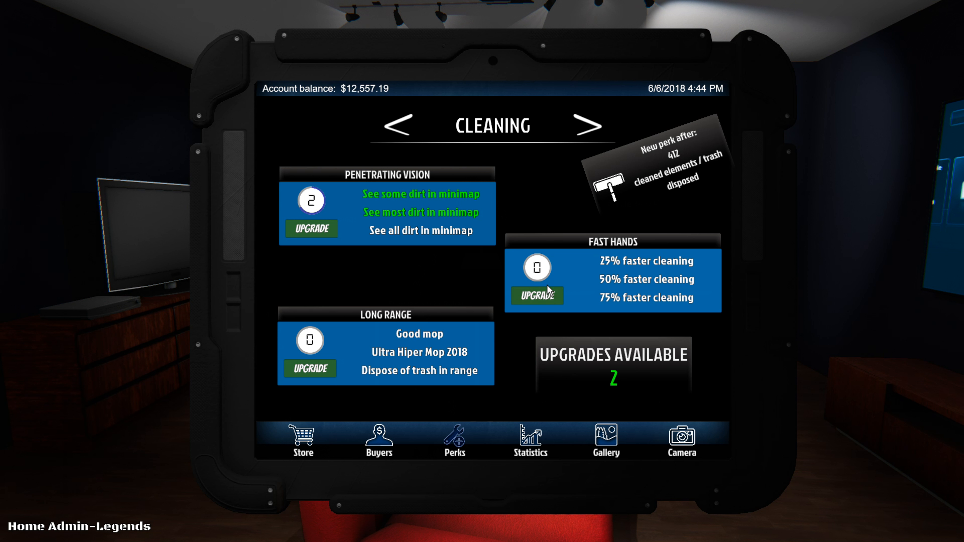
{"action": "mouse_move", "coordinate": [405, 340]}
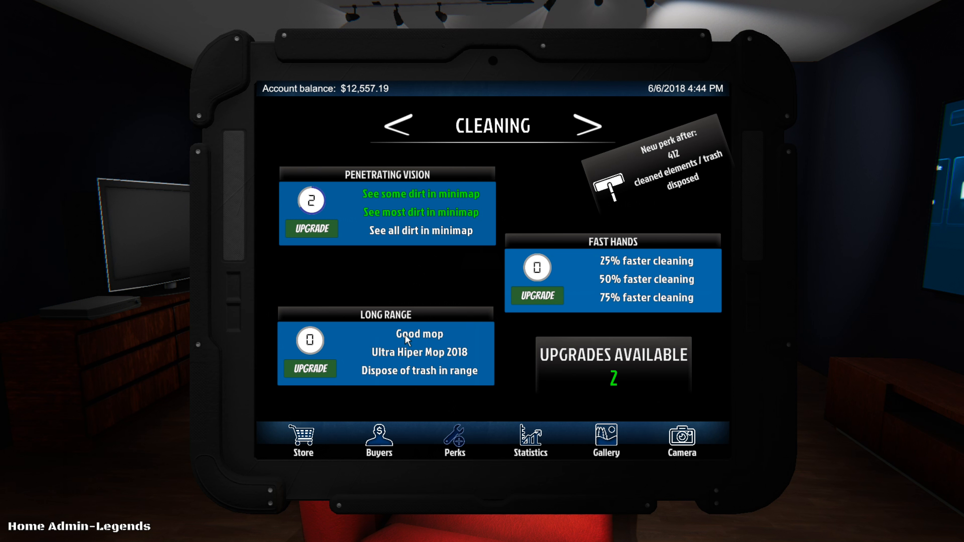
{"action": "mouse_move", "coordinate": [516, 266]}
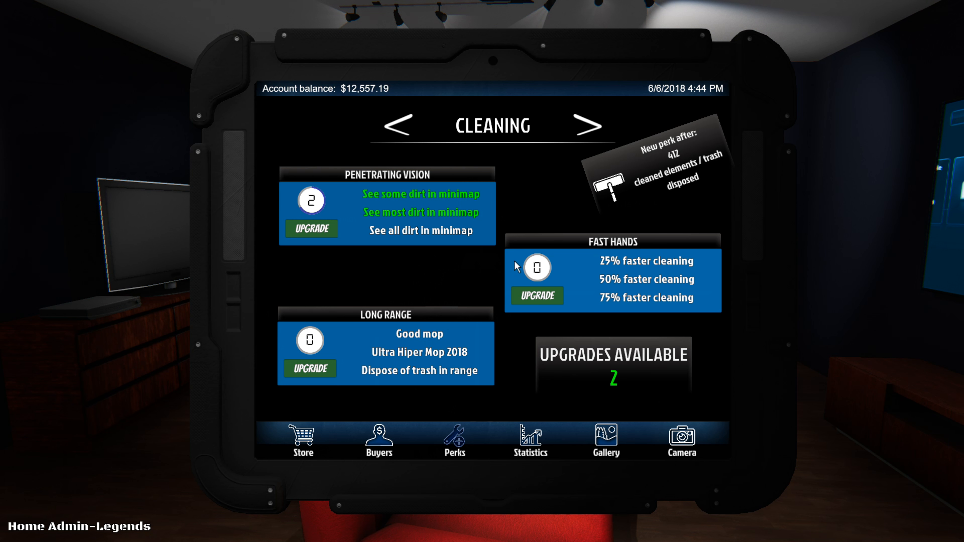
{"action": "left_click", "coordinate": [536, 295]}
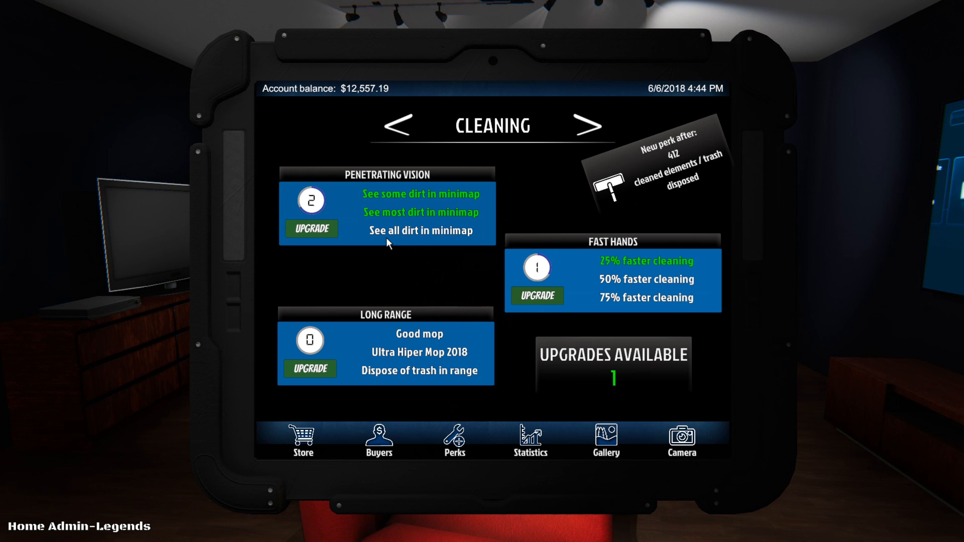
{"action": "mouse_move", "coordinate": [417, 230]}
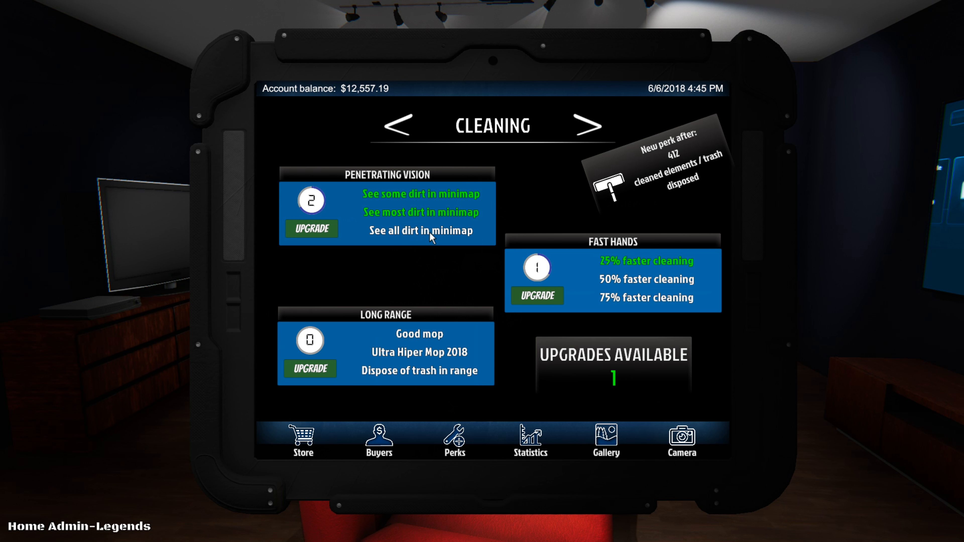
{"action": "left_click", "coordinate": [311, 228]}
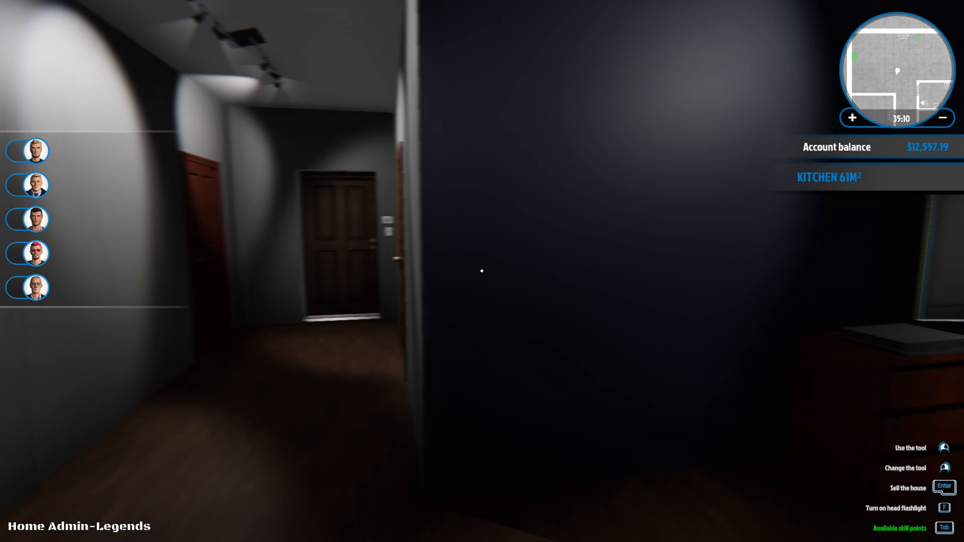
{"action": "mouse_move", "coordinate": [482, 271]}
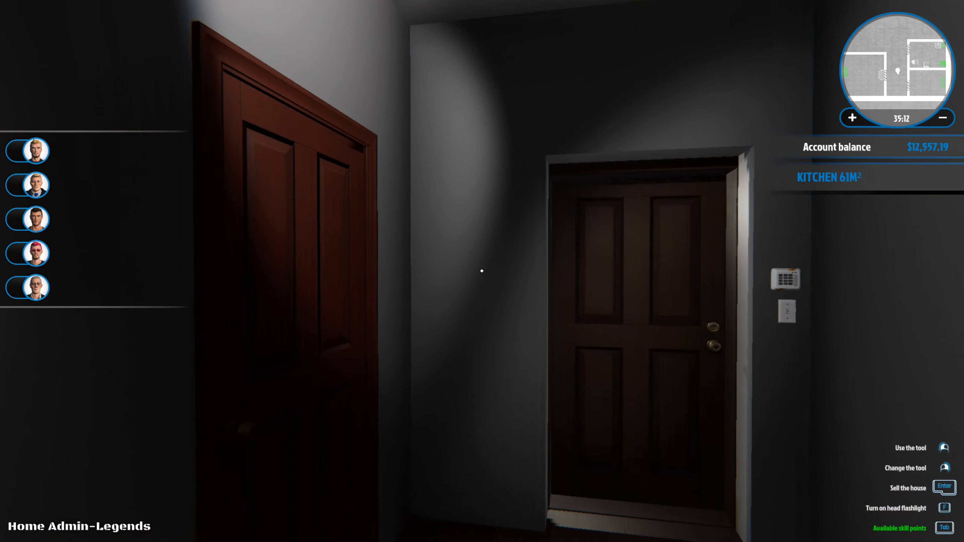
{"action": "mouse_move", "coordinate": [482, 271]}
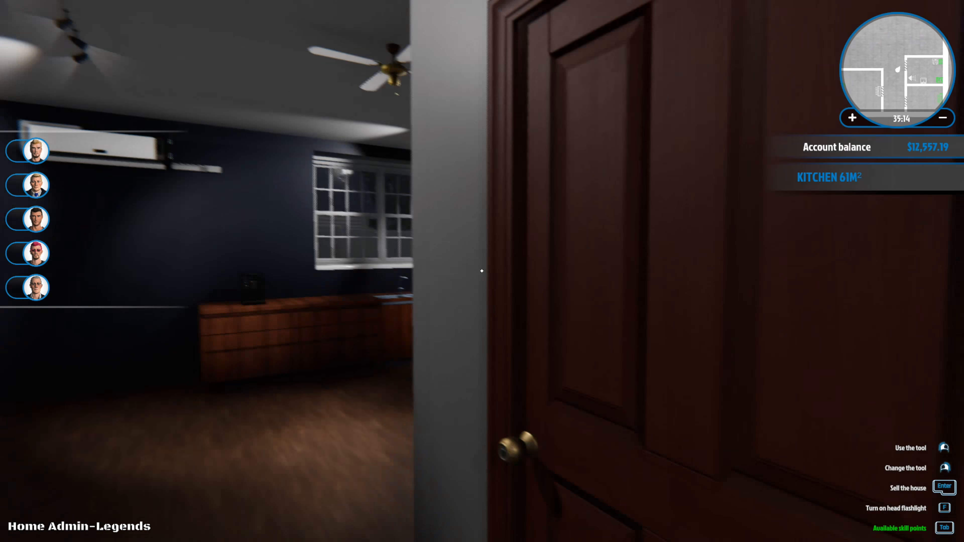
{"action": "mouse_move", "coordinate": [481, 271]}
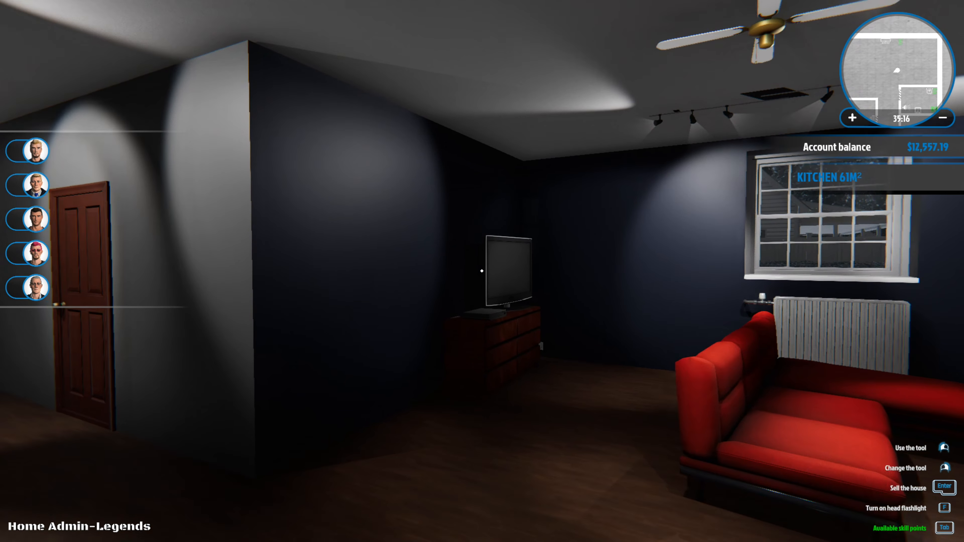
{"action": "mouse_move", "coordinate": [482, 271]}
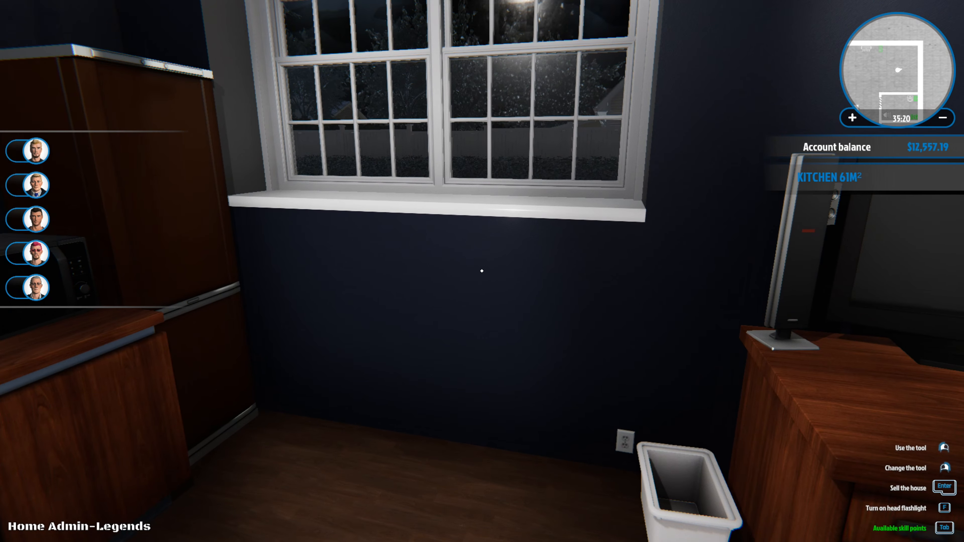
{"action": "mouse_move", "coordinate": [481, 271]}
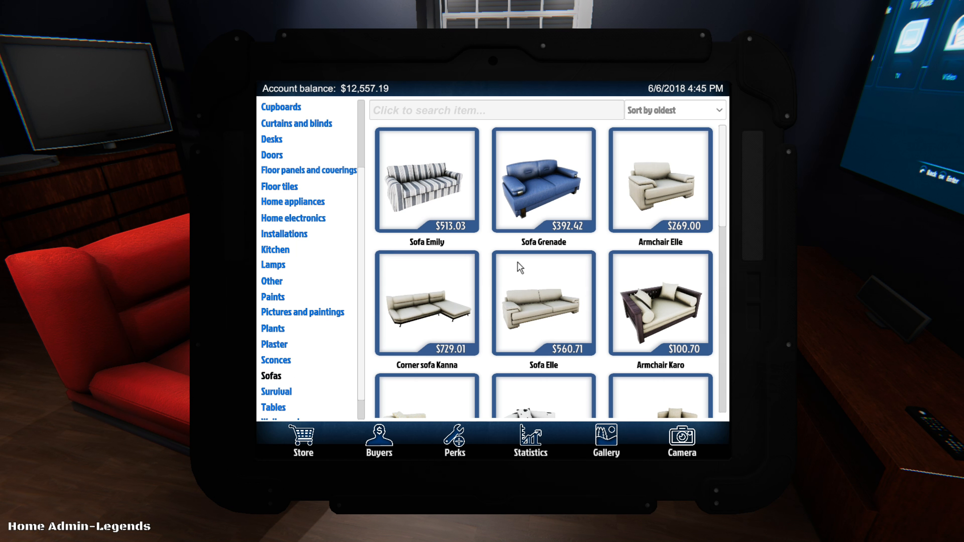
- Scroll the Sofas catalogue down to its last entries
{"action": "scroll", "scroll_direction": "down", "scroll_amount": 3}
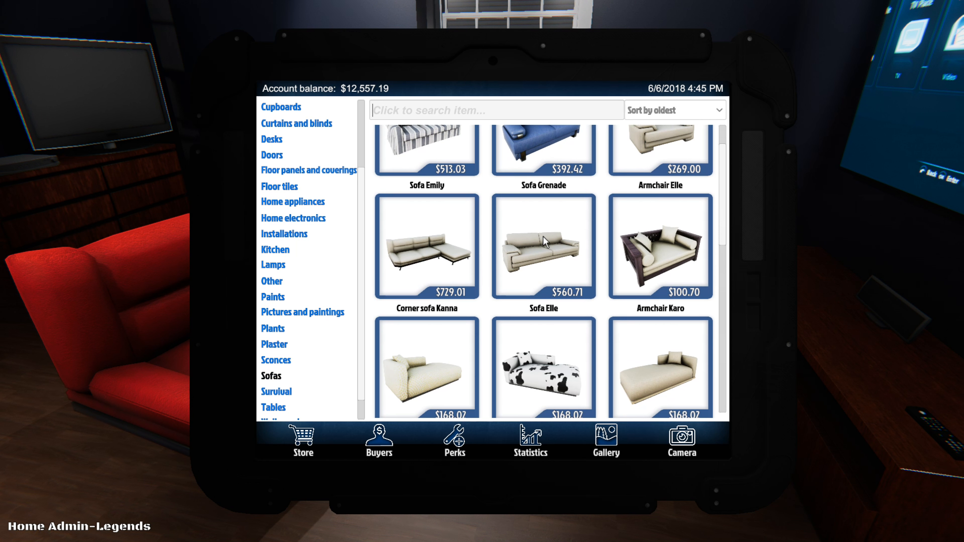
{"action": "scroll", "scroll_direction": "down", "scroll_amount": 3}
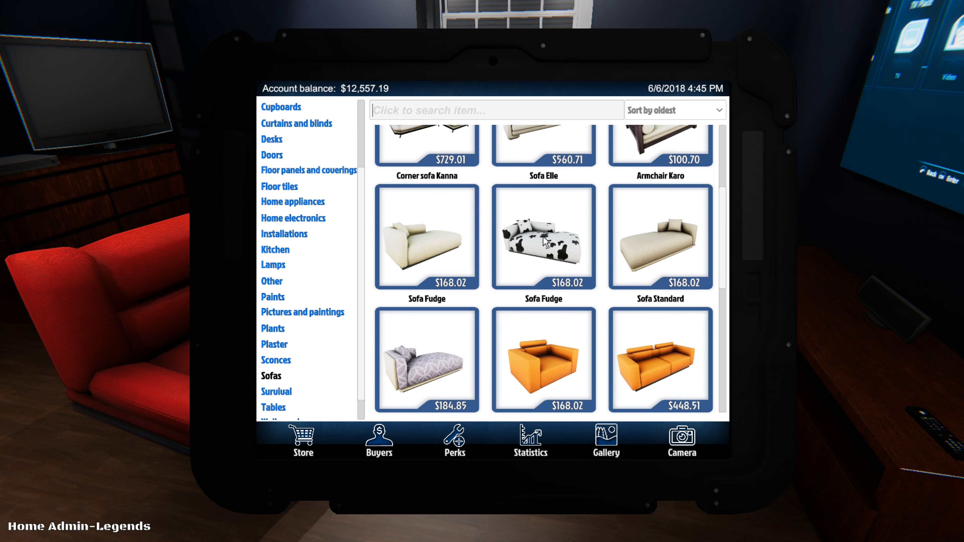
{"action": "scroll", "scroll_direction": "down", "scroll_amount": 3}
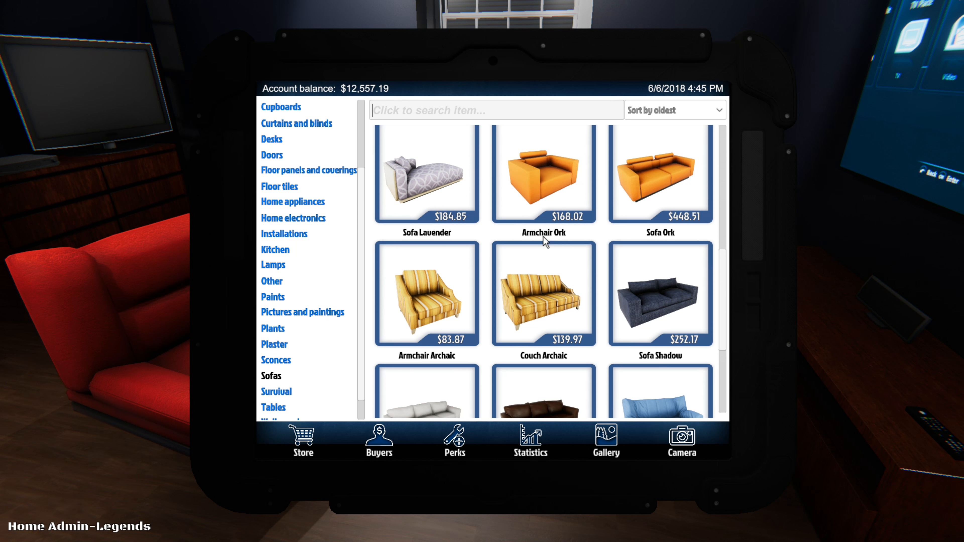
{"action": "mouse_move", "coordinate": [656, 206]}
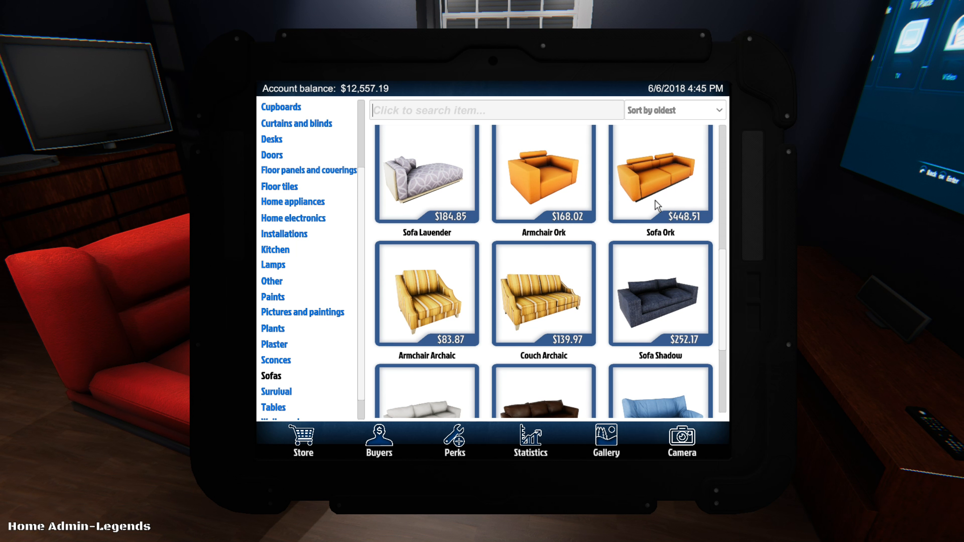
{"action": "mouse_move", "coordinate": [651, 203]}
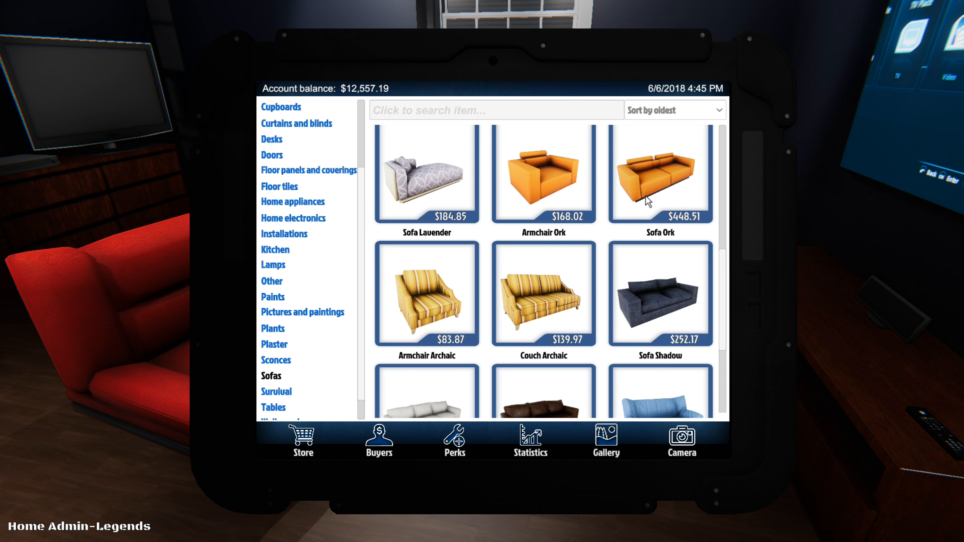
{"action": "mouse_move", "coordinate": [668, 161]}
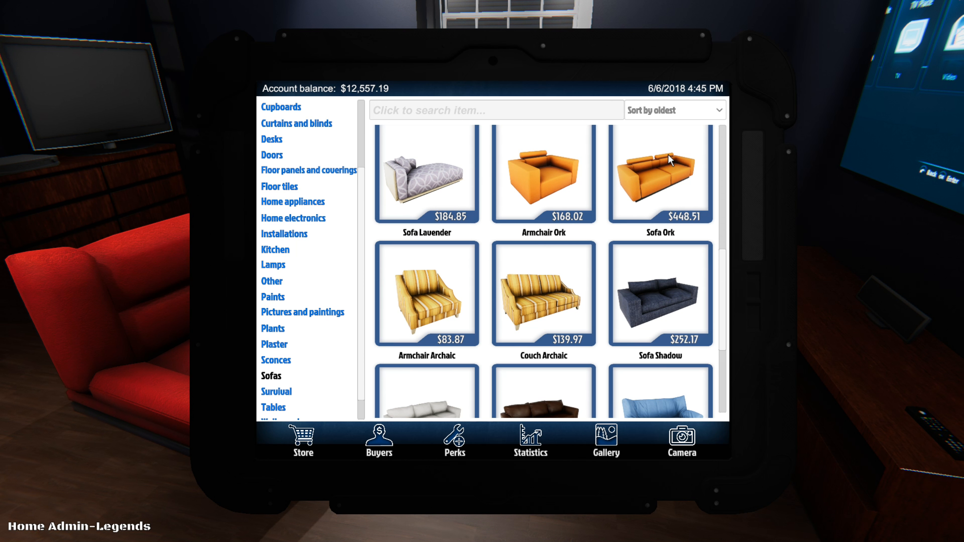
{"action": "scroll", "scroll_direction": "down", "scroll_amount": 3}
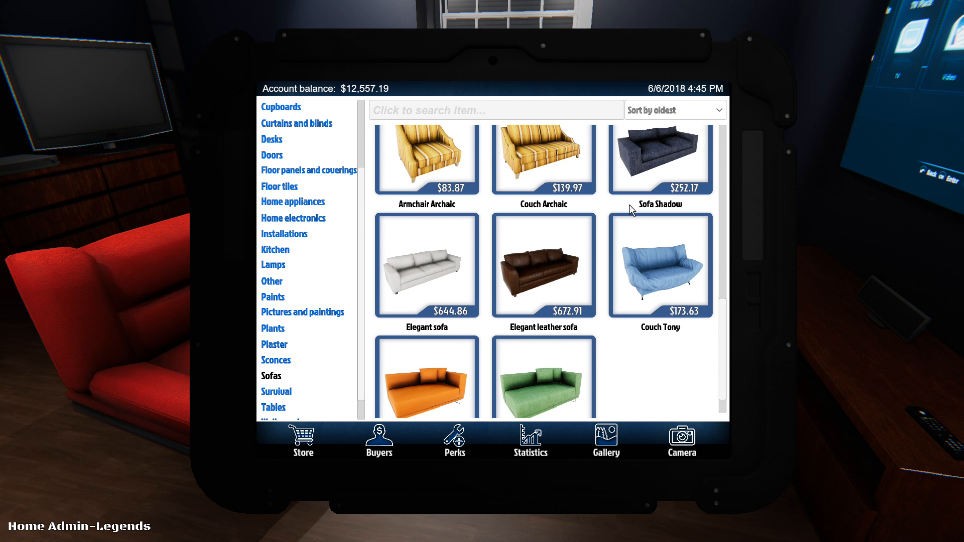
{"action": "scroll", "scroll_direction": "down", "scroll_amount": 3}
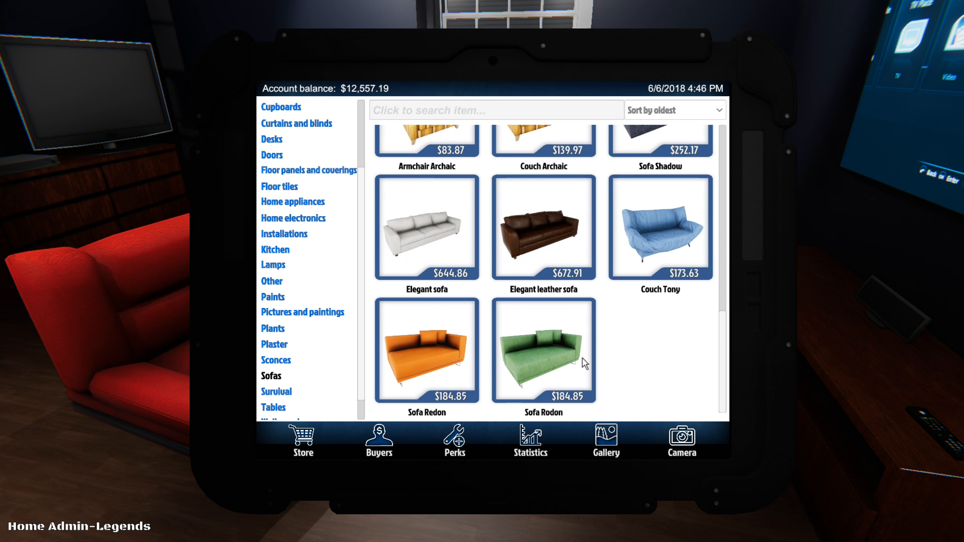
{"action": "scroll", "scroll_direction": "up", "scroll_amount": 3}
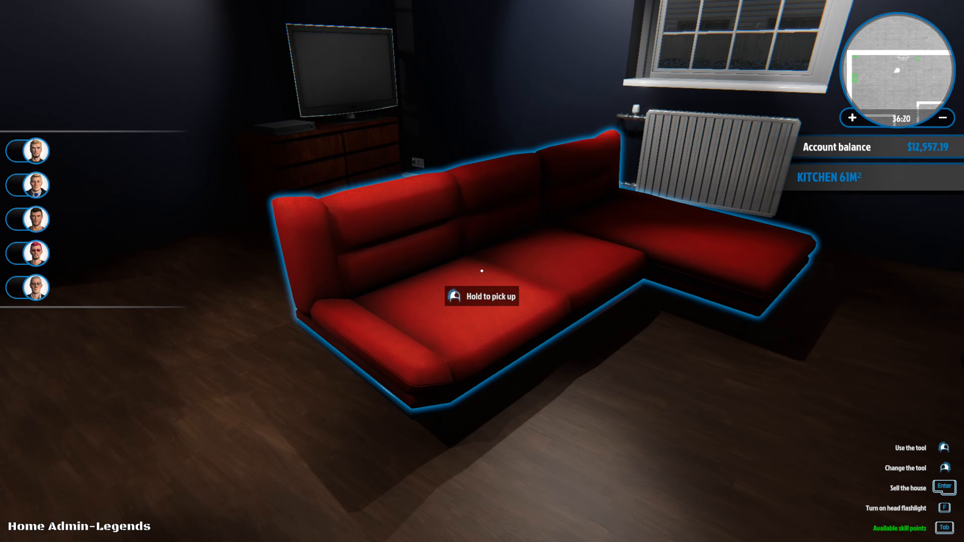
{"action": "mouse_move", "coordinate": [482, 271]}
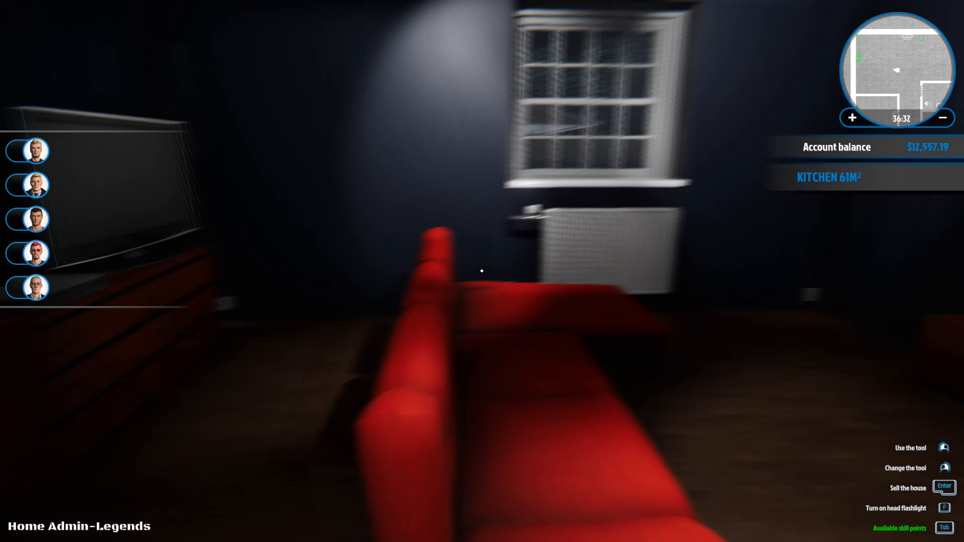
{"action": "mouse_move", "coordinate": [482, 271]}
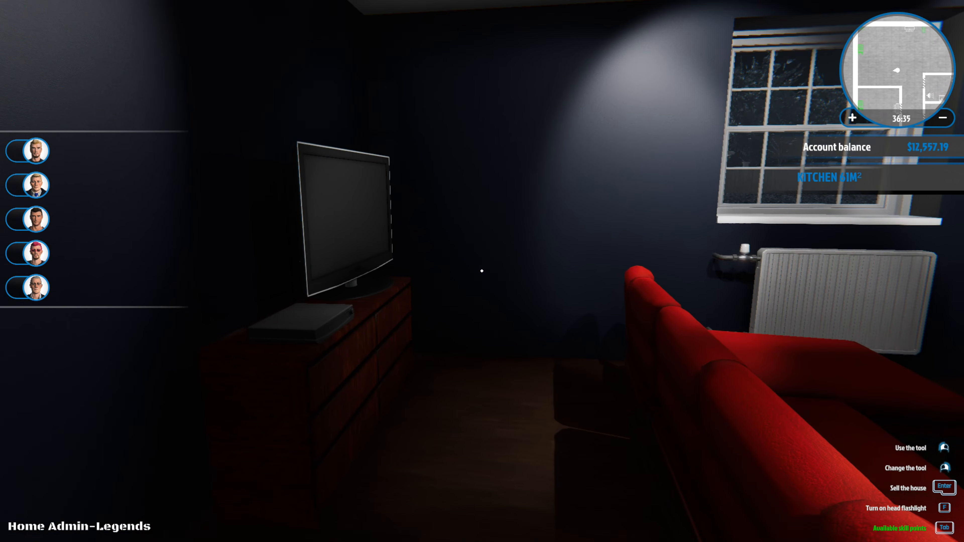
{"action": "mouse_move", "coordinate": [482, 271]}
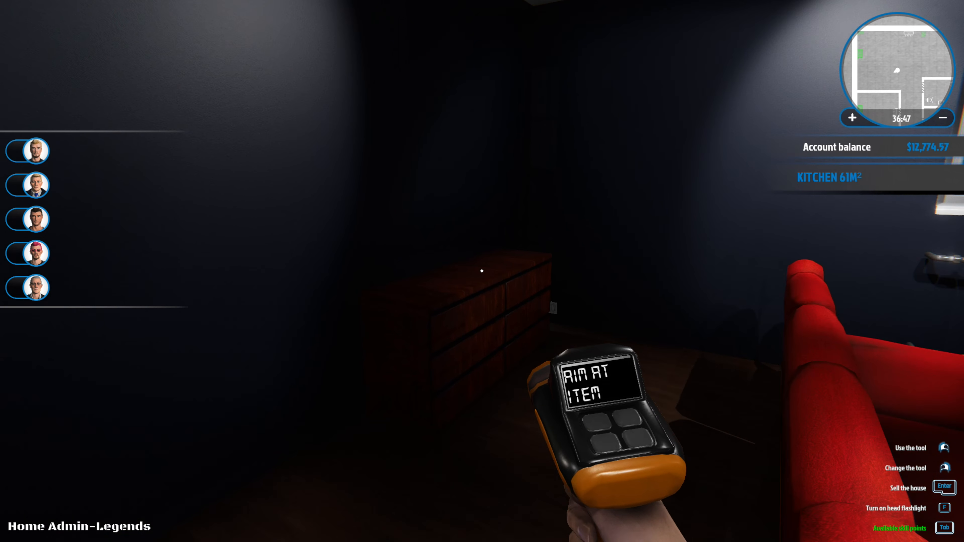
{"action": "mouse_move", "coordinate": [482, 271]}
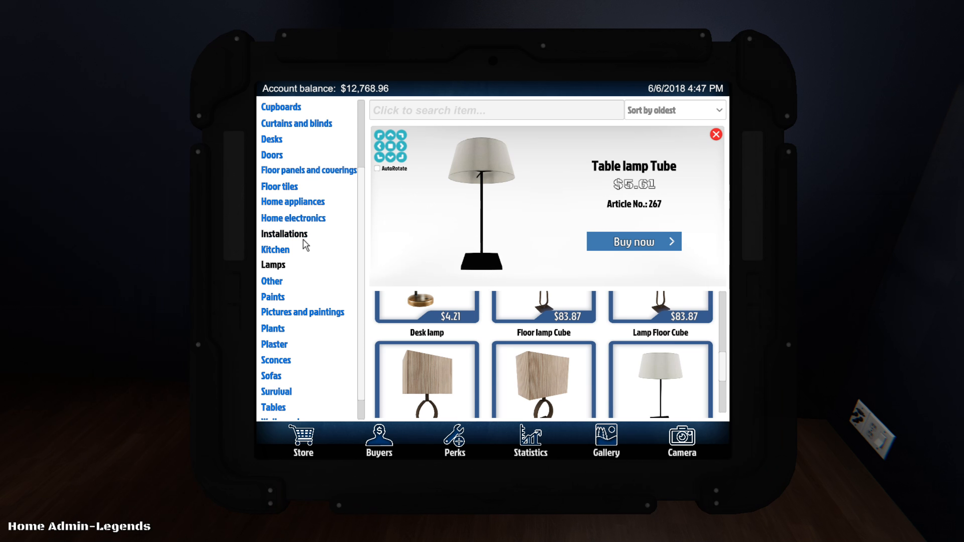
{"action": "mouse_move", "coordinate": [290, 146]}
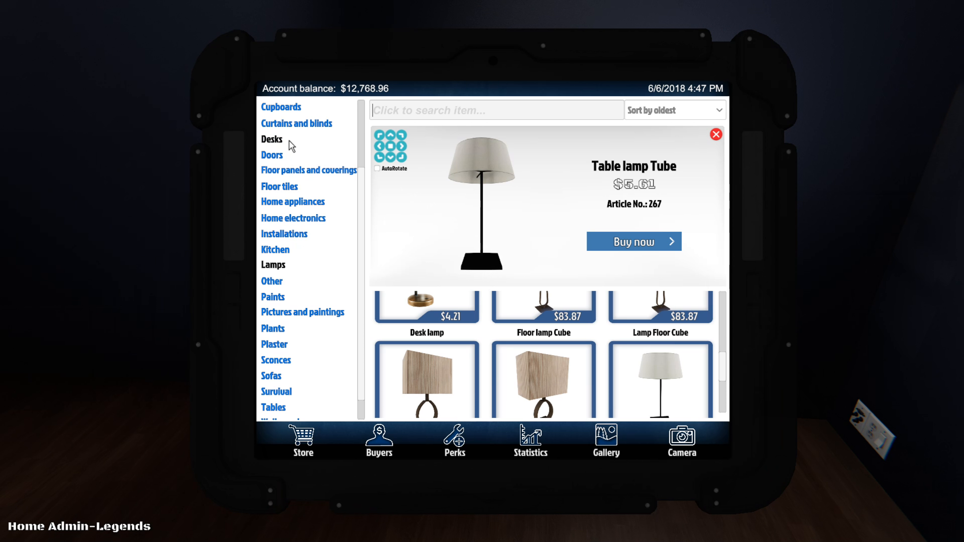
{"action": "mouse_move", "coordinate": [293, 201]}
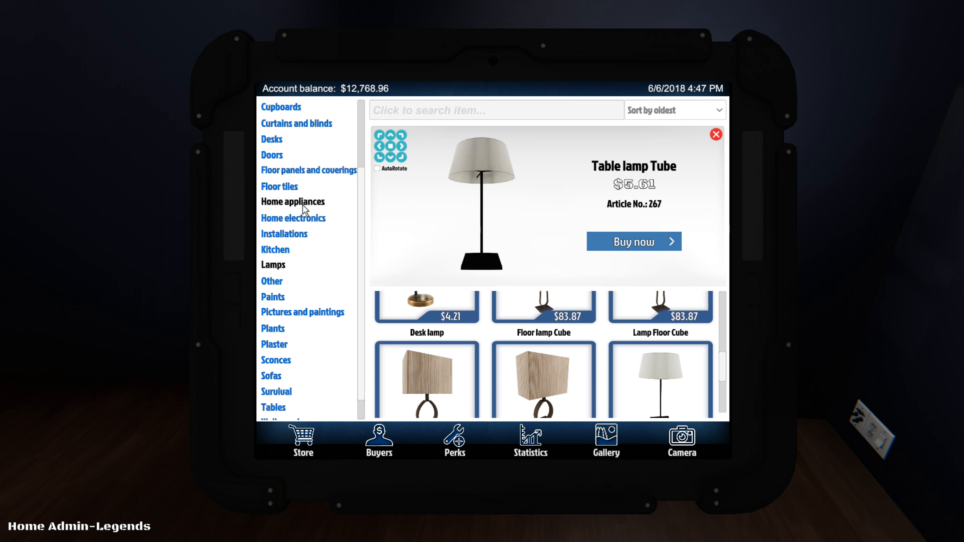
- Scroll the store category list back to the top with the Table lamp Tube details shown
{"action": "scroll", "scroll_direction": "up", "scroll_amount": 3}
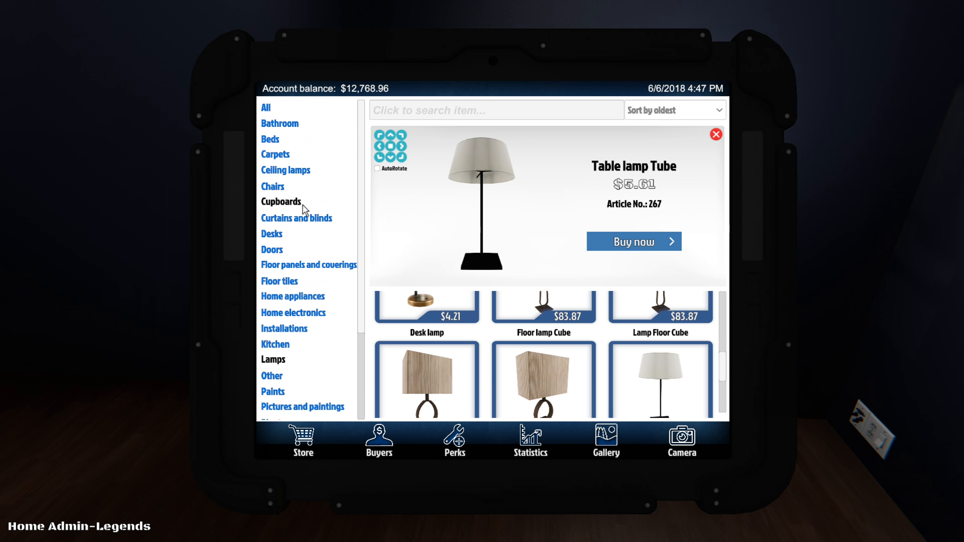
{"action": "mouse_move", "coordinate": [291, 139]}
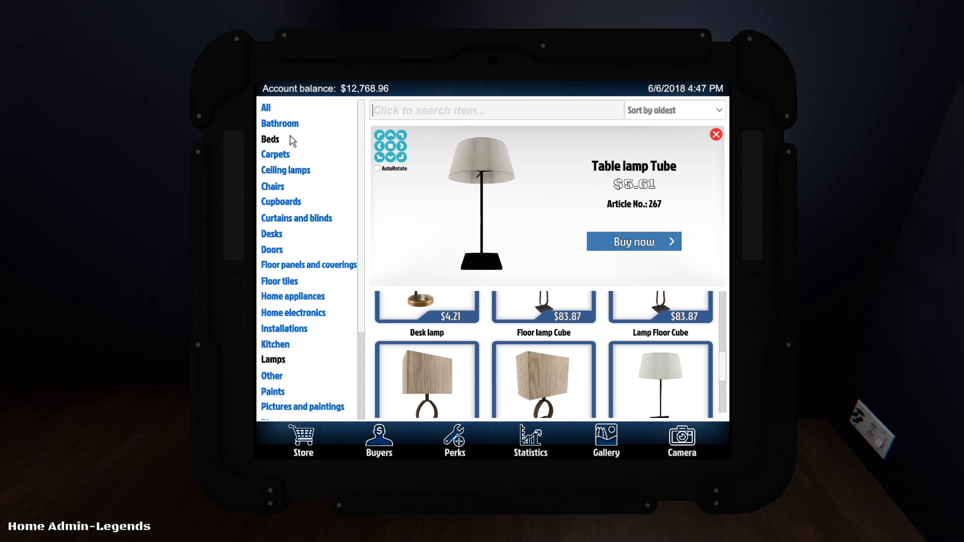
{"action": "mouse_move", "coordinate": [283, 214]}
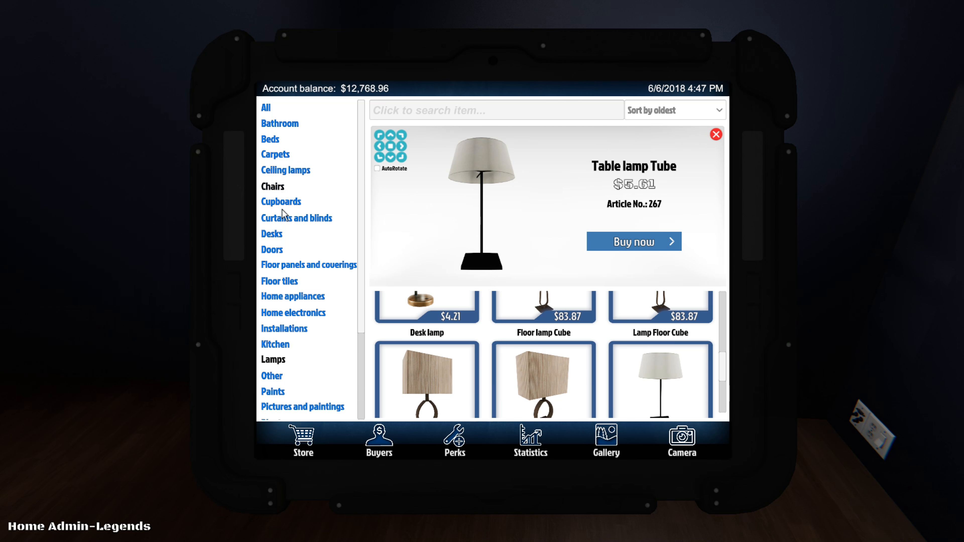
{"action": "mouse_move", "coordinate": [281, 202]}
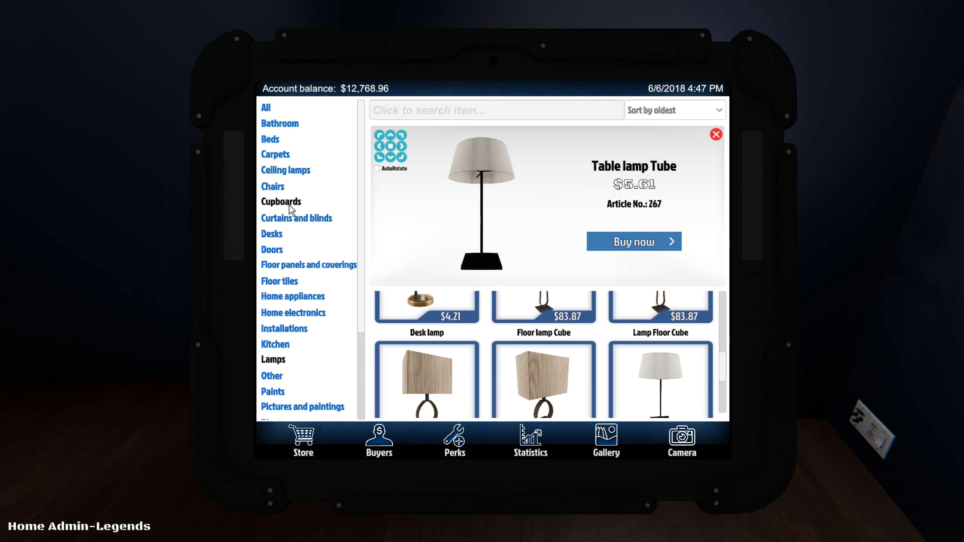
{"action": "mouse_move", "coordinate": [293, 239]}
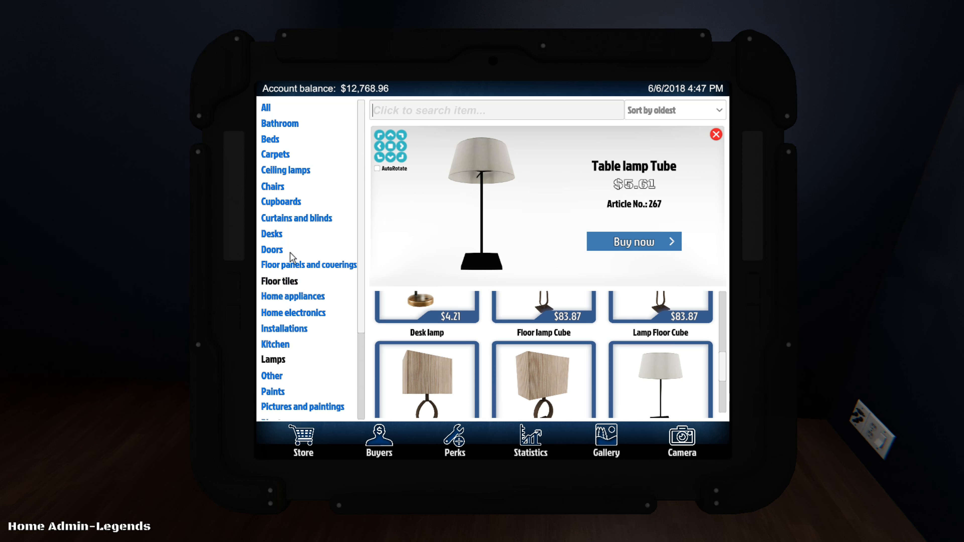
{"action": "mouse_move", "coordinate": [282, 233]}
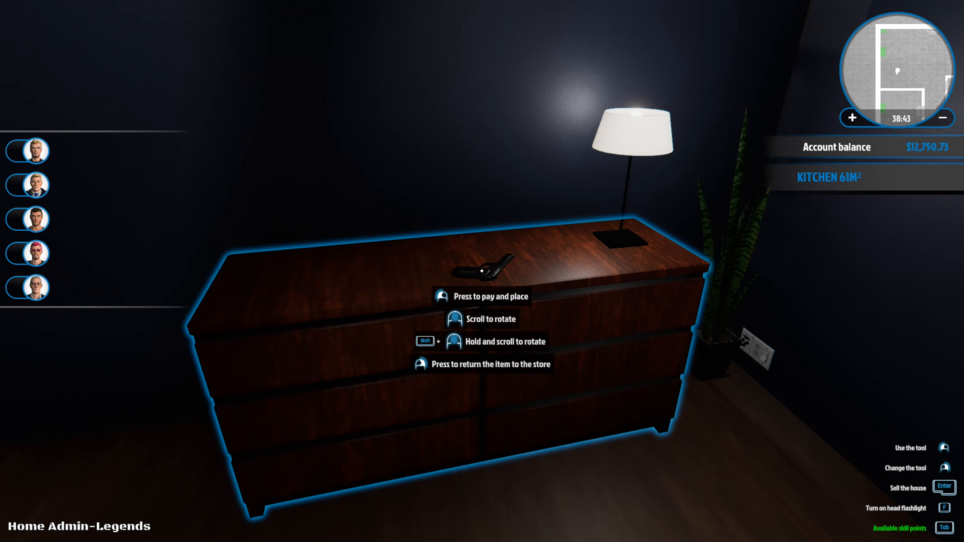
- Pay for and place the Table lamp Tube on the kitchen dresser, then set the book on its top
{"action": "left_click", "coordinate": [440, 296]}
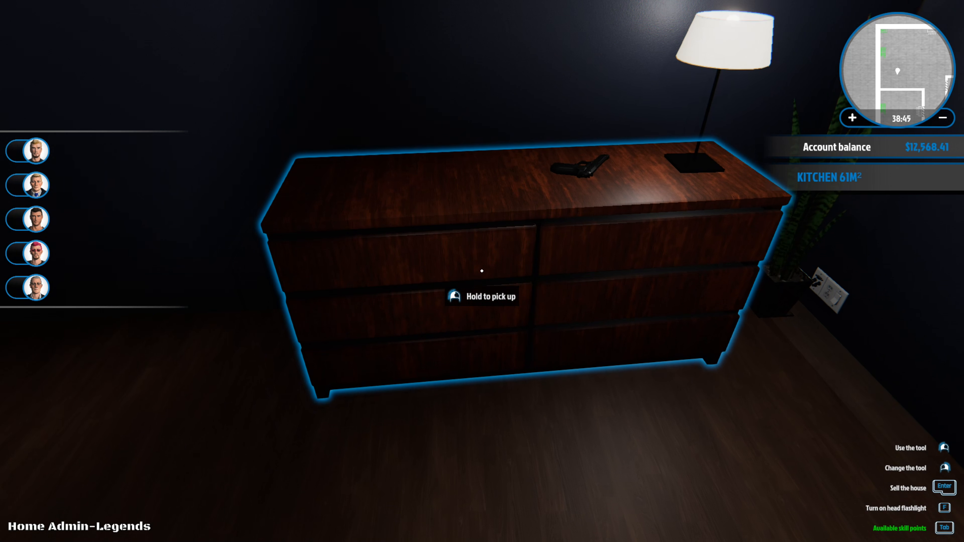
{"action": "mouse_move", "coordinate": [481, 271]}
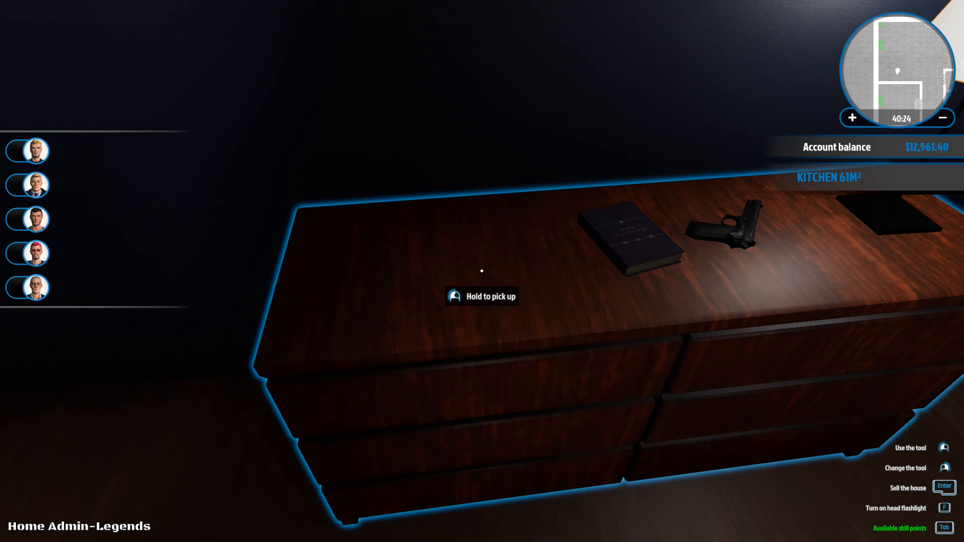
{"action": "mouse_move", "coordinate": [482, 270]}
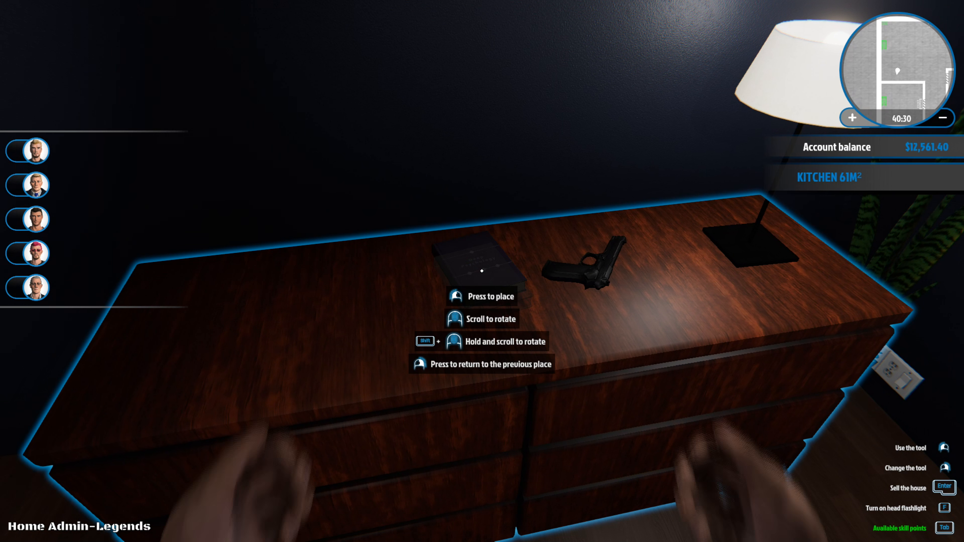
{"action": "left_click", "coordinate": [481, 256]}
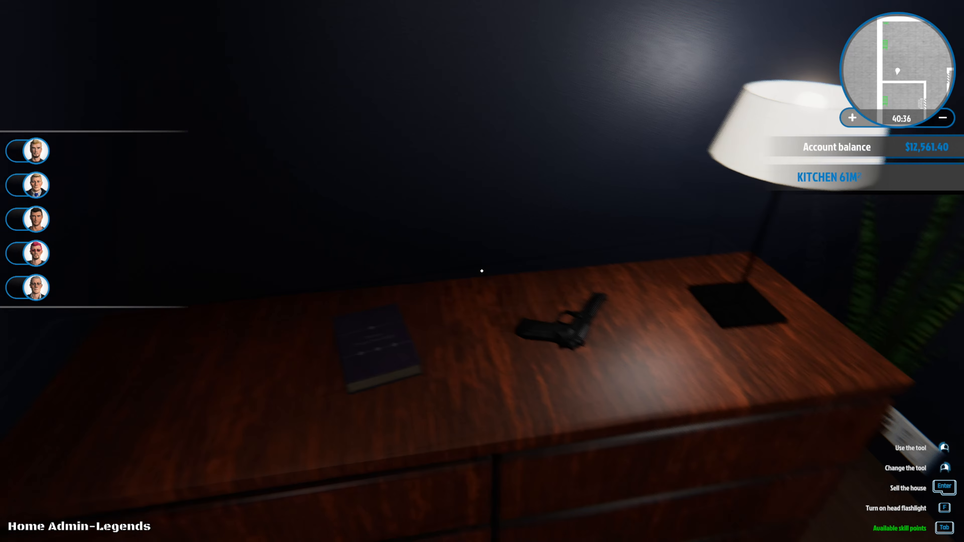
{"action": "mouse_move", "coordinate": [482, 271]}
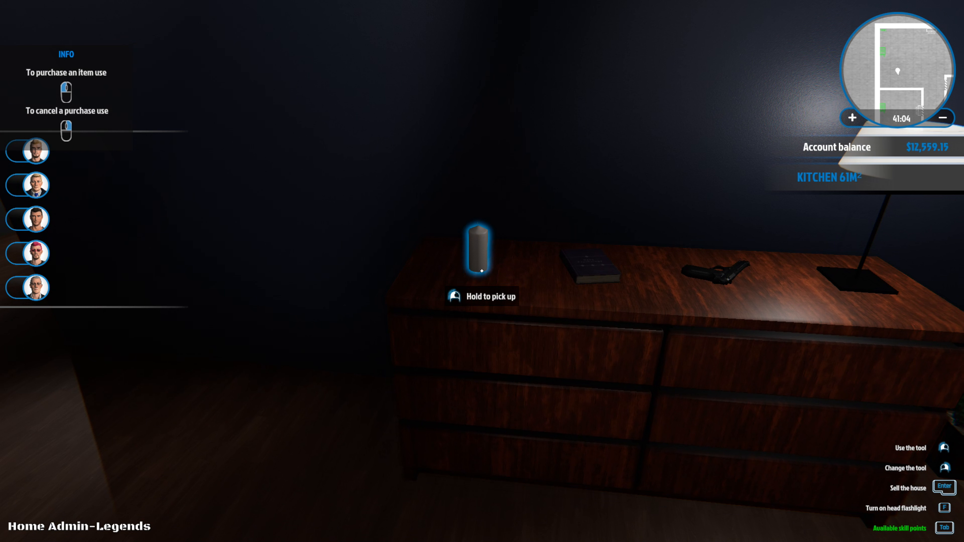
{"action": "mouse_move", "coordinate": [482, 271]}
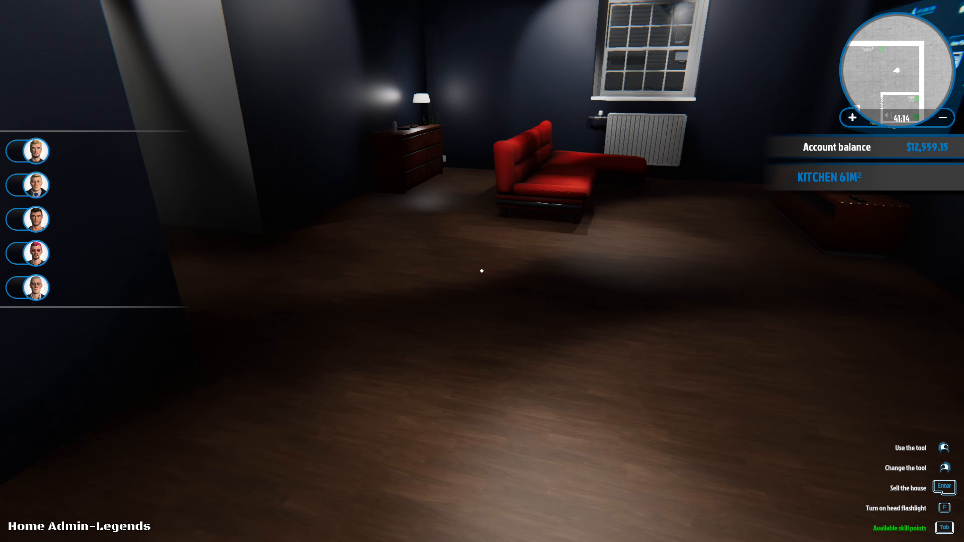
{"action": "mouse_move", "coordinate": [482, 270]}
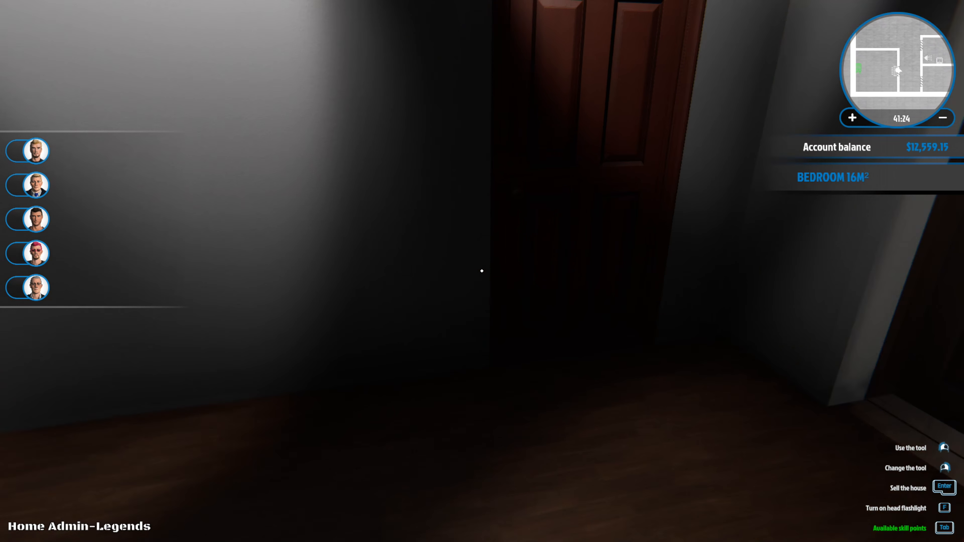
{"action": "mouse_move", "coordinate": [482, 271]}
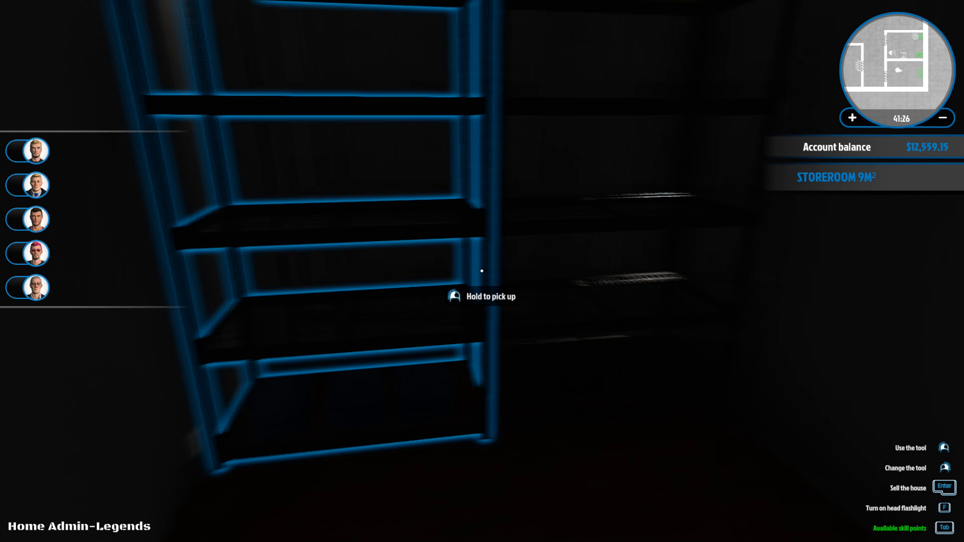
{"action": "mouse_move", "coordinate": [482, 271]}
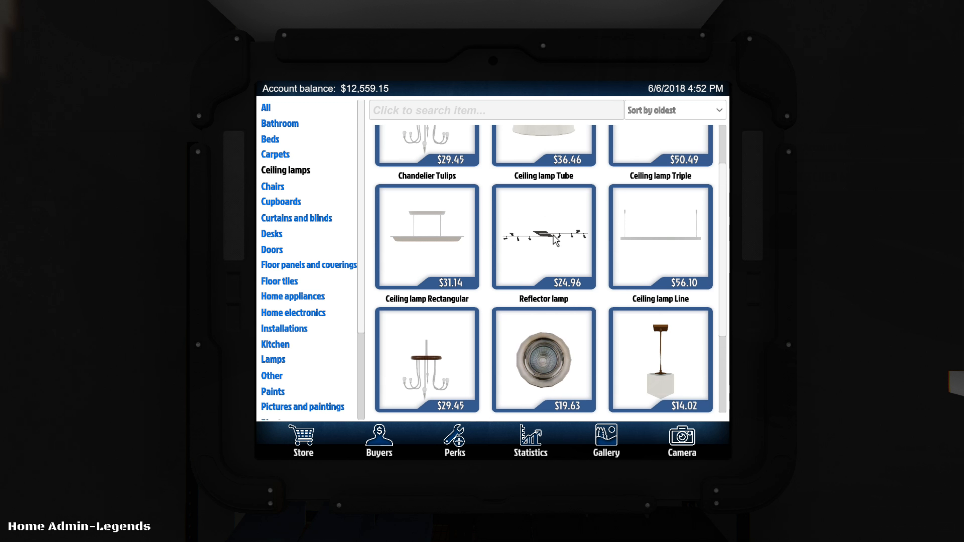
- Buy the $24.96 Reflector lamp with the Light Steel frame from Ceiling lamps
{"action": "left_click", "coordinate": [542, 238]}
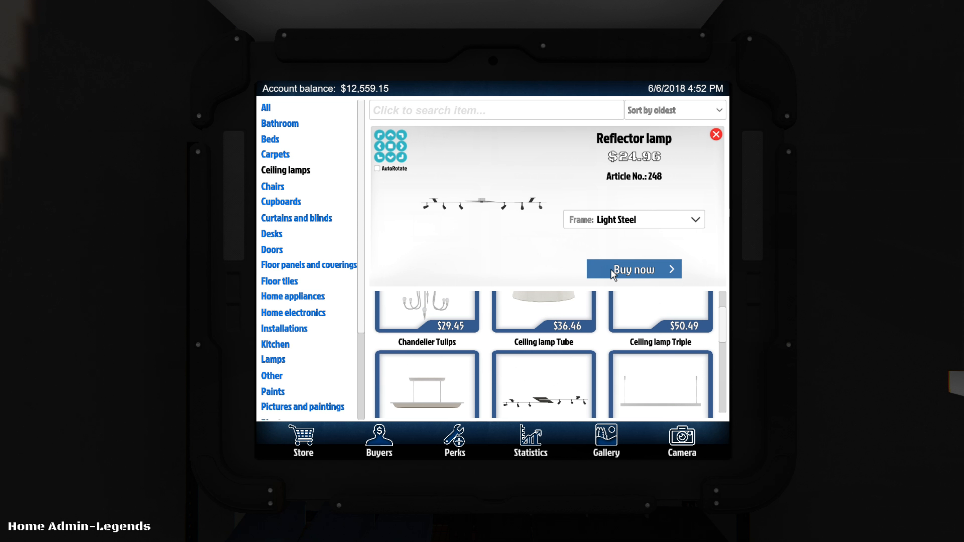
{"action": "left_click", "coordinate": [632, 269]}
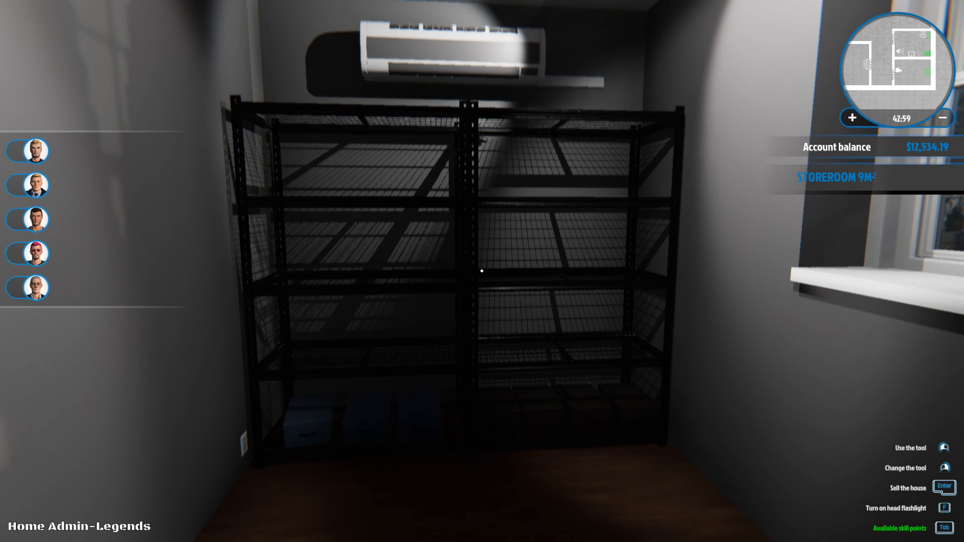
{"action": "mouse_move", "coordinate": [482, 271]}
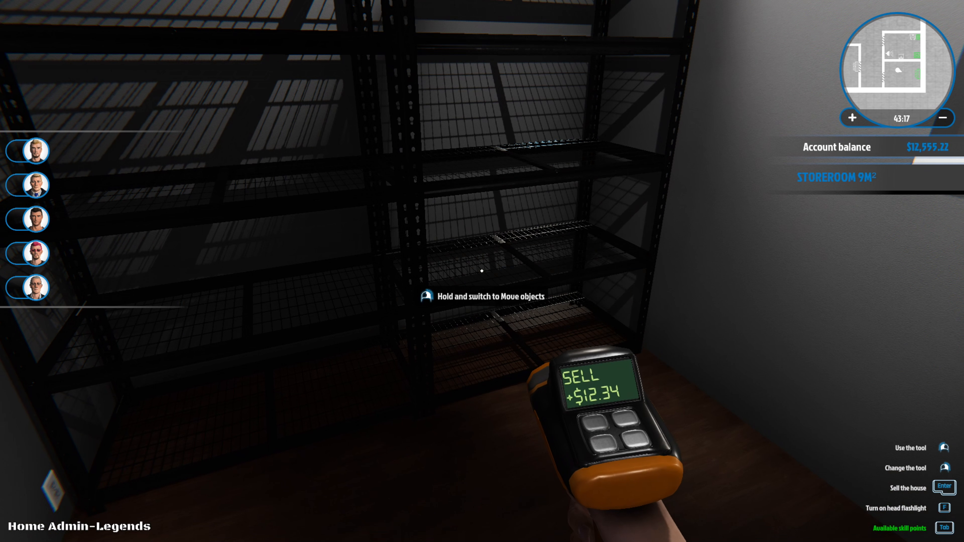
{"action": "mouse_move", "coordinate": [482, 270]}
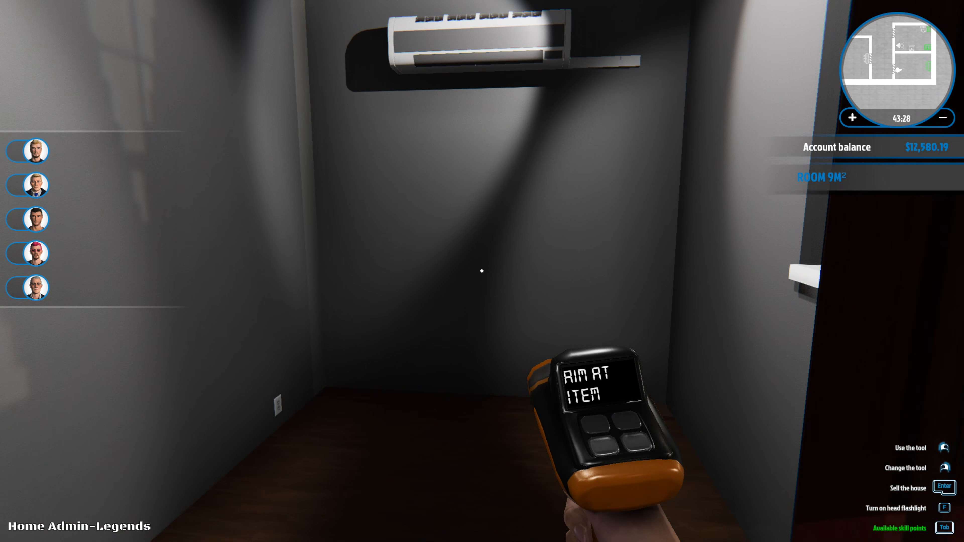
{"action": "mouse_move", "coordinate": [482, 271]}
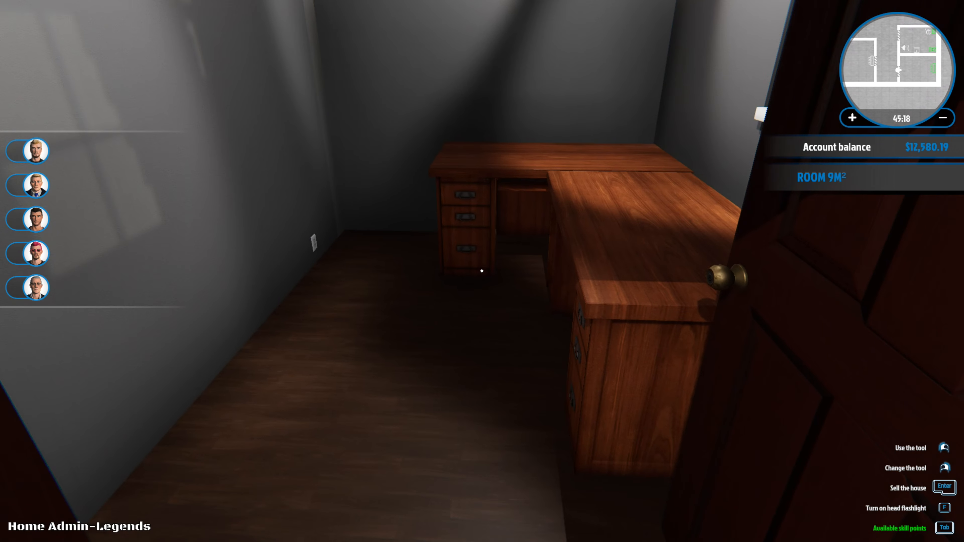
{"action": "mouse_move", "coordinate": [482, 271]}
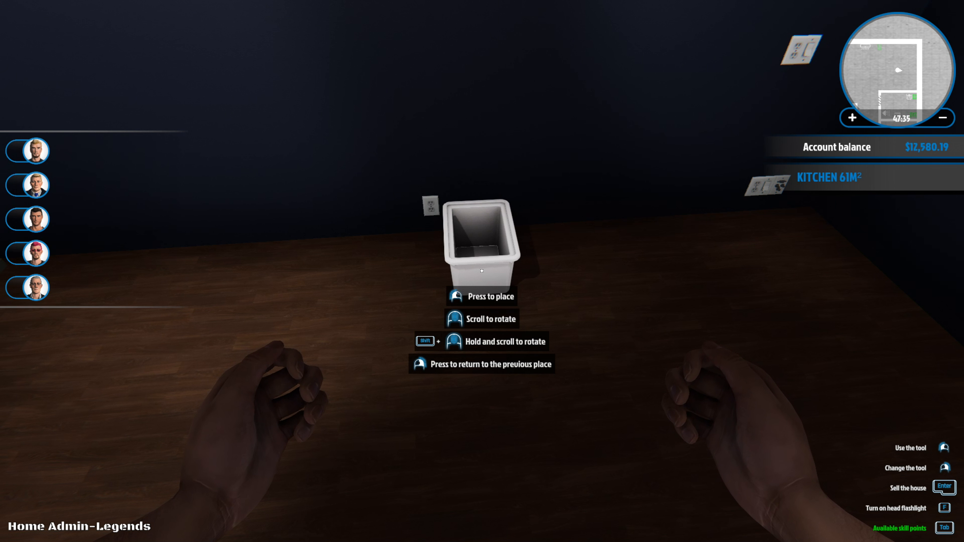
- Place the white bin on the kitchen floor by the wall socket
{"action": "left_click", "coordinate": [482, 271]}
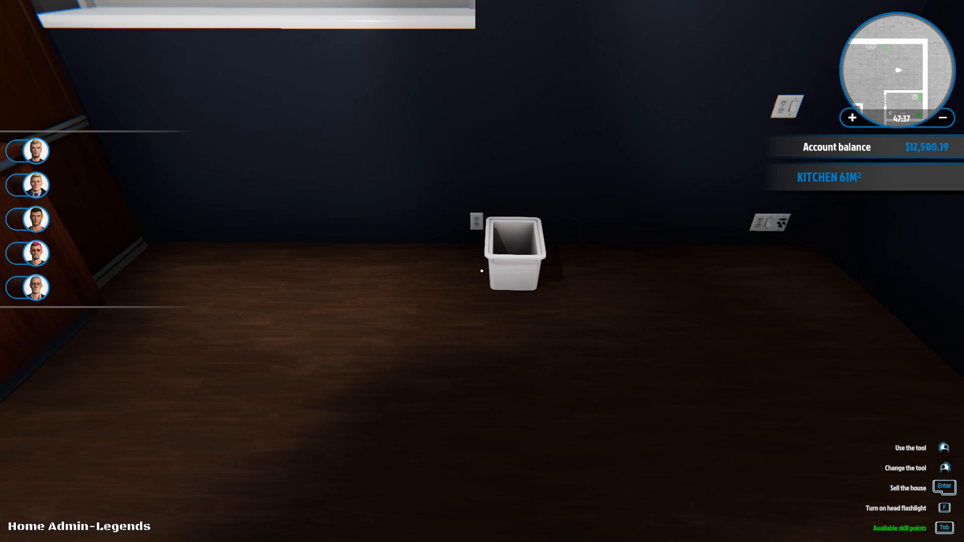
{"action": "mouse_move", "coordinate": [482, 270]}
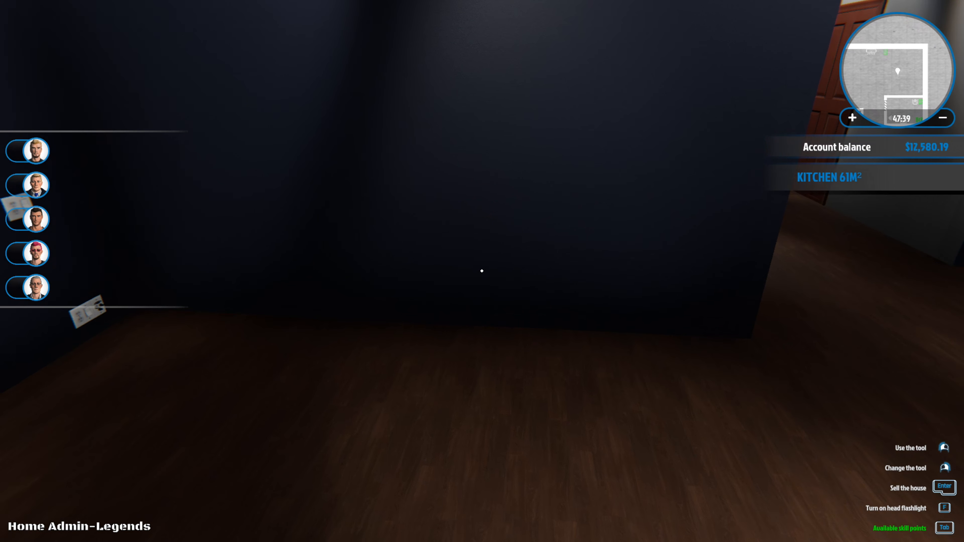
{"action": "mouse_move", "coordinate": [482, 271]}
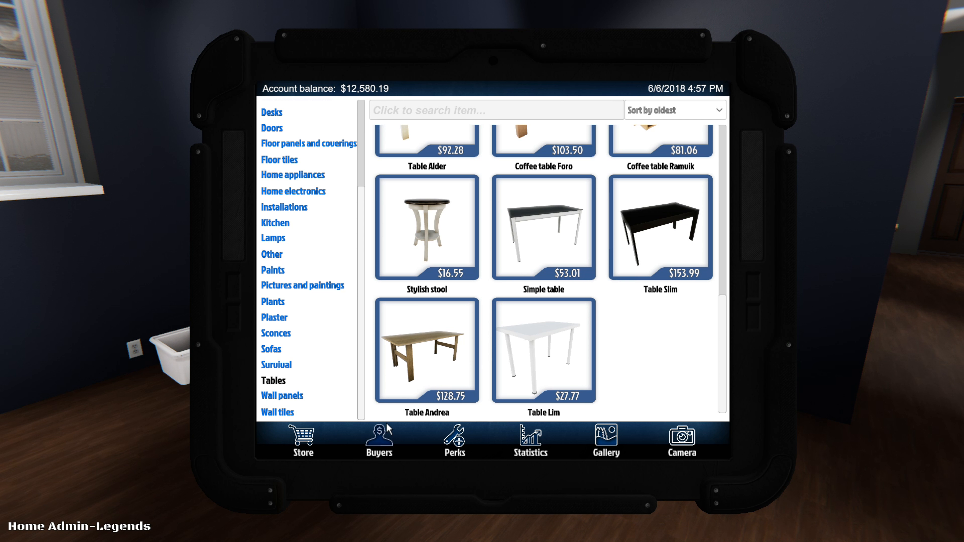
{"action": "mouse_move", "coordinate": [449, 419]}
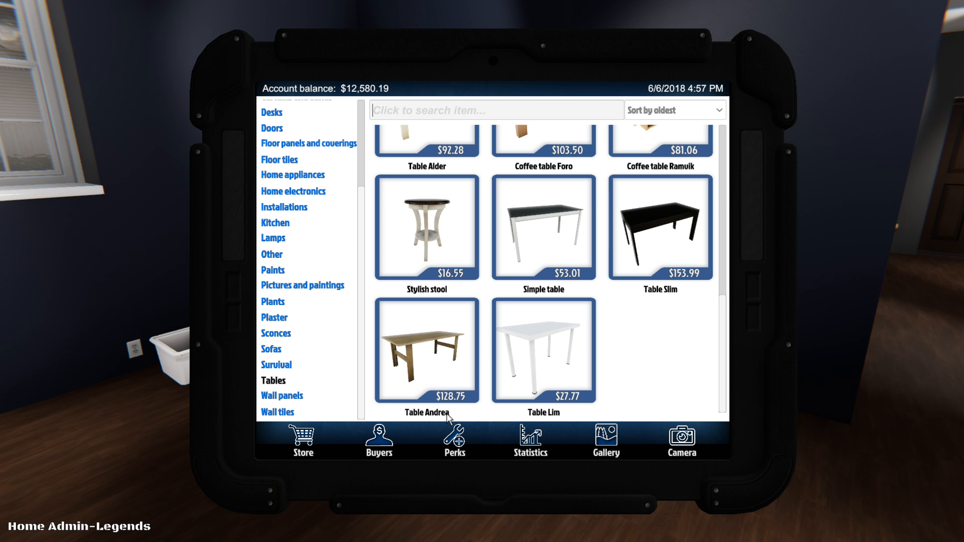
{"action": "mouse_move", "coordinate": [566, 379]}
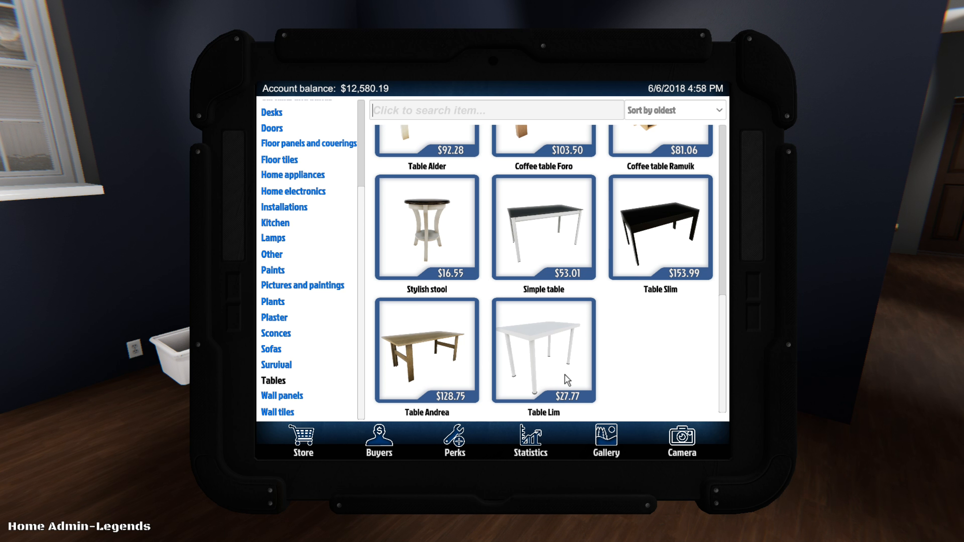
- Preview the Table Slim in Wood, then buy it in Black for $153.99
{"action": "left_click", "coordinate": [659, 228]}
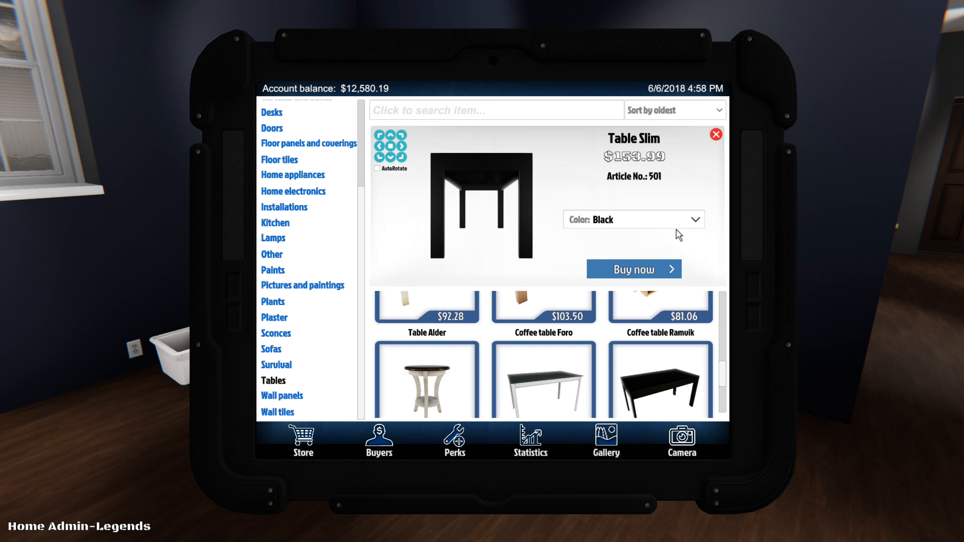
{"action": "left_click", "coordinate": [696, 220]}
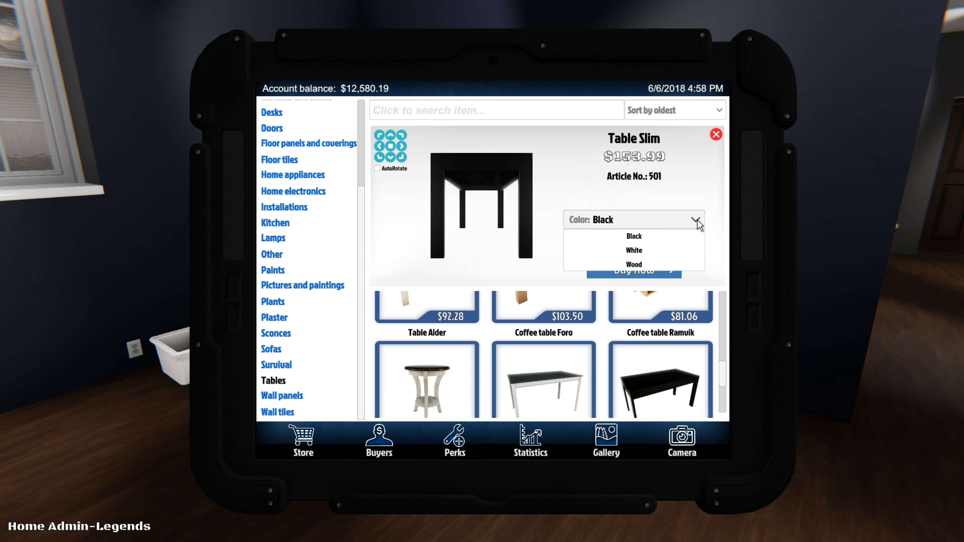
{"action": "left_click", "coordinate": [633, 264]}
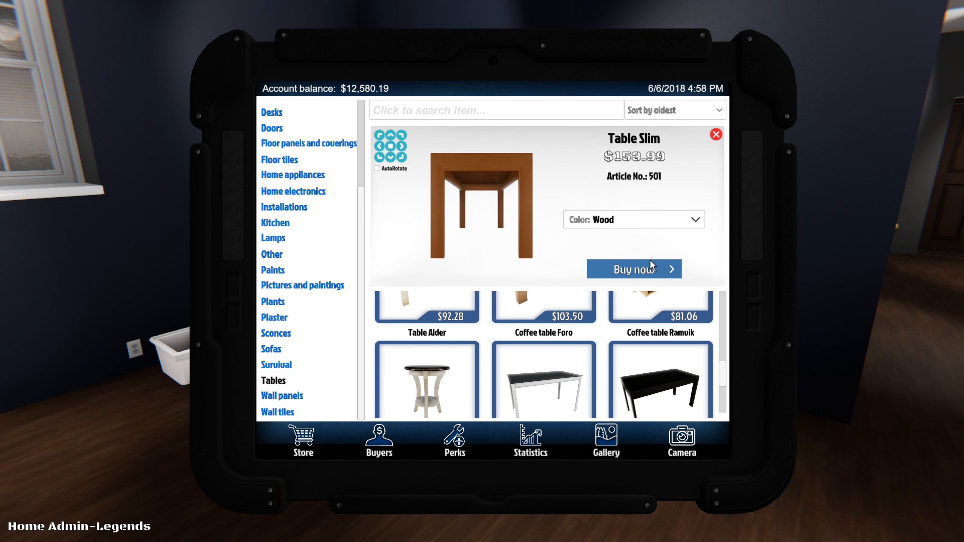
{"action": "left_click", "coordinate": [633, 219]}
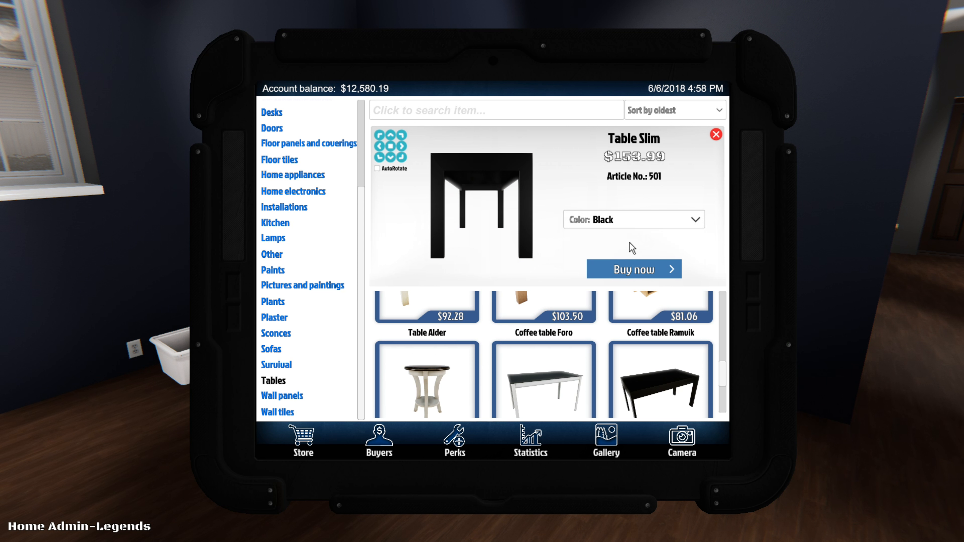
{"action": "left_click", "coordinate": [633, 269]}
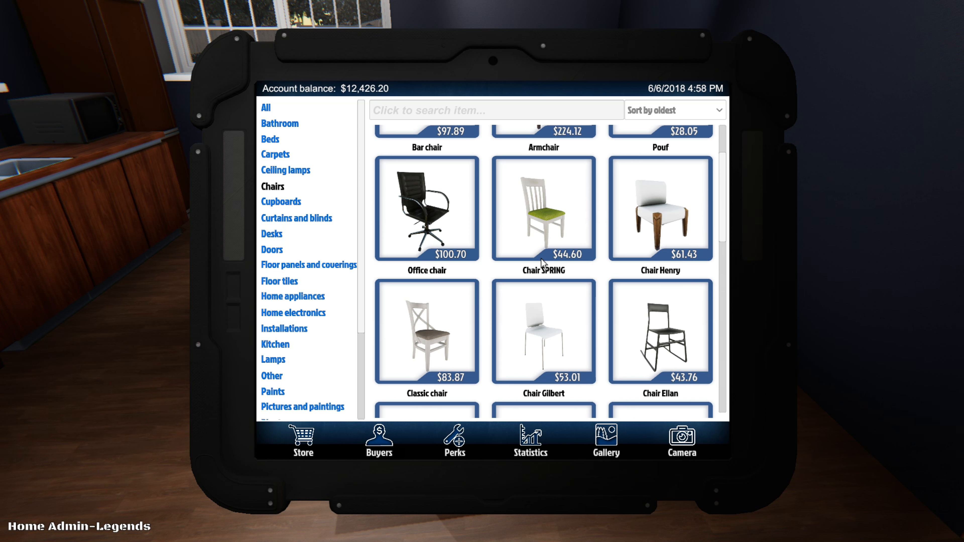
{"action": "mouse_move", "coordinate": [432, 377]}
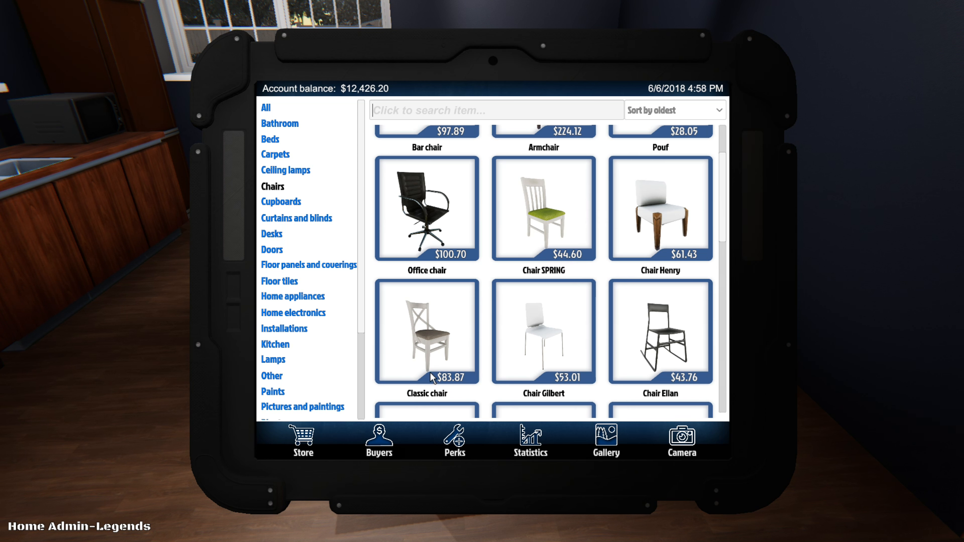
- Browse the Chairs catalogue and bring up the $44.60 white Chair MOR details
{"action": "scroll", "scroll_direction": "down", "scroll_amount": 3}
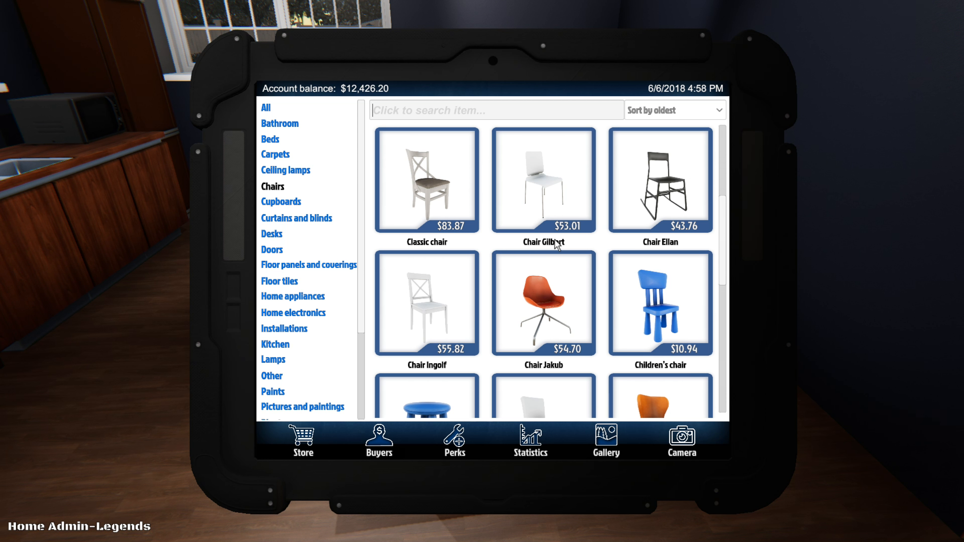
{"action": "scroll", "scroll_direction": "down", "scroll_amount": 3}
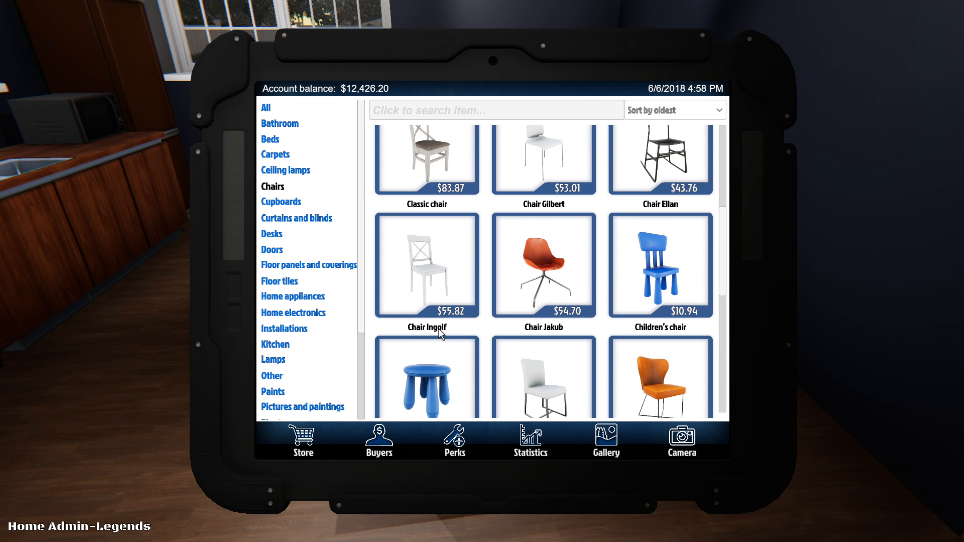
{"action": "mouse_move", "coordinate": [453, 332]}
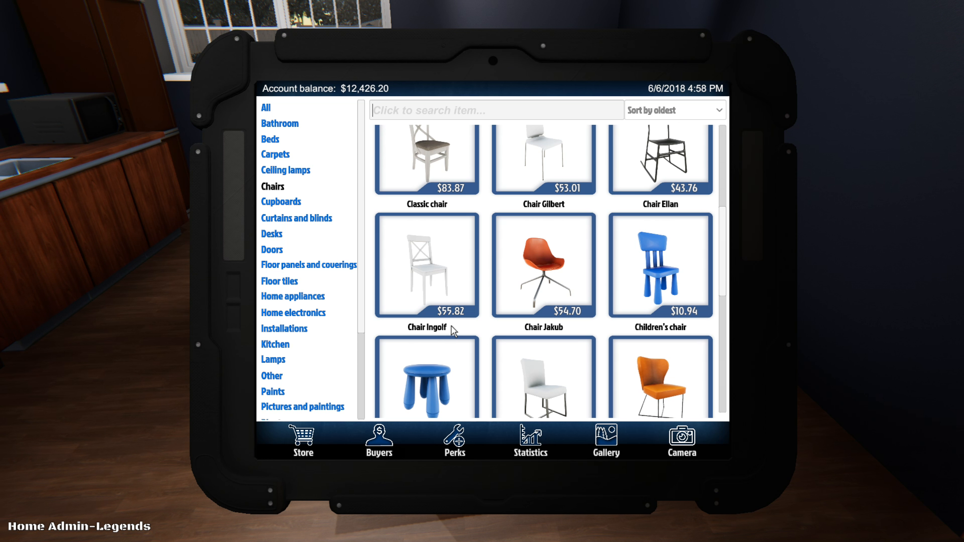
{"action": "scroll", "scroll_direction": "down", "scroll_amount": 3}
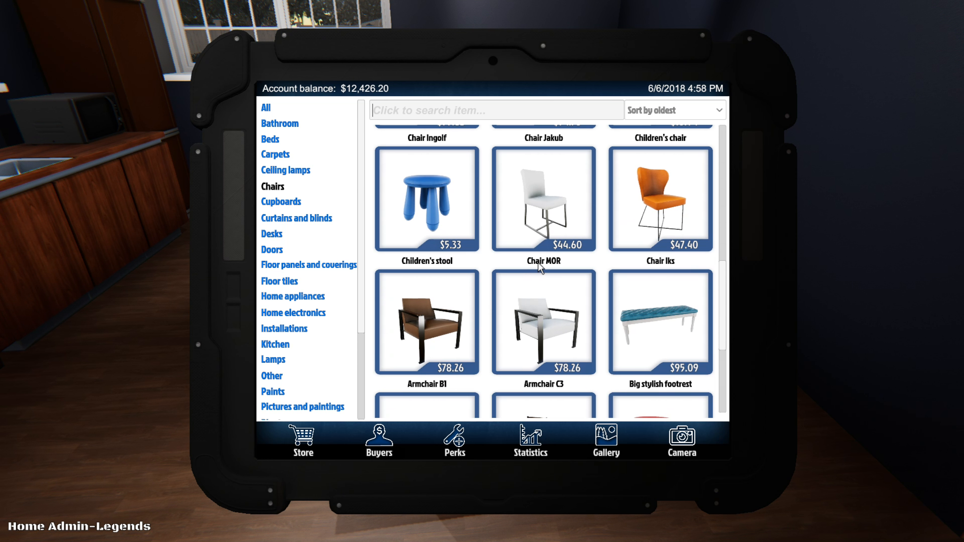
{"action": "scroll", "scroll_direction": "down", "scroll_amount": 3}
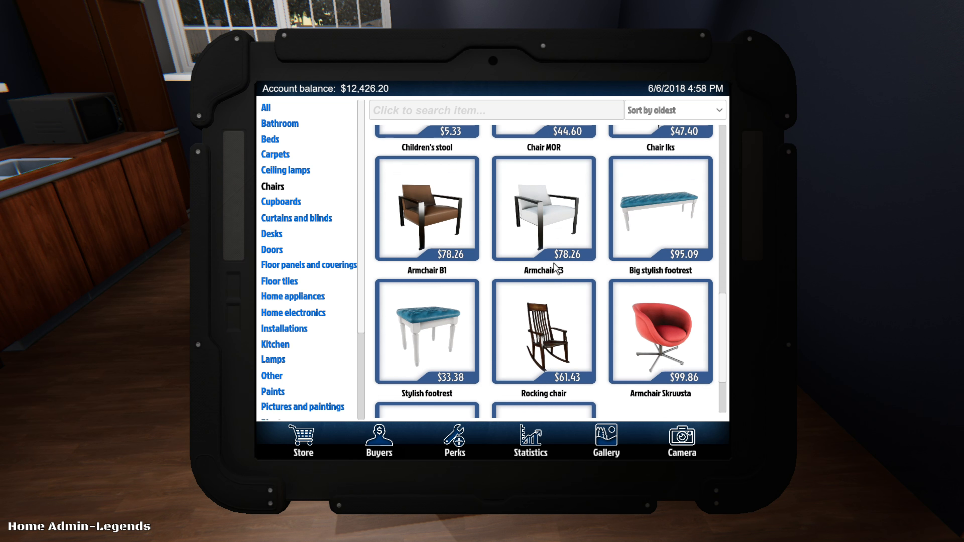
{"action": "scroll", "scroll_direction": "up", "scroll_amount": 3}
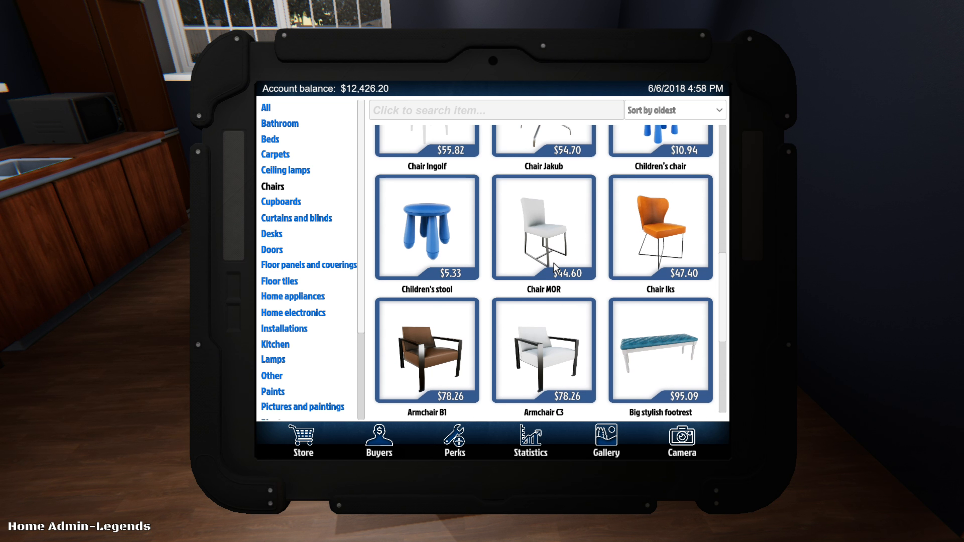
{"action": "scroll", "scroll_direction": "up", "scroll_amount": 3}
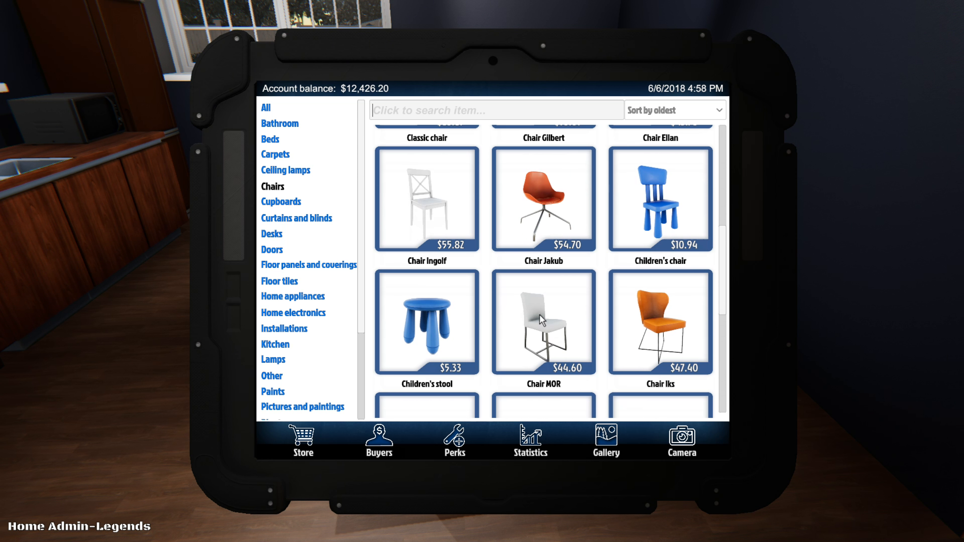
{"action": "left_click", "coordinate": [543, 321]}
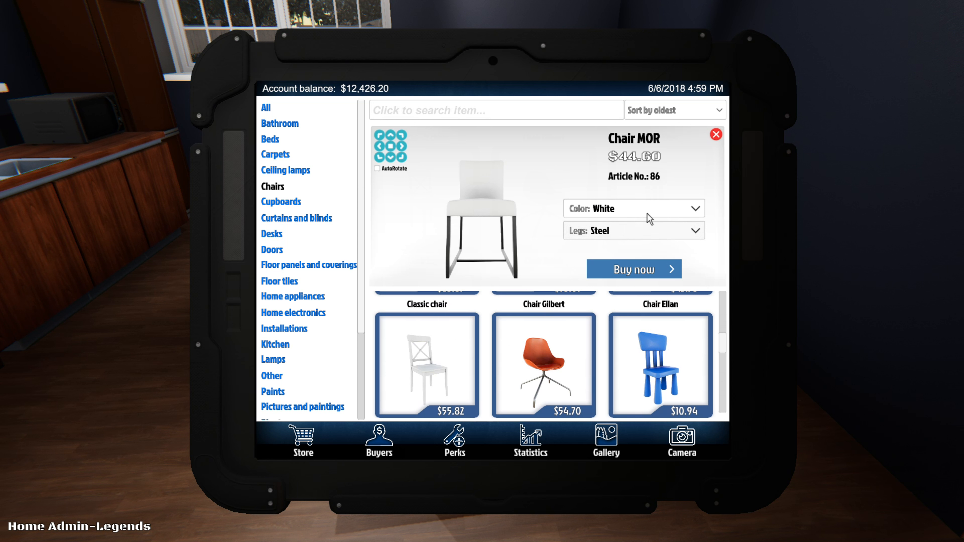
- Preview Chair MOR in Creme, Red and Grey Flowers, then buy it in Red
{"action": "left_click", "coordinate": [632, 207]}
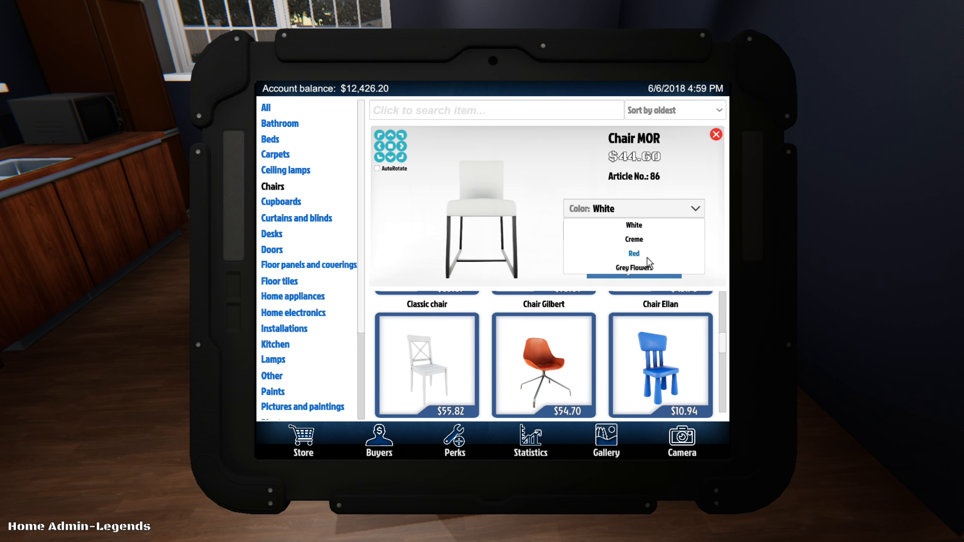
{"action": "mouse_move", "coordinate": [633, 224]}
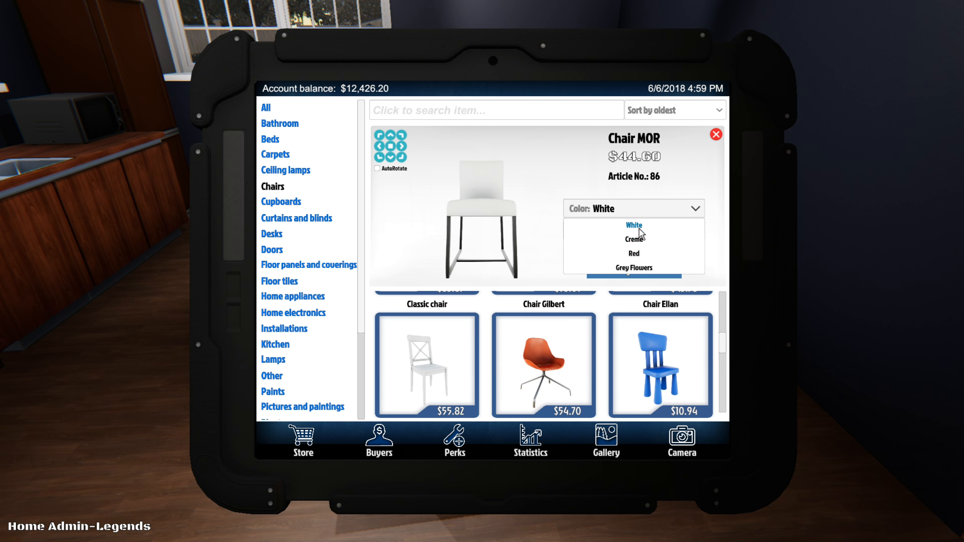
{"action": "left_click", "coordinate": [633, 239]}
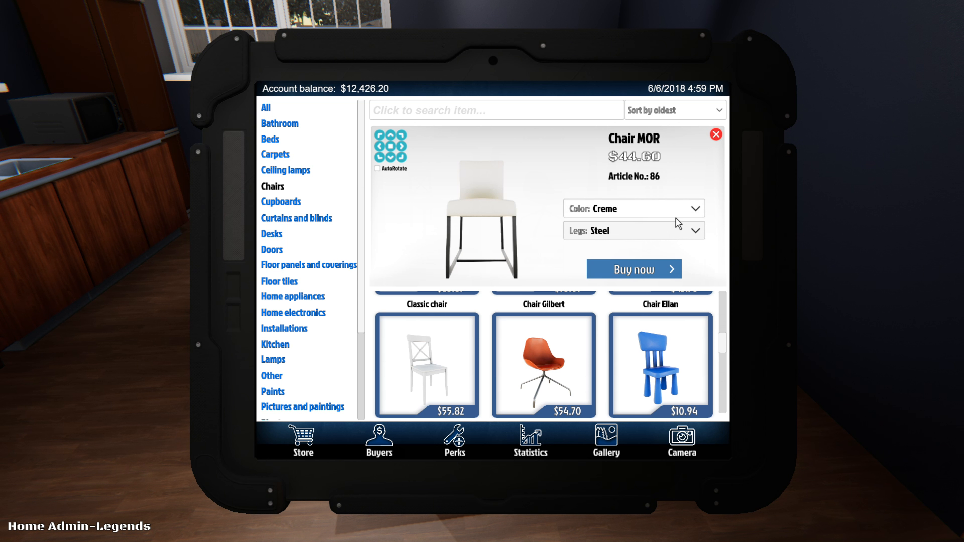
{"action": "left_click", "coordinate": [633, 208]}
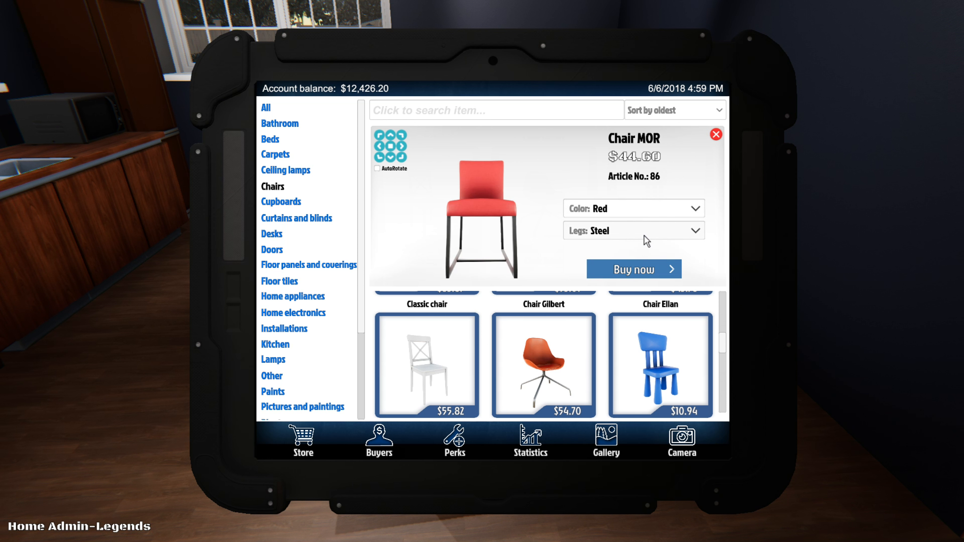
{"action": "left_click", "coordinate": [633, 208]}
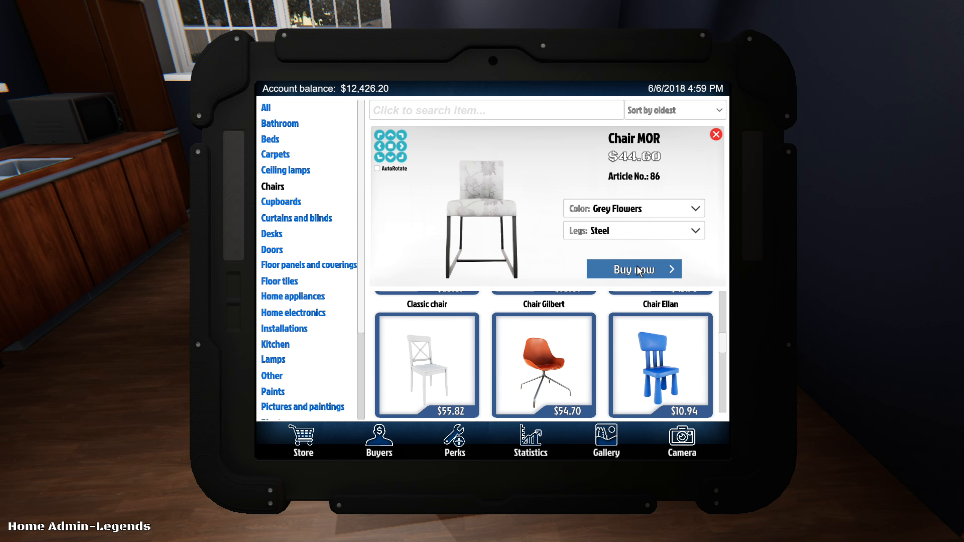
{"action": "left_click", "coordinate": [633, 207]}
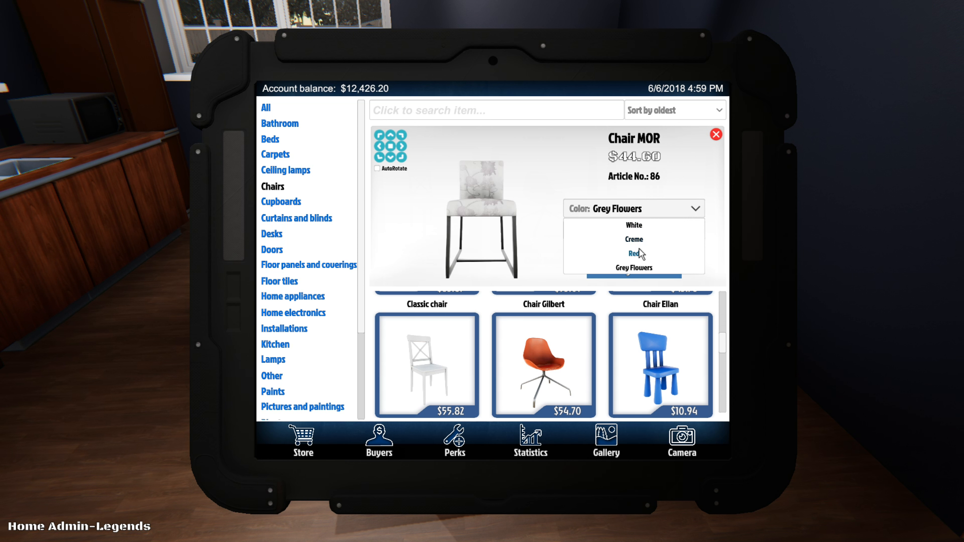
{"action": "left_click", "coordinate": [633, 253]}
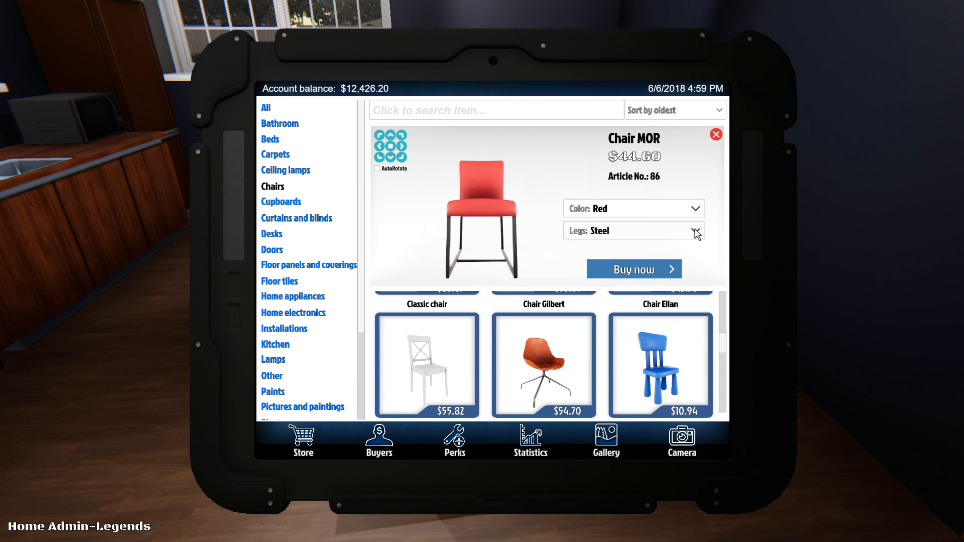
{"action": "left_click", "coordinate": [633, 269]}
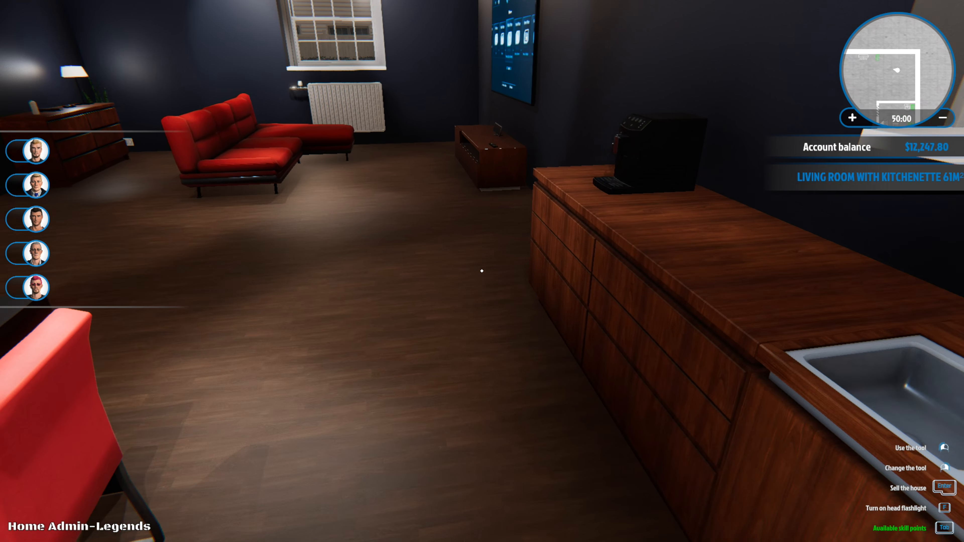
{"action": "mouse_move", "coordinate": [482, 271]}
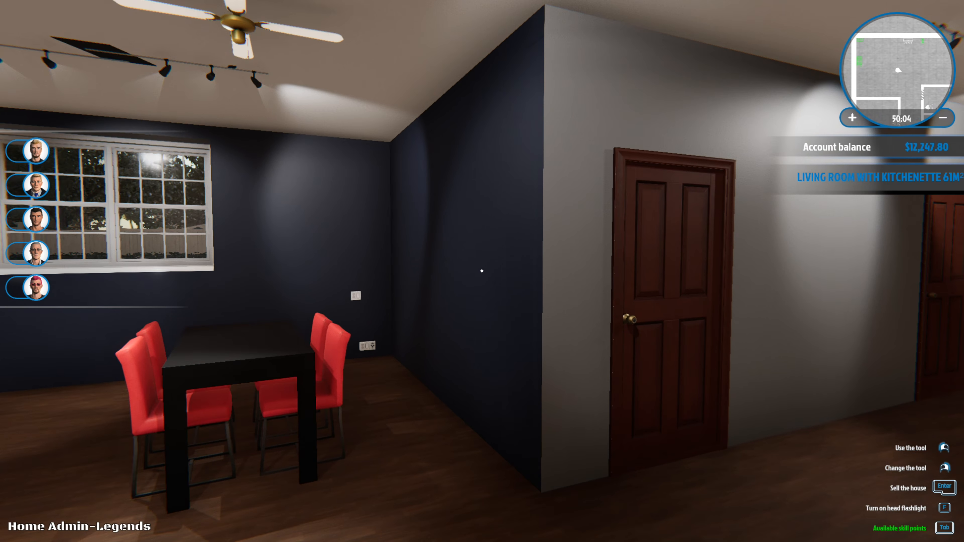
{"action": "mouse_move", "coordinate": [482, 270]}
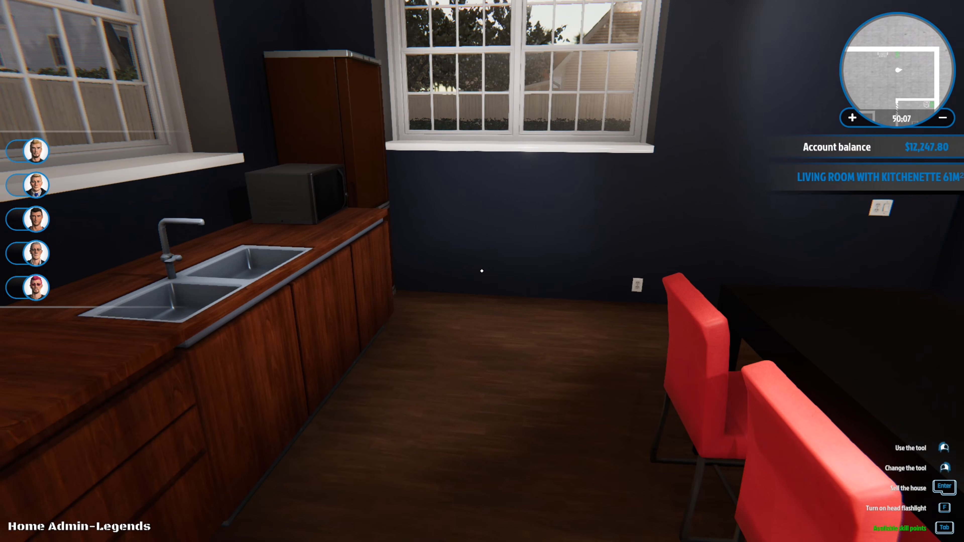
{"action": "mouse_move", "coordinate": [482, 271]}
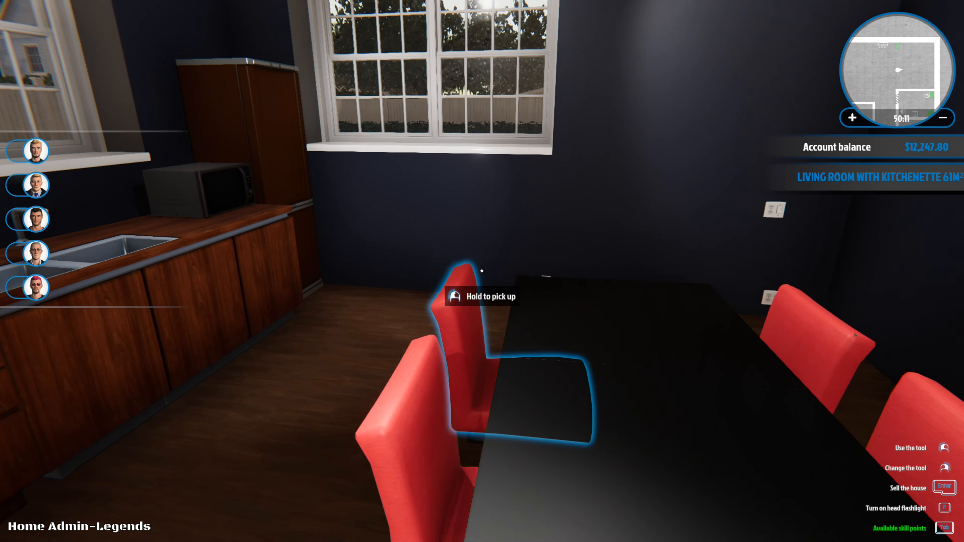
{"action": "mouse_move", "coordinate": [482, 271]}
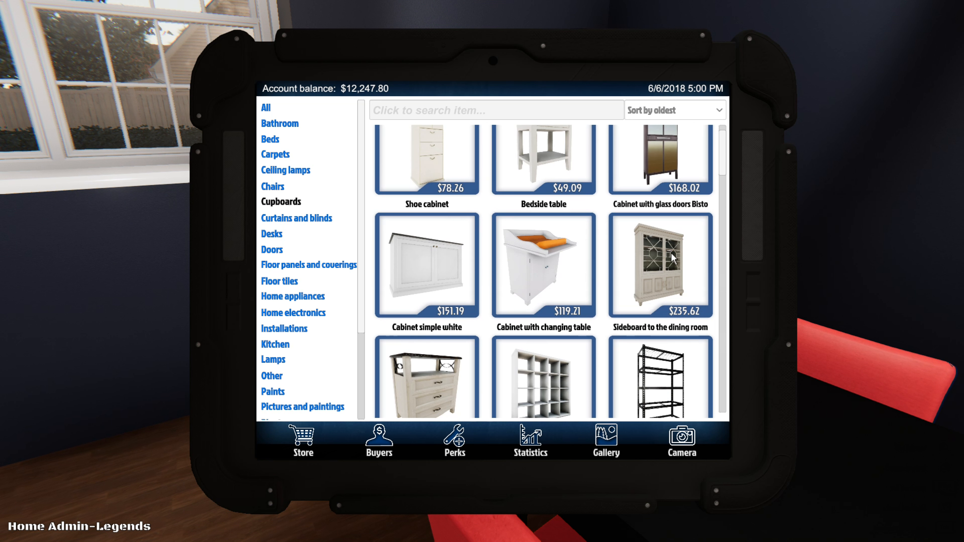
- Set the dining room sideboard's body and doors to Mahogany after previewing Brown
{"action": "left_click", "coordinate": [659, 265]}
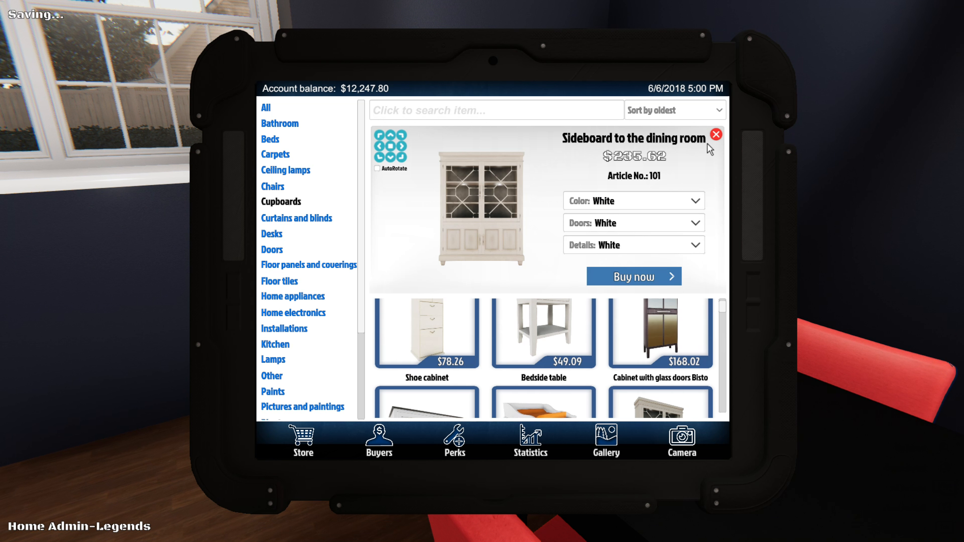
{"action": "left_click", "coordinate": [633, 200]}
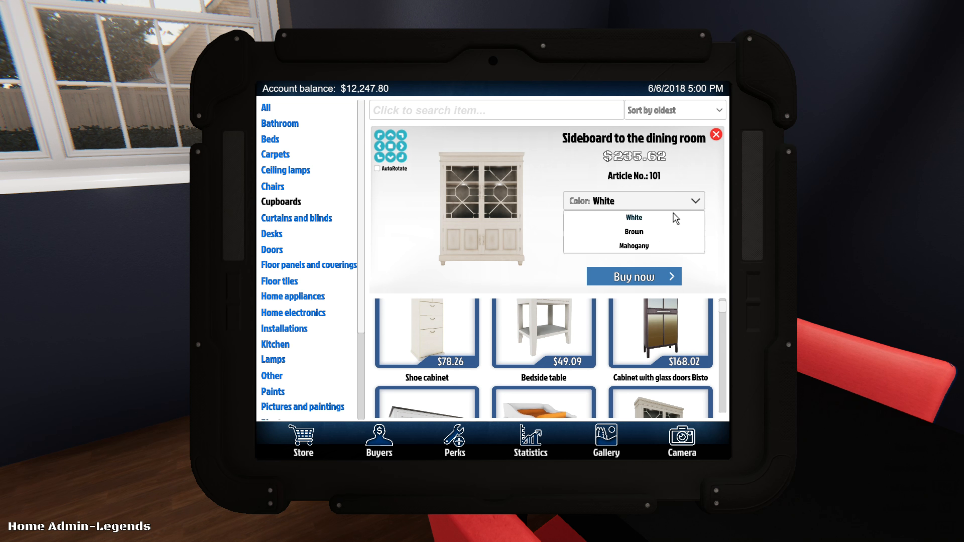
{"action": "left_click", "coordinate": [633, 232]}
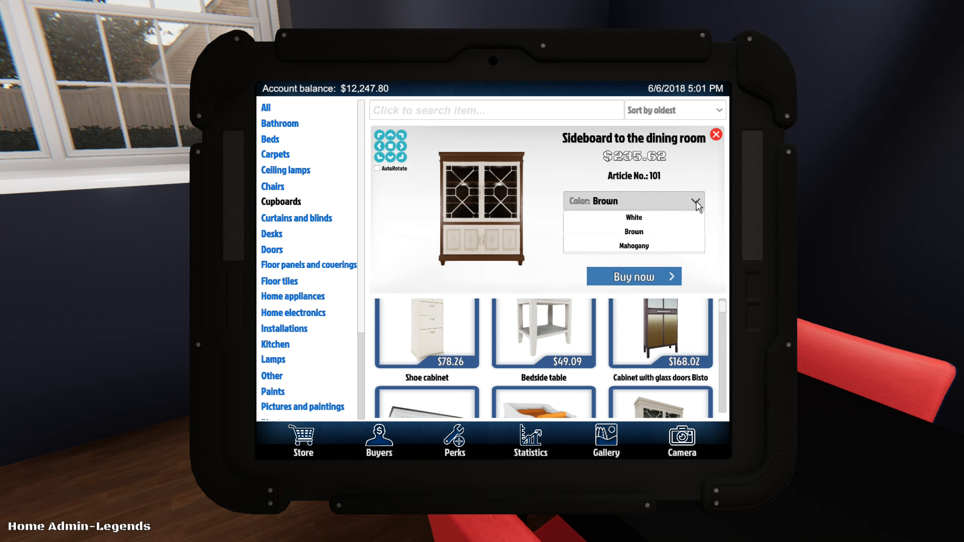
{"action": "left_click", "coordinate": [632, 245]}
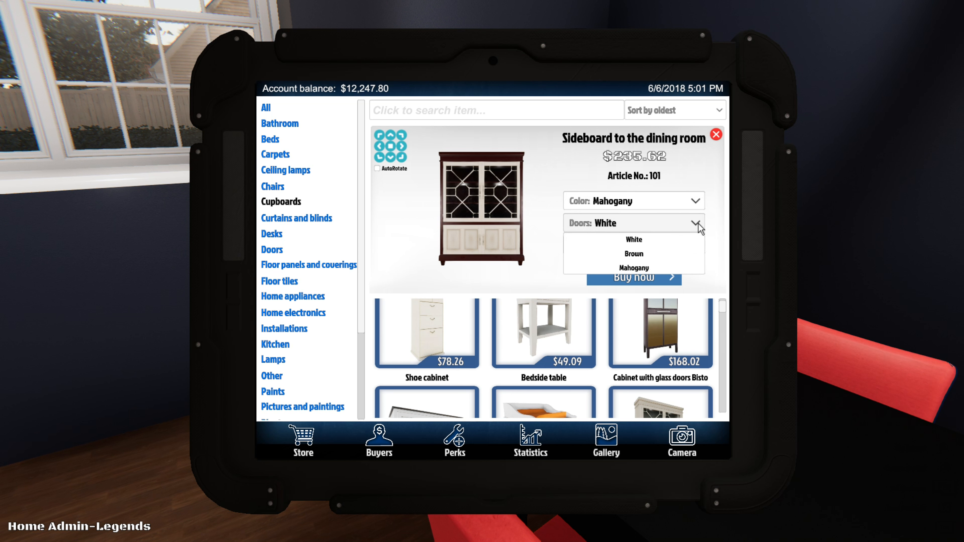
{"action": "left_click", "coordinate": [633, 268]}
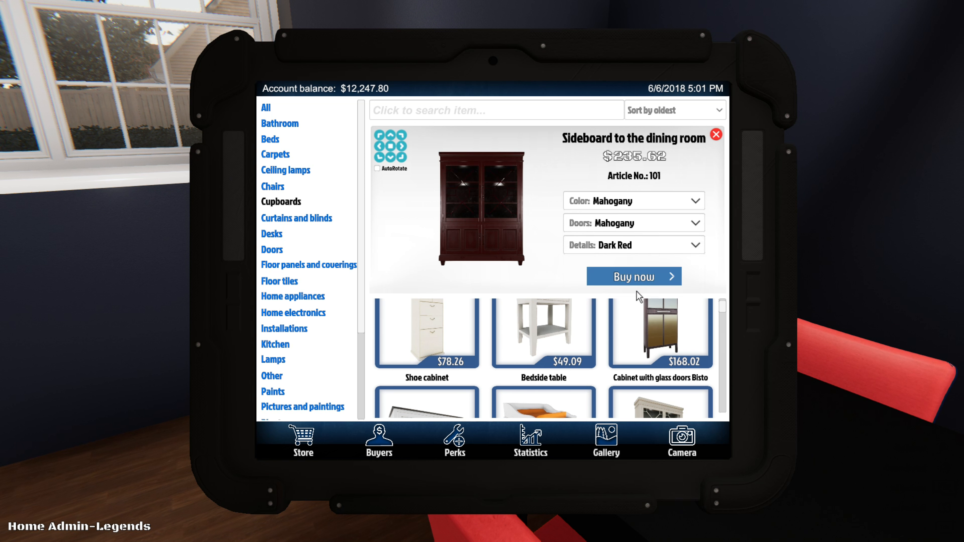
- Choose Dark Red details after previewing Brown and White, and buy the $235.62 sideboard
{"action": "left_click", "coordinate": [633, 245]}
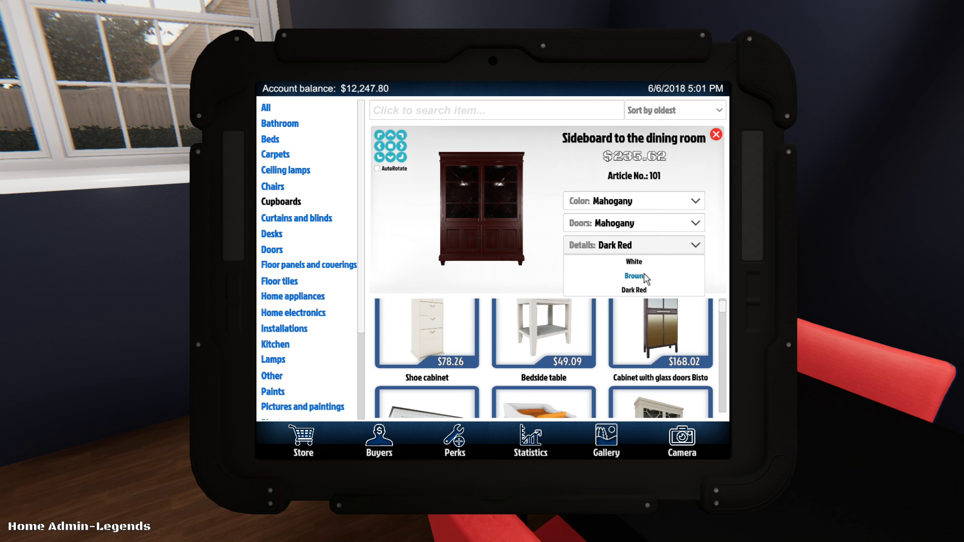
{"action": "left_click", "coordinate": [633, 276]}
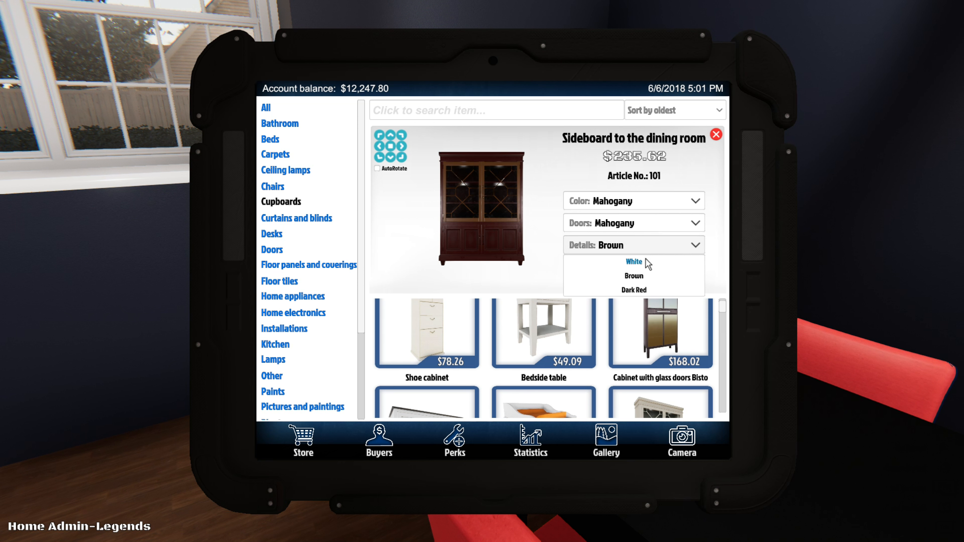
{"action": "left_click", "coordinate": [633, 261]}
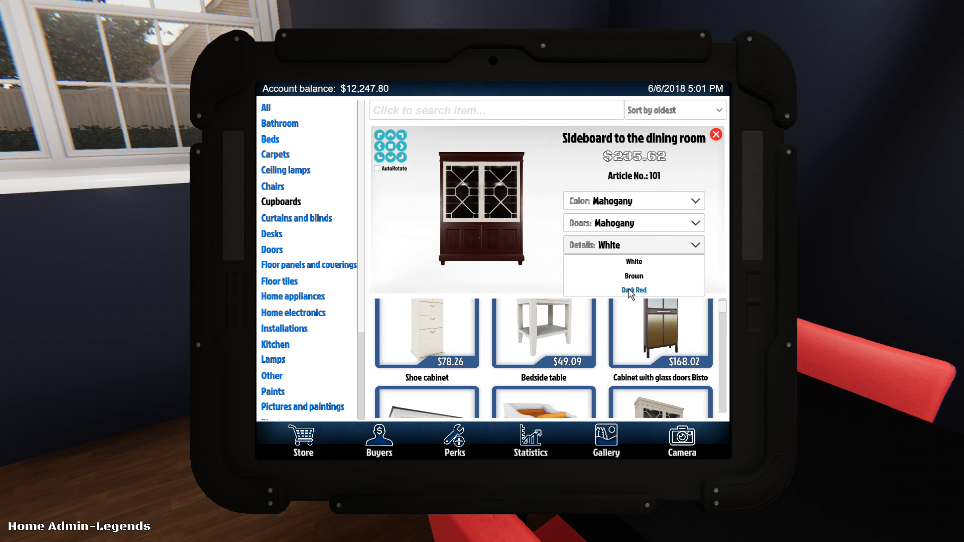
{"action": "left_click", "coordinate": [633, 290]}
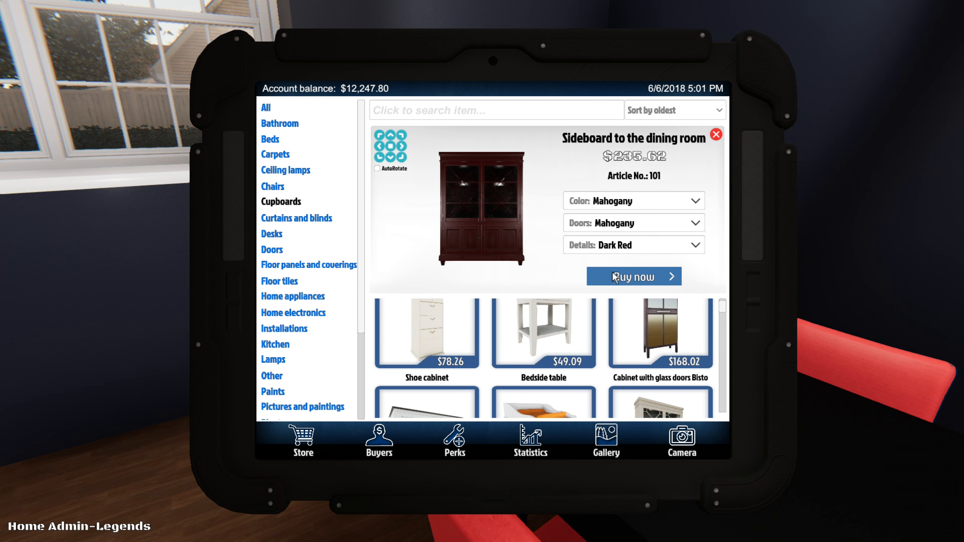
{"action": "left_click", "coordinate": [632, 276]}
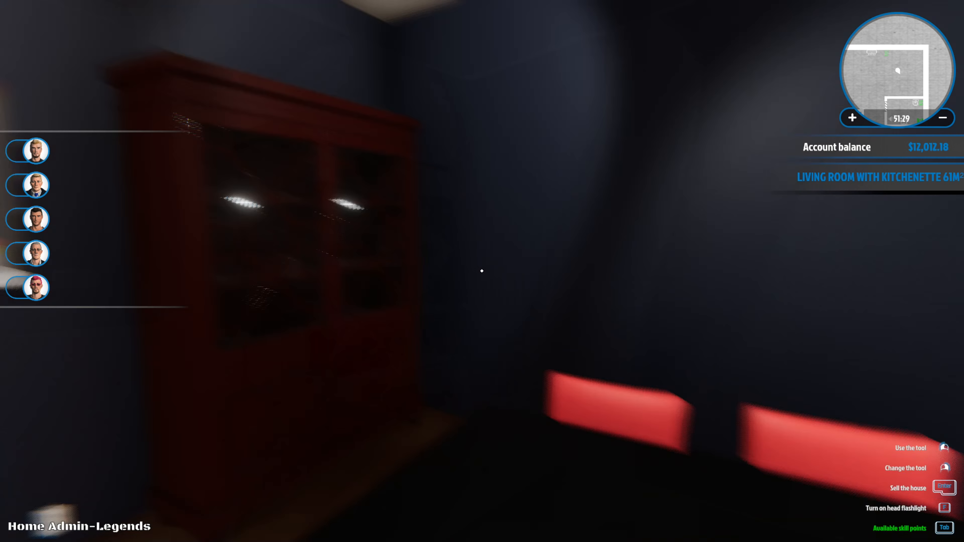
{"action": "mouse_move", "coordinate": [481, 271]}
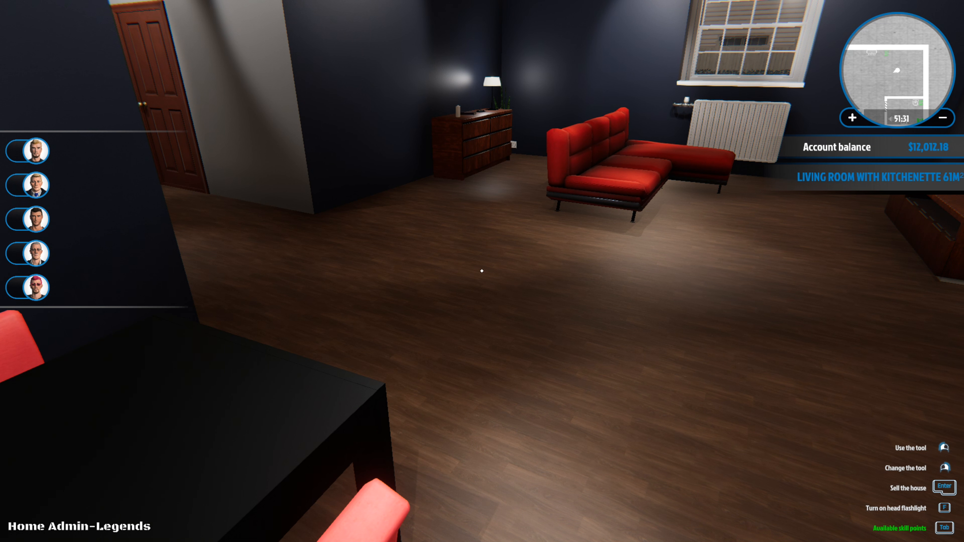
{"action": "mouse_move", "coordinate": [482, 271]}
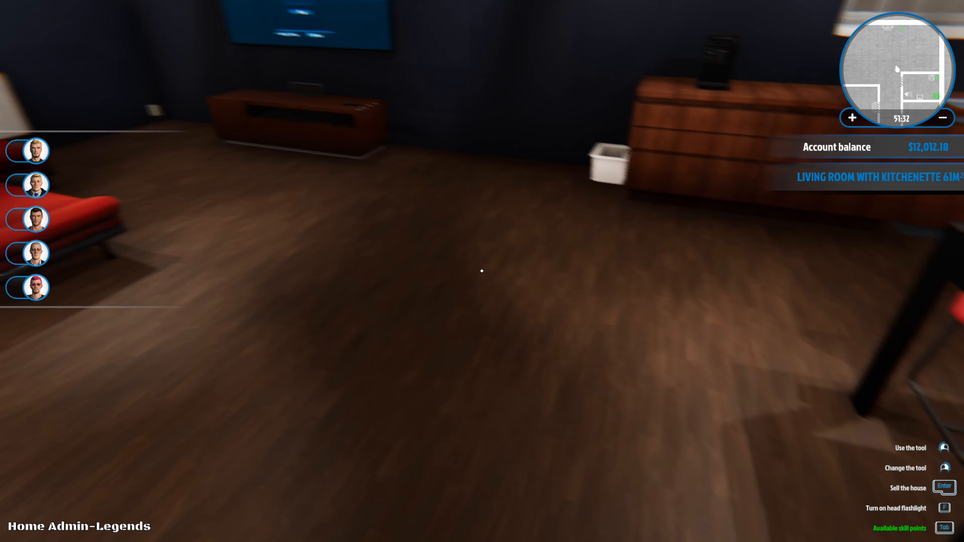
{"action": "mouse_move", "coordinate": [482, 271]}
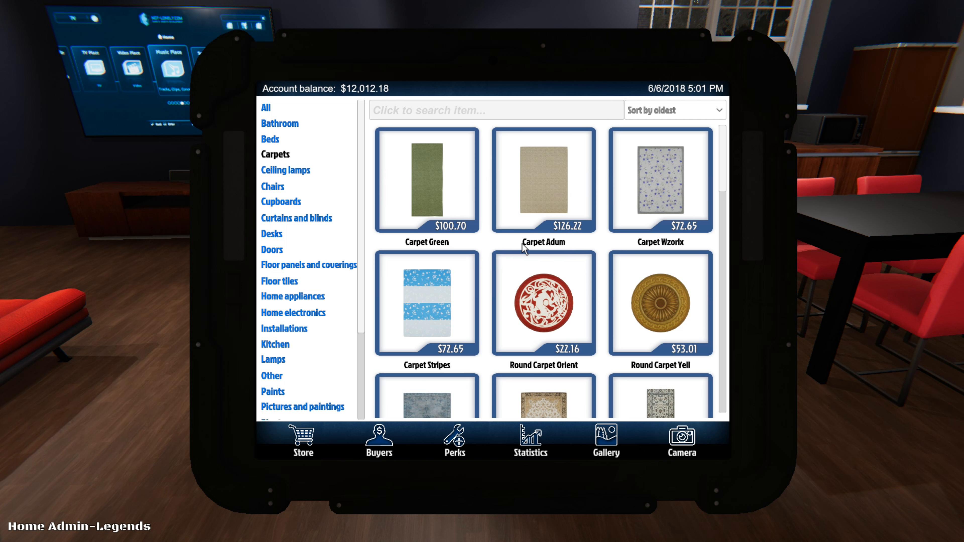
- Scroll the Carpets catalogue and buy the $81.06 Classic Carpet Red
{"action": "scroll", "scroll_direction": "down", "scroll_amount": 3}
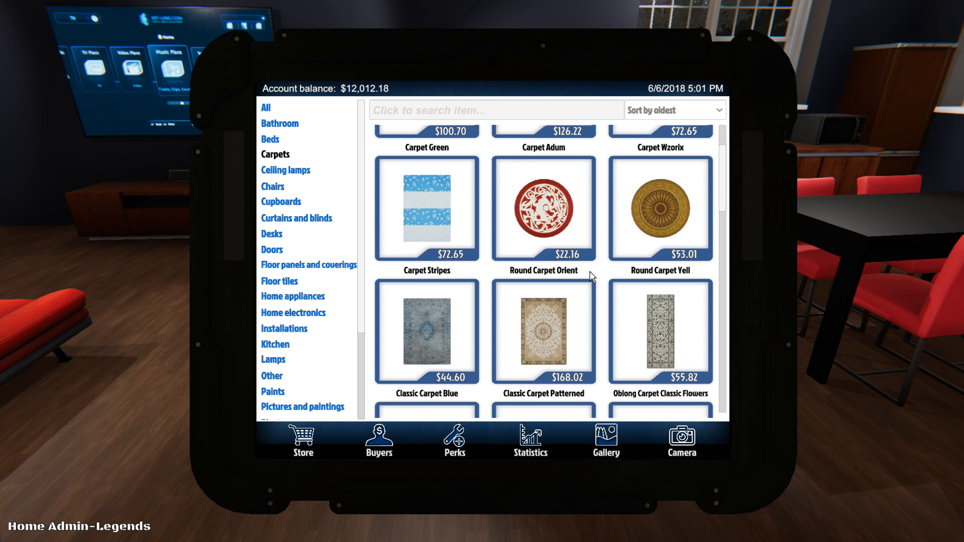
{"action": "scroll", "scroll_direction": "down", "scroll_amount": 3}
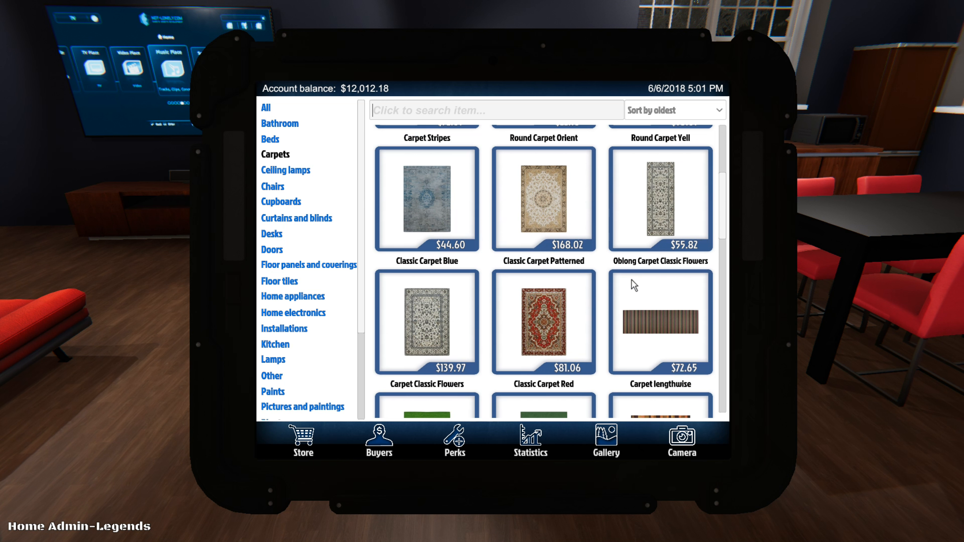
{"action": "scroll", "scroll_direction": "down", "scroll_amount": 3}
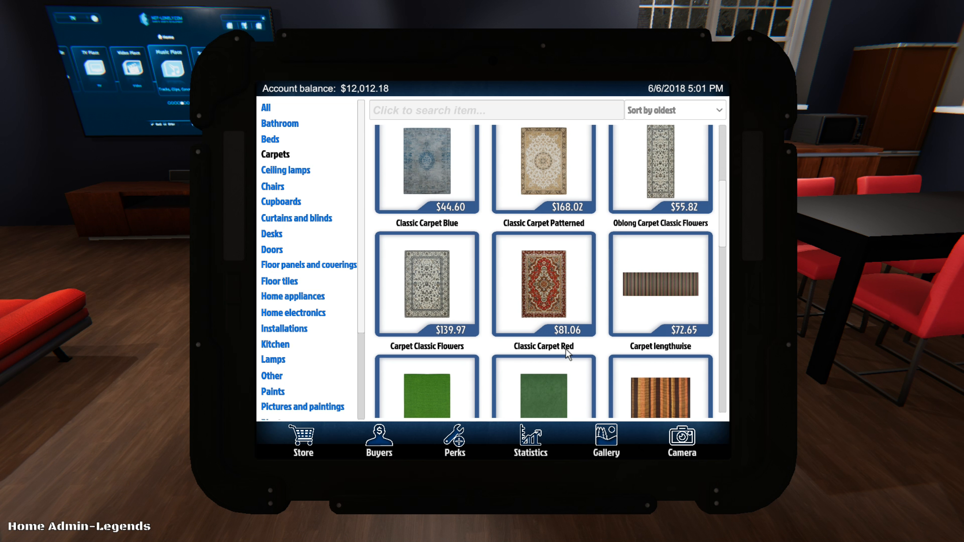
{"action": "mouse_move", "coordinate": [544, 290]}
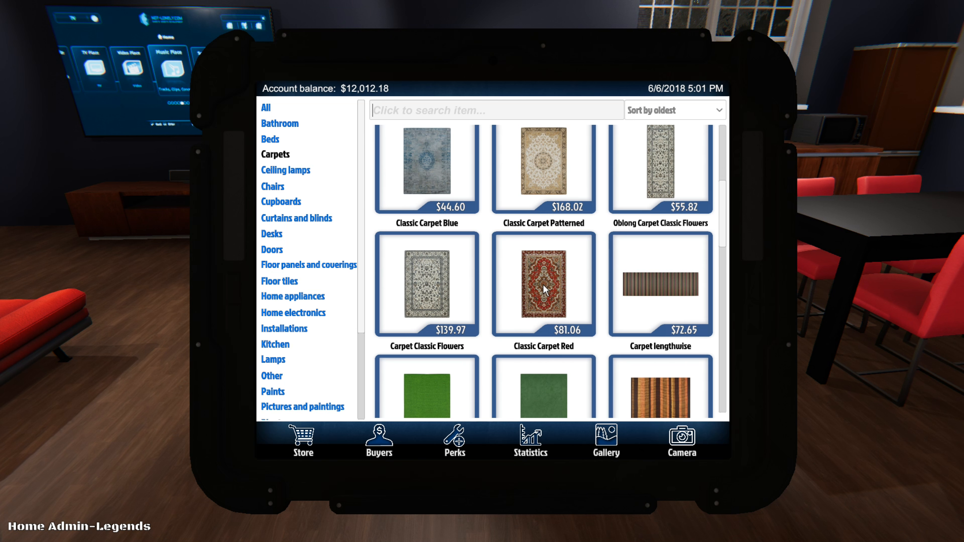
{"action": "left_click", "coordinate": [543, 285]}
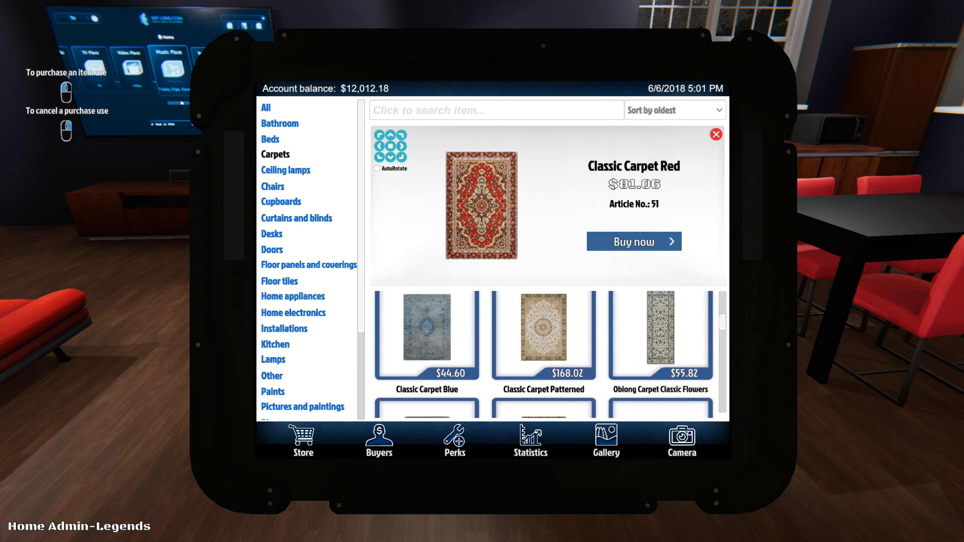
{"action": "left_click", "coordinate": [632, 241]}
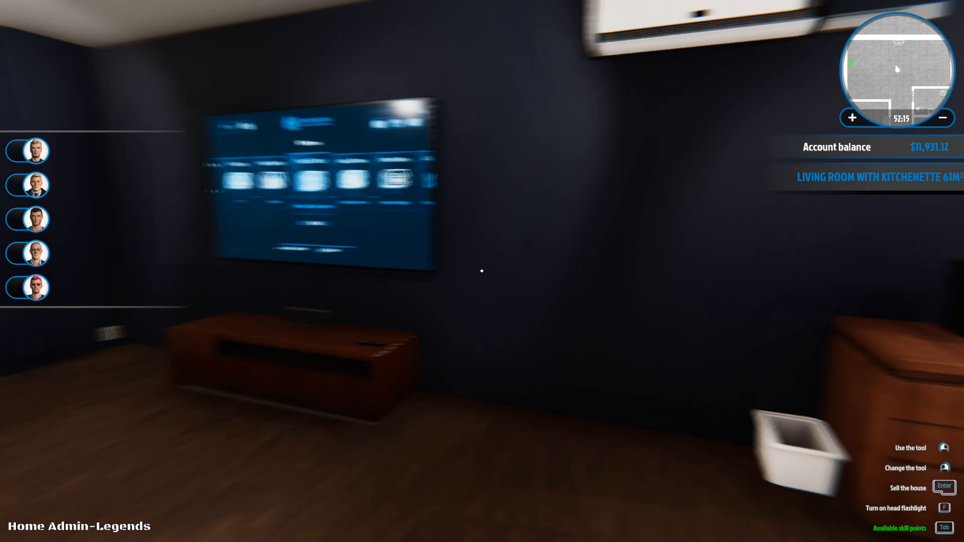
{"action": "mouse_move", "coordinate": [482, 271]}
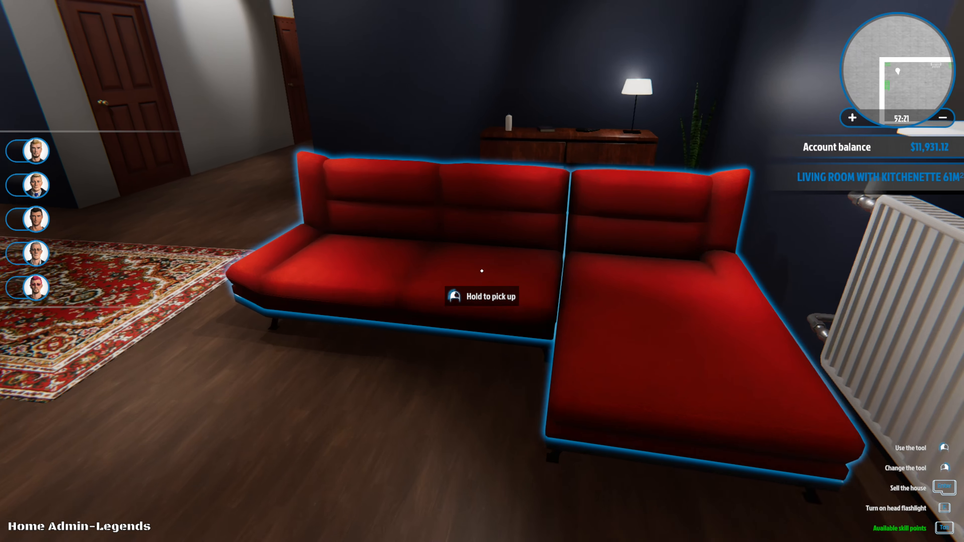
{"action": "mouse_move", "coordinate": [481, 271]}
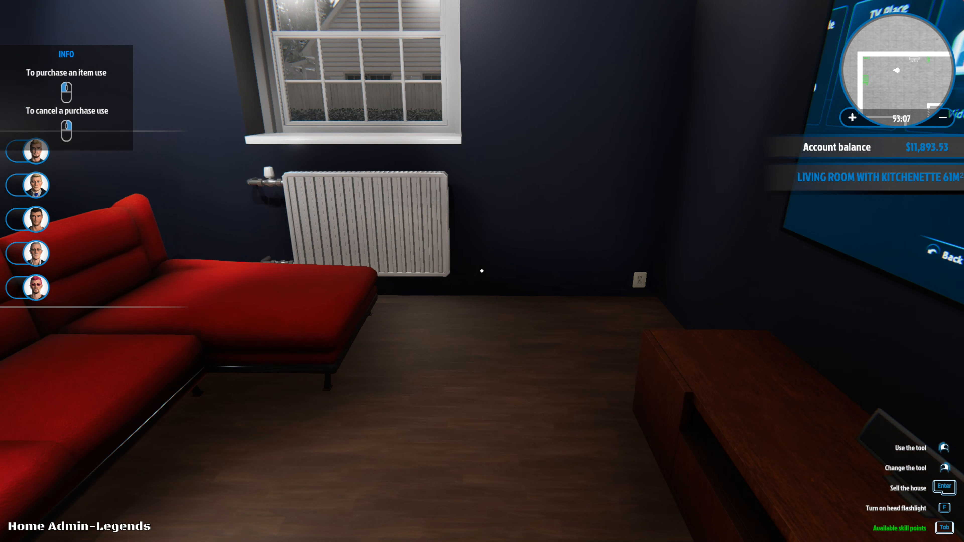
{"action": "mouse_move", "coordinate": [482, 271]}
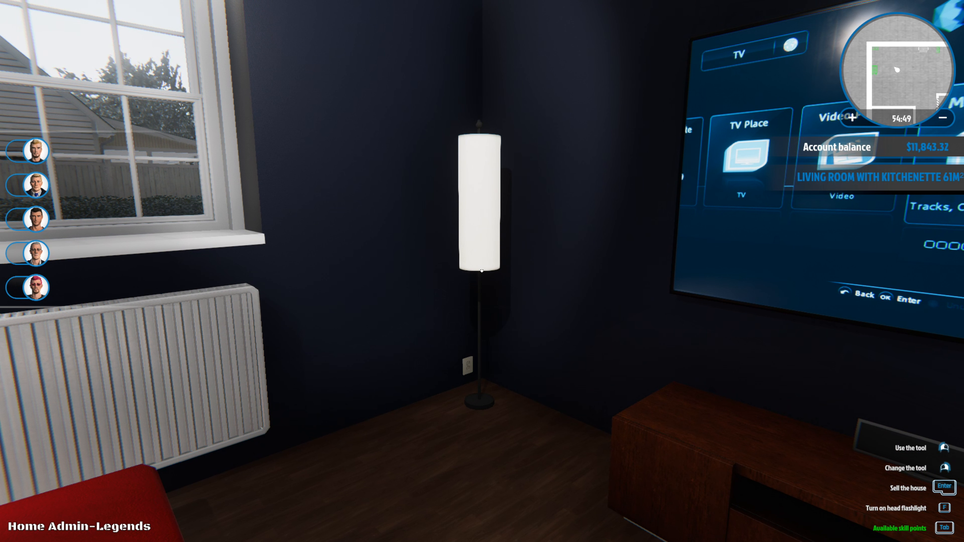
{"action": "mouse_move", "coordinate": [482, 271]}
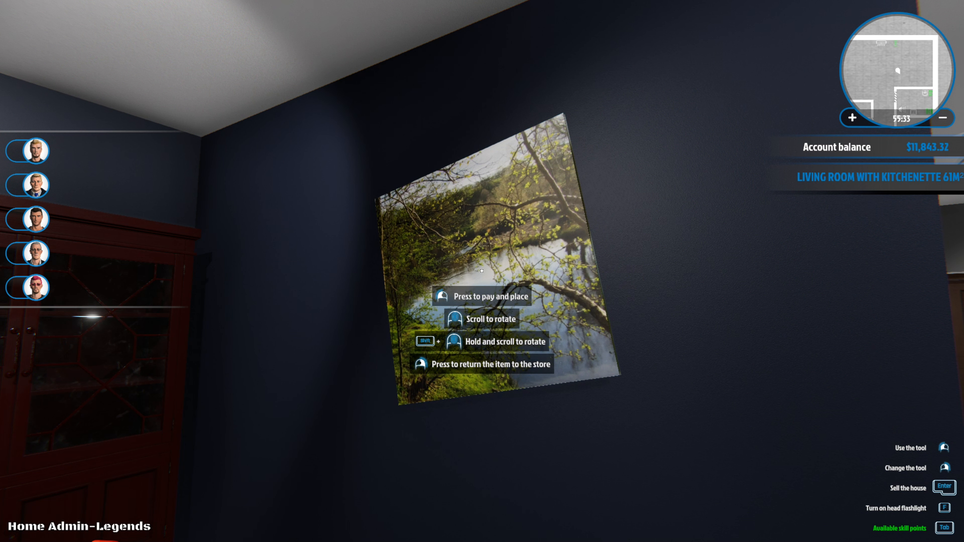
- Rotate the forest landscape picture before hanging it on the living room wall
{"action": "scroll", "scroll_direction": "up", "scroll_amount": 3}
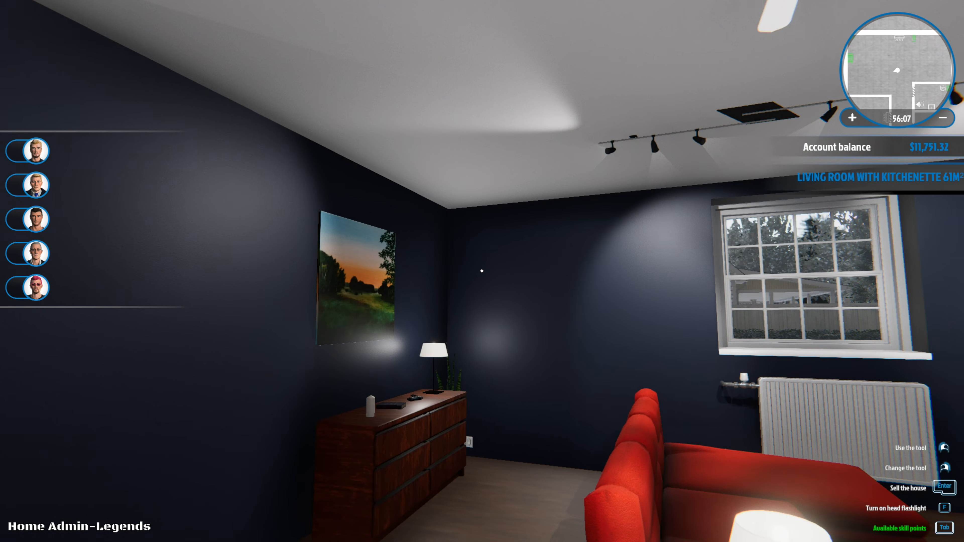
{"action": "mouse_move", "coordinate": [482, 271]}
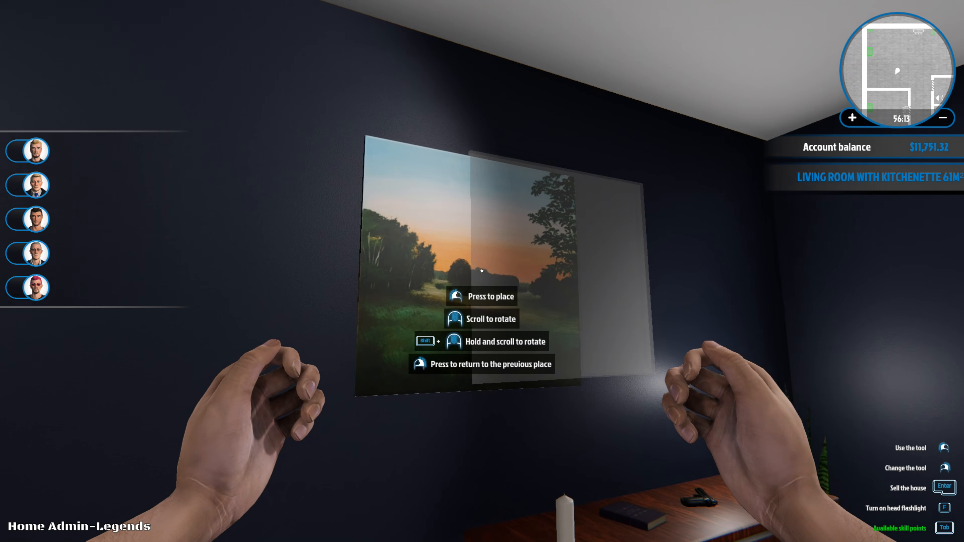
- Set the sunset painting at its new spot and pick the Picture Autumn lake to buy for $61.43
{"action": "left_click", "coordinate": [481, 271]}
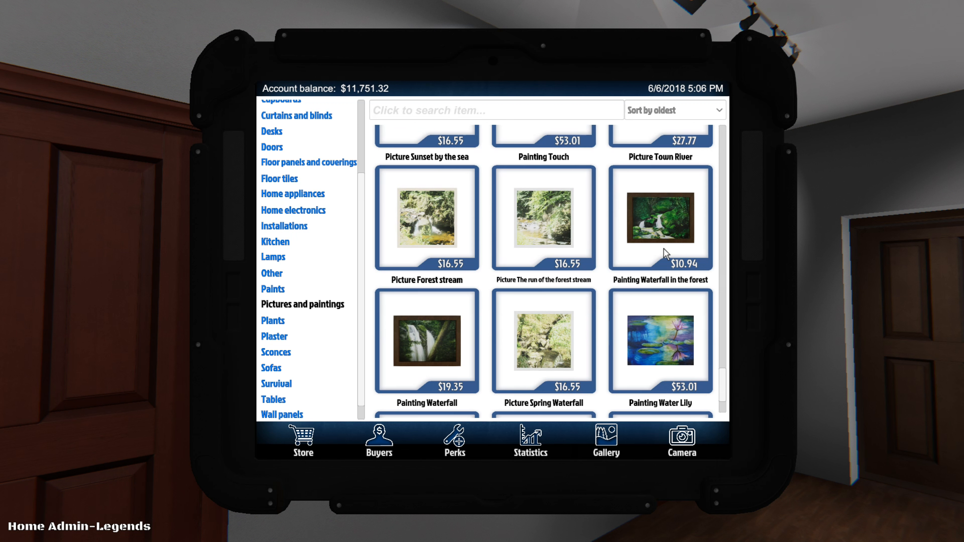
{"action": "scroll", "scroll_direction": "down", "scroll_amount": 3}
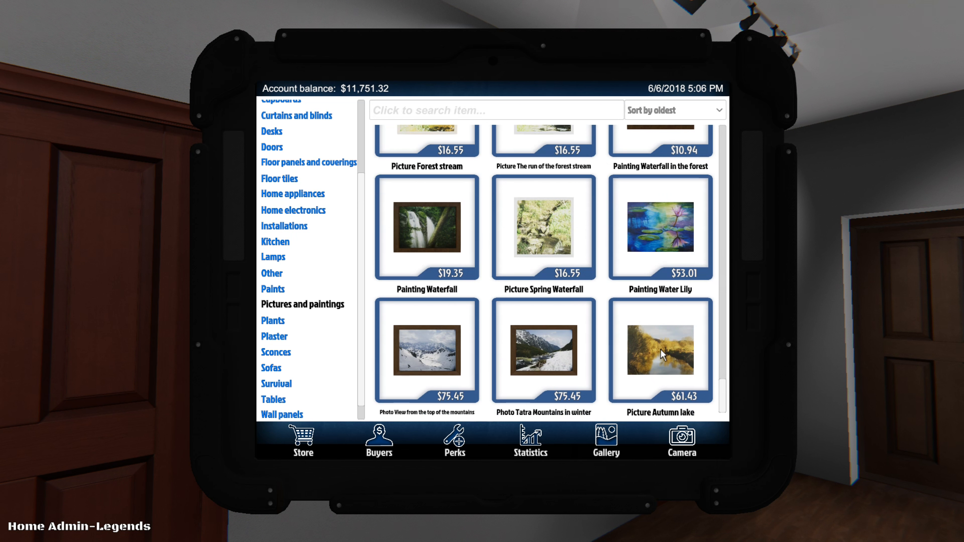
{"action": "left_click", "coordinate": [659, 353]}
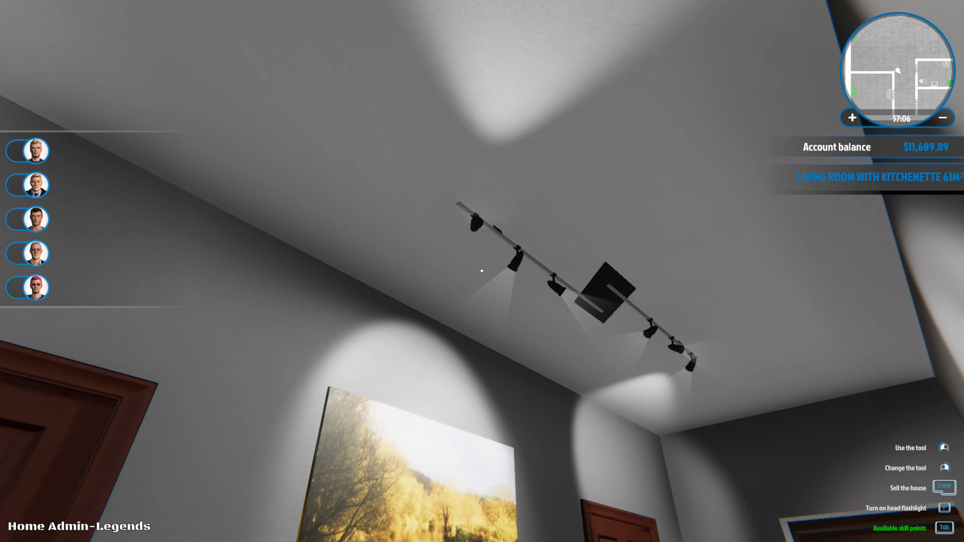
{"action": "mouse_move", "coordinate": [482, 271]}
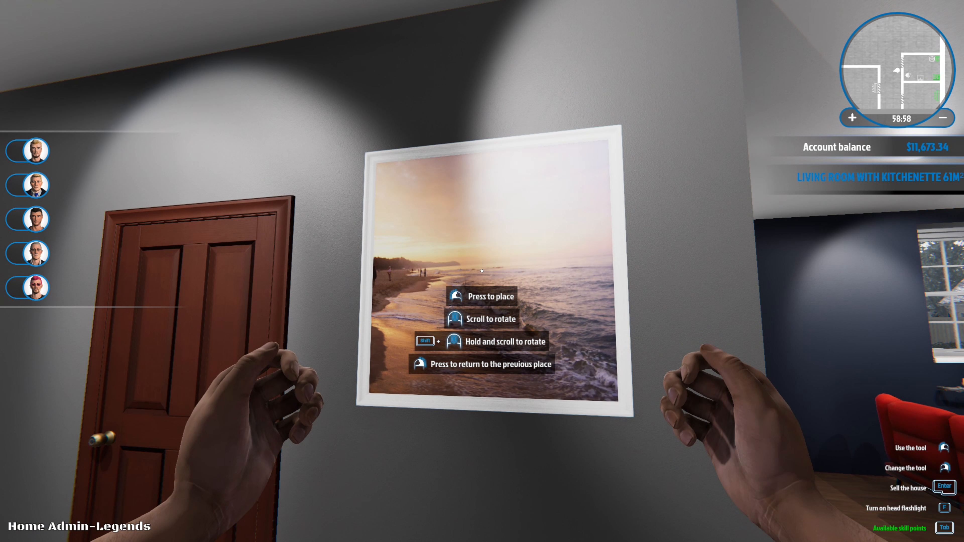
- Hang the beach sunset picture in the hallway, then move it onto the small desk room's wall
{"action": "left_click", "coordinate": [482, 271]}
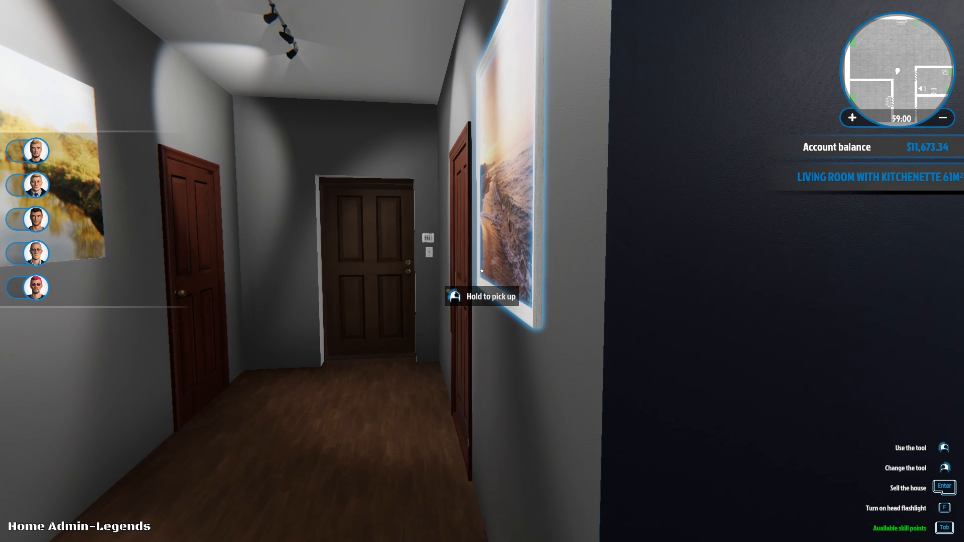
{"action": "mouse_move", "coordinate": [481, 271]}
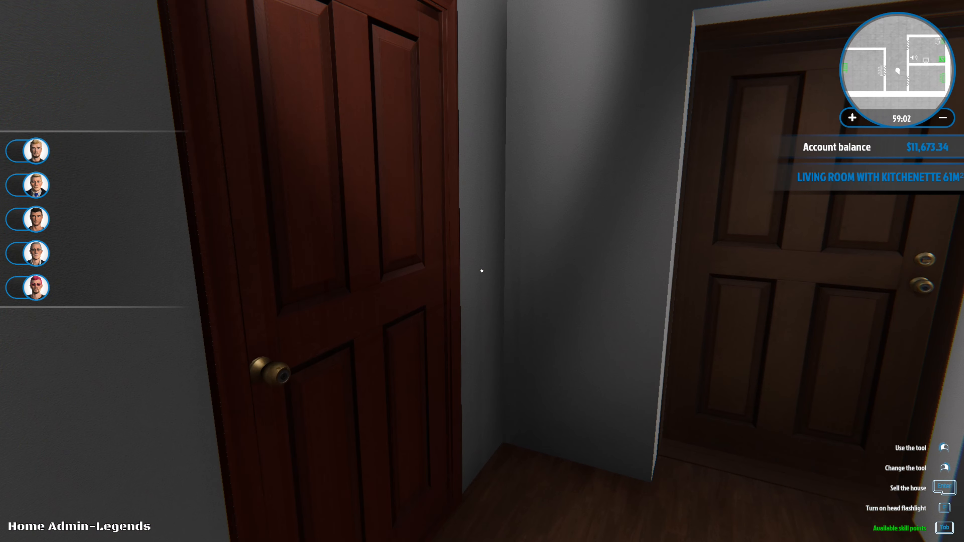
{"action": "mouse_move", "coordinate": [482, 271]}
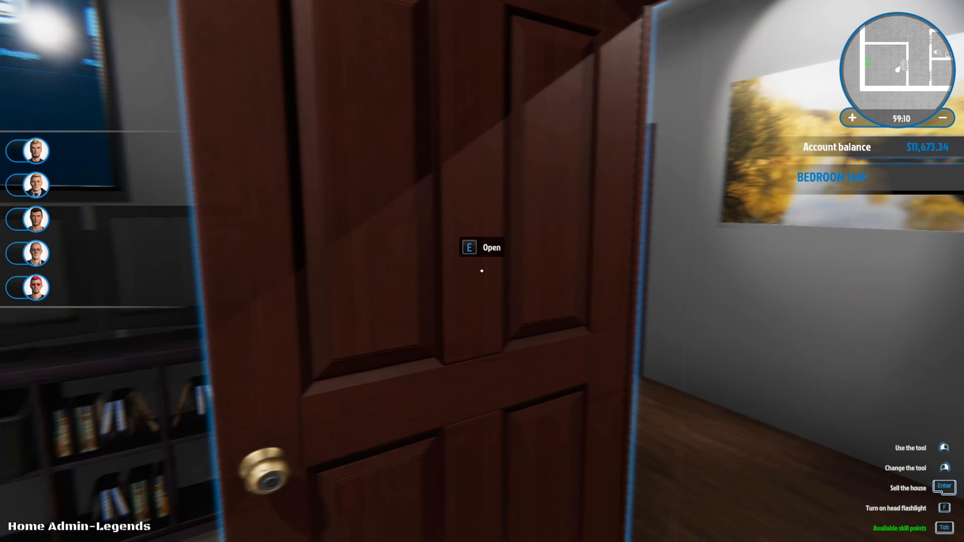
{"action": "key", "text": "e"}
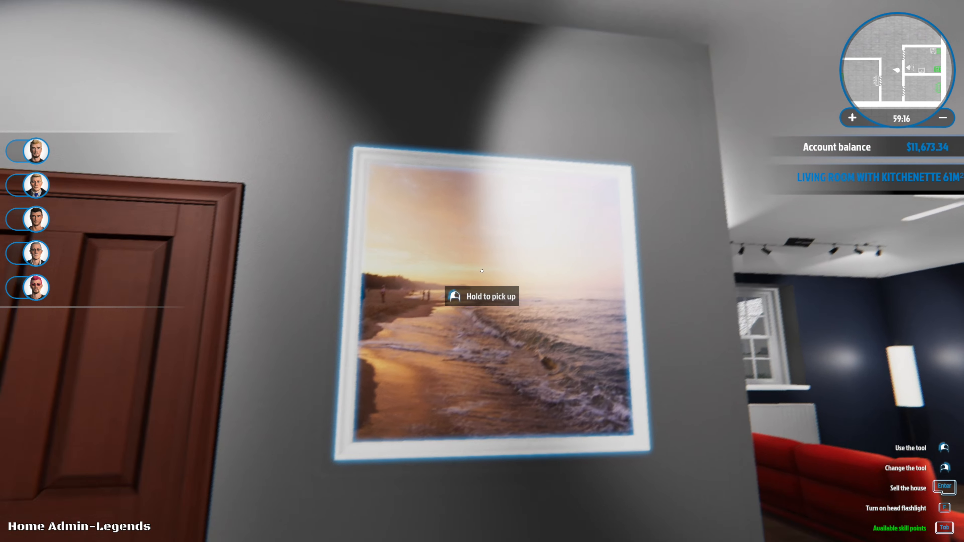
{"action": "left_click", "coordinate": [481, 271]}
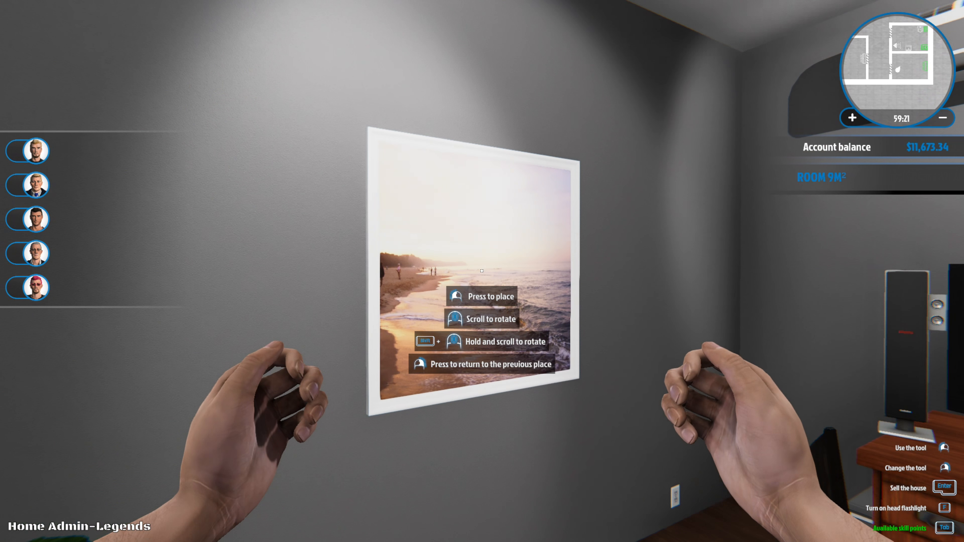
{"action": "left_click", "coordinate": [481, 296]}
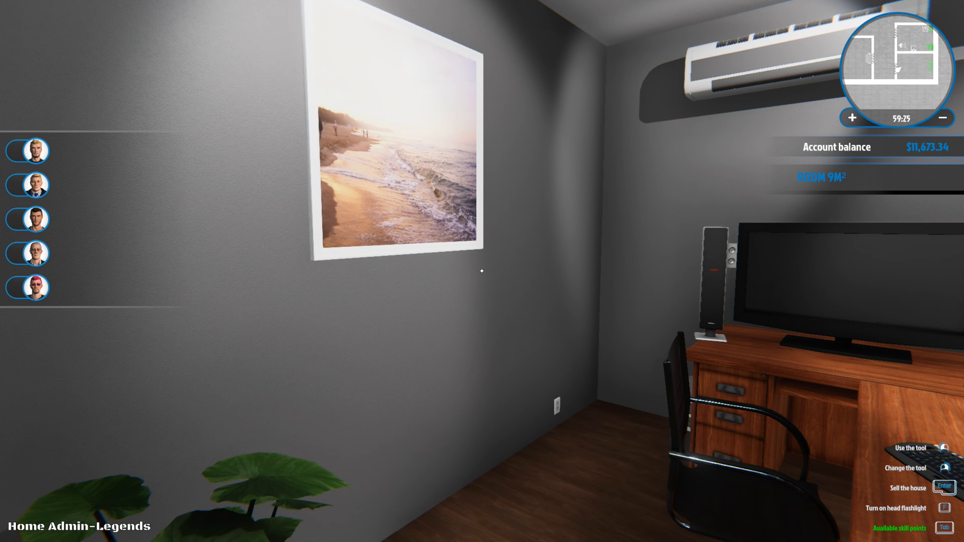
{"action": "mouse_move", "coordinate": [481, 271]}
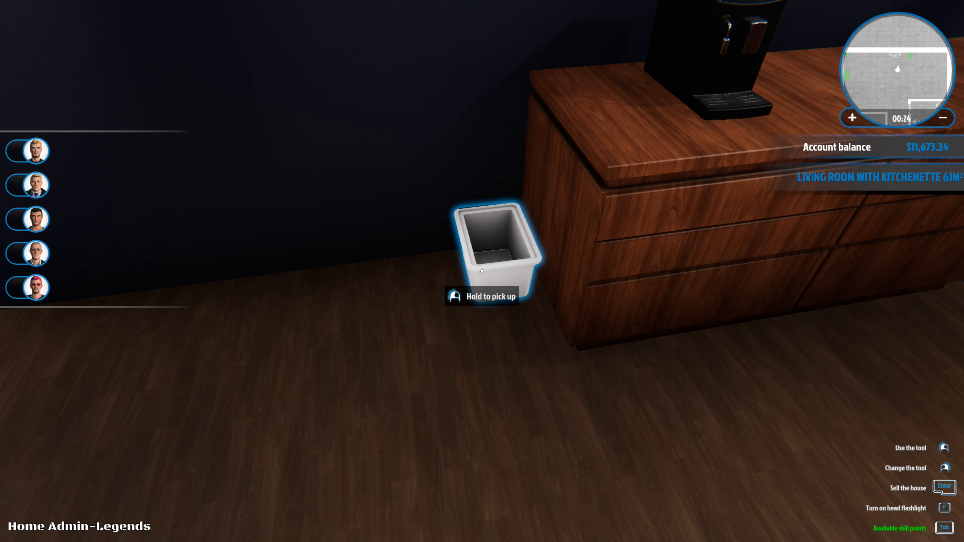
{"action": "mouse_move", "coordinate": [481, 271]}
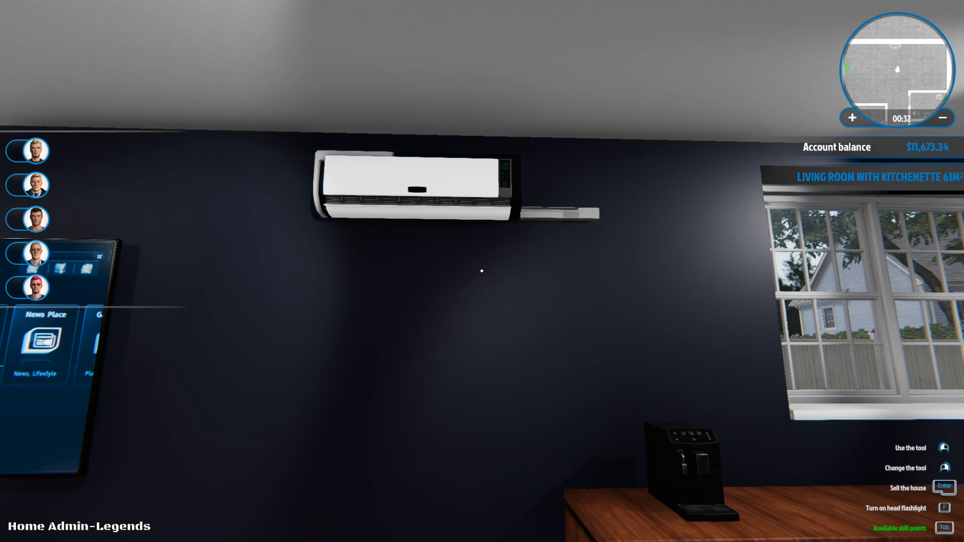
{"action": "mouse_move", "coordinate": [482, 271]}
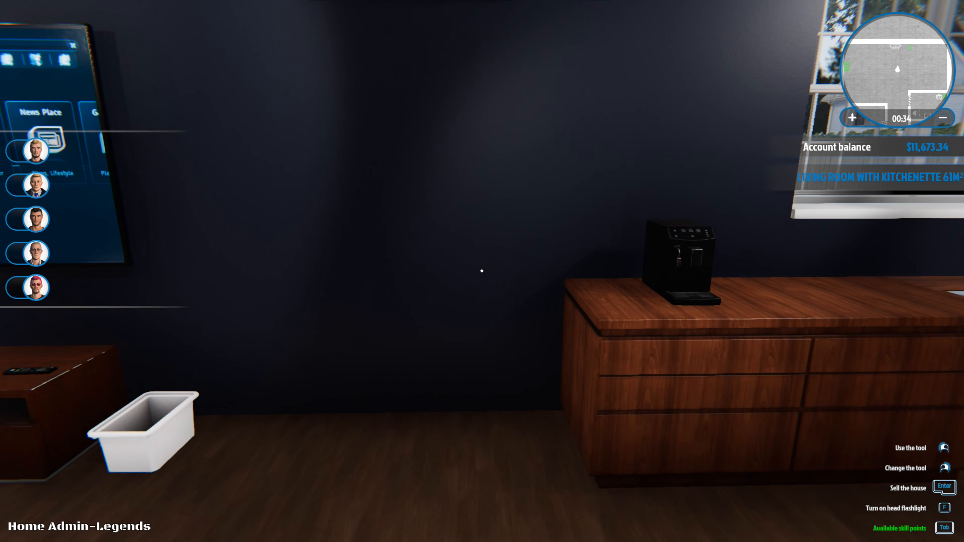
{"action": "mouse_move", "coordinate": [482, 271]}
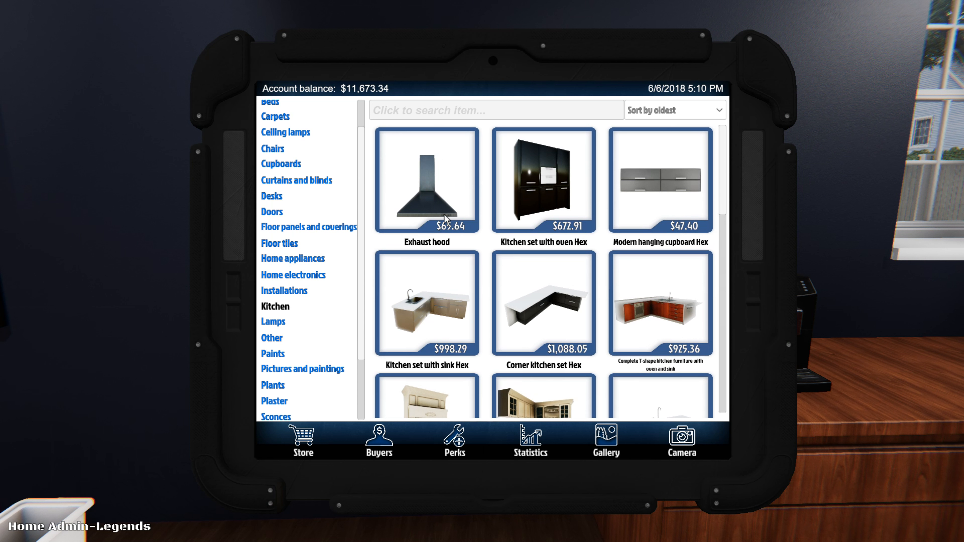
- Browse the Store categories and show the Home appliances catalogue
{"action": "scroll", "scroll_direction": "down", "scroll_amount": 3}
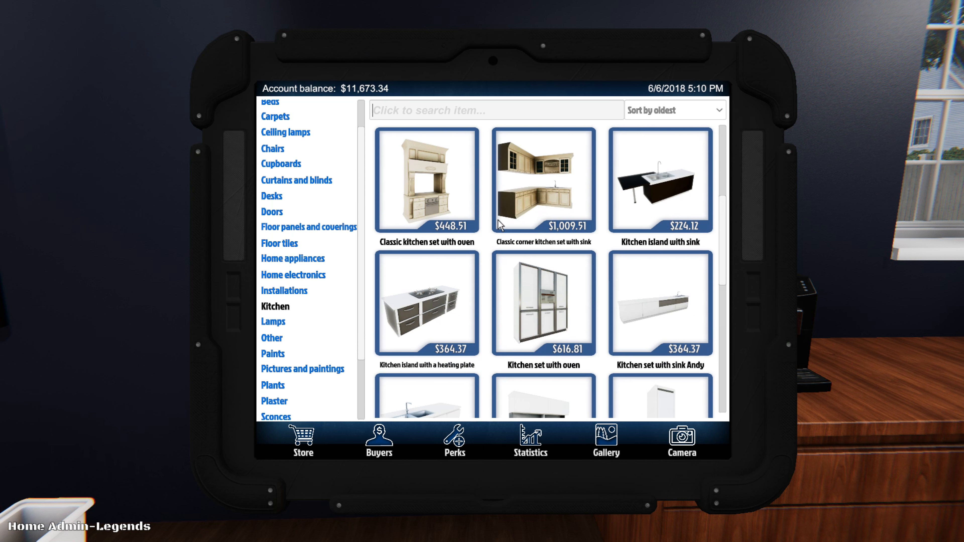
{"action": "scroll", "scroll_direction": "down", "scroll_amount": 3}
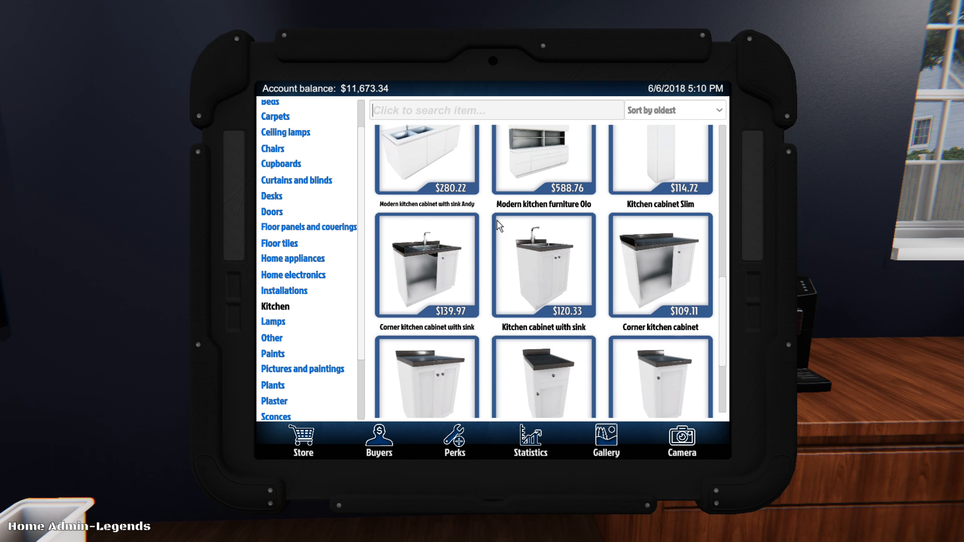
{"action": "scroll", "scroll_direction": "down", "scroll_amount": 3}
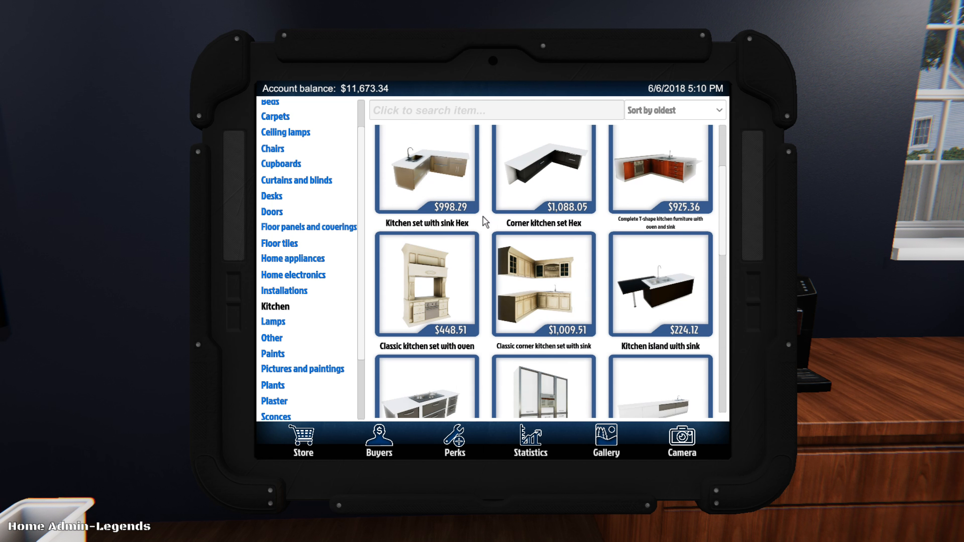
{"action": "scroll", "scroll_direction": "up", "scroll_amount": 3}
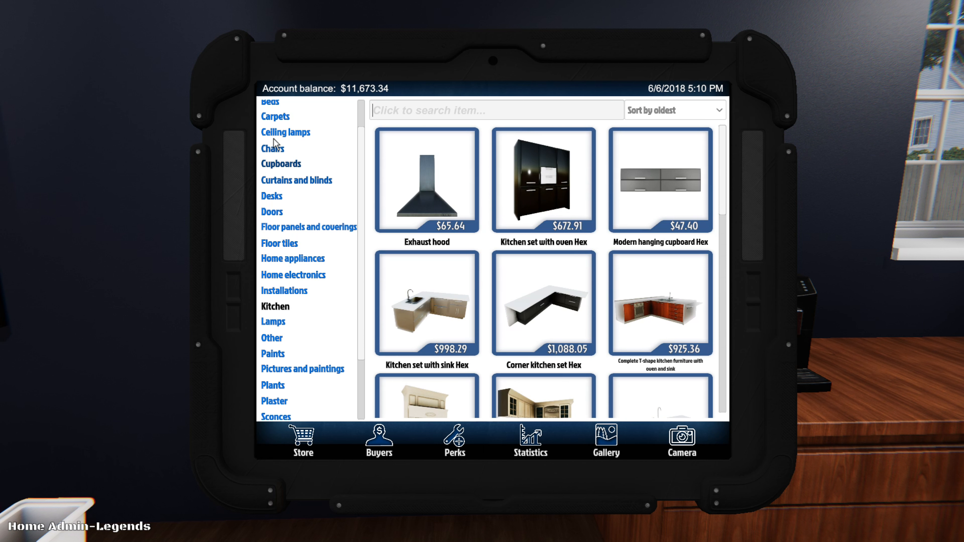
{"action": "mouse_move", "coordinate": [293, 258]}
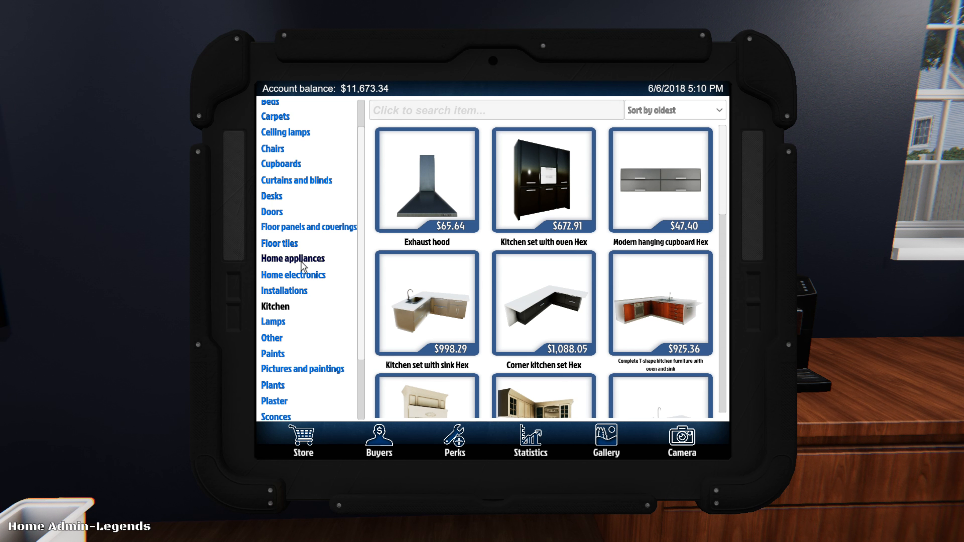
{"action": "left_click", "coordinate": [293, 258]}
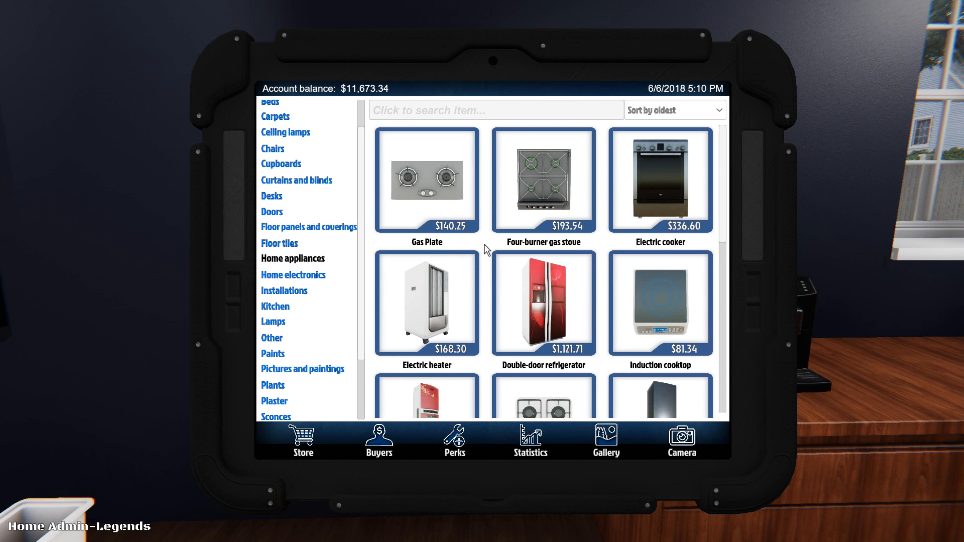
{"action": "mouse_move", "coordinate": [577, 248]}
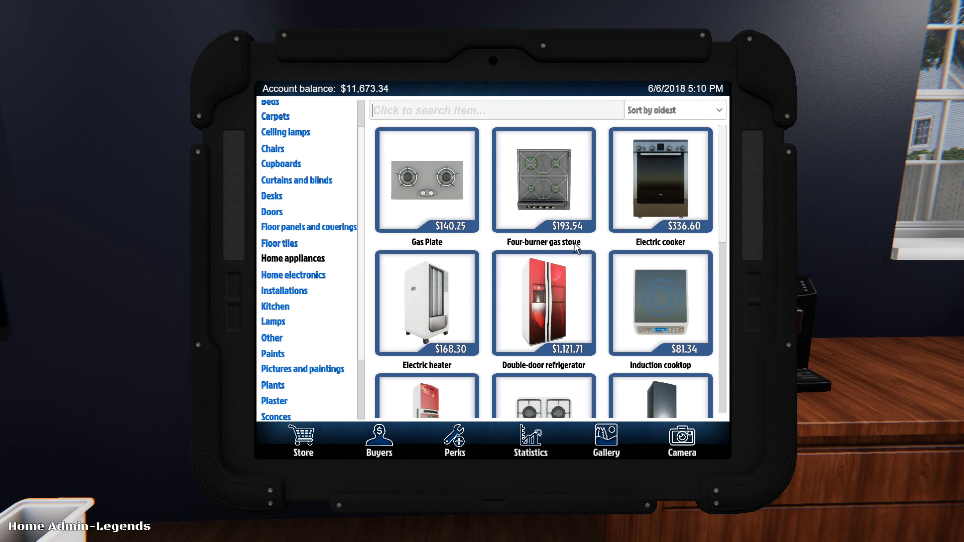
{"action": "mouse_move", "coordinate": [676, 251]}
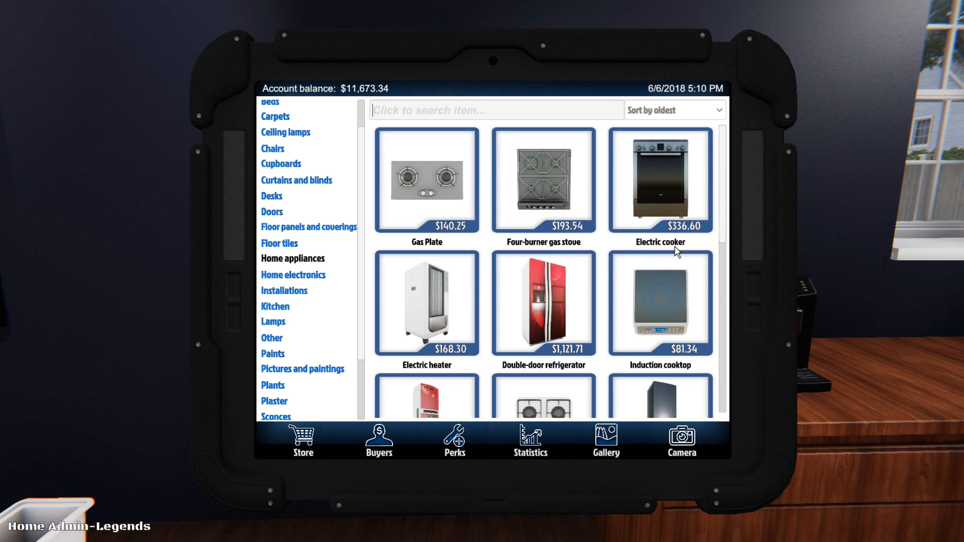
{"action": "mouse_move", "coordinate": [655, 203]}
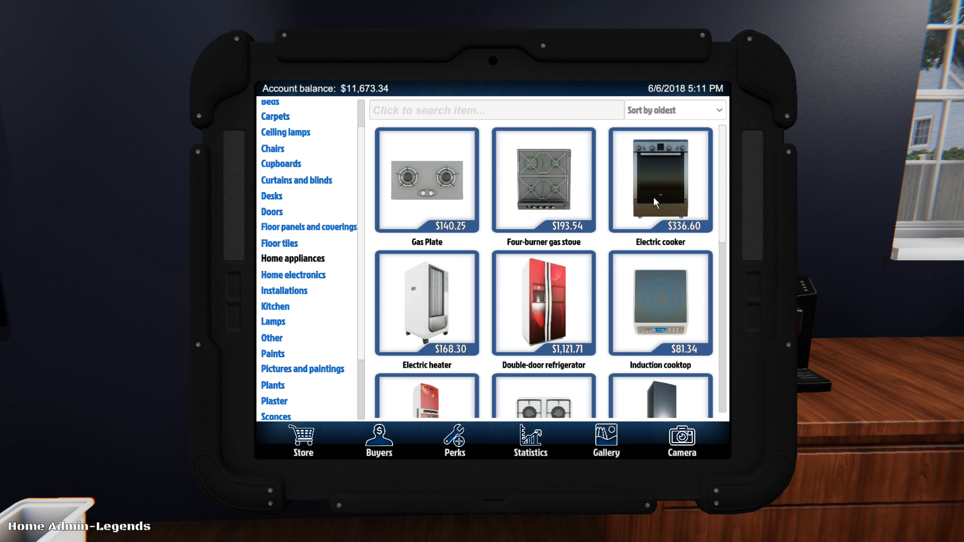
- Bring up the $336.60 Electric cooker's details in the appliances list
{"action": "scroll", "scroll_direction": "down", "scroll_amount": 3}
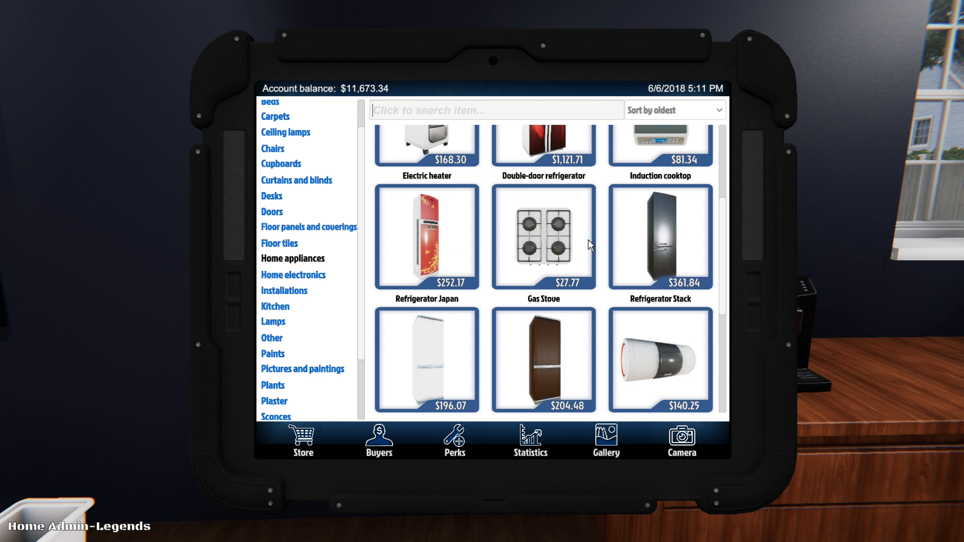
{"action": "scroll", "scroll_direction": "down", "scroll_amount": 3}
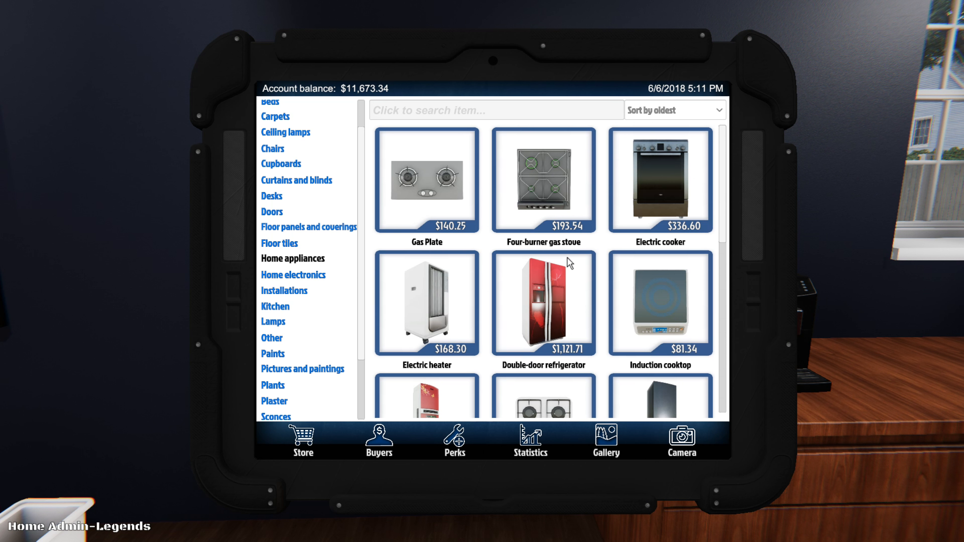
{"action": "left_click", "coordinate": [660, 181]}
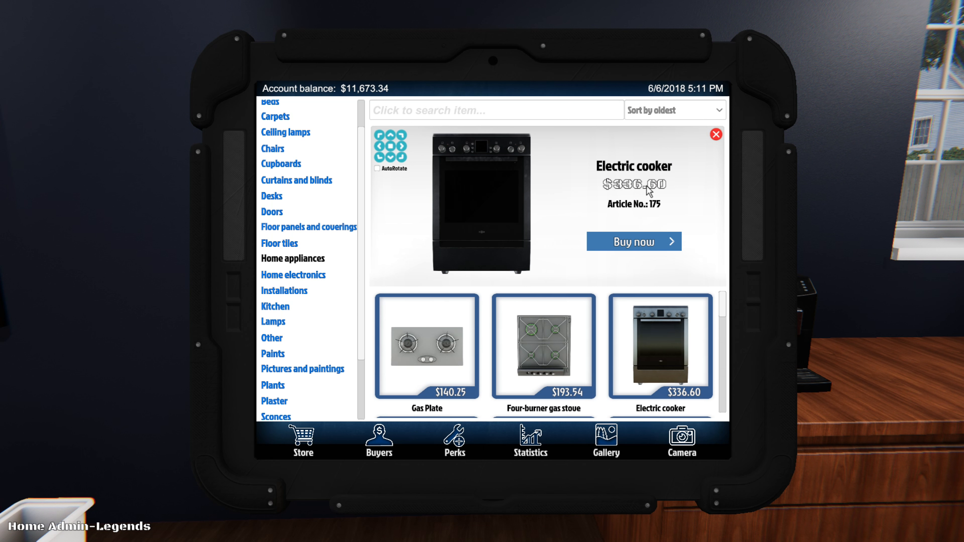
{"action": "mouse_move", "coordinate": [548, 215]}
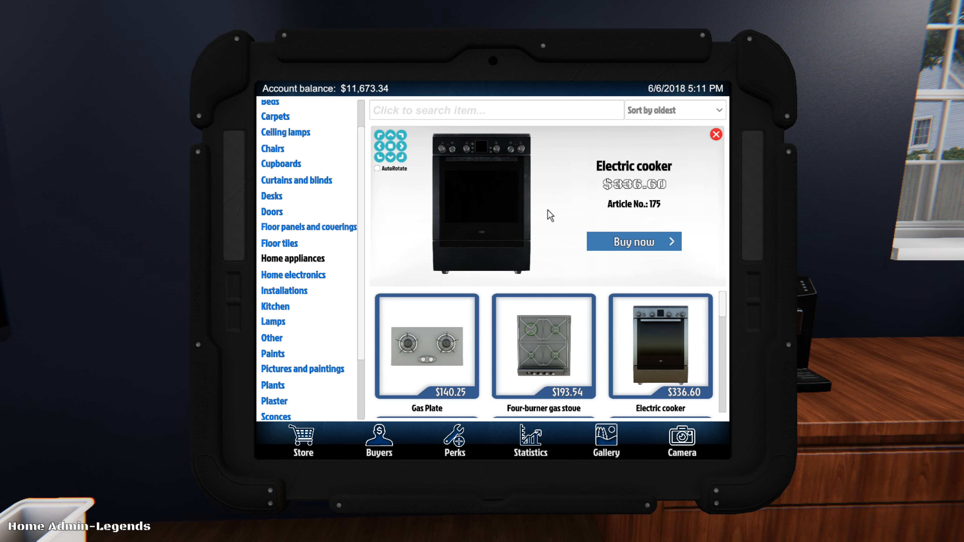
{"action": "left_click", "coordinate": [632, 241]}
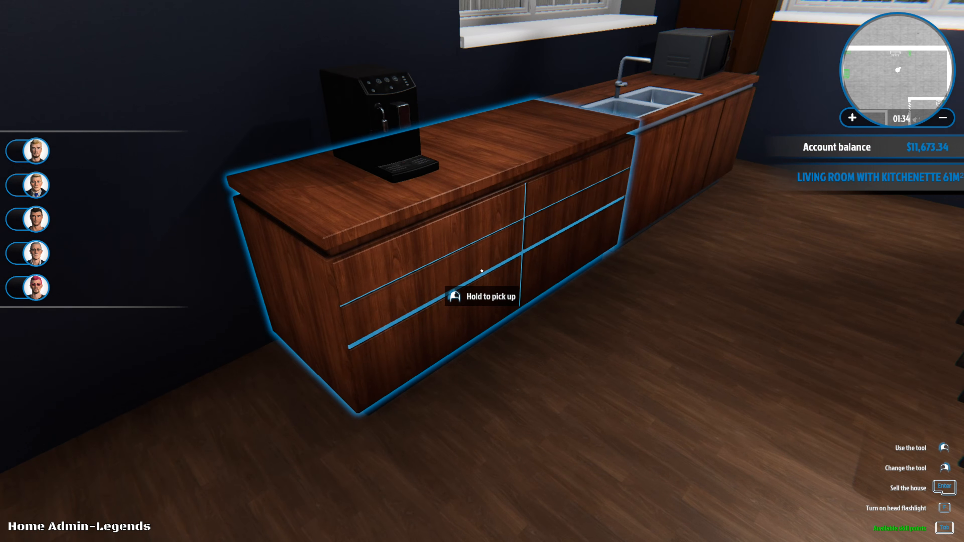
{"action": "mouse_move", "coordinate": [481, 270]}
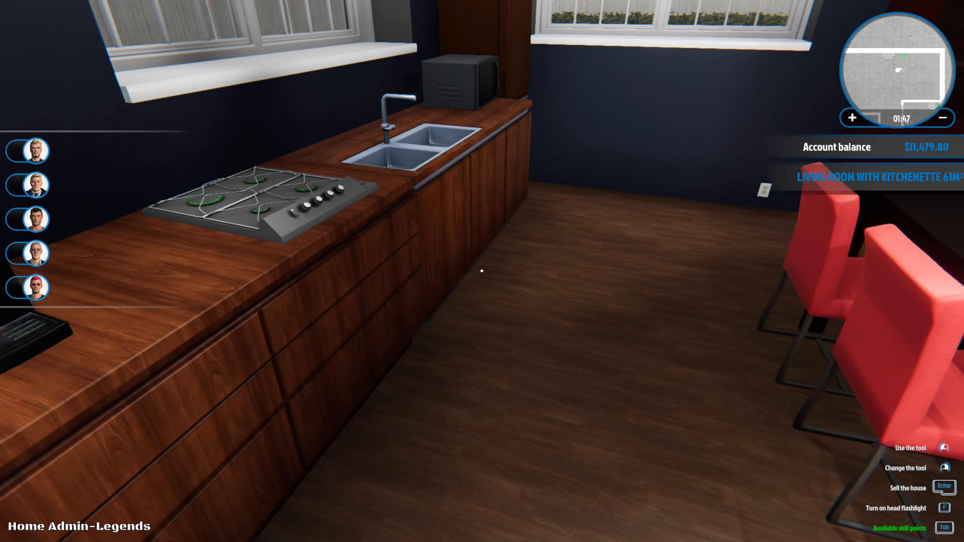
{"action": "mouse_move", "coordinate": [482, 270]}
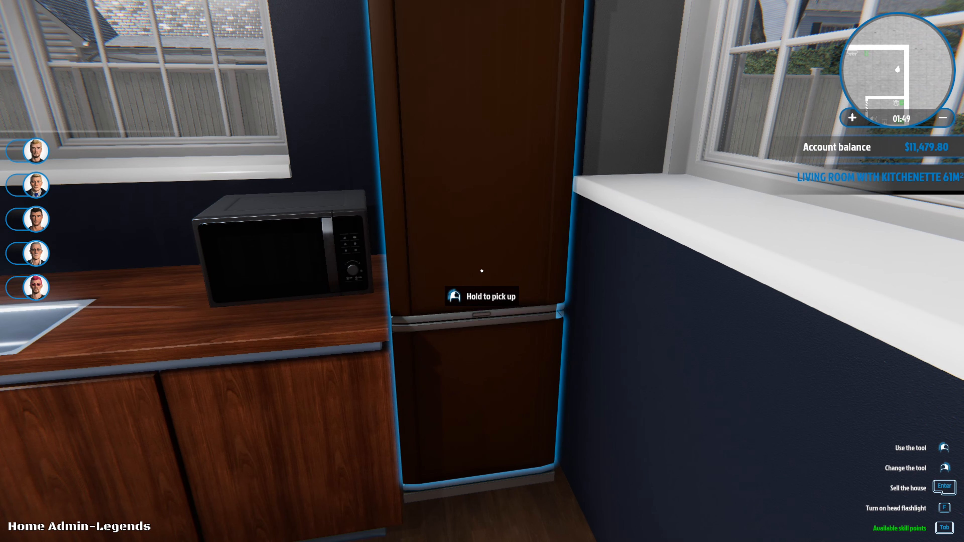
{"action": "mouse_move", "coordinate": [482, 271]}
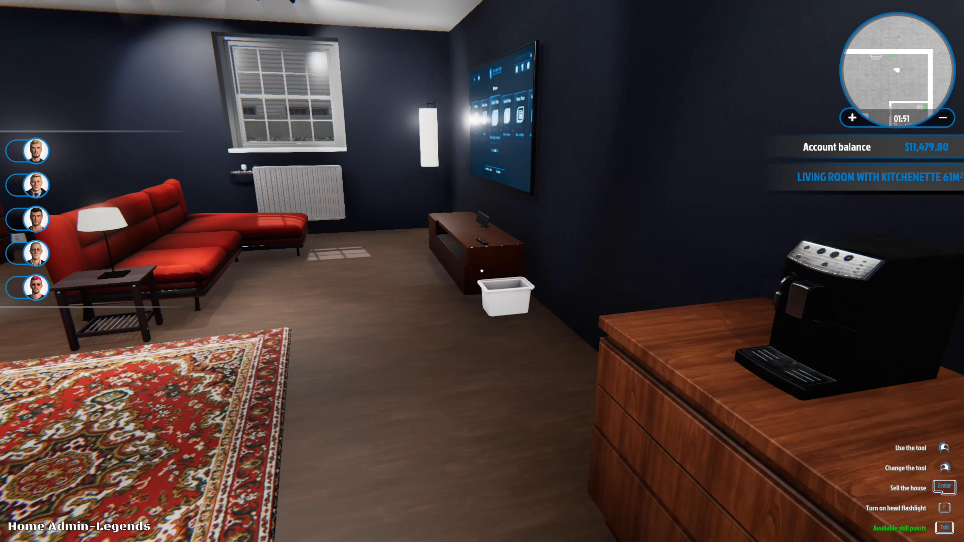
{"action": "mouse_move", "coordinate": [482, 271]}
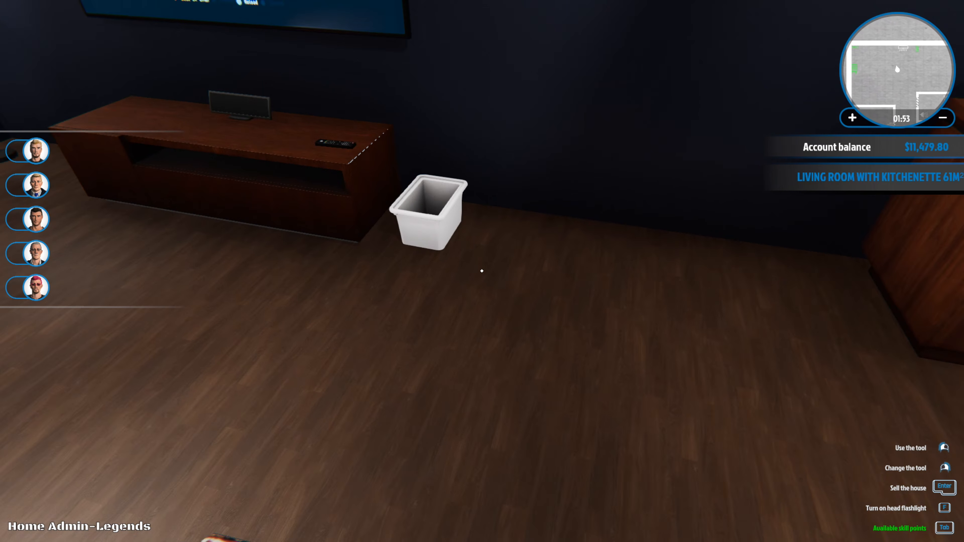
- Place the $193.54 four-burner gas stove on the kitchen countertop
{"action": "left_click", "coordinate": [432, 212]}
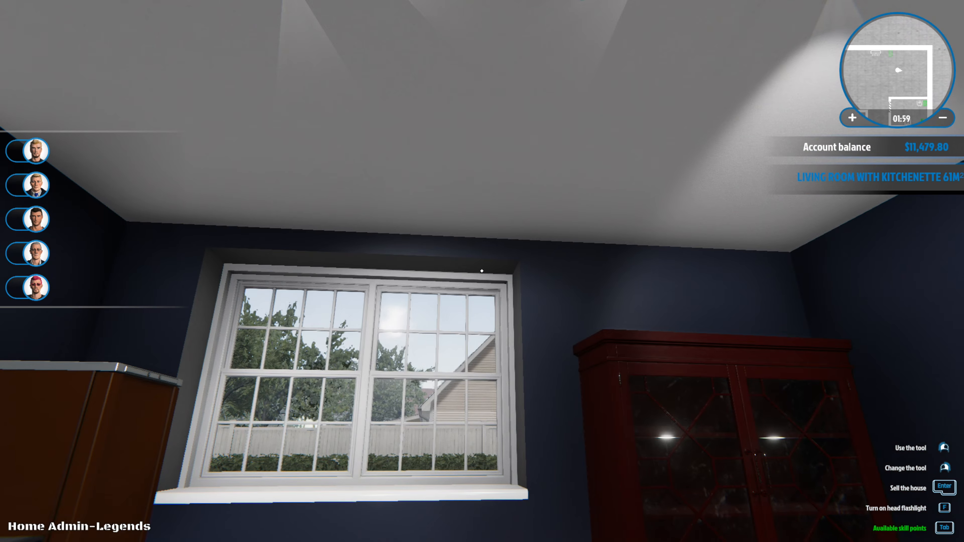
{"action": "mouse_move", "coordinate": [482, 271]}
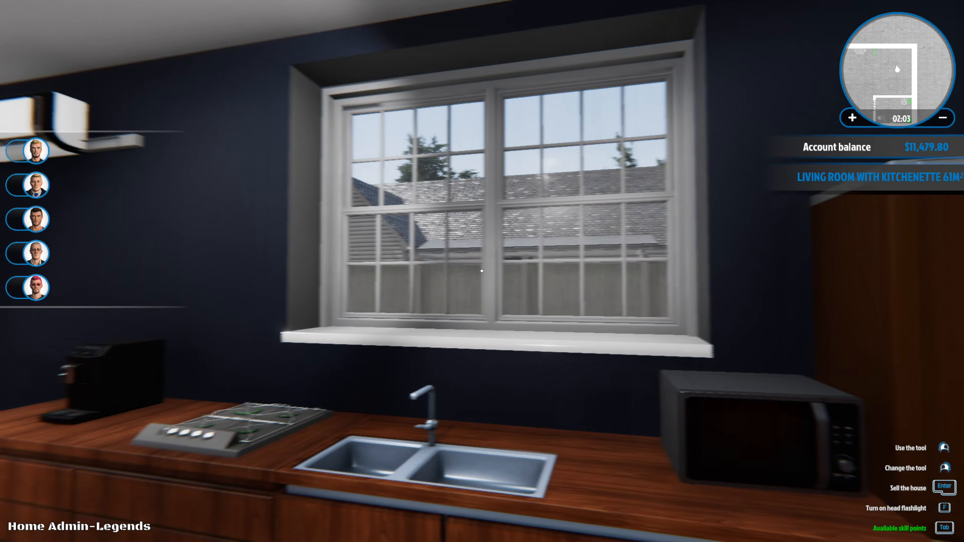
{"action": "mouse_move", "coordinate": [482, 271]}
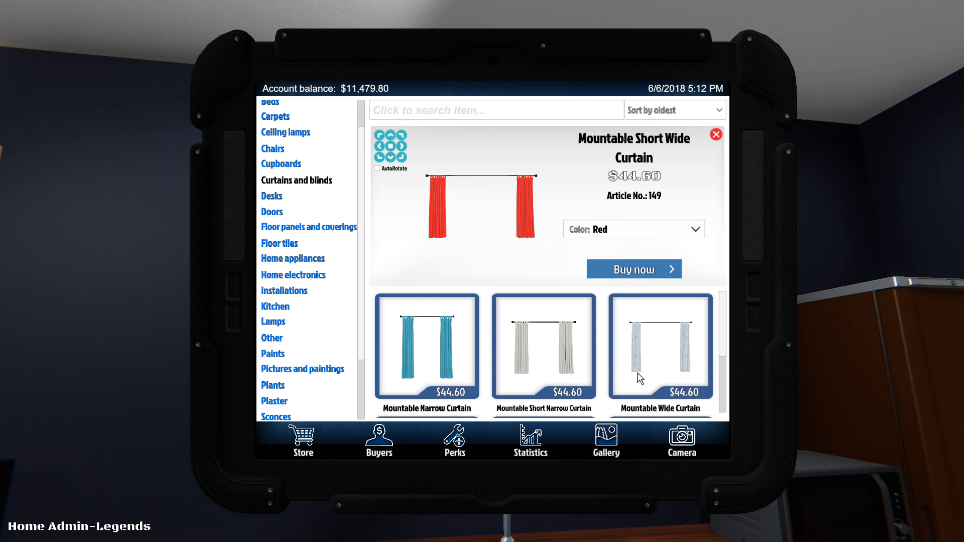
- Buy the $9.82 Mountable Window Blind from the Curtains and blinds catalogue
{"action": "left_click", "coordinate": [633, 269]}
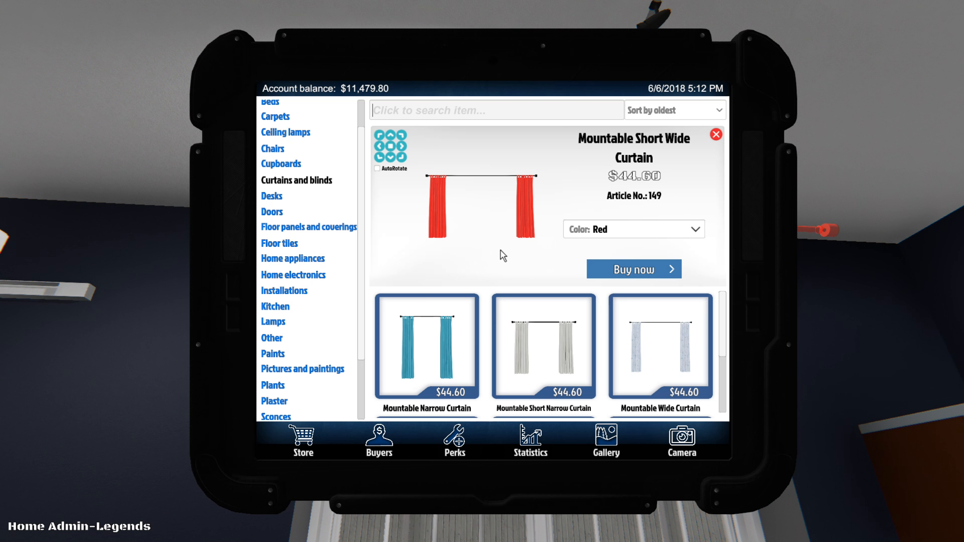
{"action": "mouse_move", "coordinate": [721, 224]}
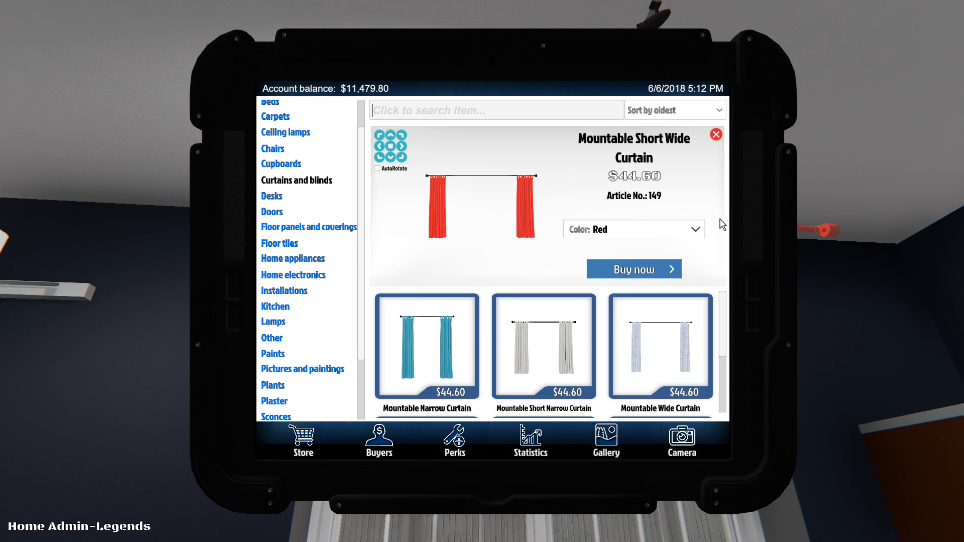
{"action": "mouse_move", "coordinate": [724, 322]}
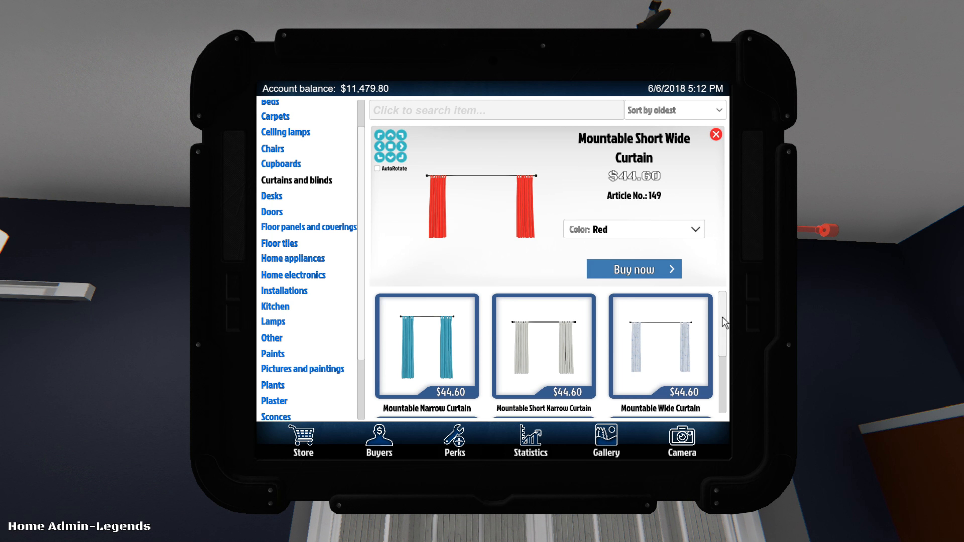
{"action": "scroll", "scroll_direction": "down", "scroll_amount": 3}
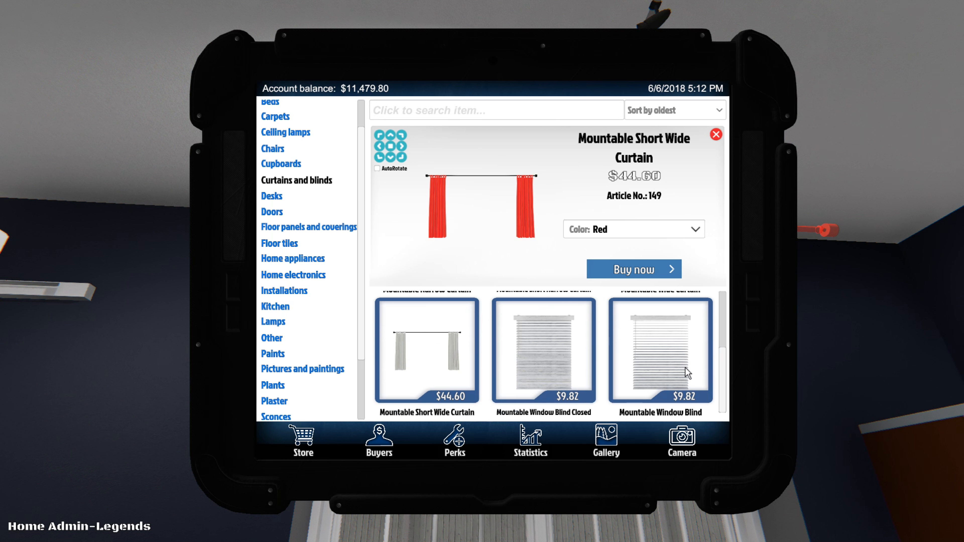
{"action": "left_click", "coordinate": [660, 350]}
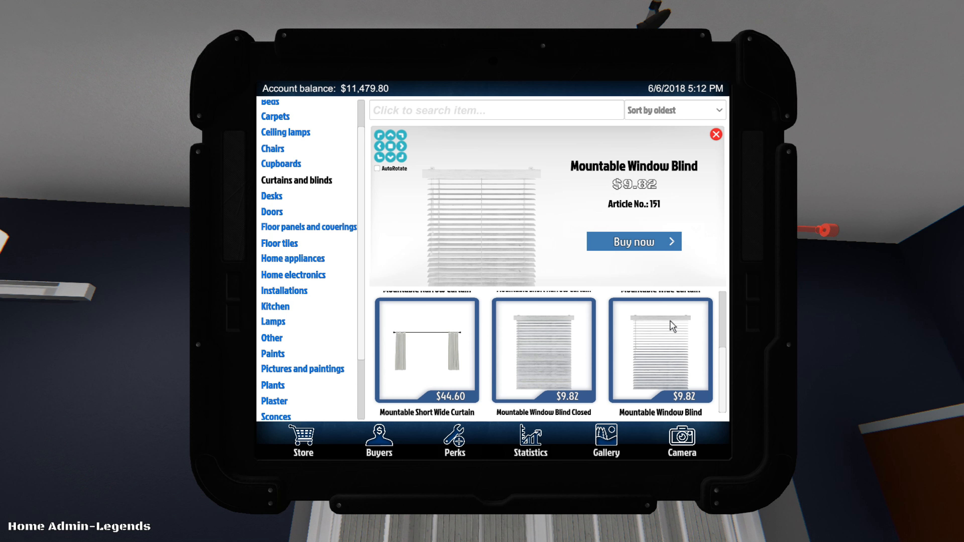
{"action": "left_click", "coordinate": [632, 241]}
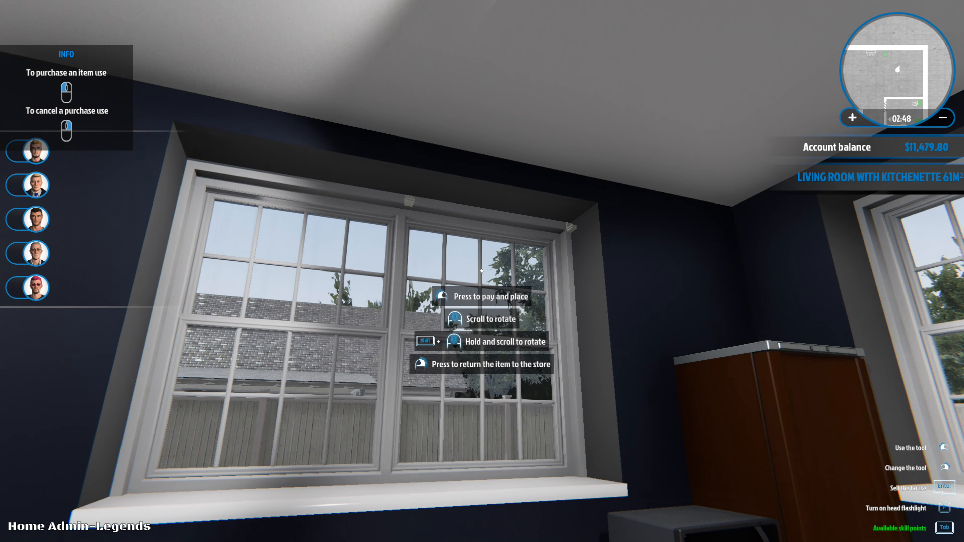
- Mount the blind on the kitchen window and head through the door into the small room
{"action": "left_click", "coordinate": [482, 271]}
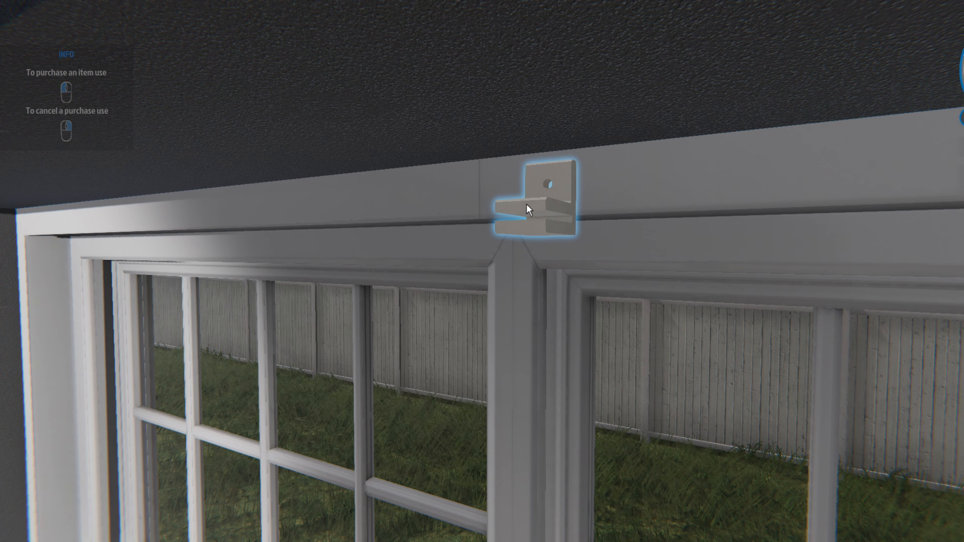
{"action": "left_click", "coordinate": [528, 209]}
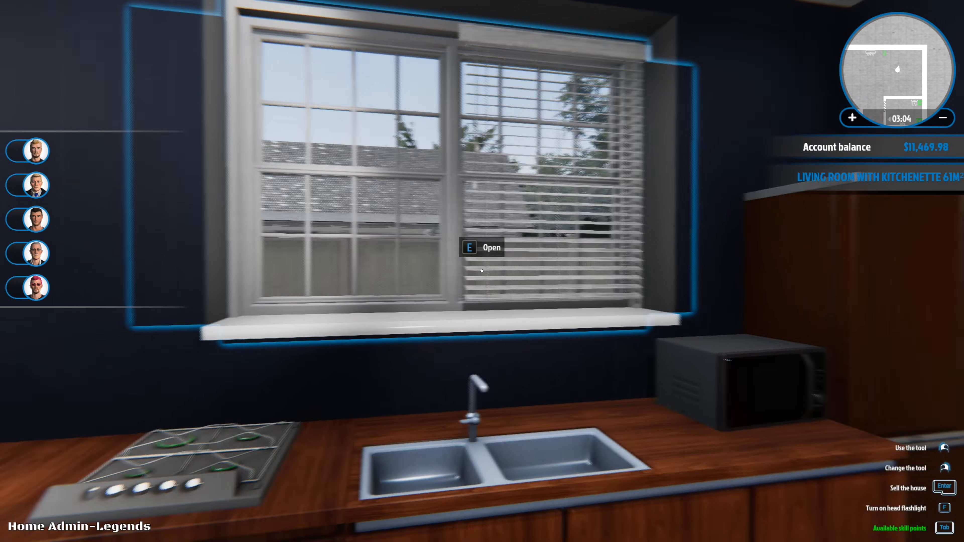
{"action": "key", "text": "e"}
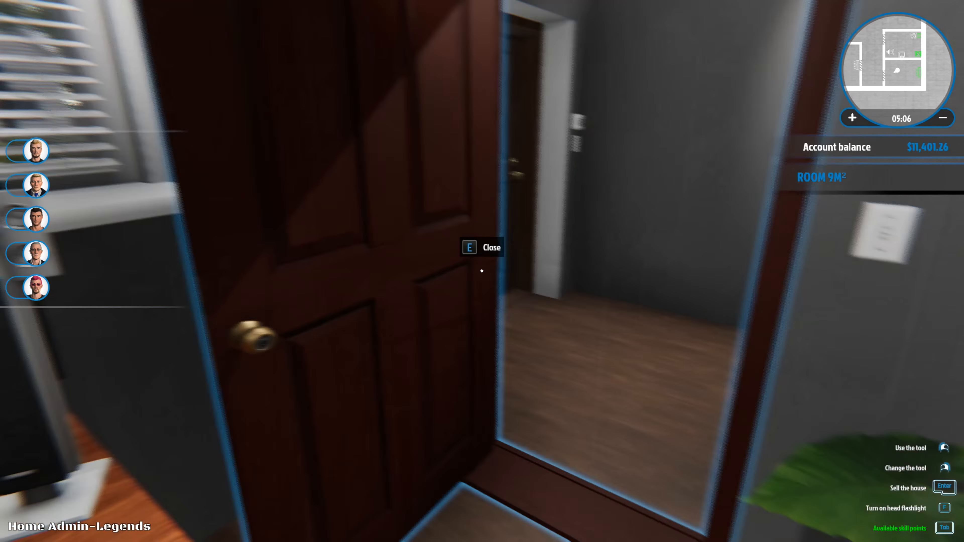
{"action": "mouse_move", "coordinate": [482, 270]}
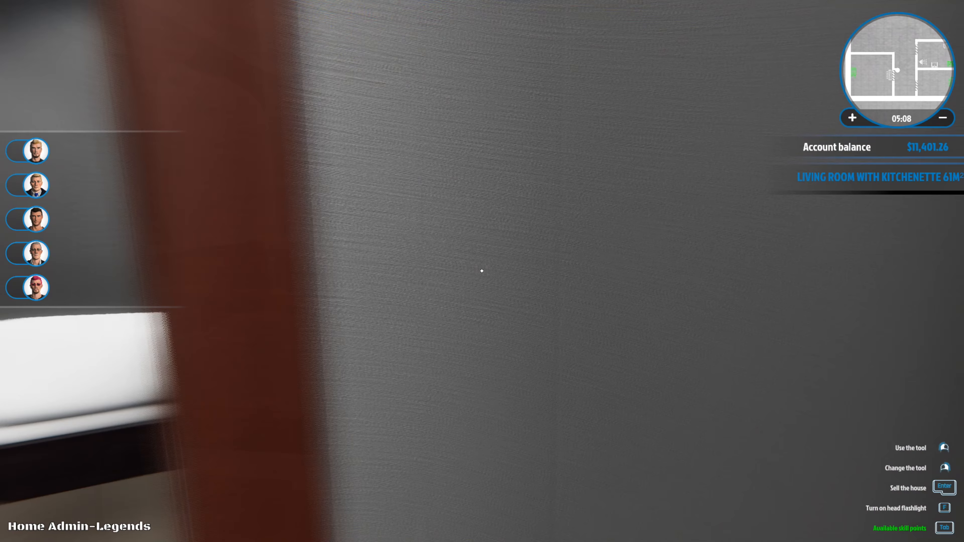
{"action": "mouse_move", "coordinate": [482, 271]}
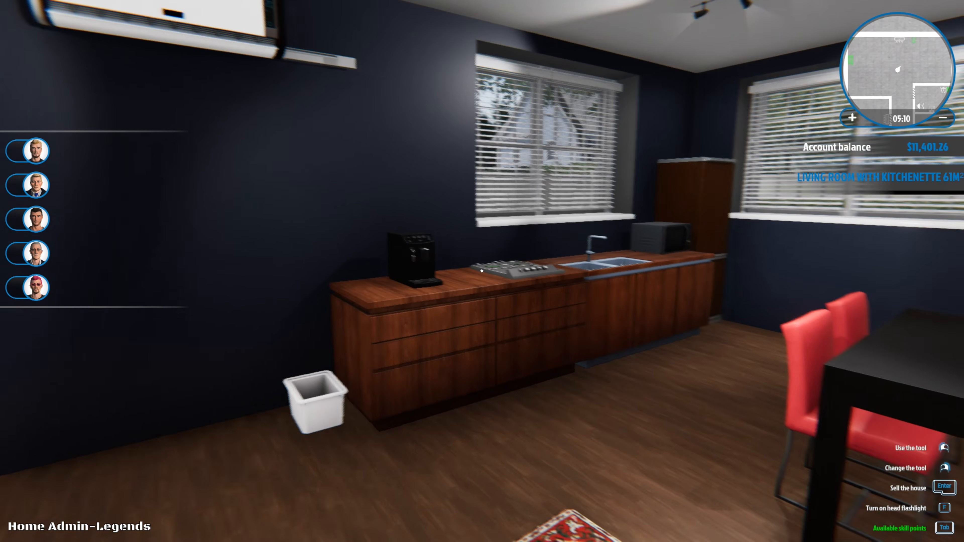
{"action": "mouse_move", "coordinate": [482, 271]}
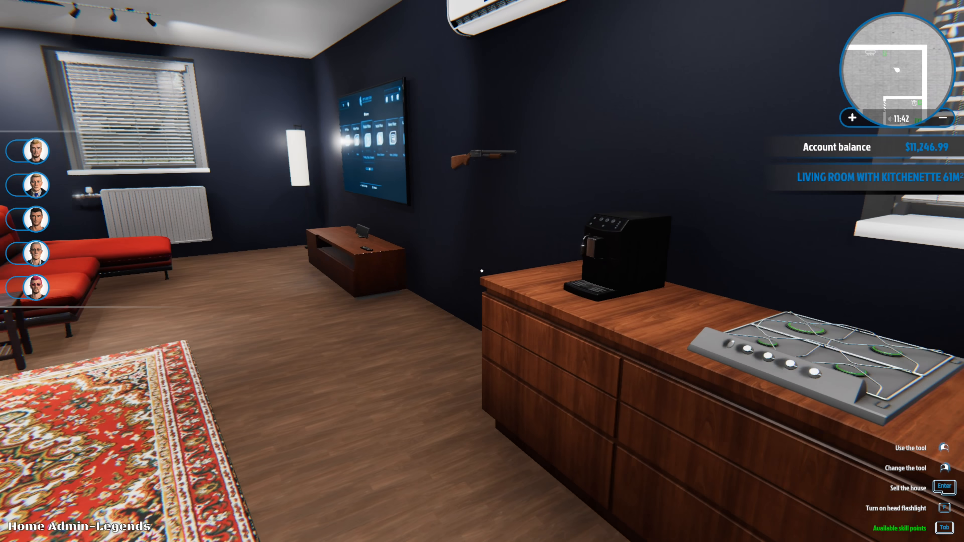
{"action": "mouse_move", "coordinate": [482, 271]}
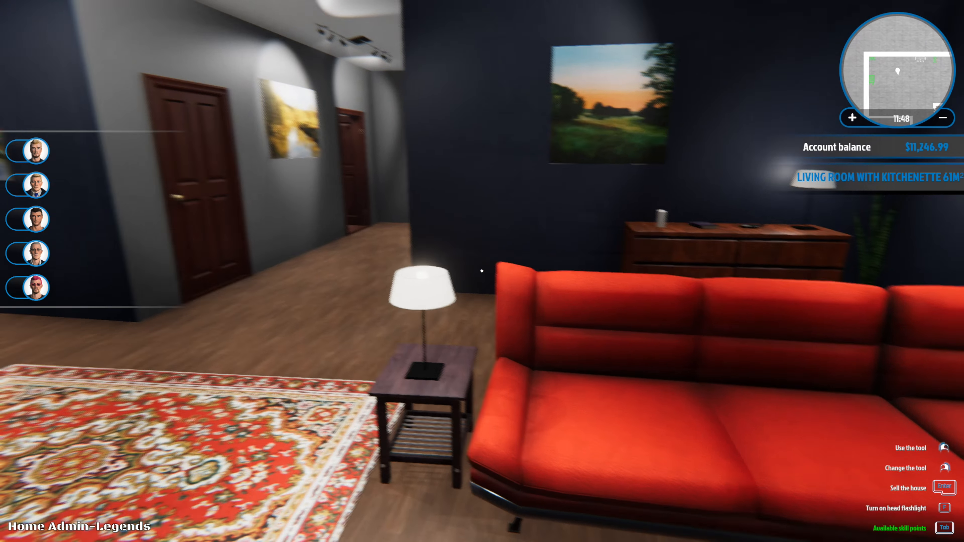
{"action": "mouse_move", "coordinate": [482, 271]}
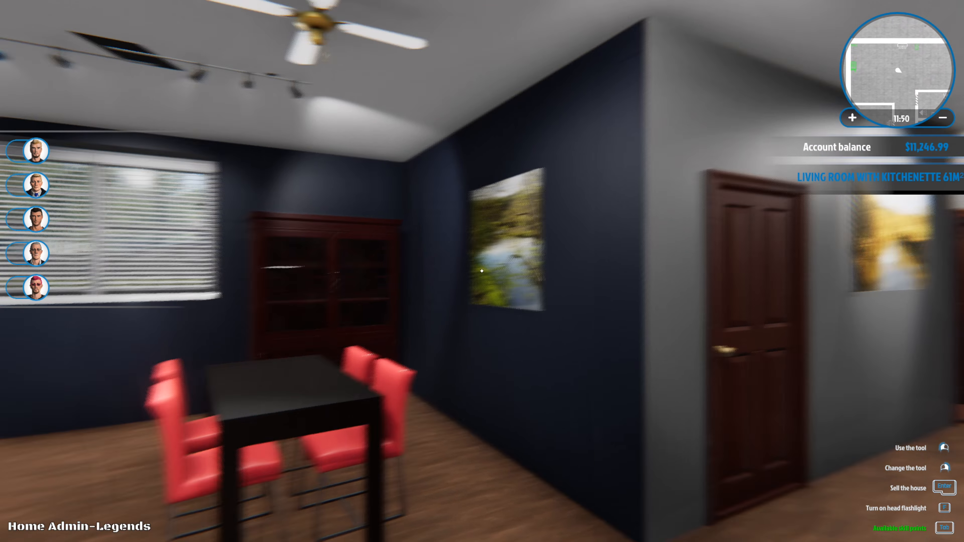
{"action": "mouse_move", "coordinate": [482, 271]}
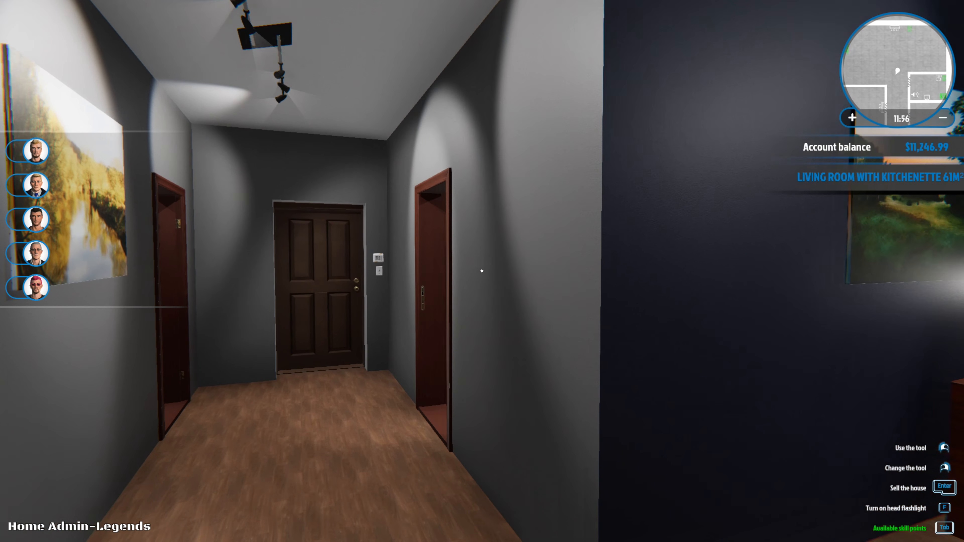
{"action": "mouse_move", "coordinate": [482, 271]}
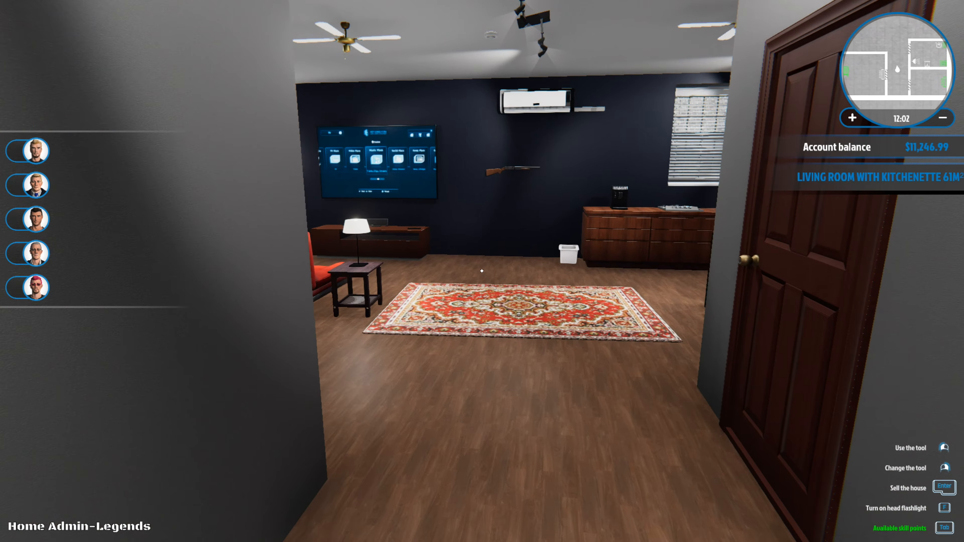
{"action": "mouse_move", "coordinate": [482, 271]}
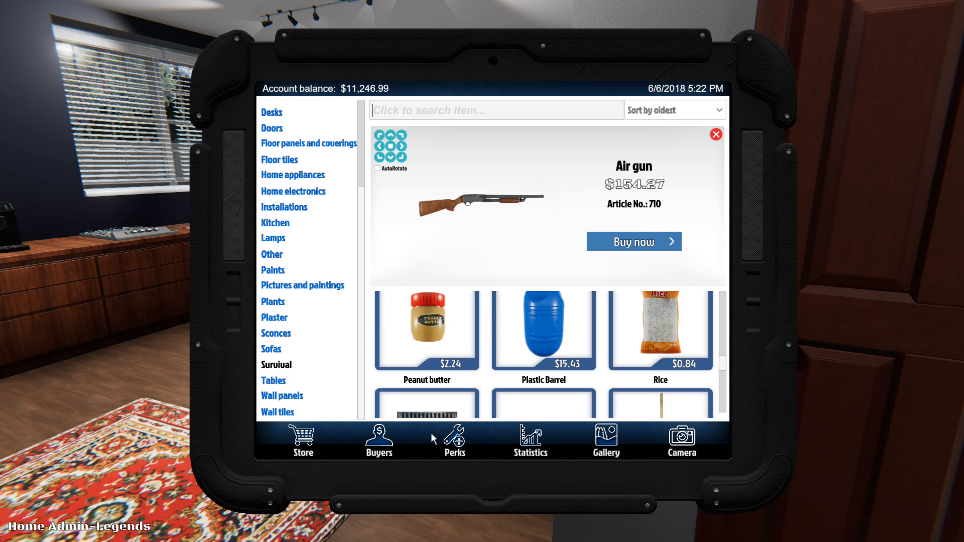
- View the Handyman perk upgrades and hover the Fitter Upgrade
{"action": "left_click", "coordinate": [455, 440]}
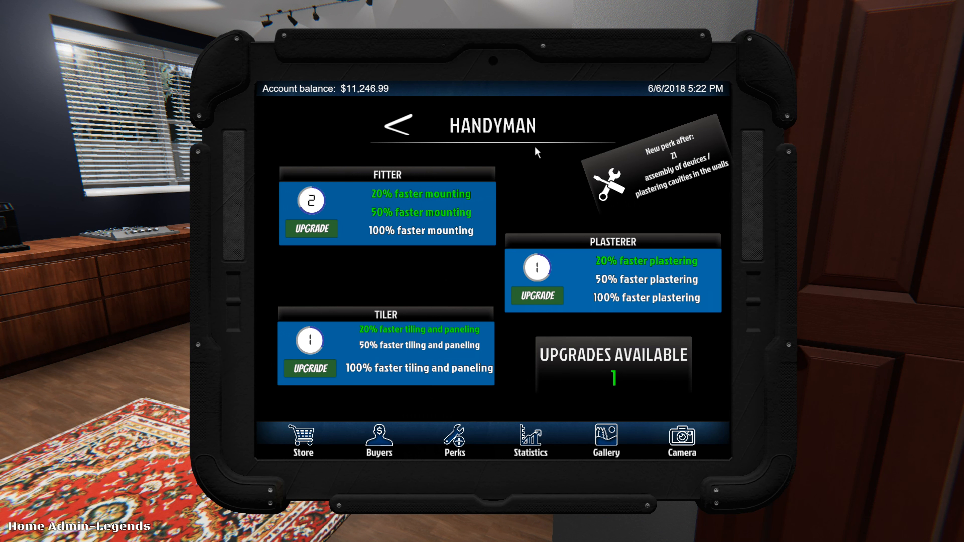
{"action": "mouse_move", "coordinate": [491, 320]}
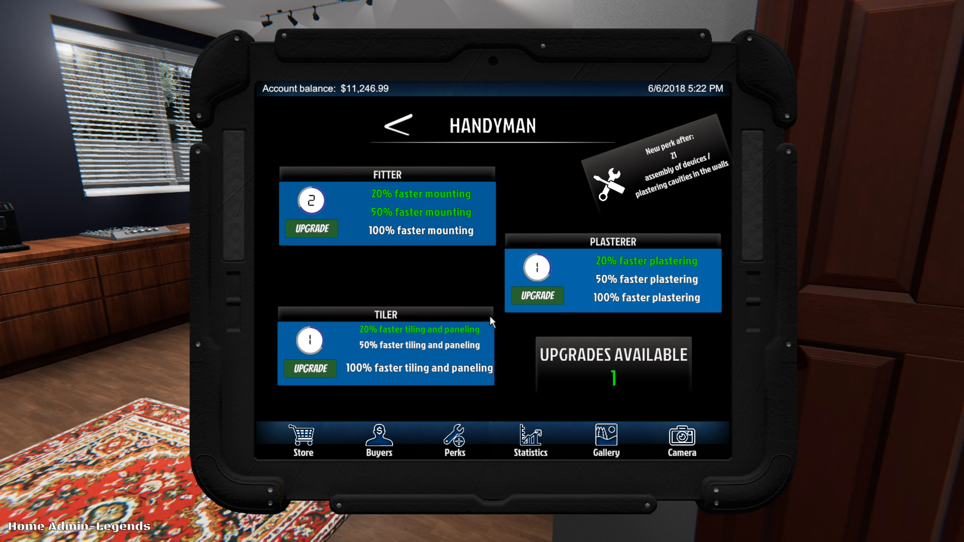
{"action": "mouse_move", "coordinate": [419, 359]}
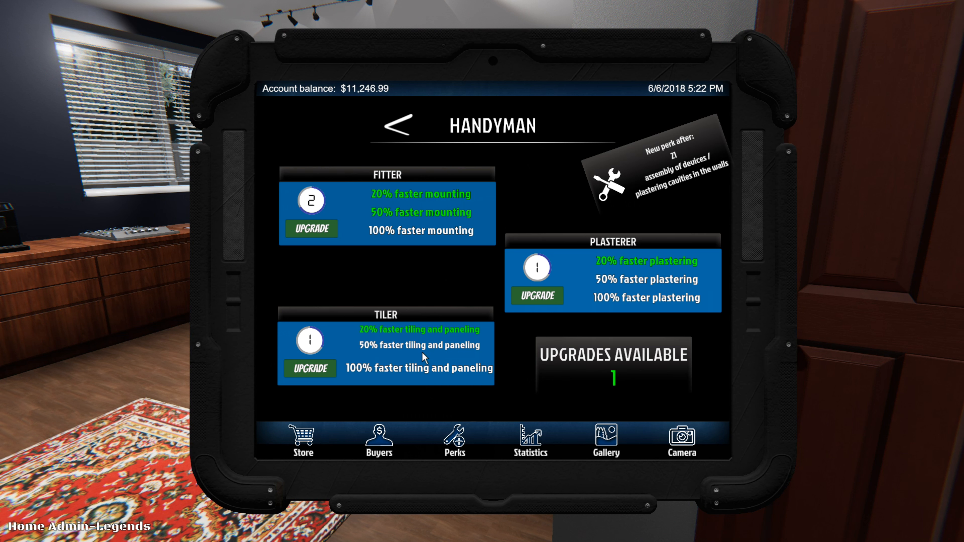
{"action": "mouse_move", "coordinate": [410, 254]}
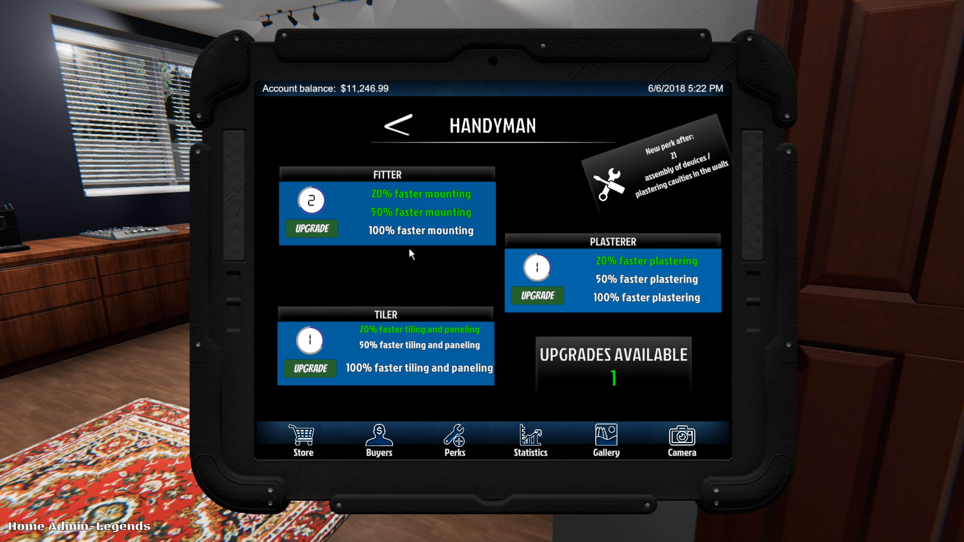
{"action": "mouse_move", "coordinate": [552, 251]}
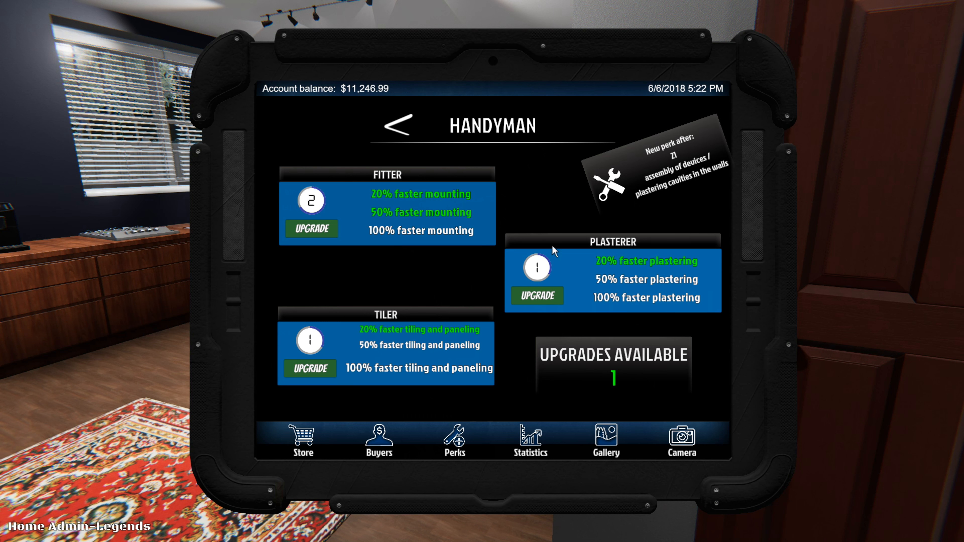
{"action": "mouse_move", "coordinate": [336, 241]}
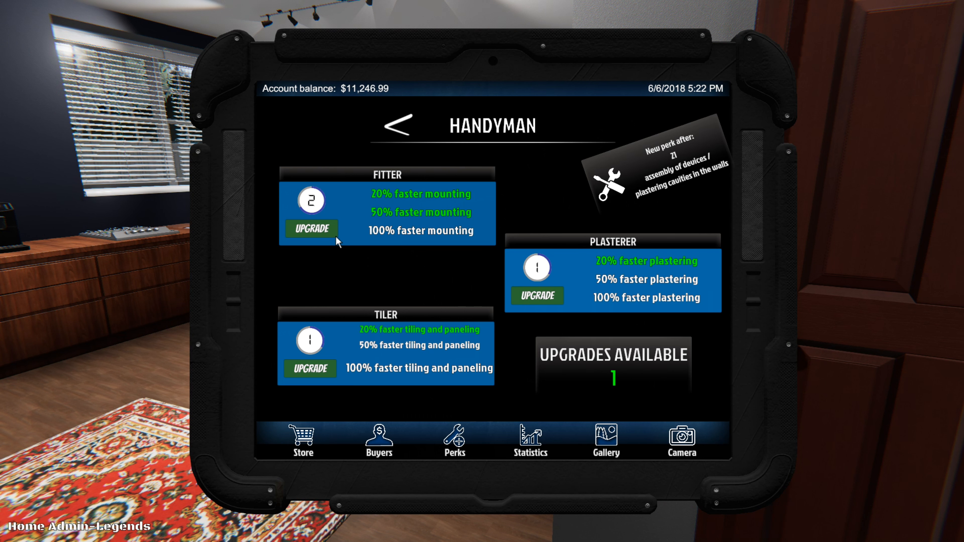
{"action": "left_click", "coordinate": [310, 229]}
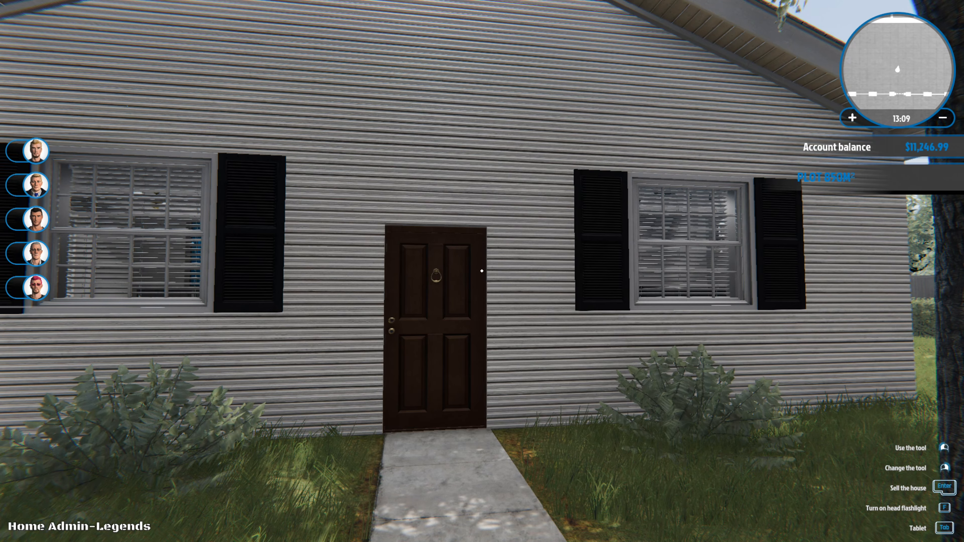
{"action": "mouse_move", "coordinate": [482, 271]}
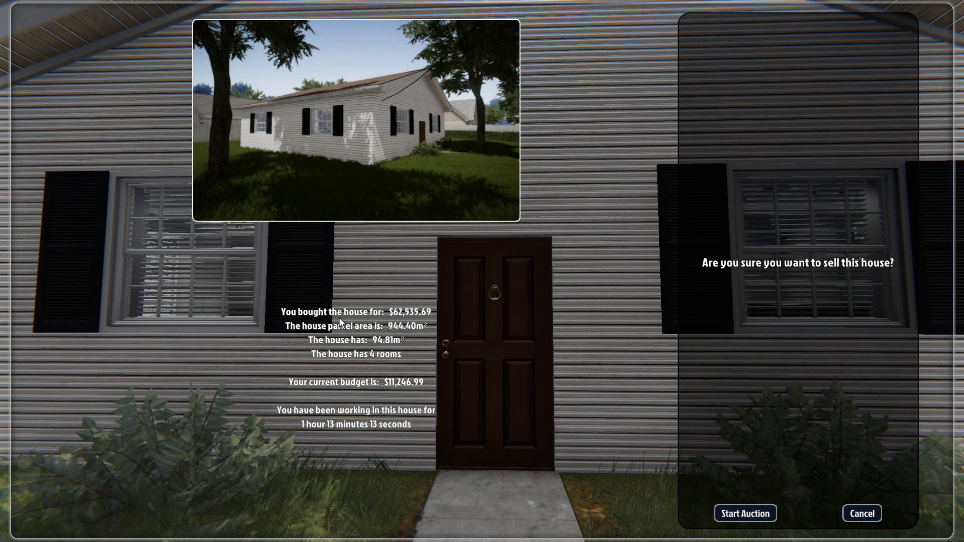
{"action": "mouse_move", "coordinate": [406, 320]}
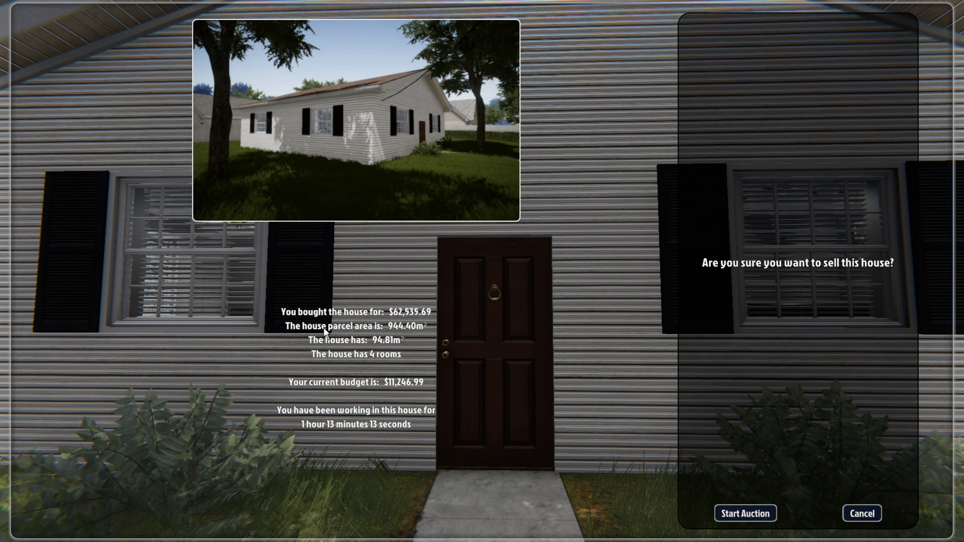
{"action": "mouse_move", "coordinate": [394, 335]}
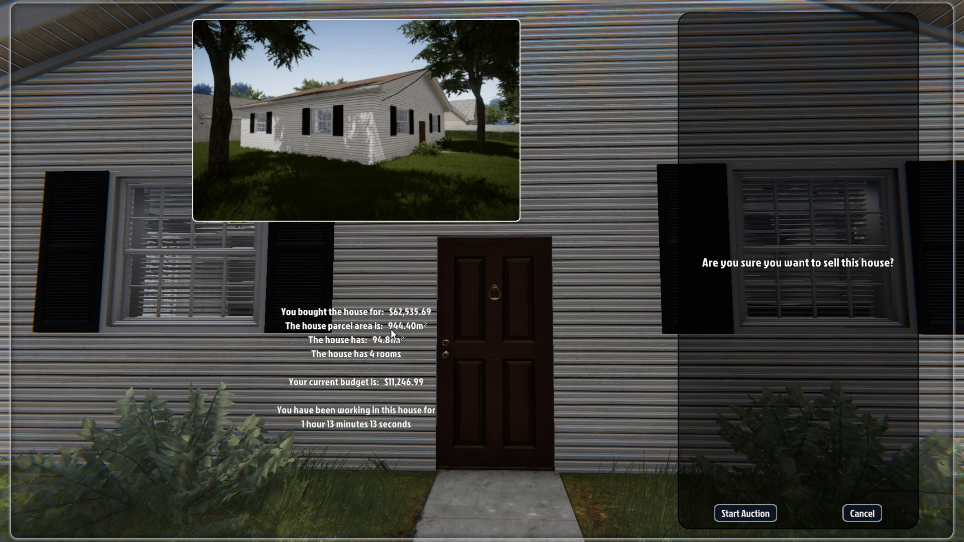
{"action": "mouse_move", "coordinate": [402, 336]}
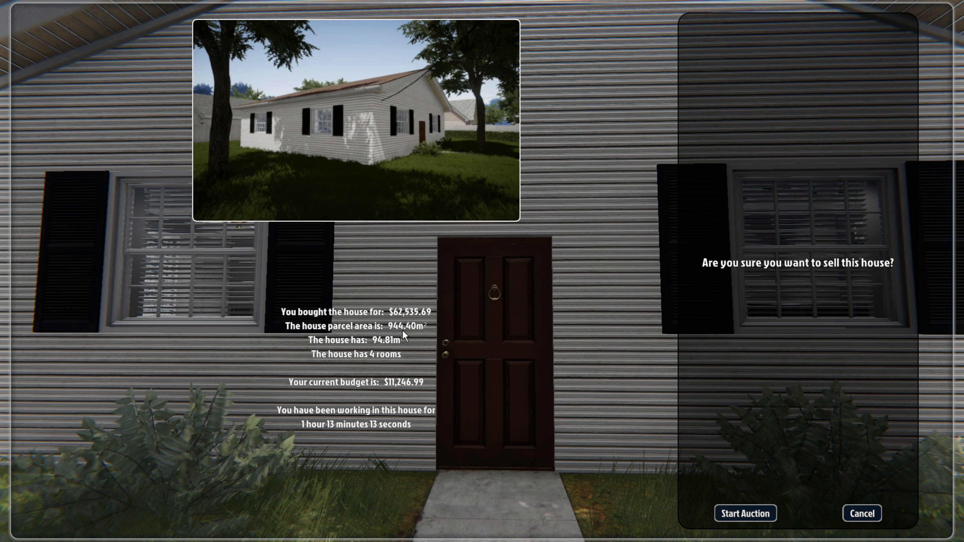
{"action": "mouse_move", "coordinate": [426, 334]}
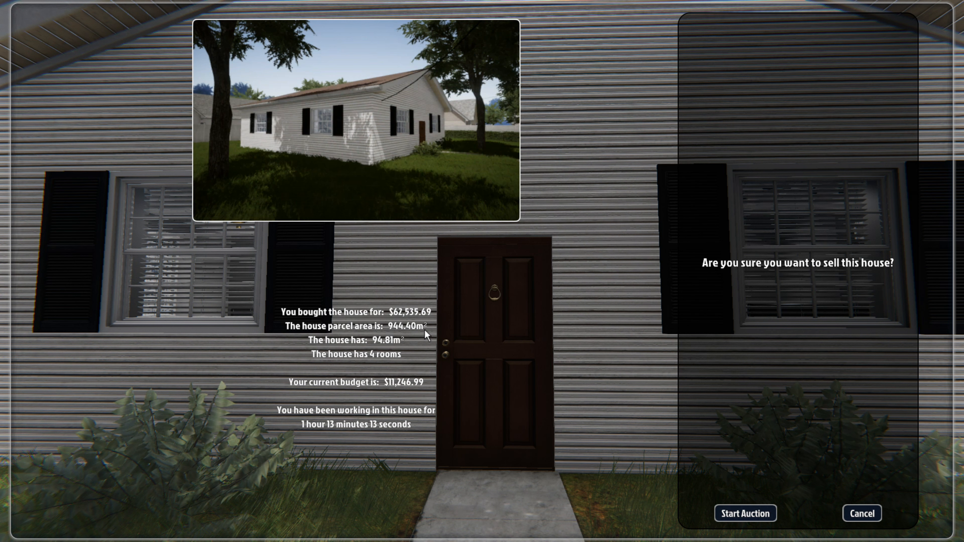
{"action": "mouse_move", "coordinate": [383, 348]}
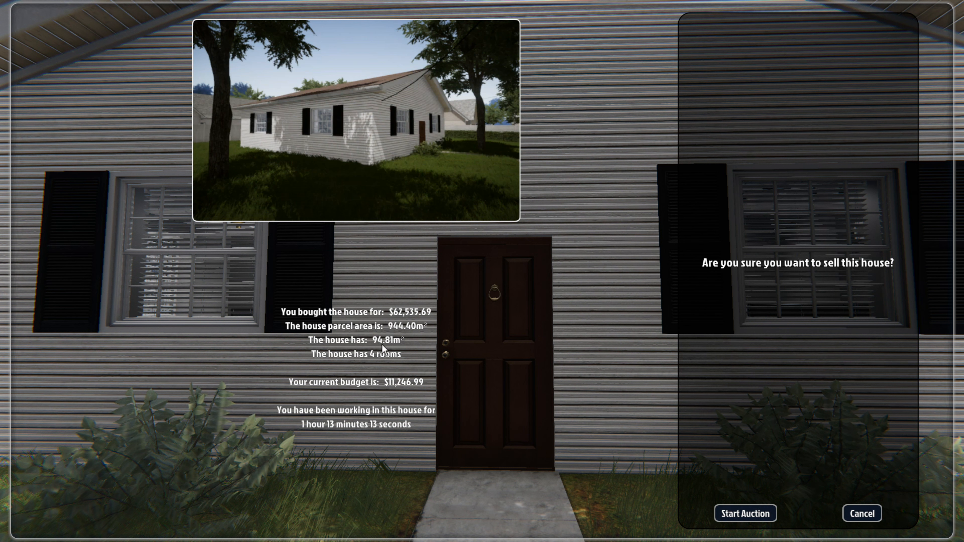
{"action": "mouse_move", "coordinate": [308, 399]}
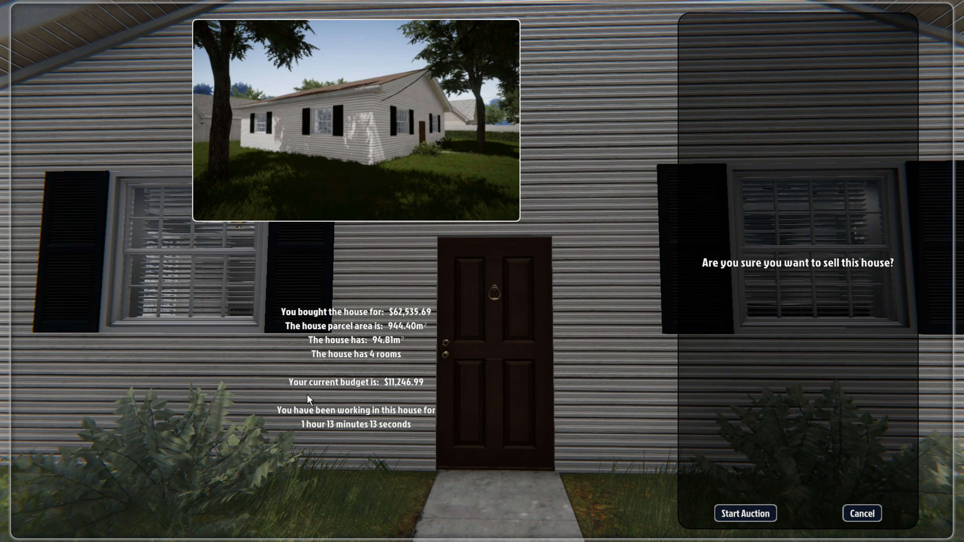
{"action": "mouse_move", "coordinate": [417, 397]}
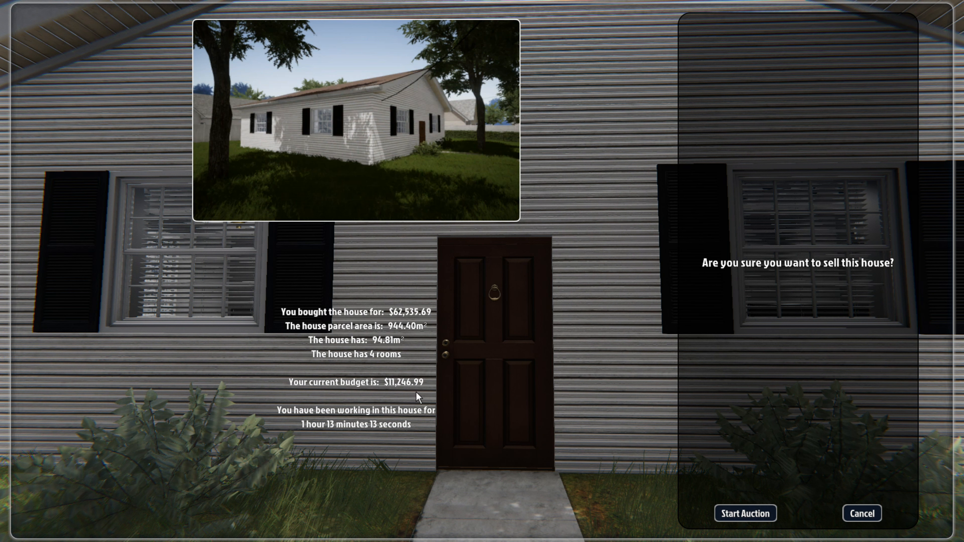
{"action": "mouse_move", "coordinate": [316, 419]}
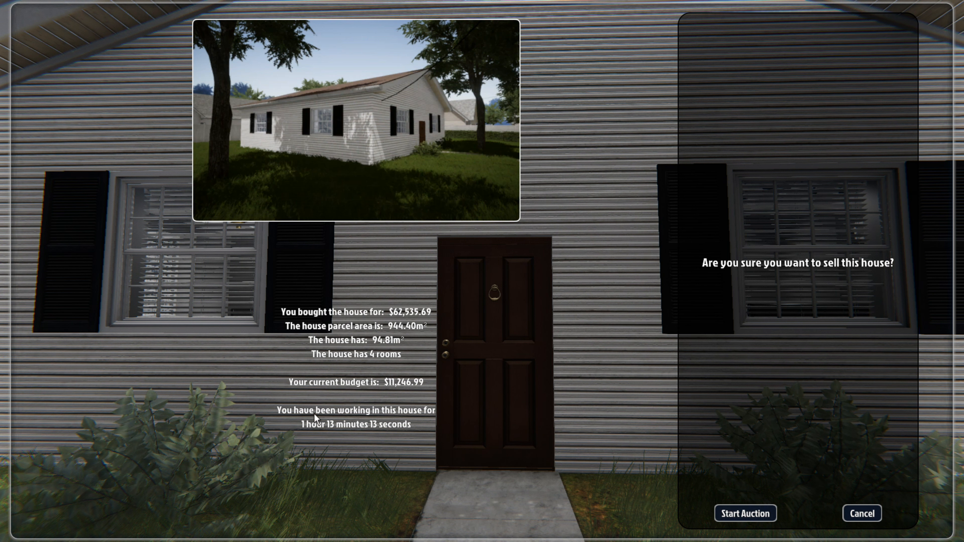
{"action": "mouse_move", "coordinate": [307, 432]}
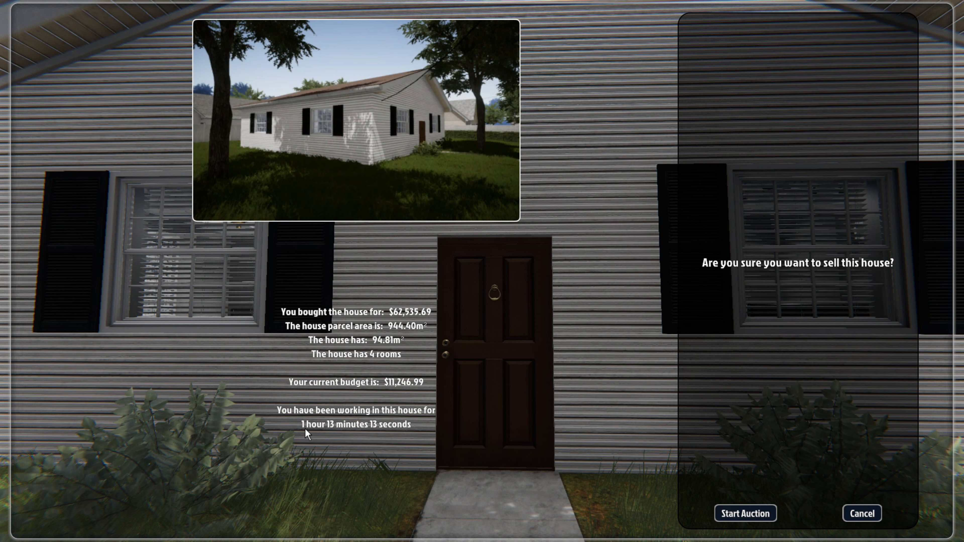
{"action": "mouse_move", "coordinate": [424, 443]}
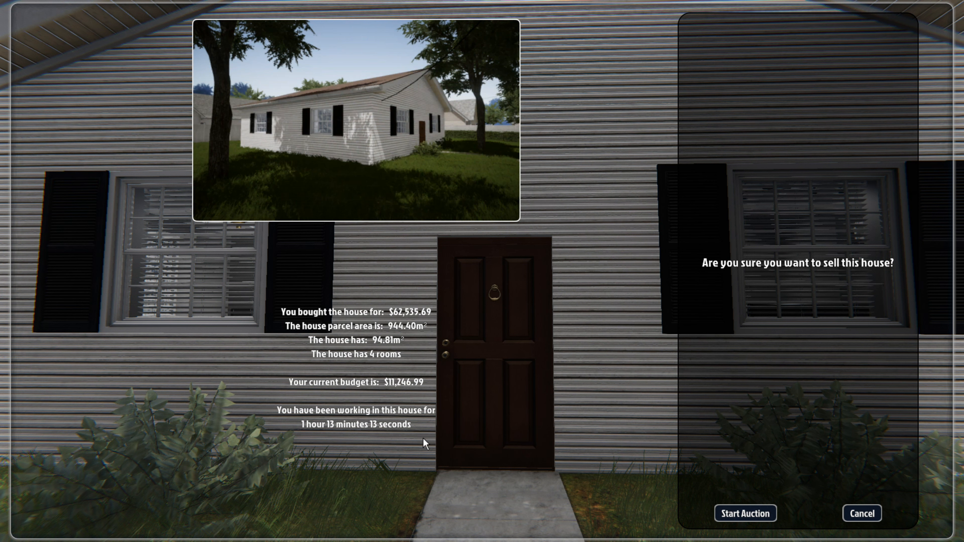
{"action": "mouse_move", "coordinate": [335, 442]}
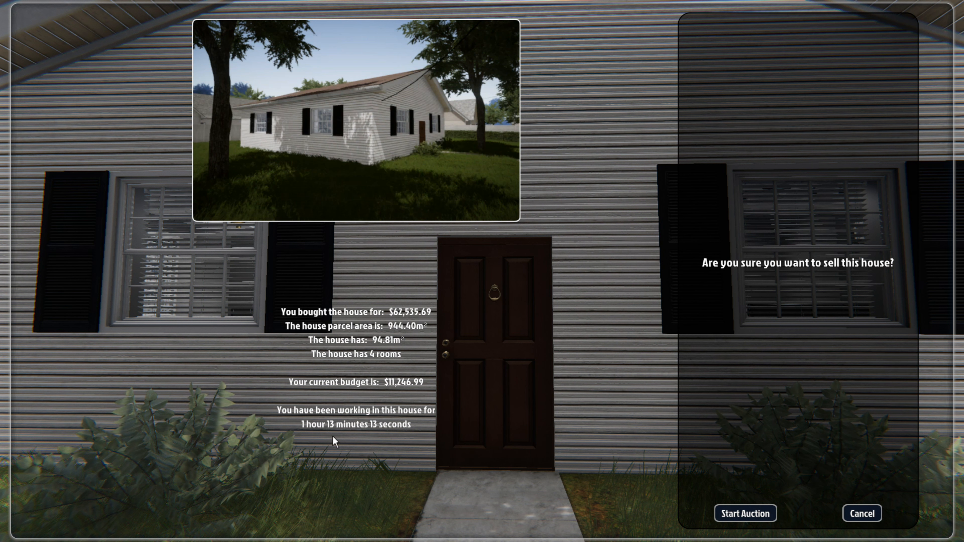
{"action": "mouse_move", "coordinate": [466, 443]}
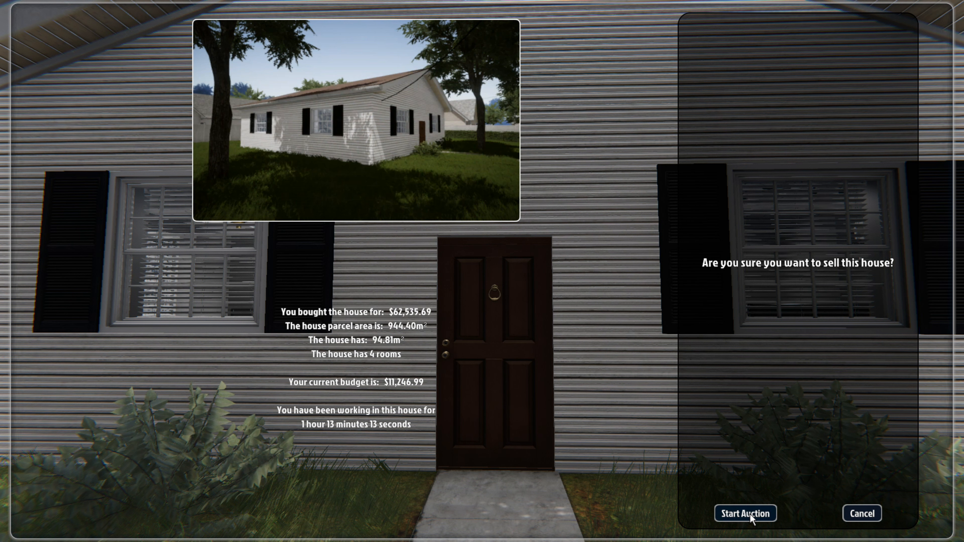
{"action": "left_click", "coordinate": [744, 512]}
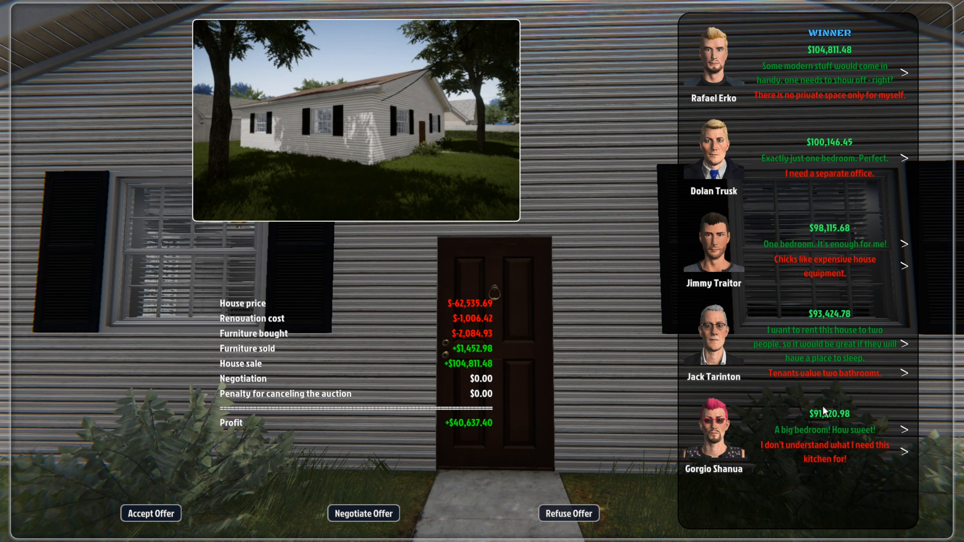
{"action": "mouse_move", "coordinate": [845, 183]}
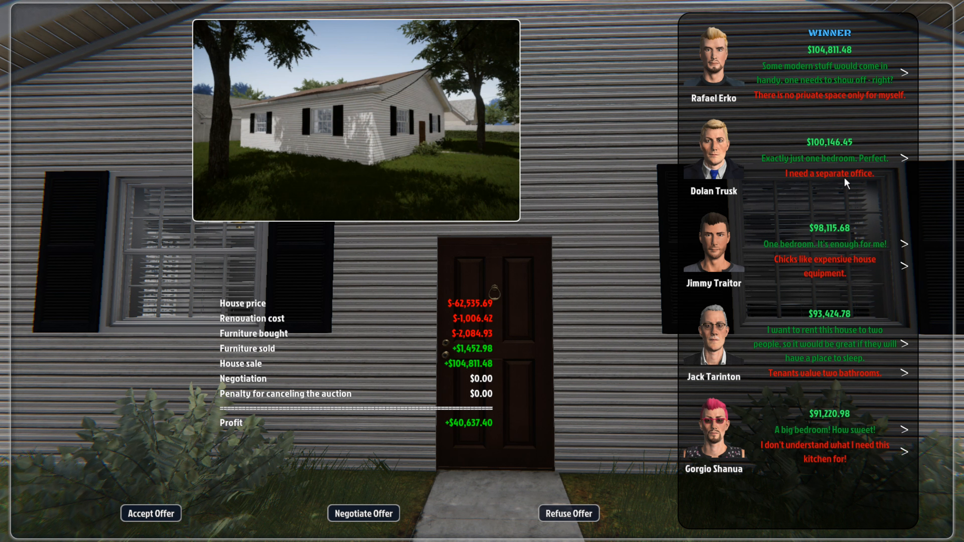
{"action": "mouse_move", "coordinate": [607, 123]}
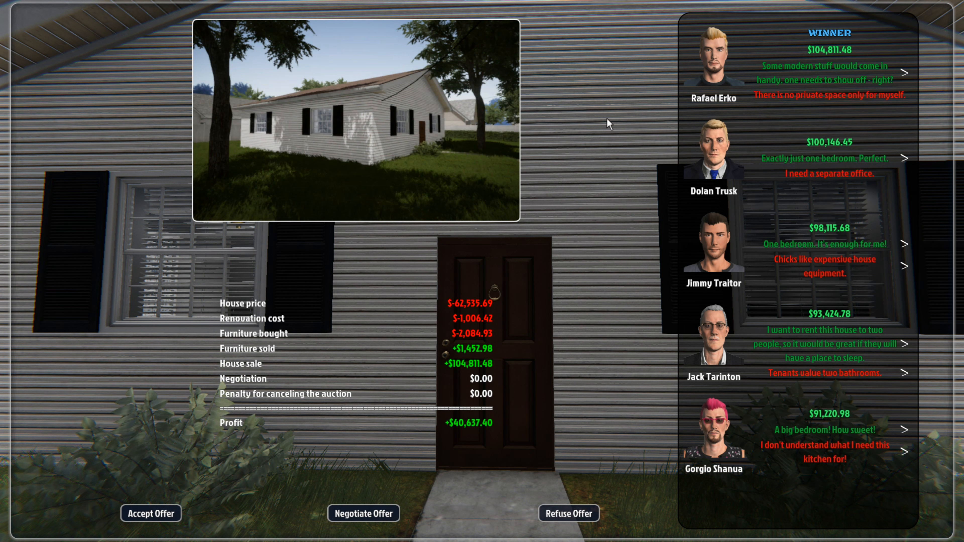
{"action": "mouse_move", "coordinate": [825, 57]}
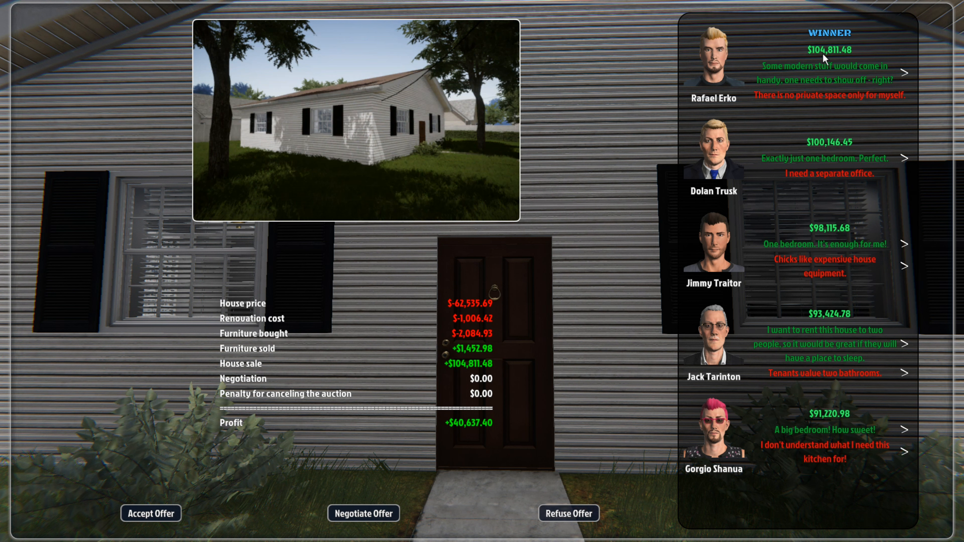
{"action": "mouse_move", "coordinate": [786, 71]}
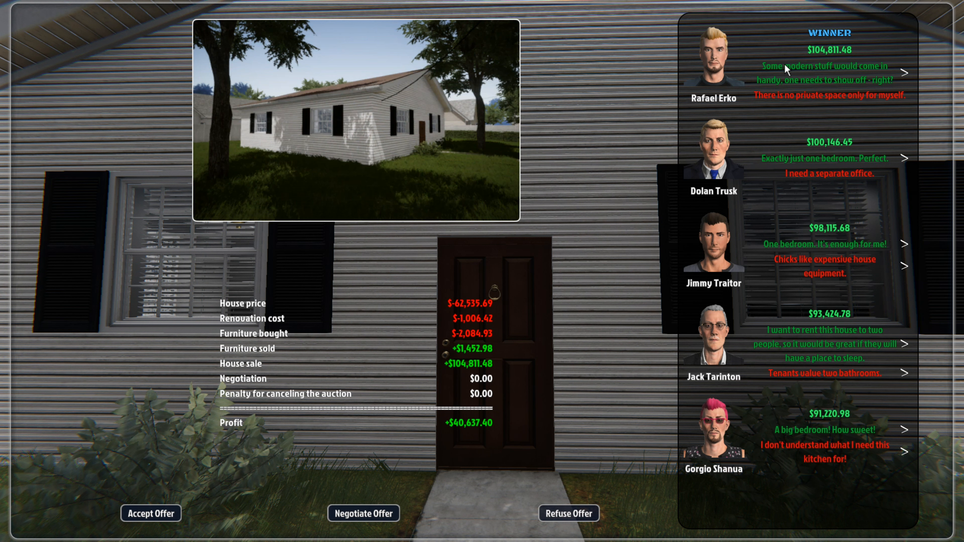
{"action": "mouse_move", "coordinate": [779, 88]}
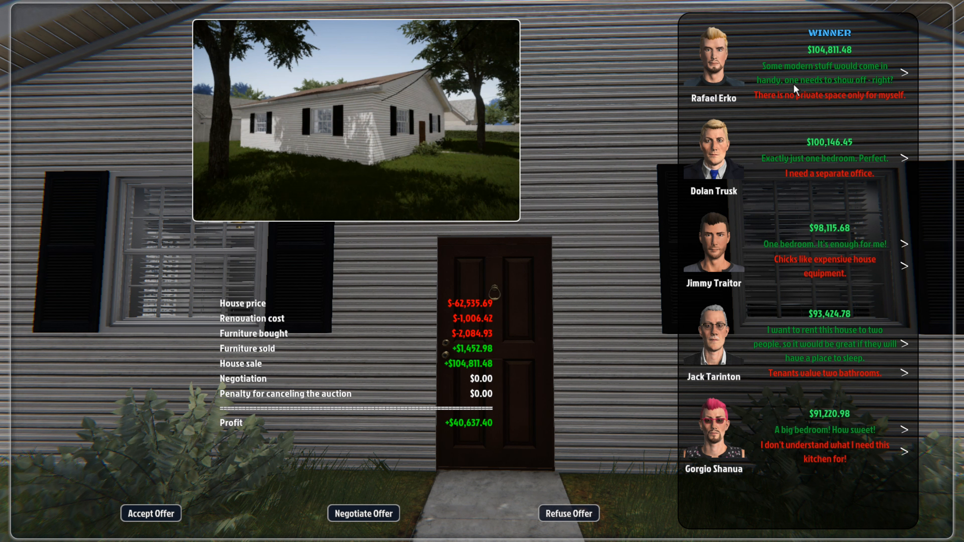
{"action": "mouse_move", "coordinate": [872, 109]}
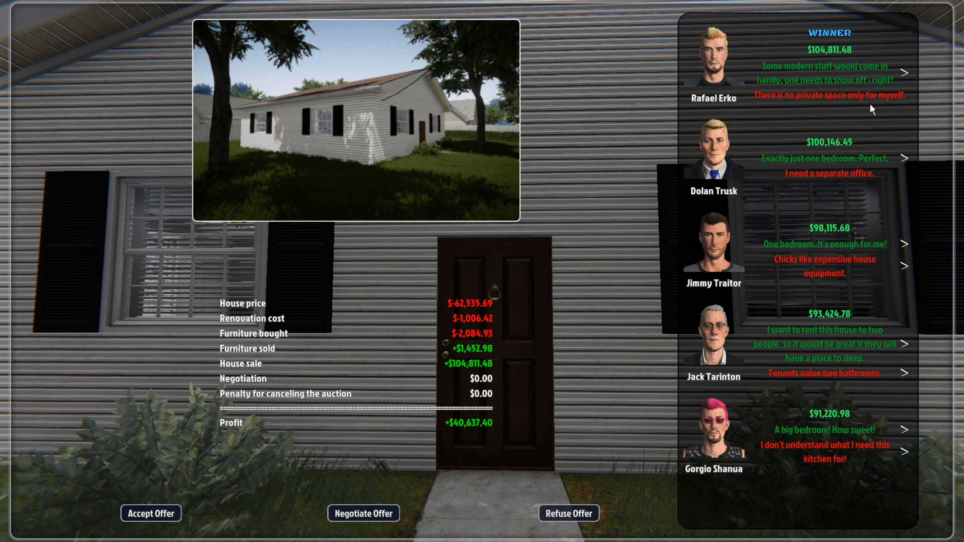
{"action": "mouse_move", "coordinate": [802, 226]}
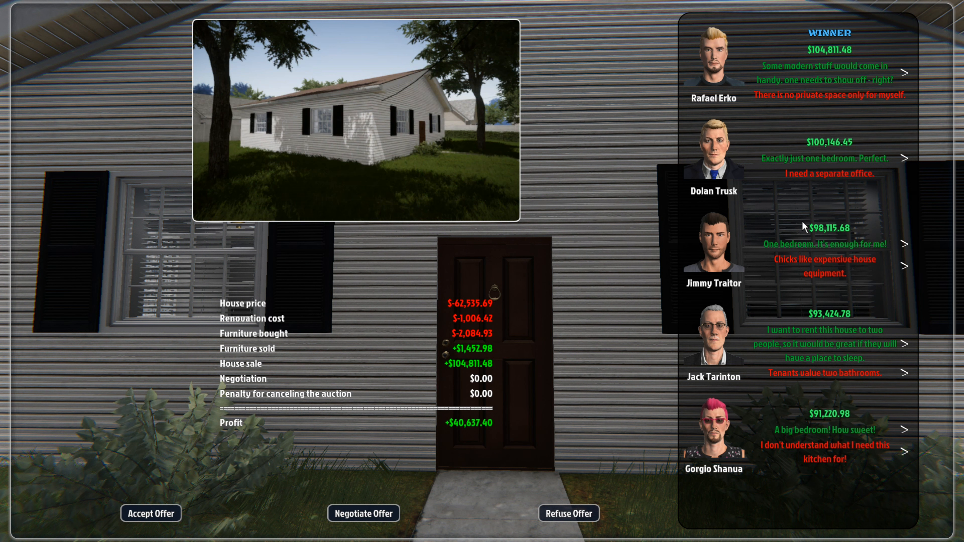
{"action": "mouse_move", "coordinate": [590, 210]}
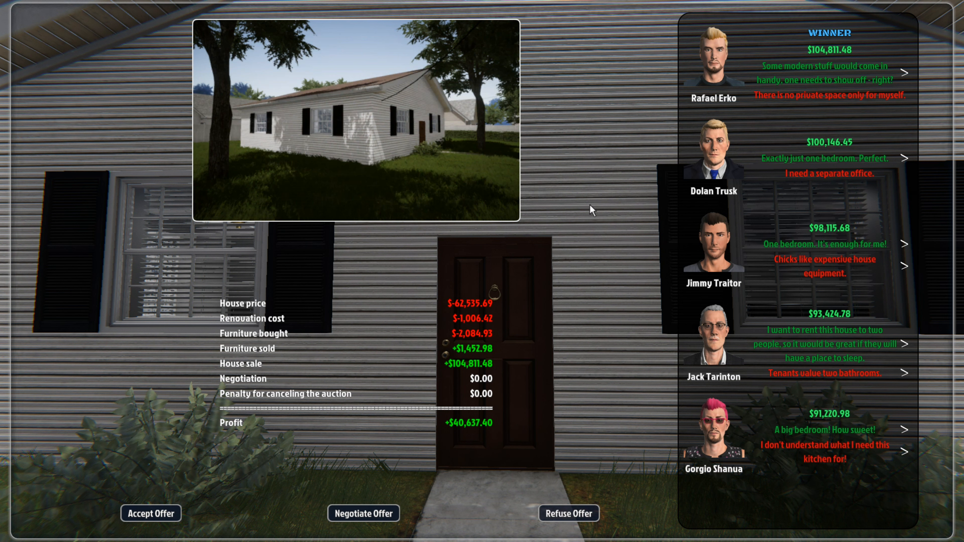
{"action": "mouse_move", "coordinate": [476, 306]}
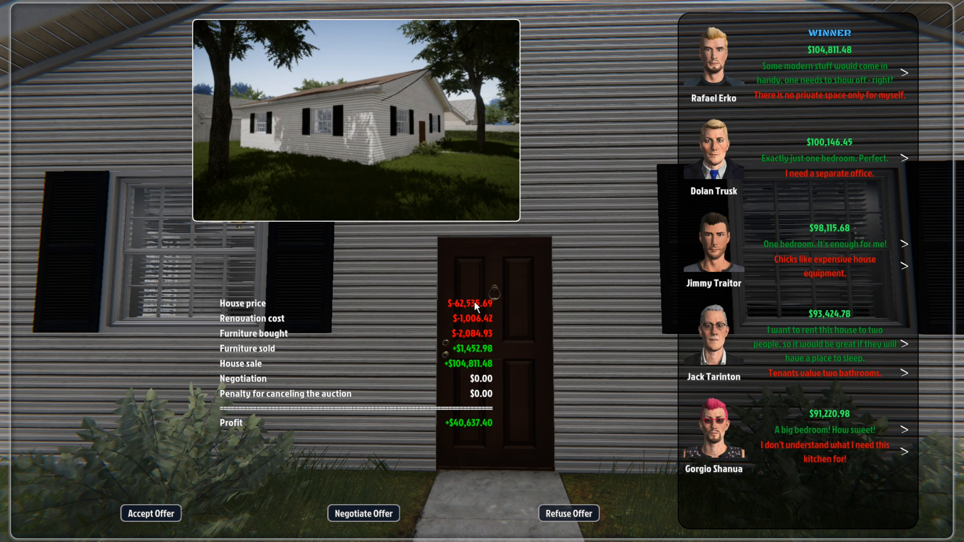
{"action": "mouse_move", "coordinate": [420, 326]}
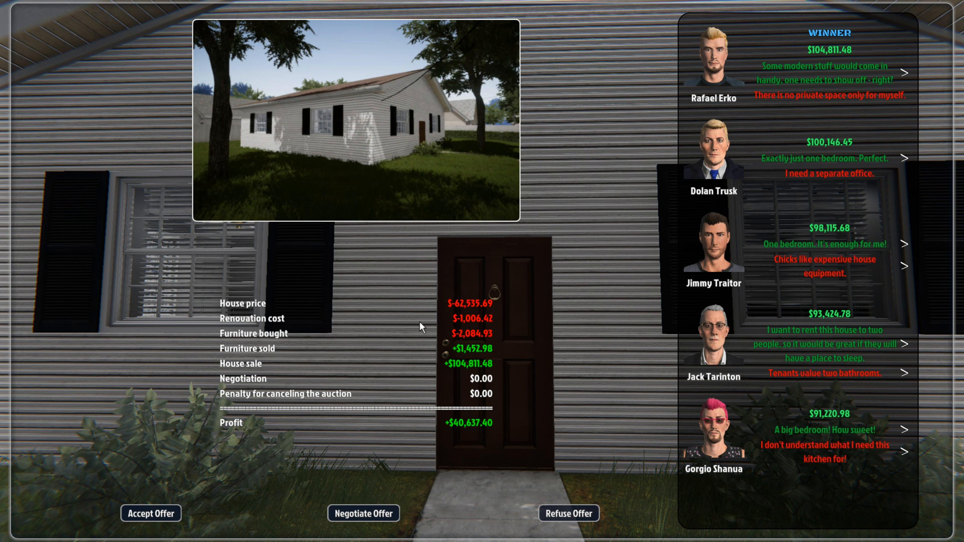
{"action": "mouse_move", "coordinate": [465, 311]}
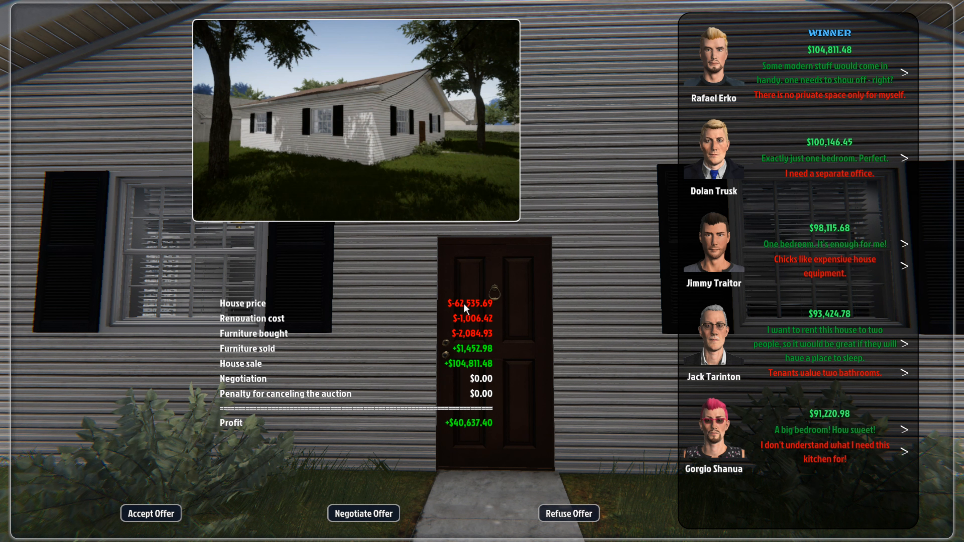
{"action": "mouse_move", "coordinate": [448, 339]}
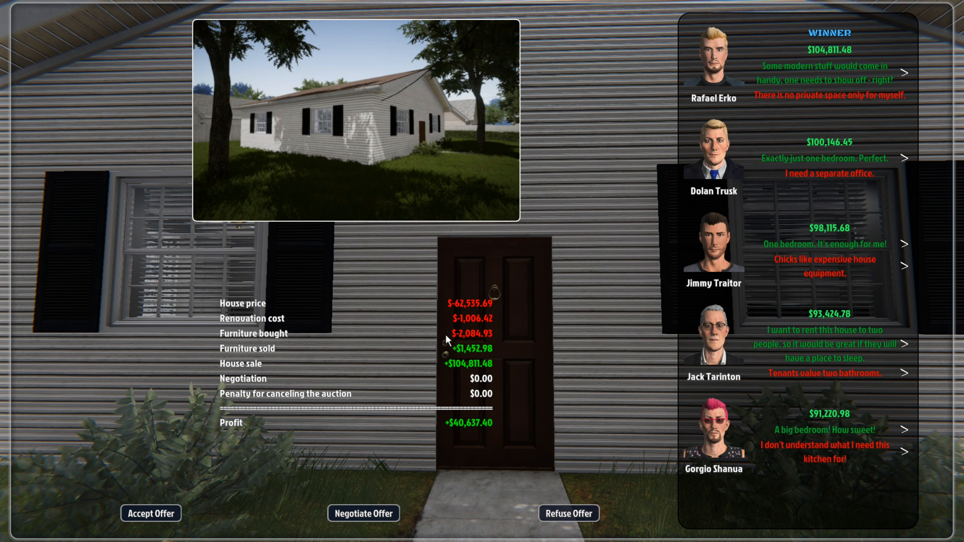
{"action": "mouse_move", "coordinate": [470, 338]}
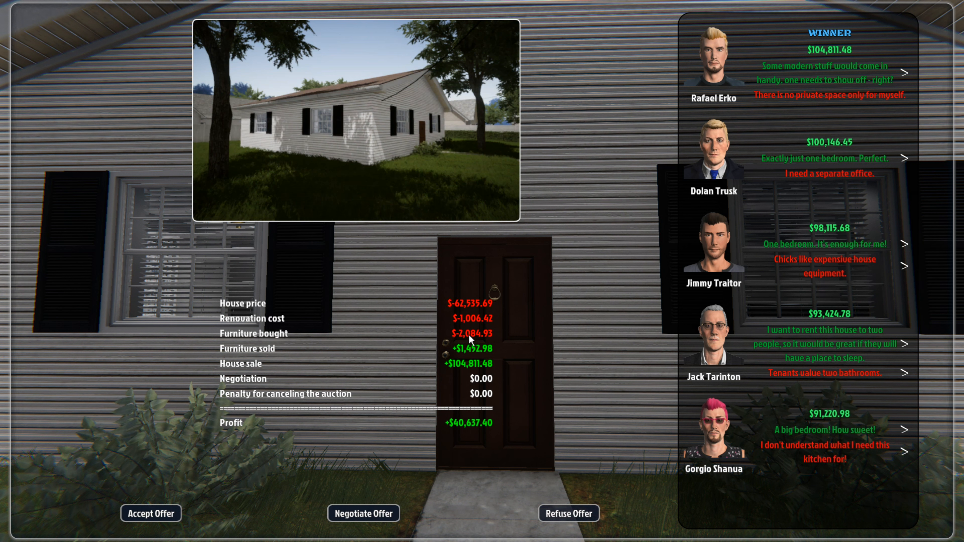
{"action": "mouse_move", "coordinate": [350, 346]}
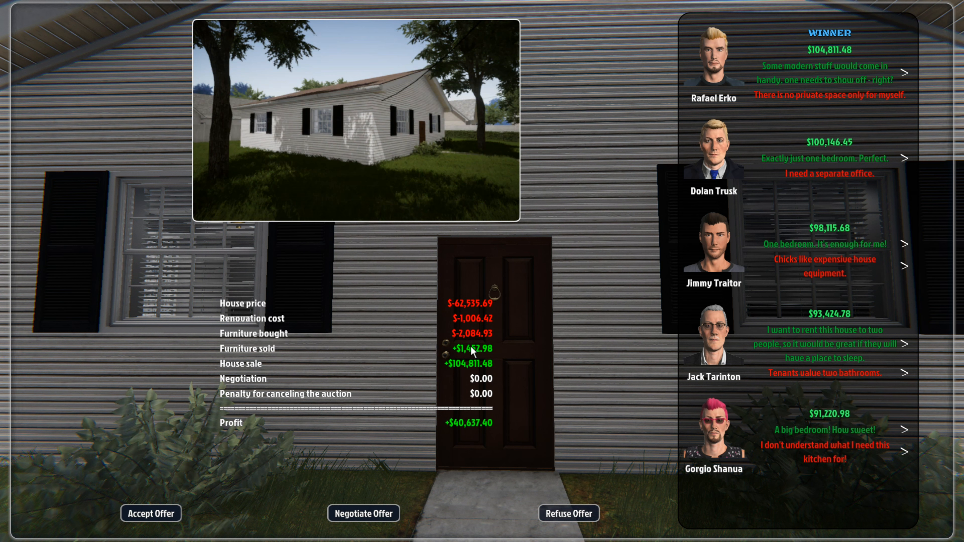
{"action": "mouse_move", "coordinate": [464, 372]}
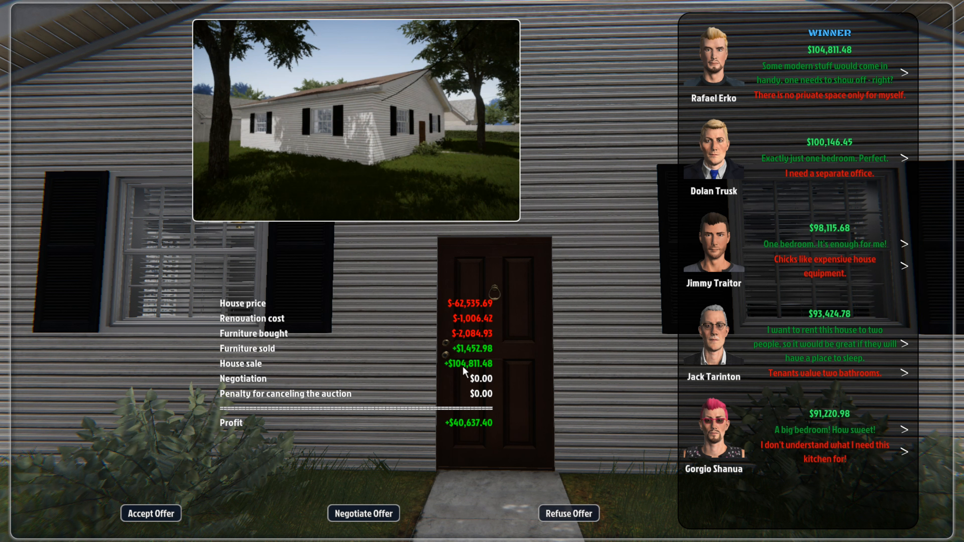
{"action": "mouse_move", "coordinate": [273, 402]}
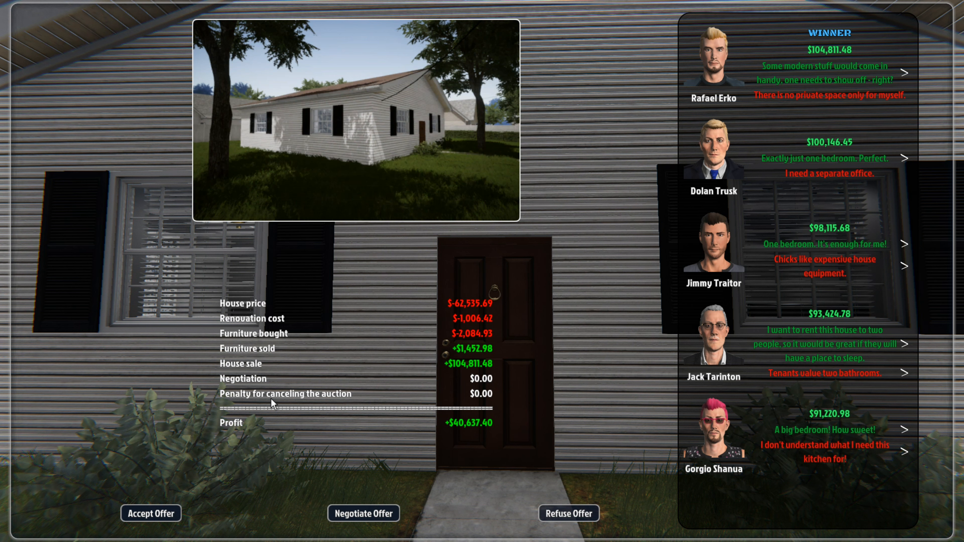
{"action": "mouse_move", "coordinate": [472, 400]}
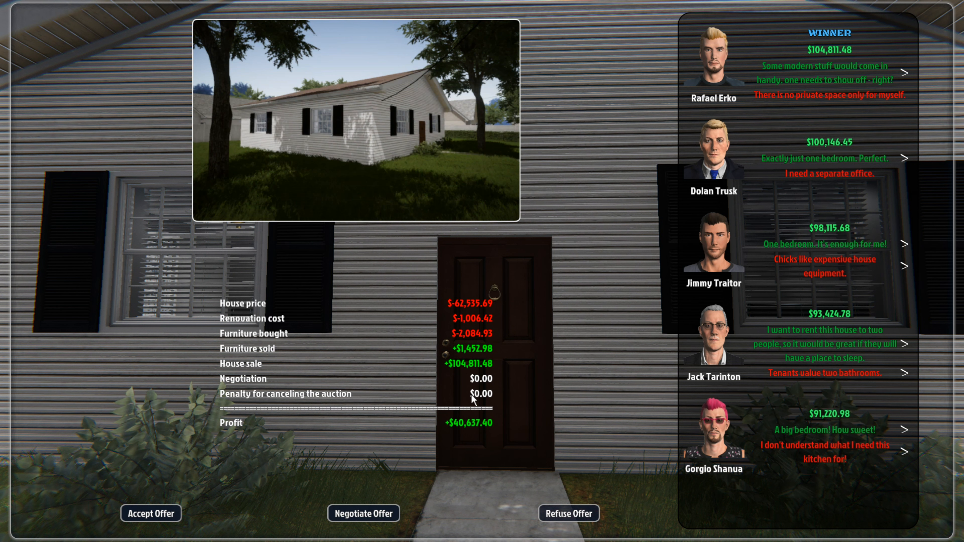
{"action": "mouse_move", "coordinate": [497, 448]}
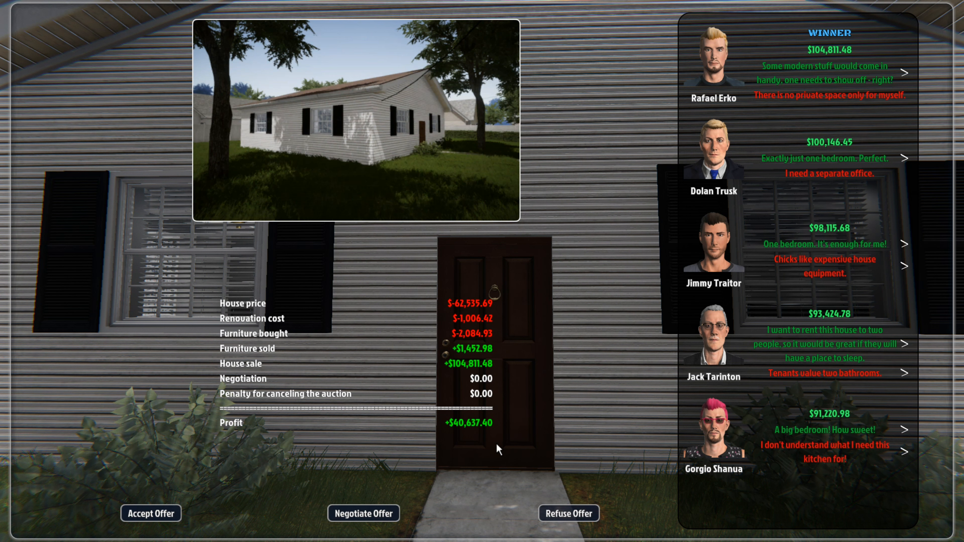
{"action": "mouse_move", "coordinate": [153, 518]}
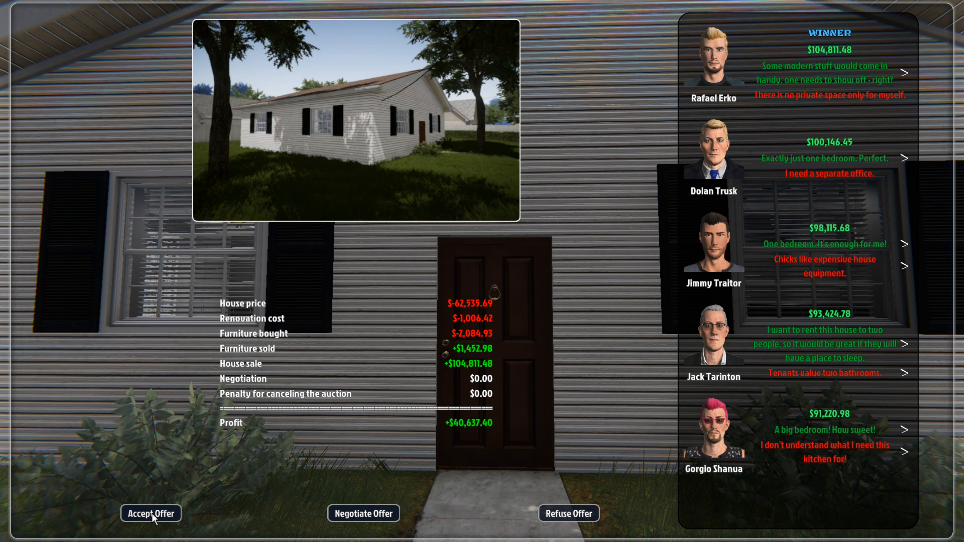
{"action": "mouse_move", "coordinate": [358, 518]}
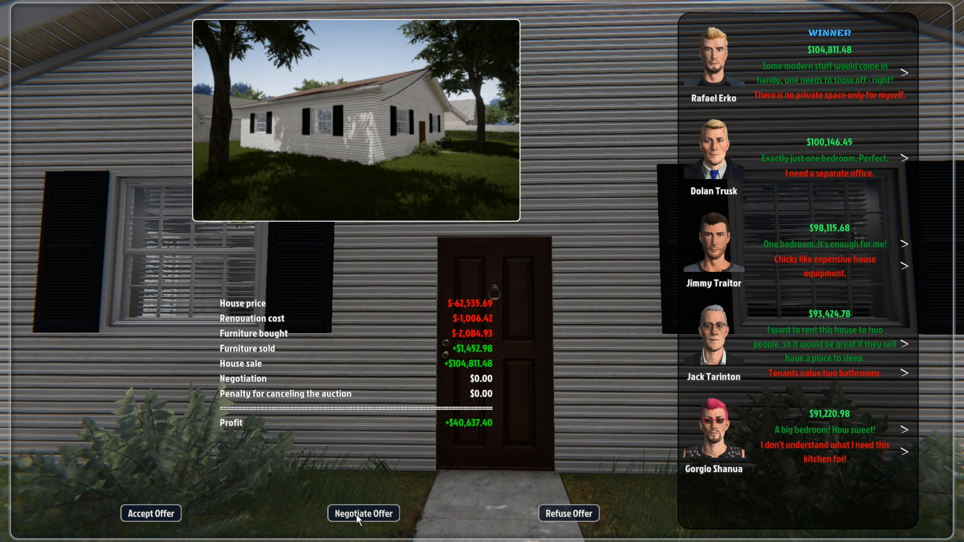
- Send the winning buyer a $3,295 price increase proposal via Negotiate Offer
{"action": "left_click", "coordinate": [362, 513]}
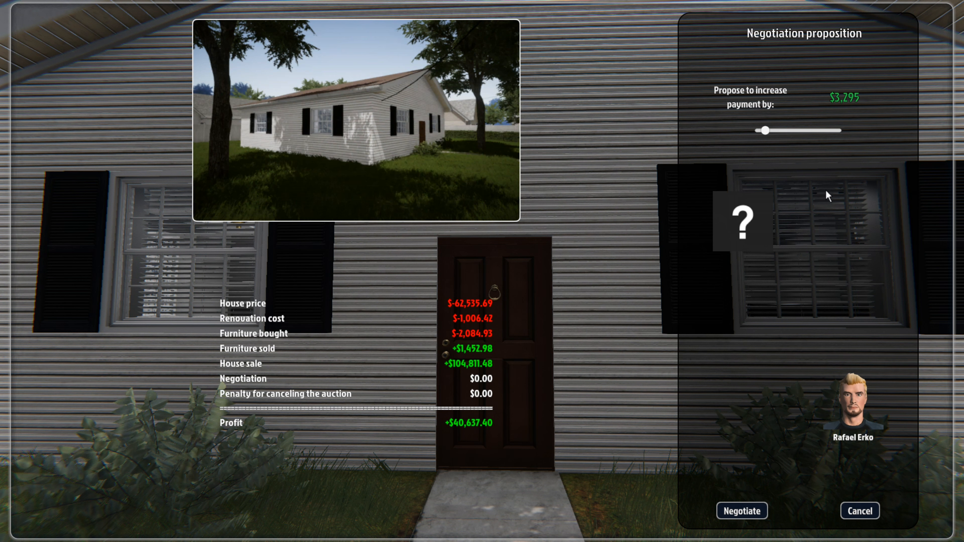
{"action": "left_click", "coordinate": [741, 510]}
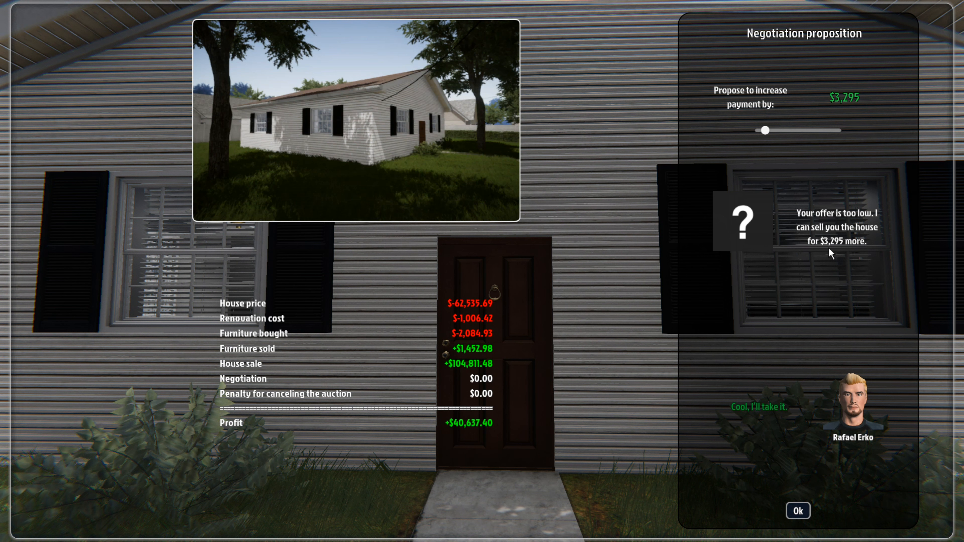
{"action": "mouse_move", "coordinate": [830, 251]}
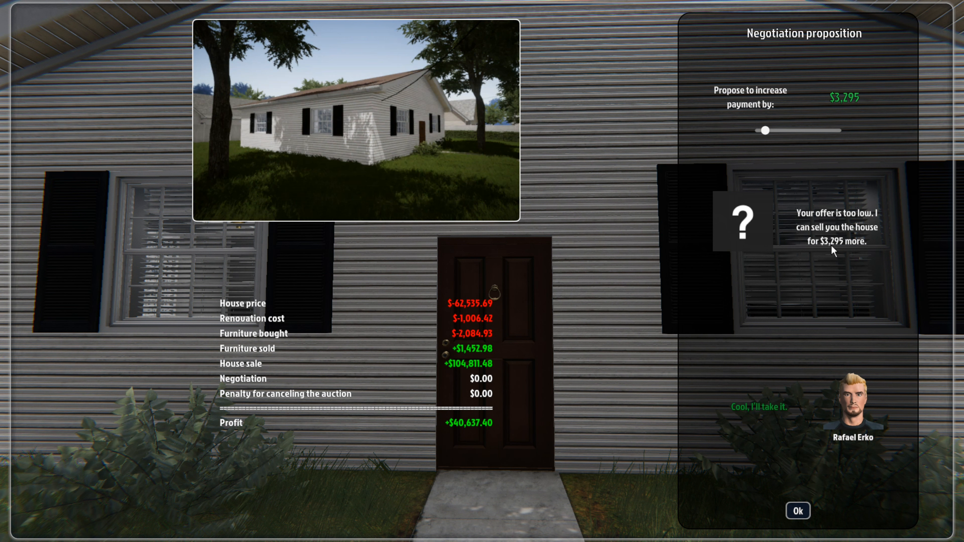
{"action": "mouse_move", "coordinate": [808, 448]}
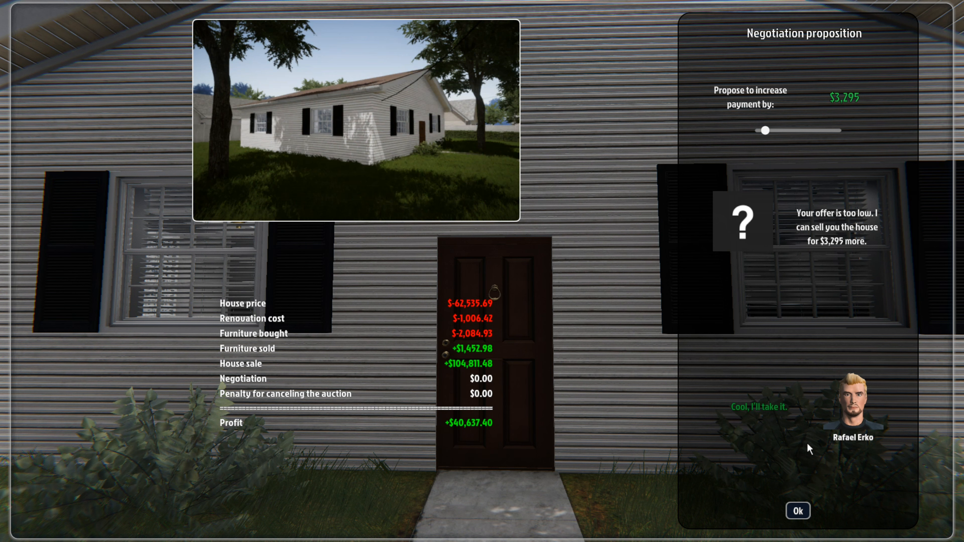
{"action": "left_click", "coordinate": [797, 510]}
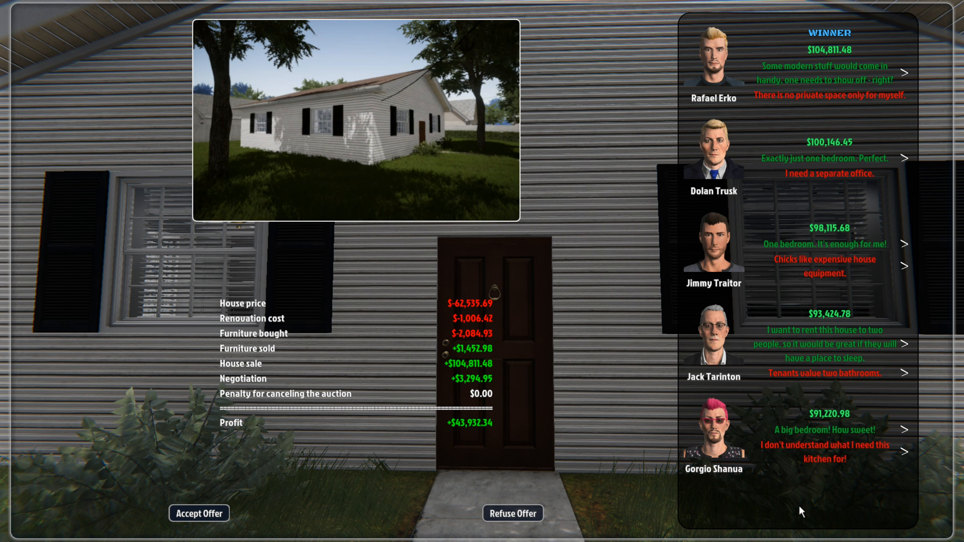
{"action": "mouse_move", "coordinate": [251, 503]}
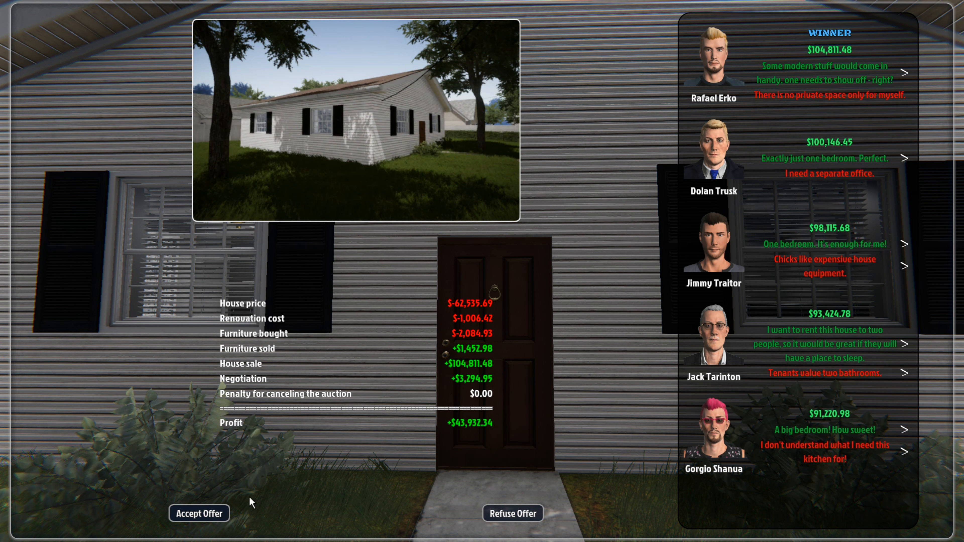
{"action": "mouse_move", "coordinate": [460, 437]}
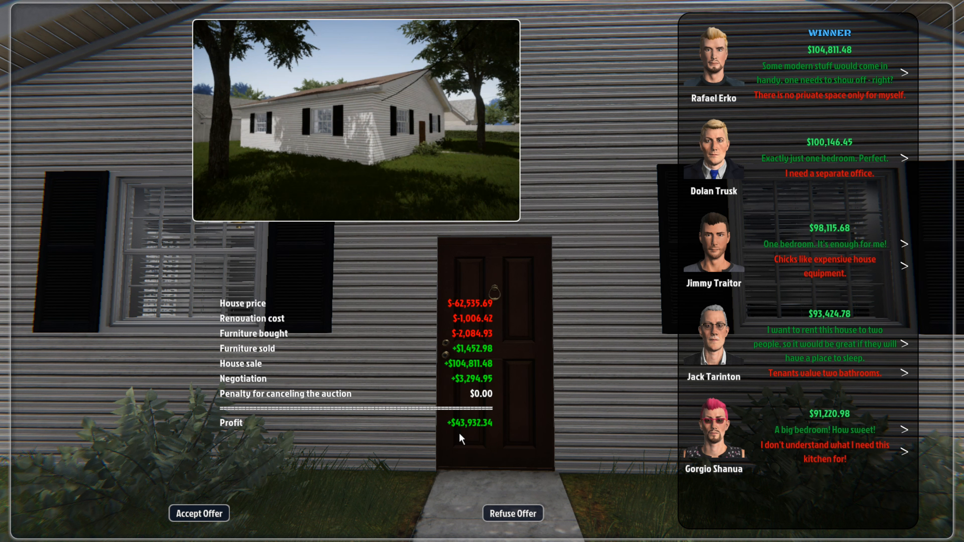
{"action": "mouse_move", "coordinate": [463, 435]}
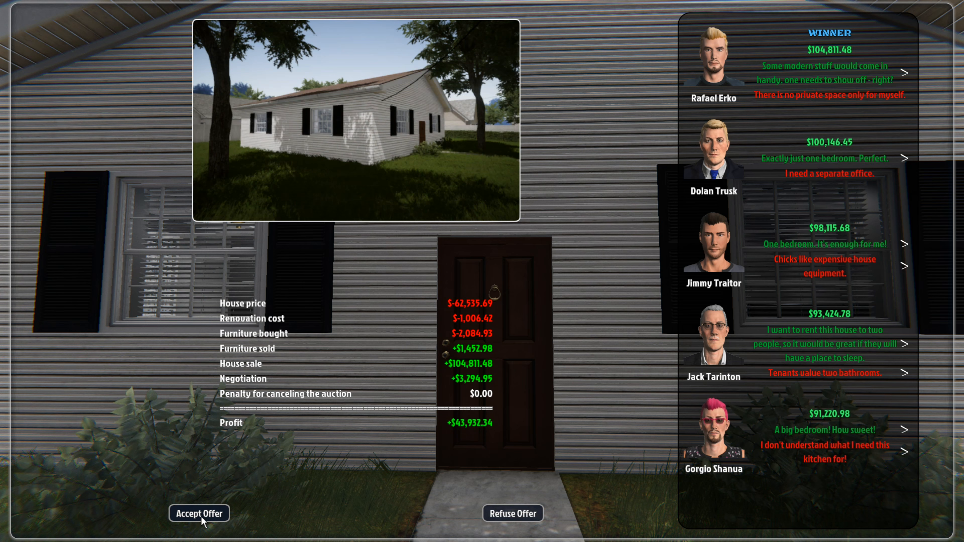
{"action": "left_click", "coordinate": [199, 512]}
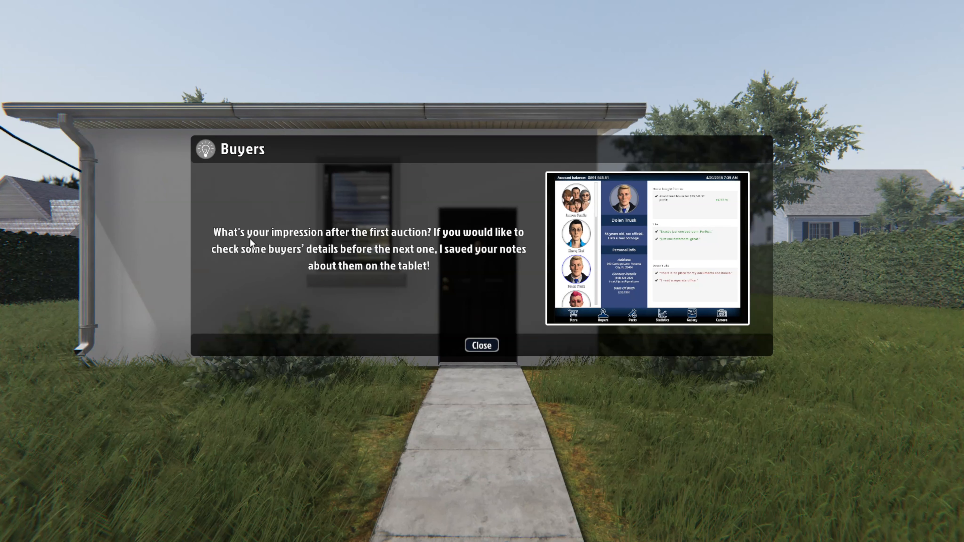
{"action": "mouse_move", "coordinate": [451, 240]}
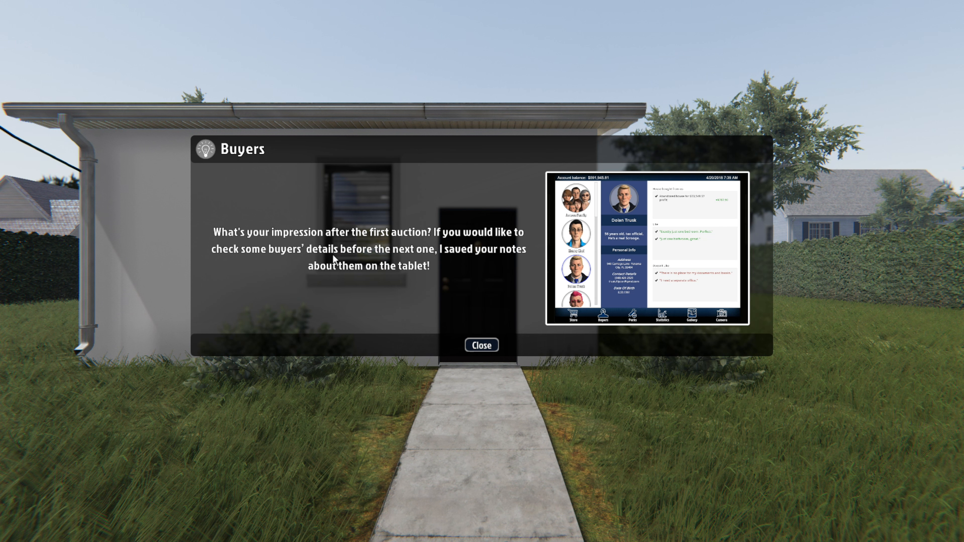
{"action": "mouse_move", "coordinate": [360, 274]}
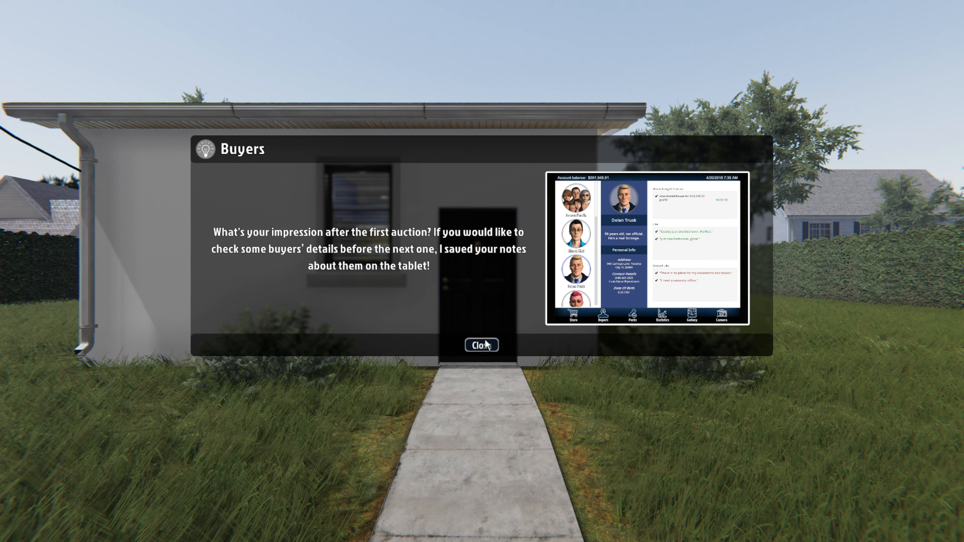
- Dismiss the buyers tip and enter the first office through its front door
{"action": "left_click", "coordinate": [482, 345]}
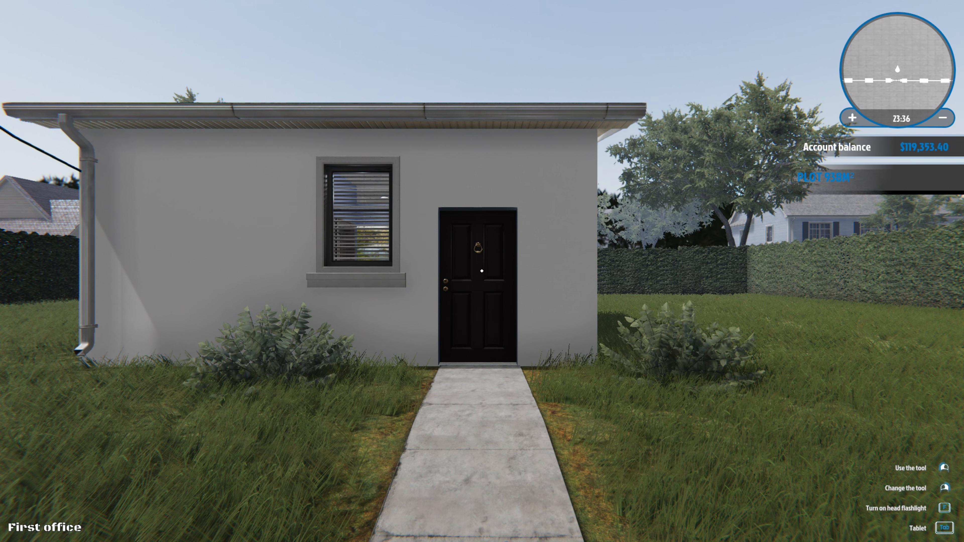
{"action": "mouse_move", "coordinate": [482, 271]}
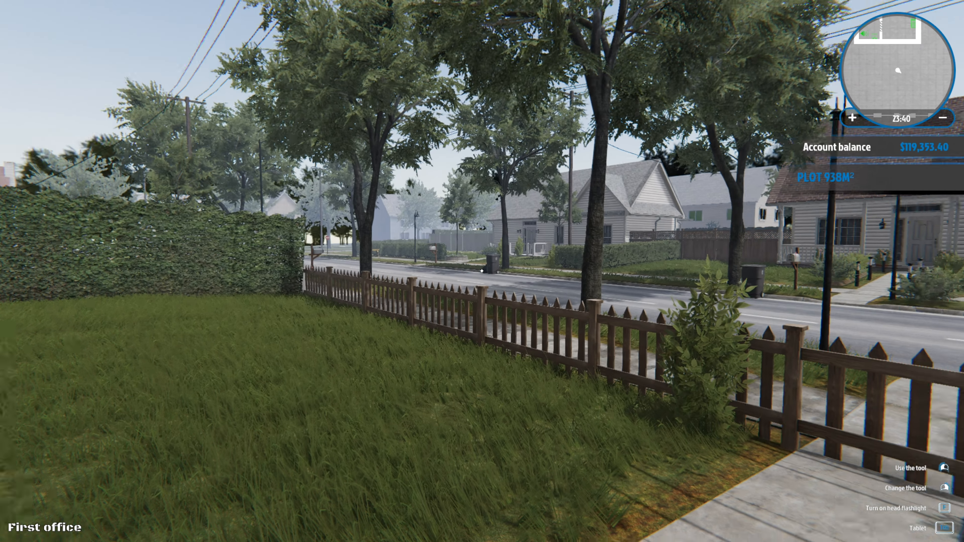
{"action": "mouse_move", "coordinate": [482, 271]}
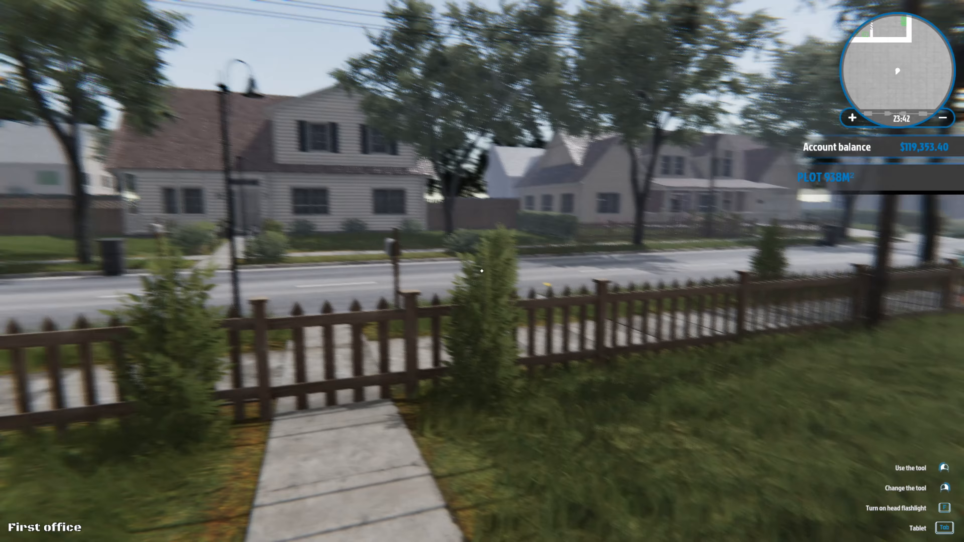
{"action": "mouse_move", "coordinate": [481, 270]}
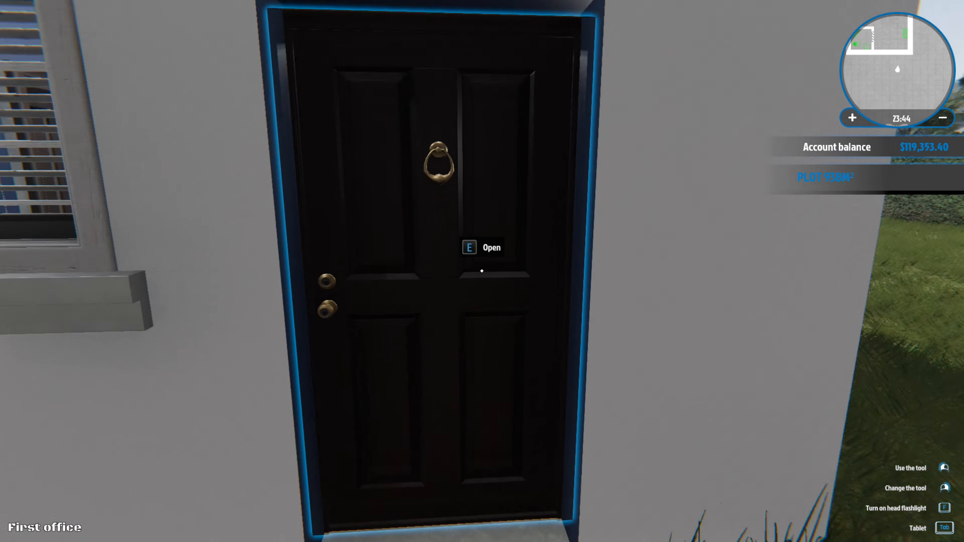
{"action": "key", "text": "e"}
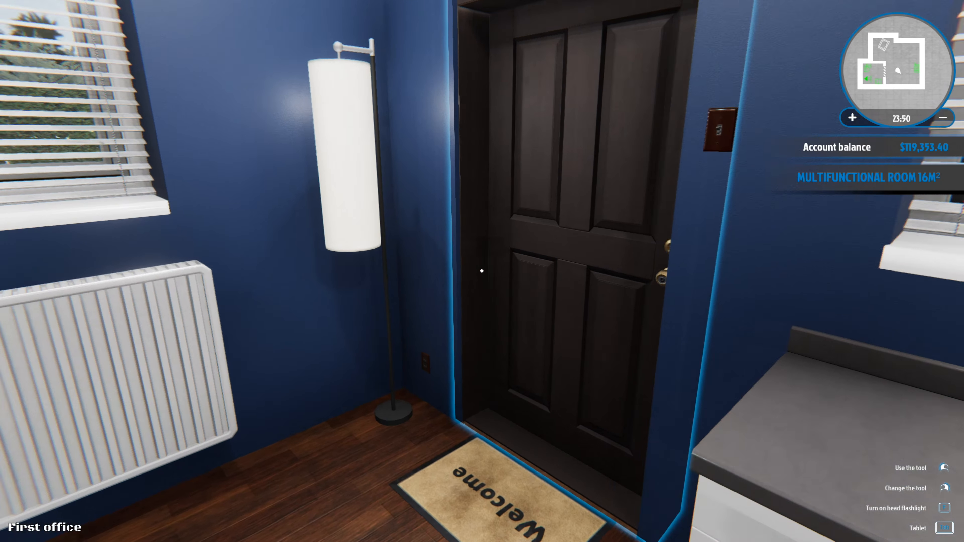
{"action": "mouse_move", "coordinate": [482, 271]}
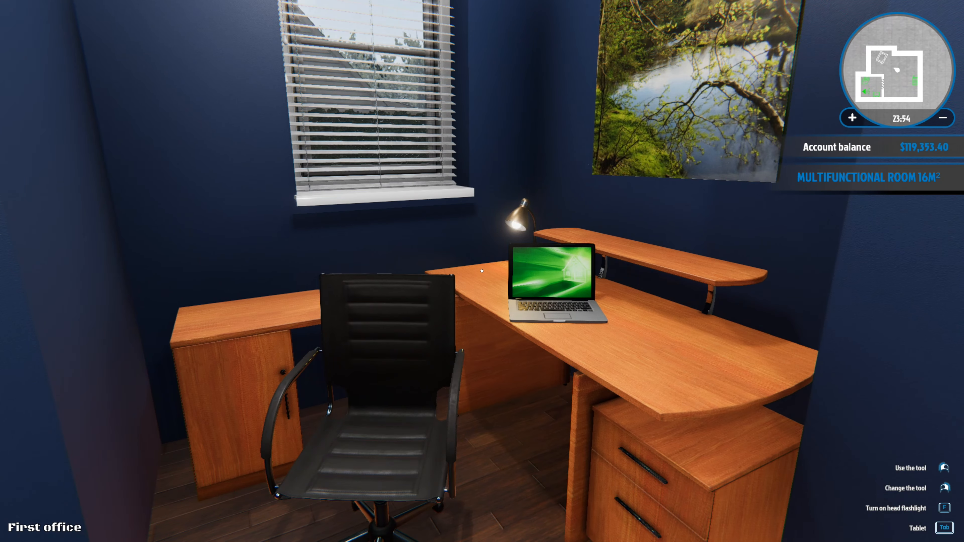
{"action": "mouse_move", "coordinate": [481, 271]}
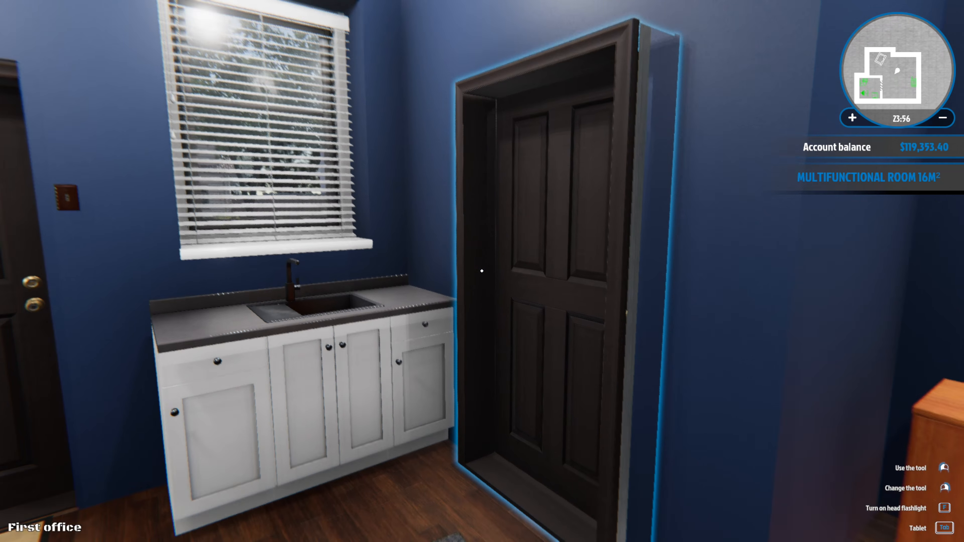